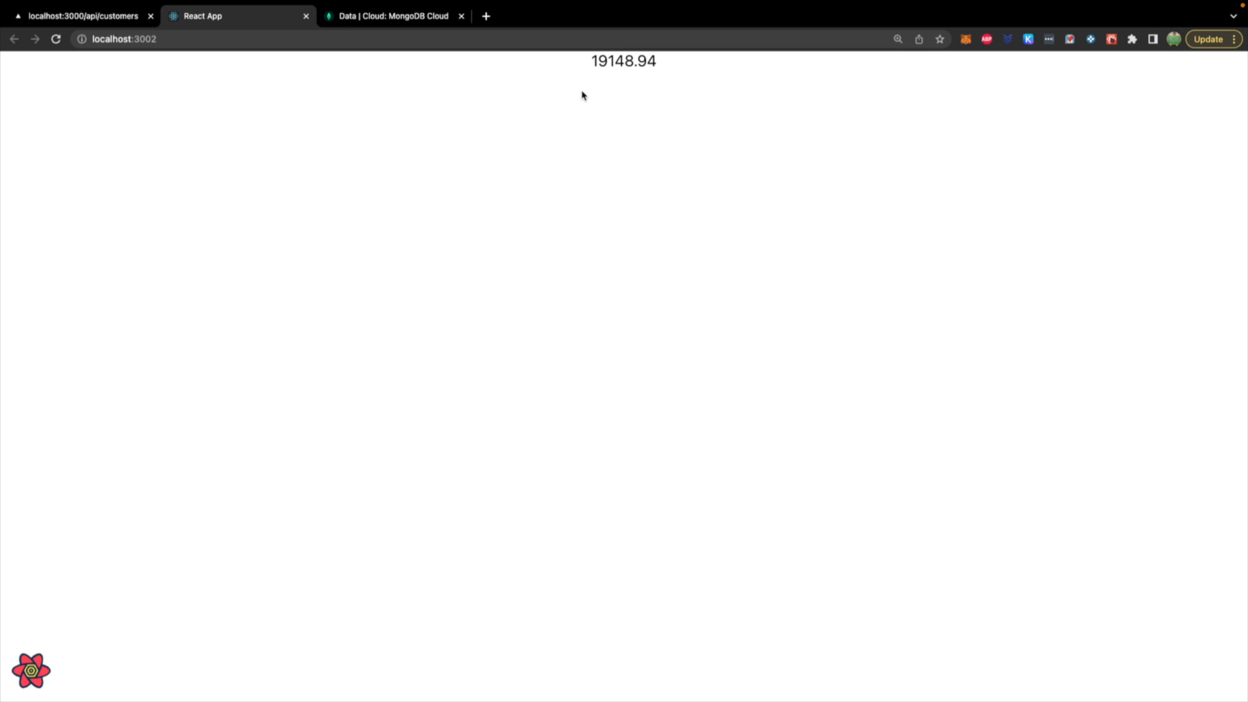
Remove the priceQuery useQuery block, leaving only customerQuery in App.js
double_click(622, 61)
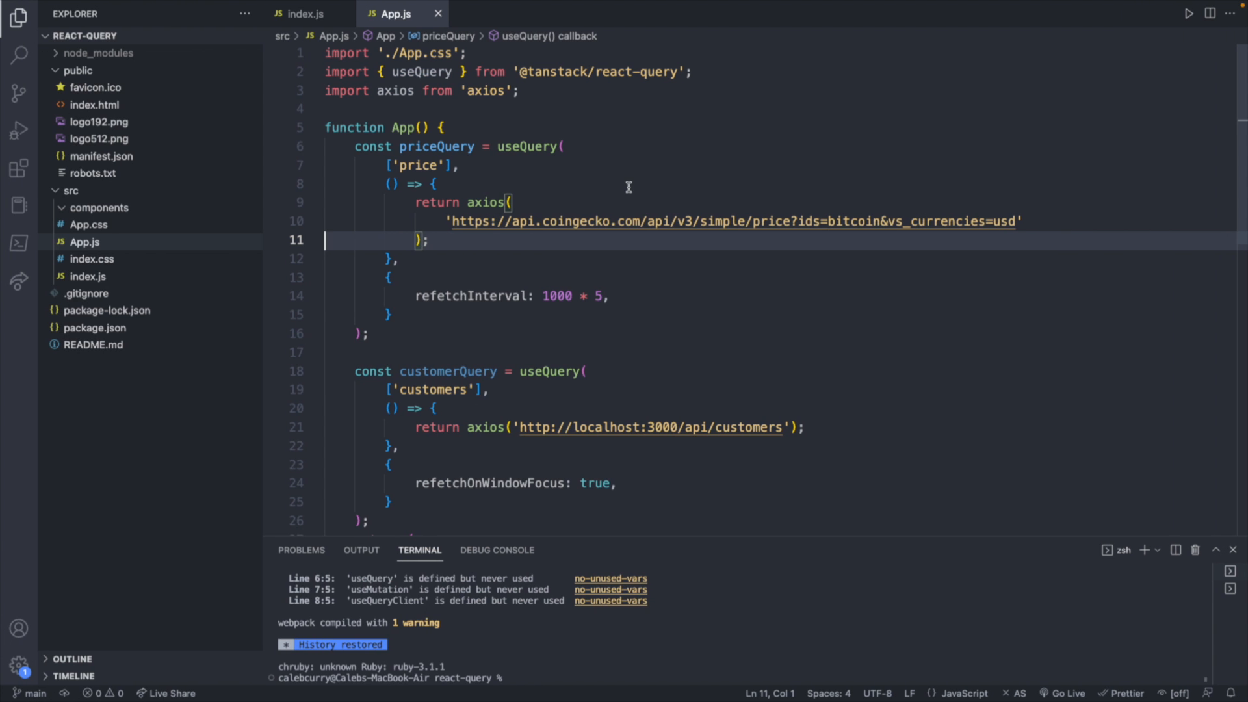
scroll("down", 3)
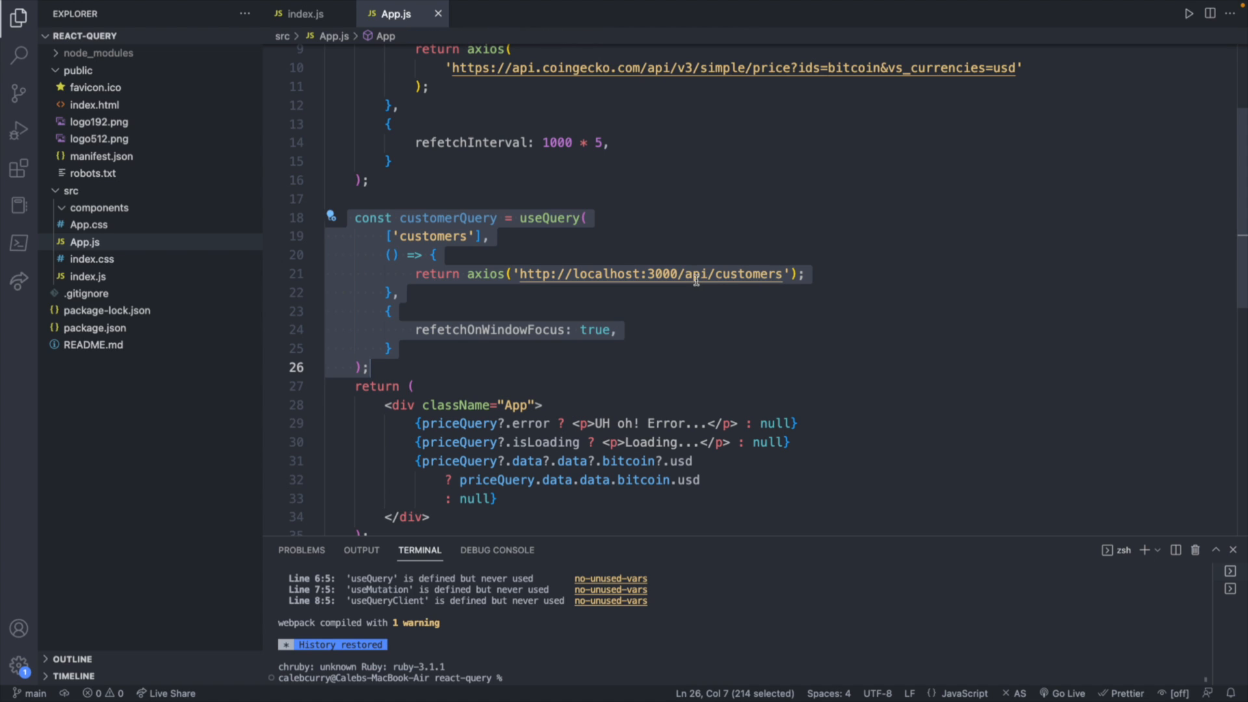
left_click(784, 275)
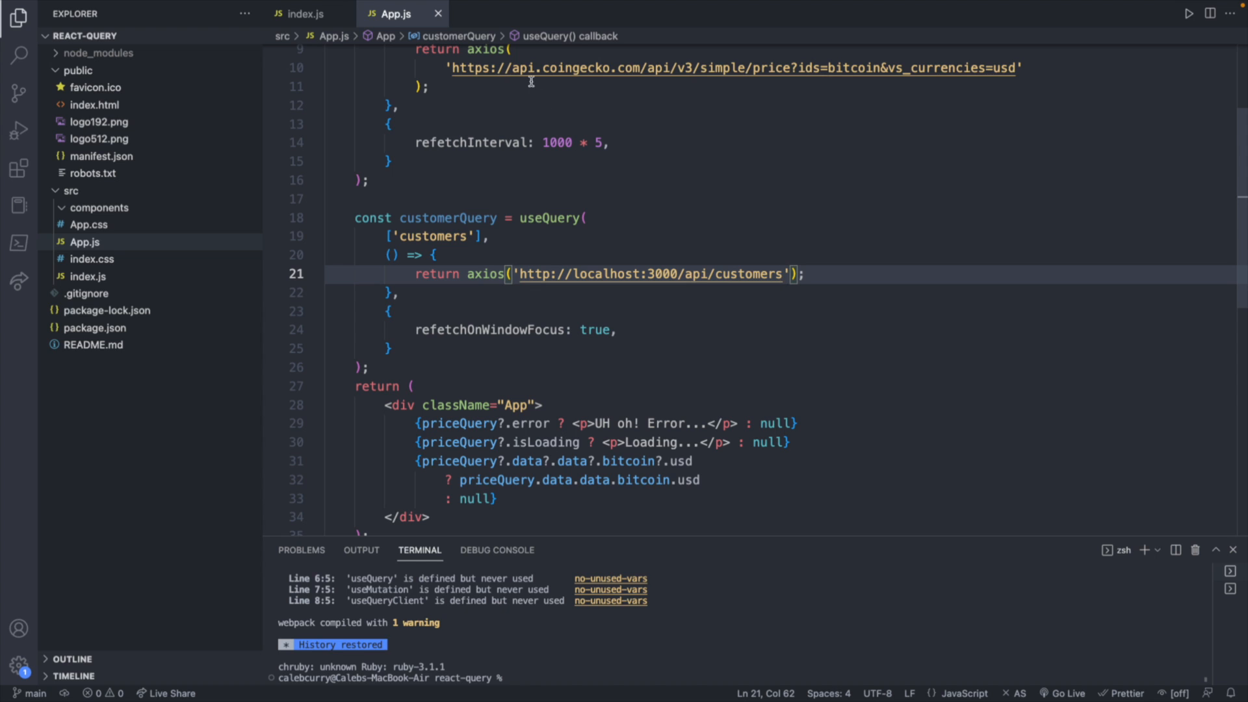
mouse_move(786, 274)
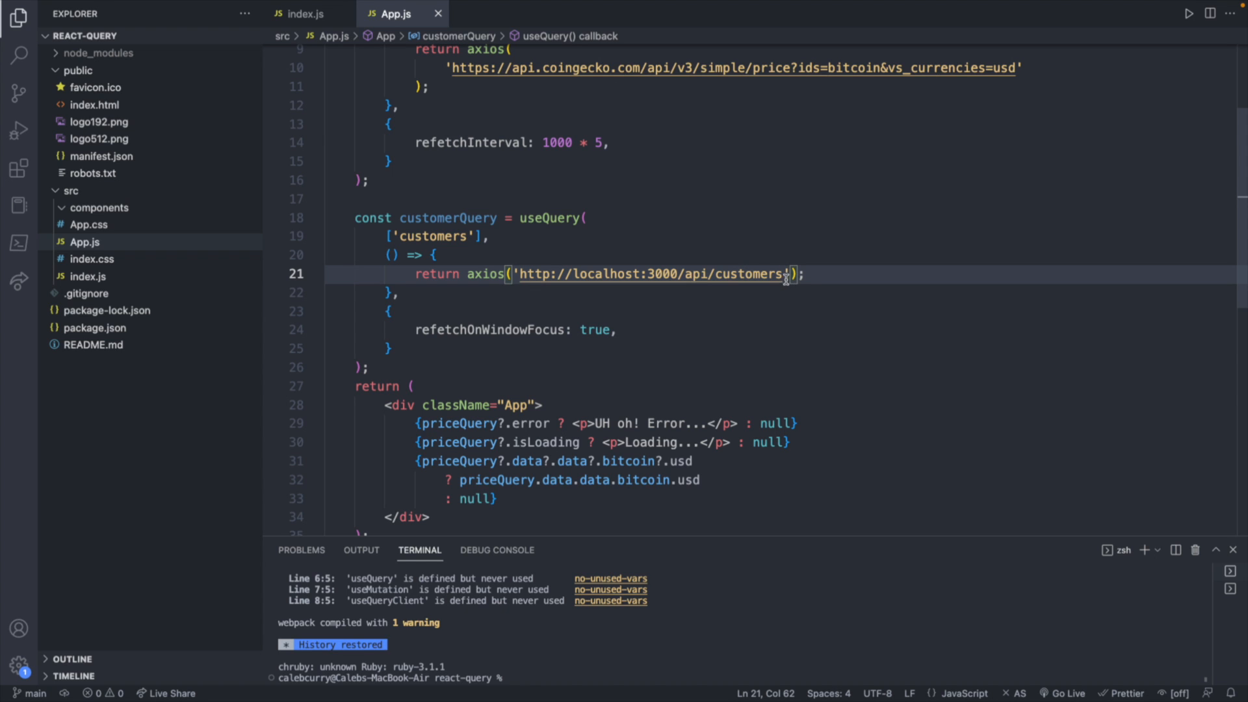
scroll("up", 3)
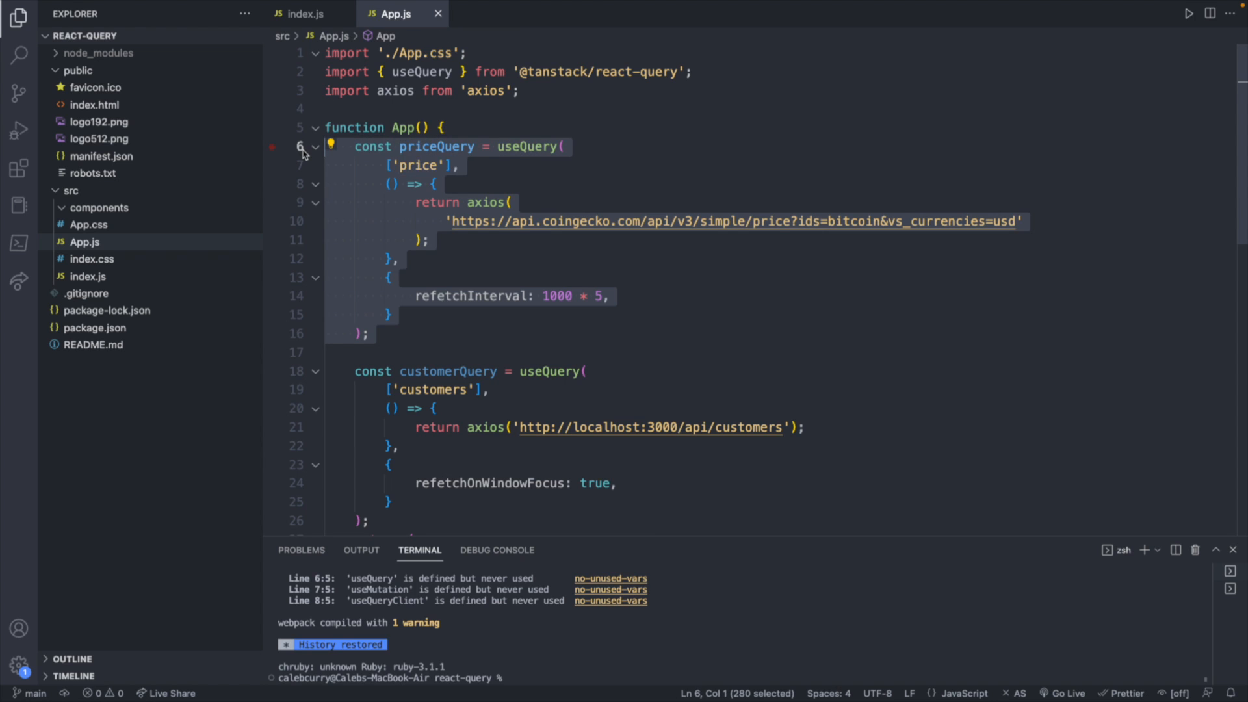
key("Backspace")
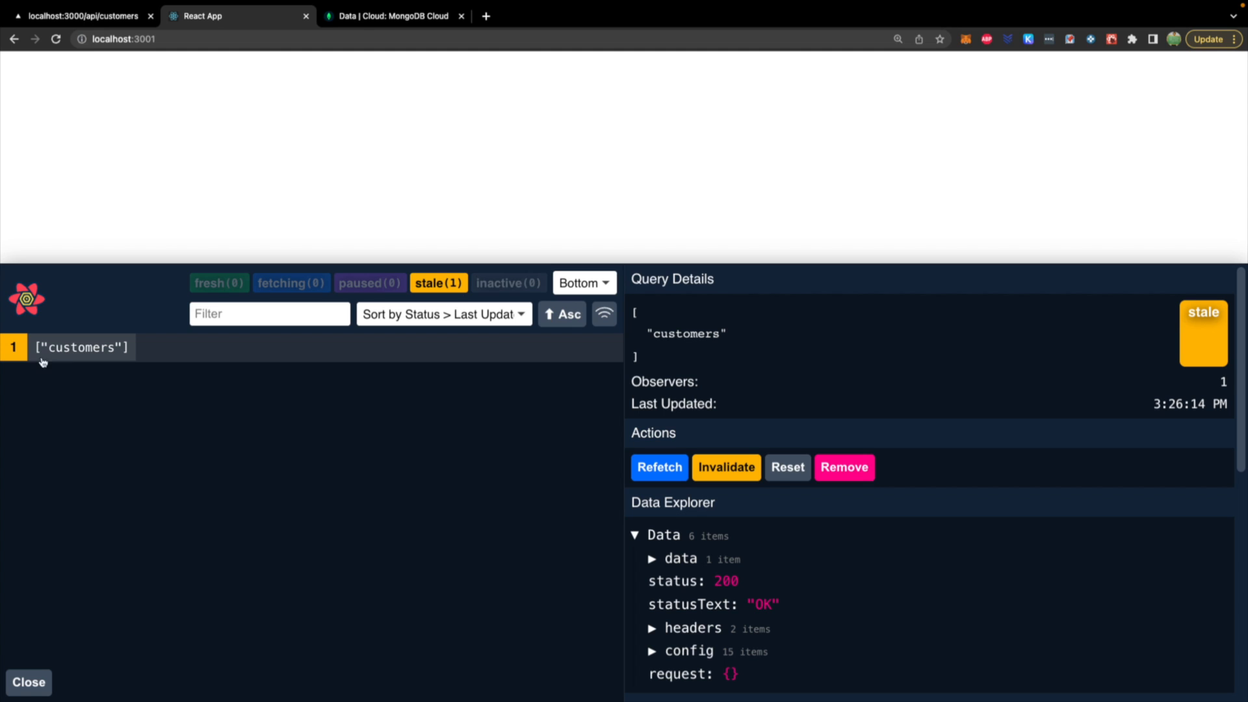
mouse_move(656, 549)
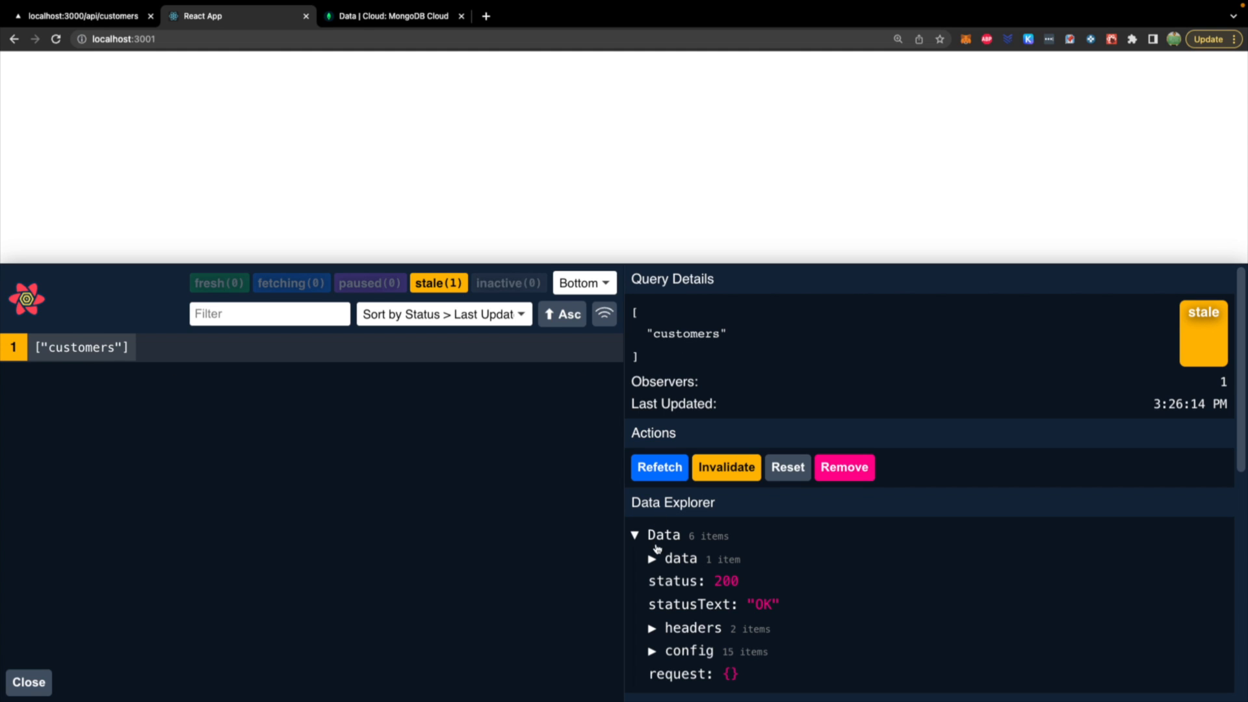
Expand Data > data on the ["customers"] query to show the nine cached customers
left_click(651, 558)
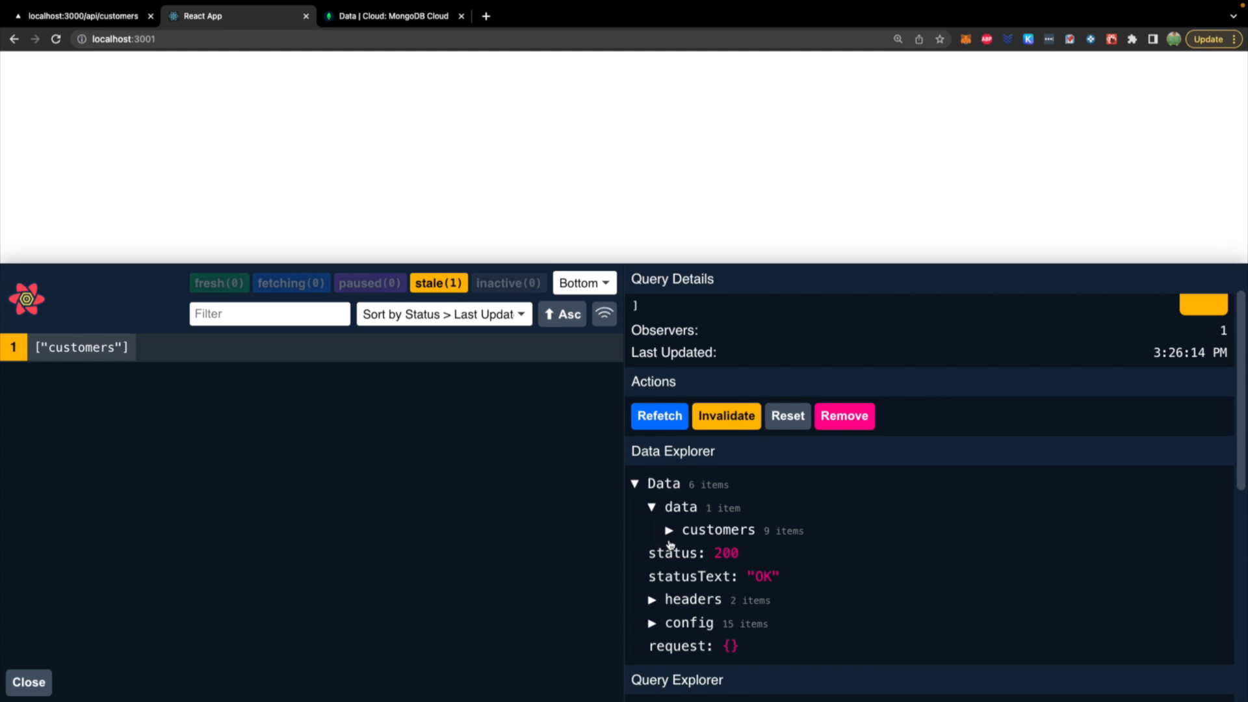
left_click(670, 531)
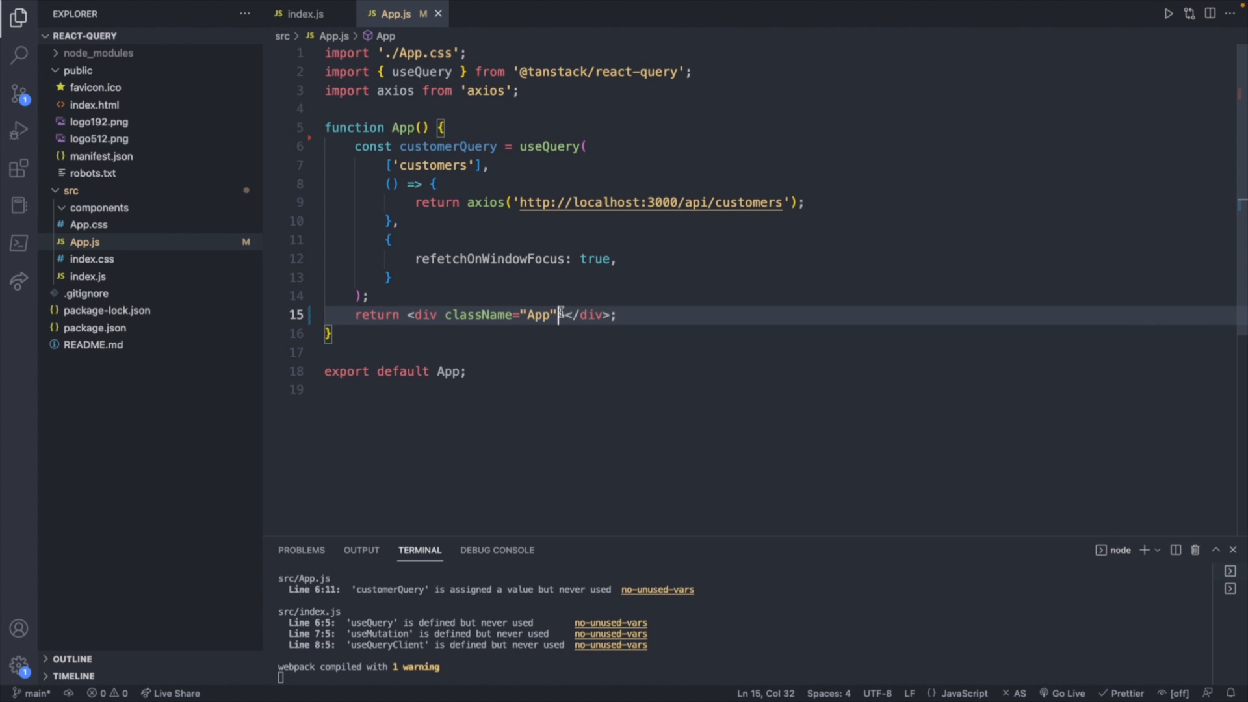
Add an if on customerQuery?.data?.data?.customers that returns a div with a className
key("Enter")
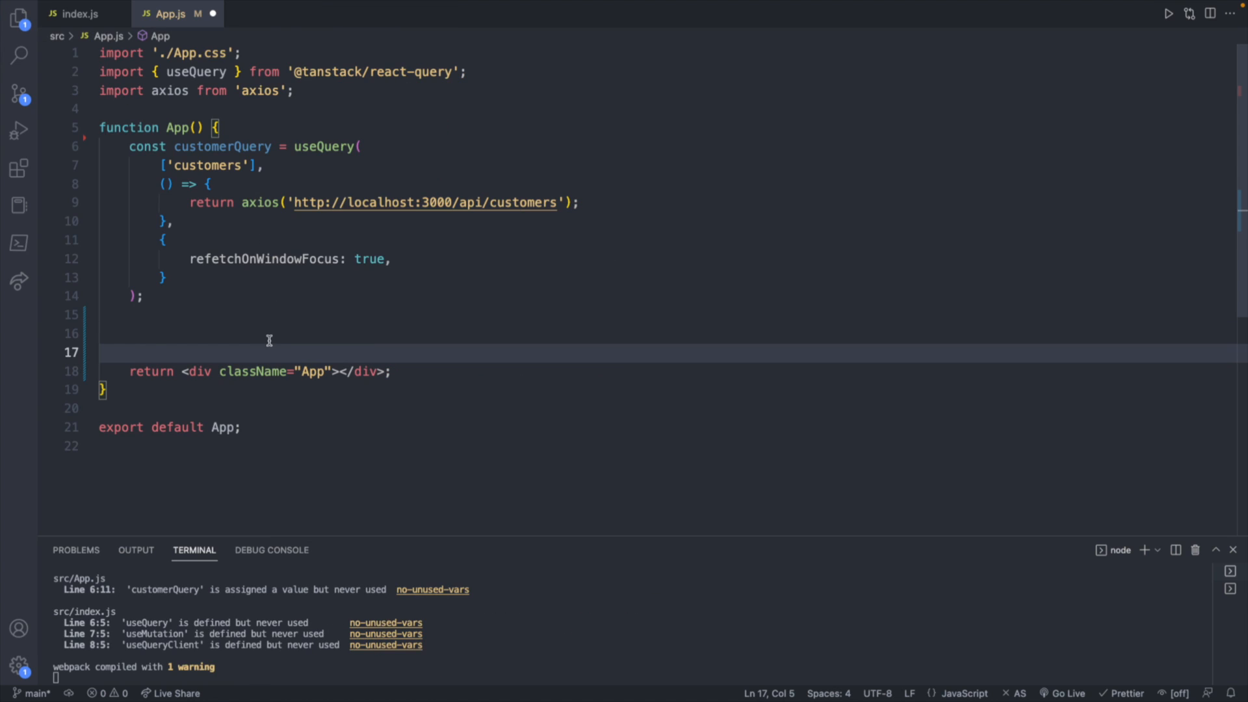
type("if(")
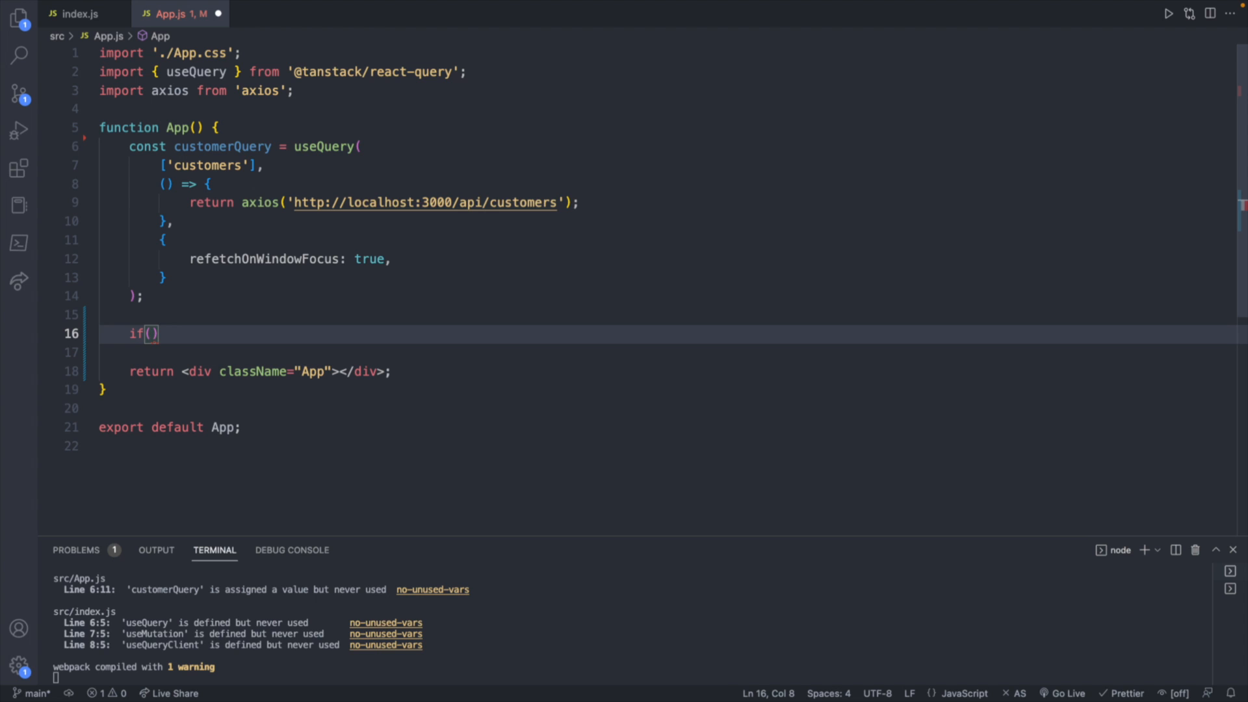
type("customerQuery?.data?.data")
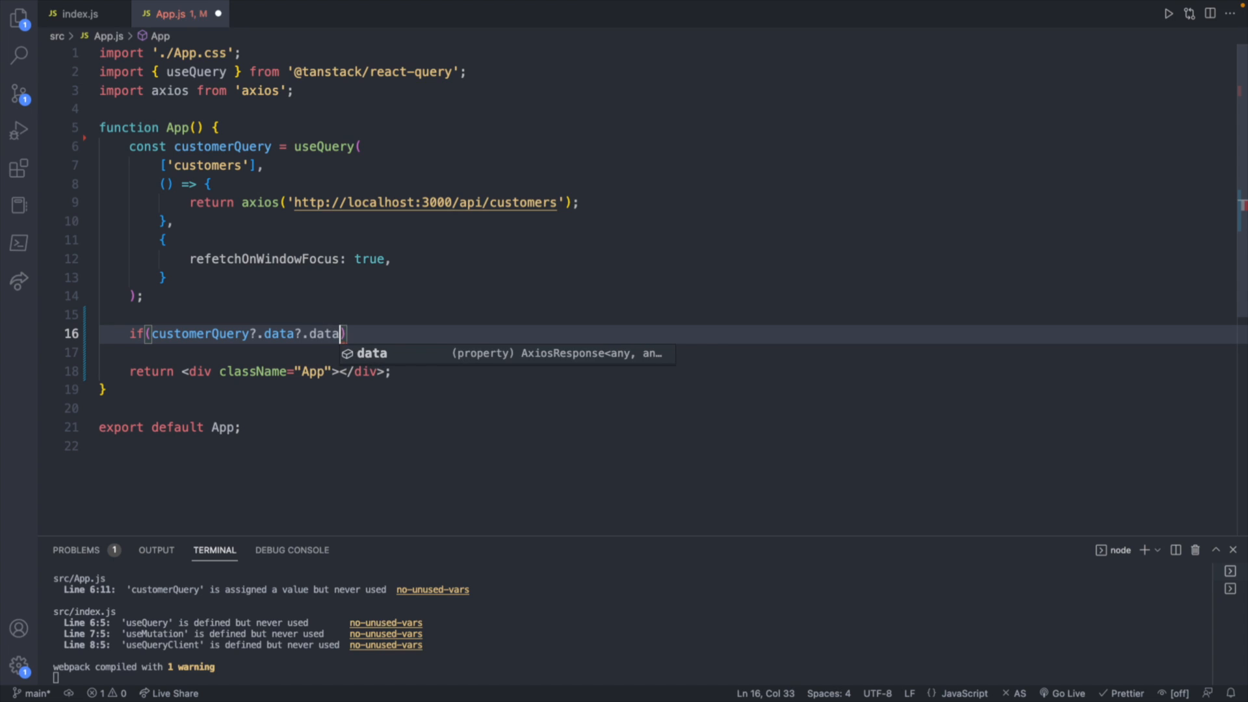
type(".custoemrs")
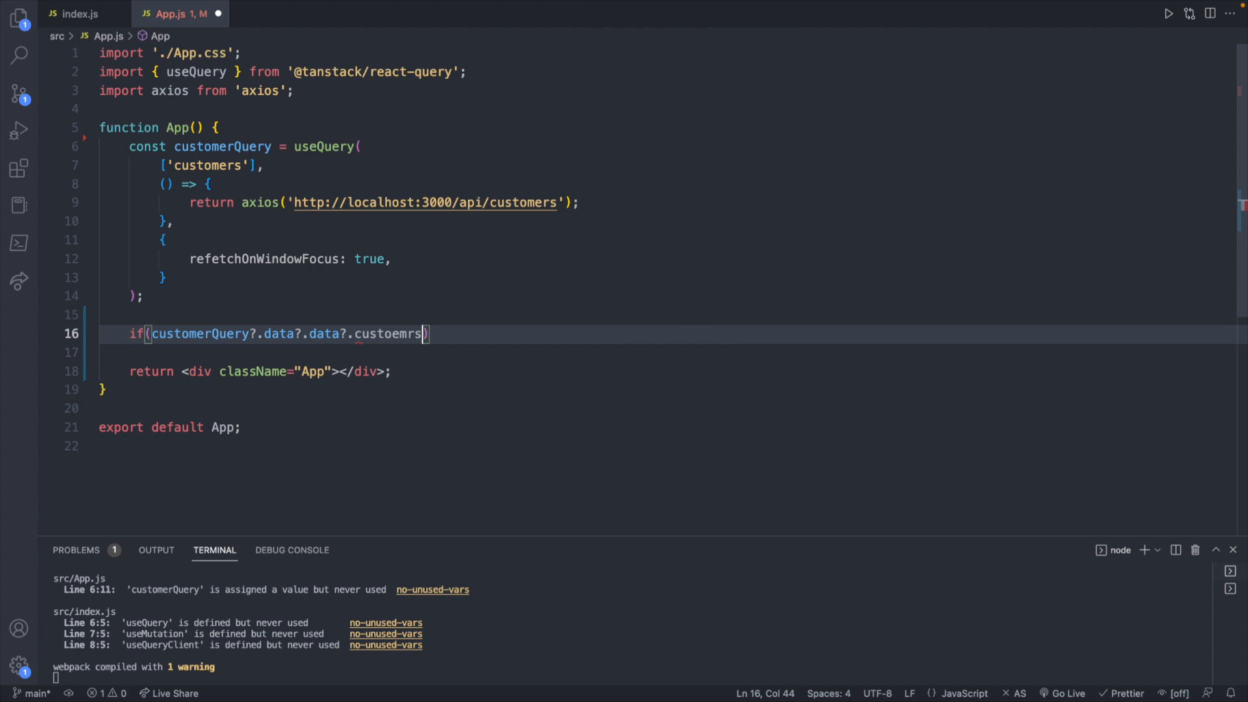
type("customers")
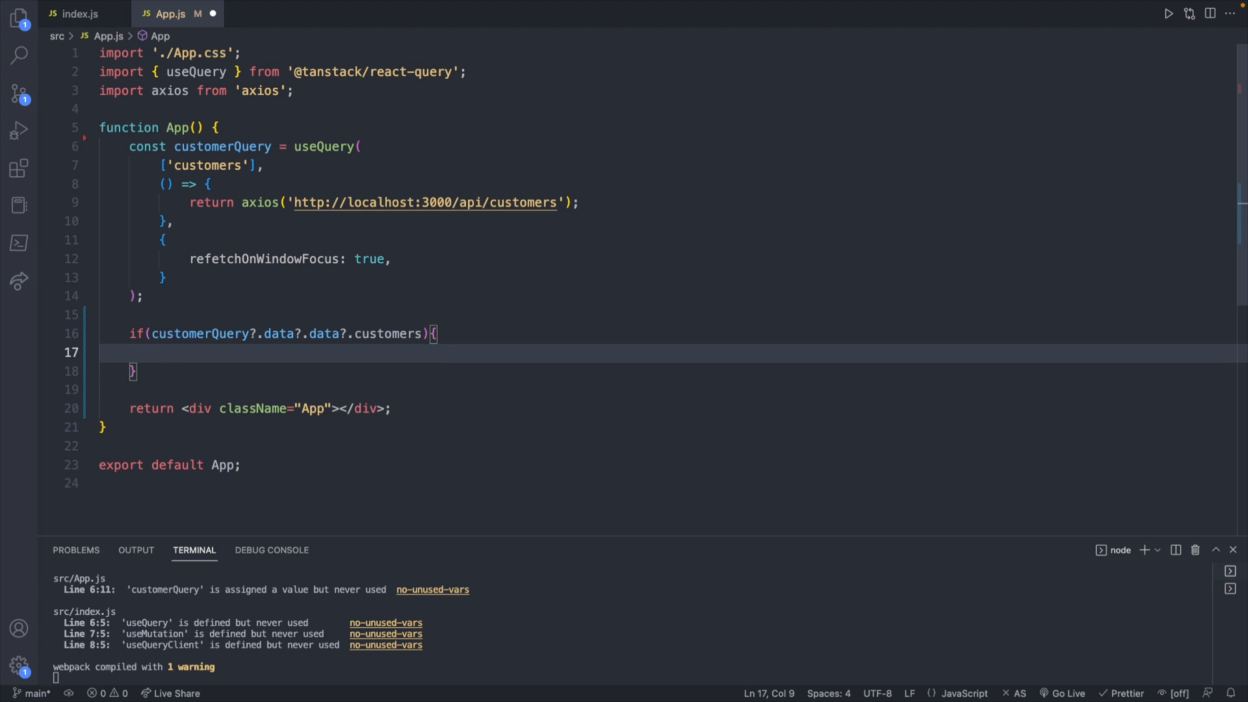
type("return")
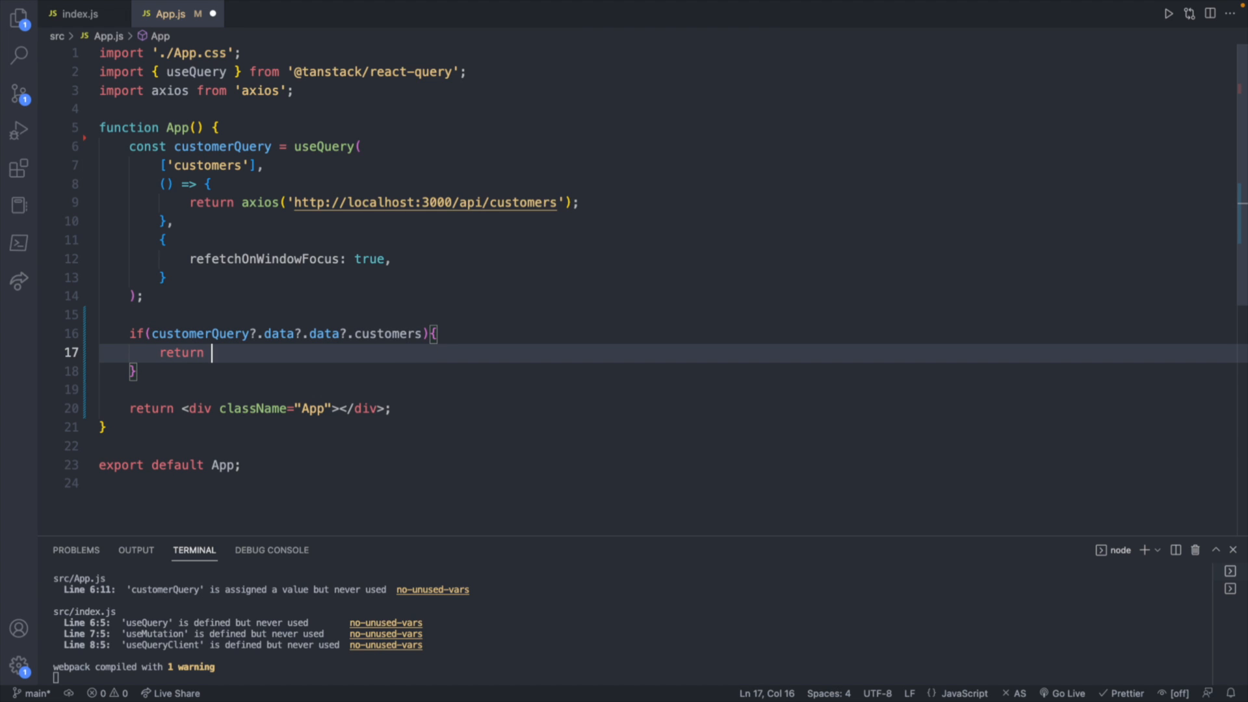
type("<div></div>")
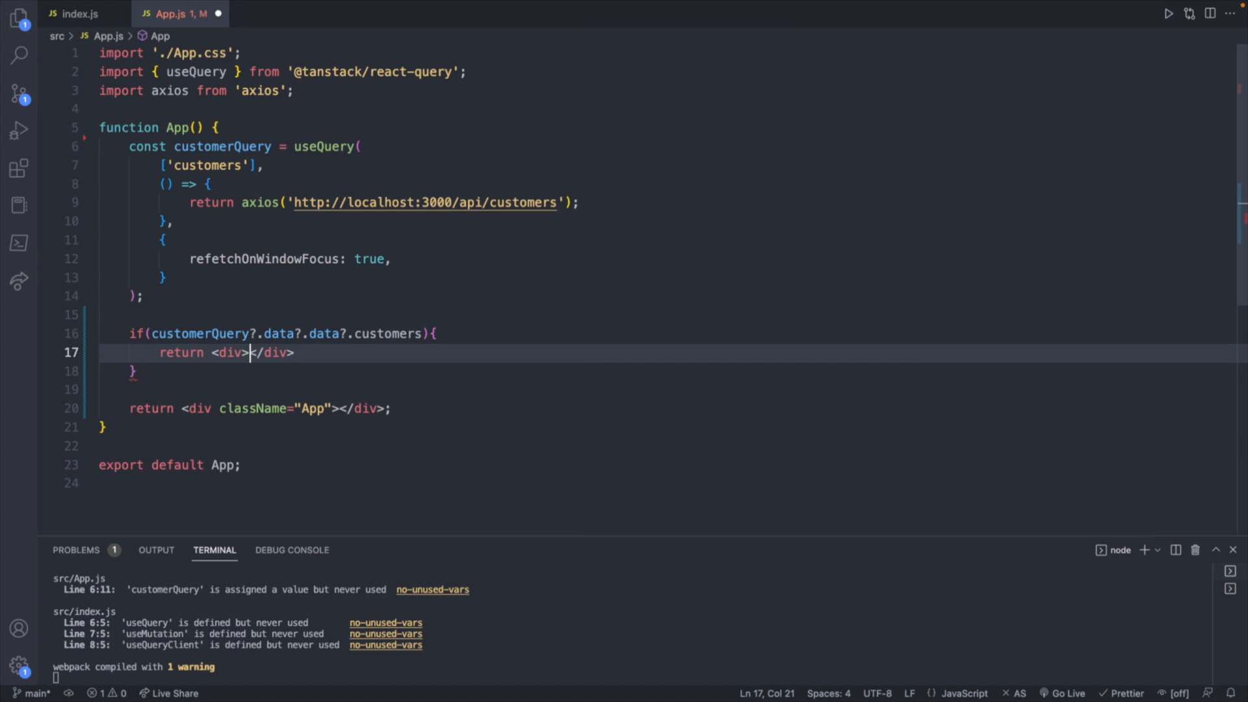
type("cla")
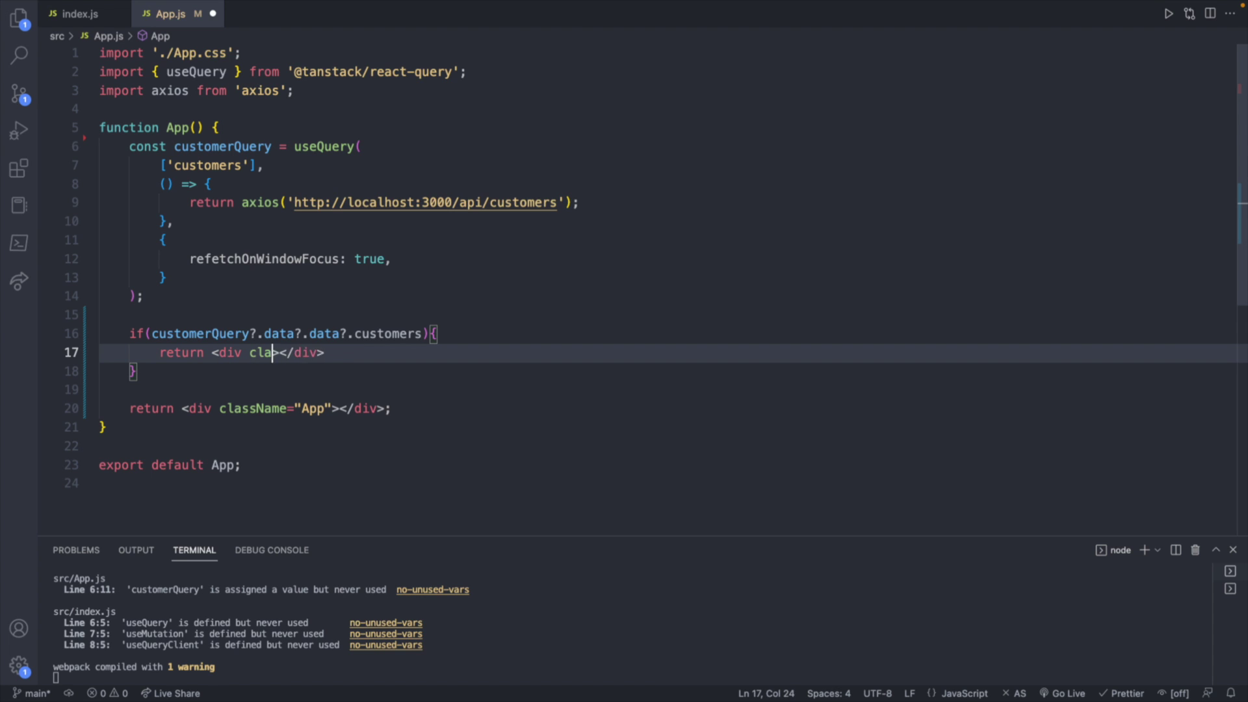
type("ssName=\"App")
type("{}")
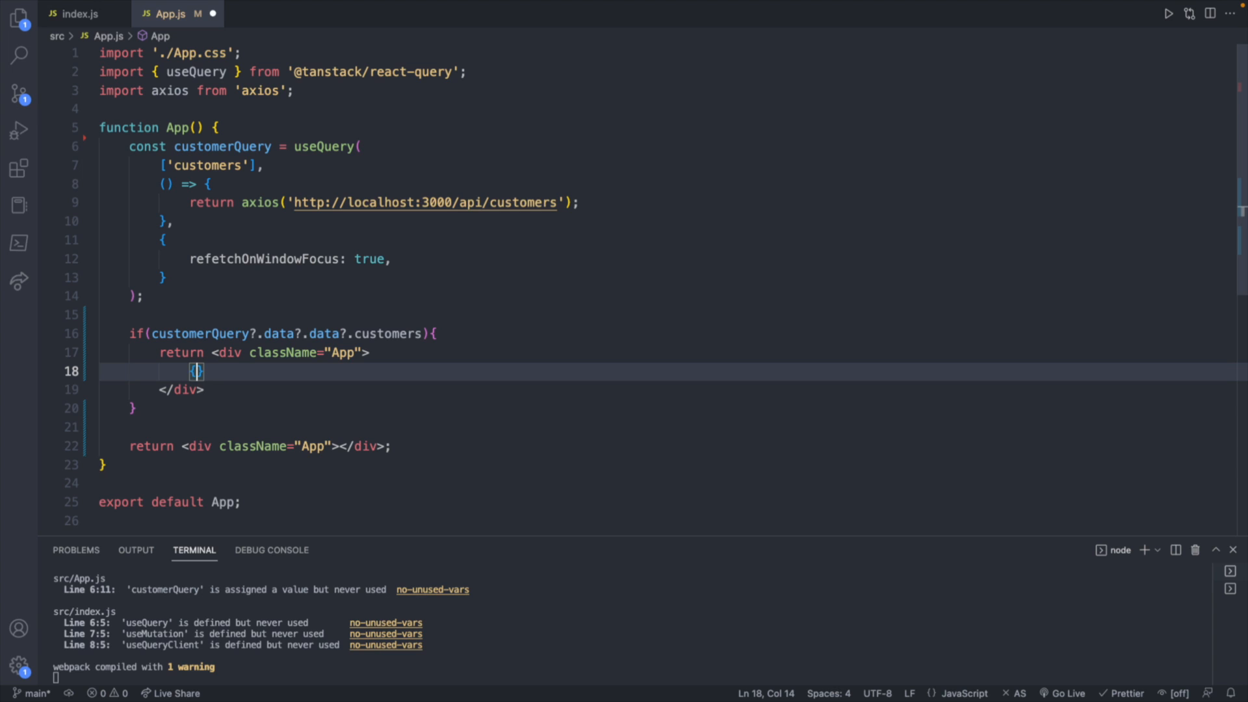
mouse_move(418, 334)
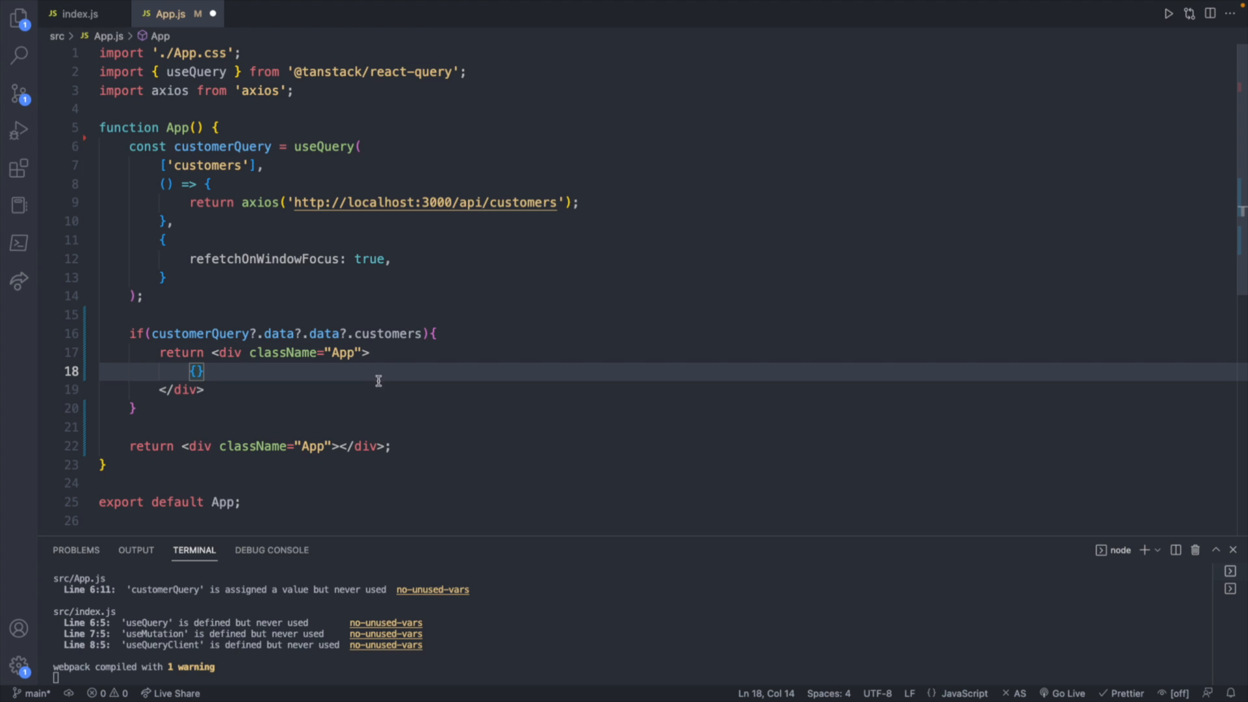
Map customers to <p>{customer}</p> elements inside the returned div
type("customerQuery.data.data.c")
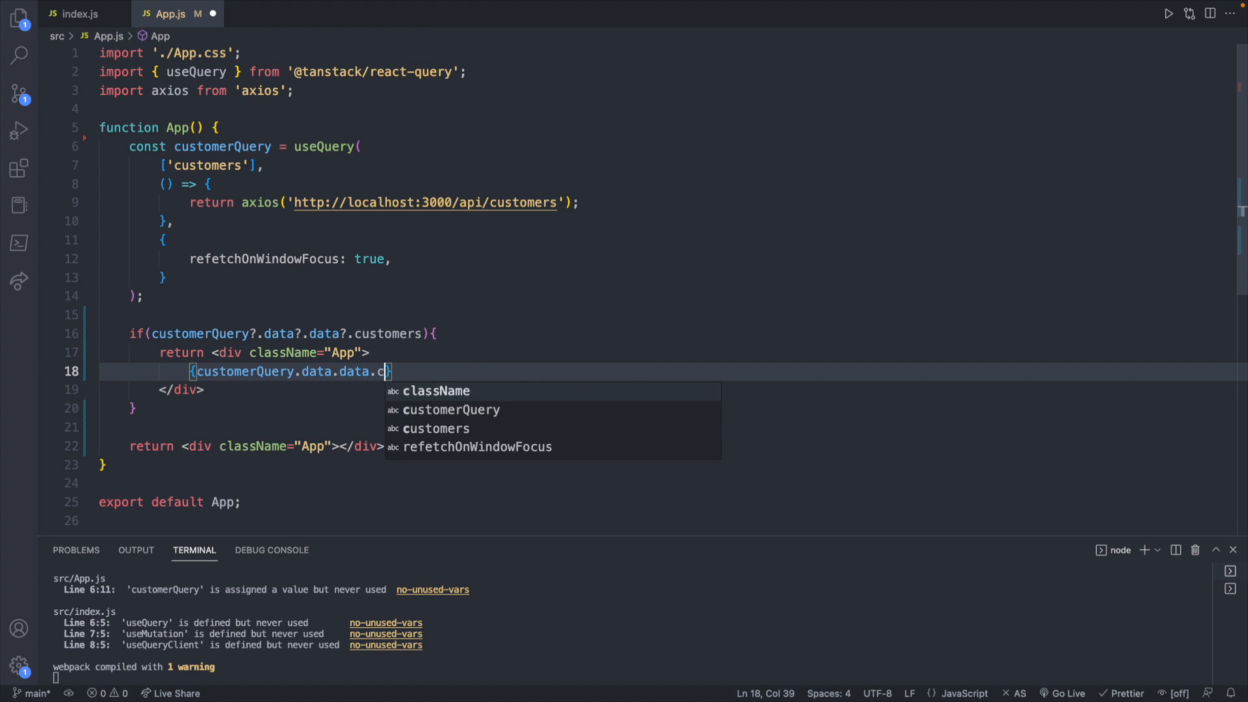
type("ustomers.map()")
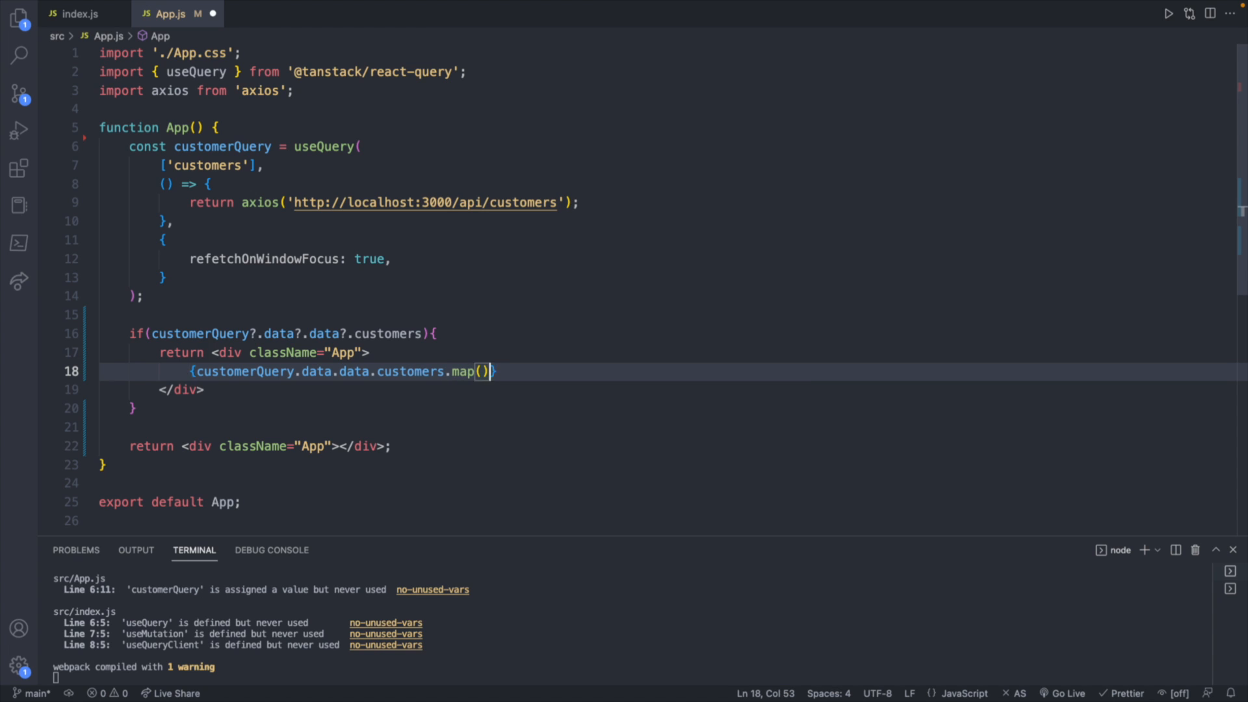
type("() => {}")
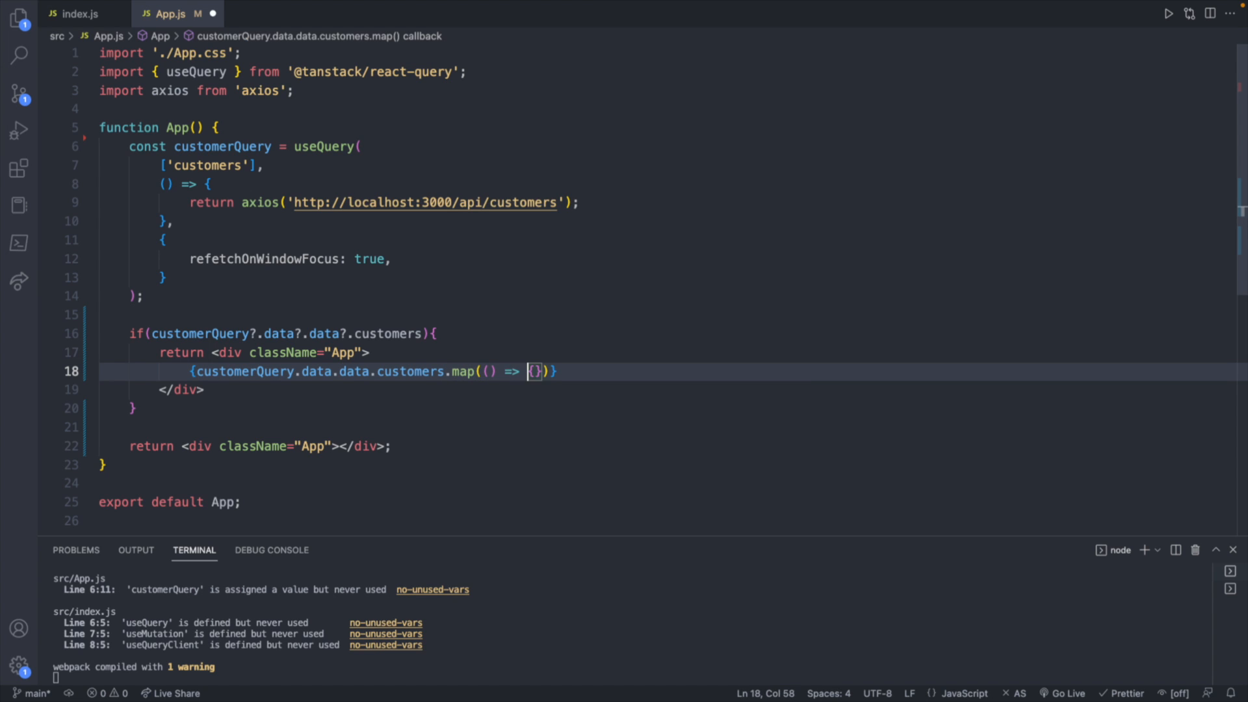
type("custome")
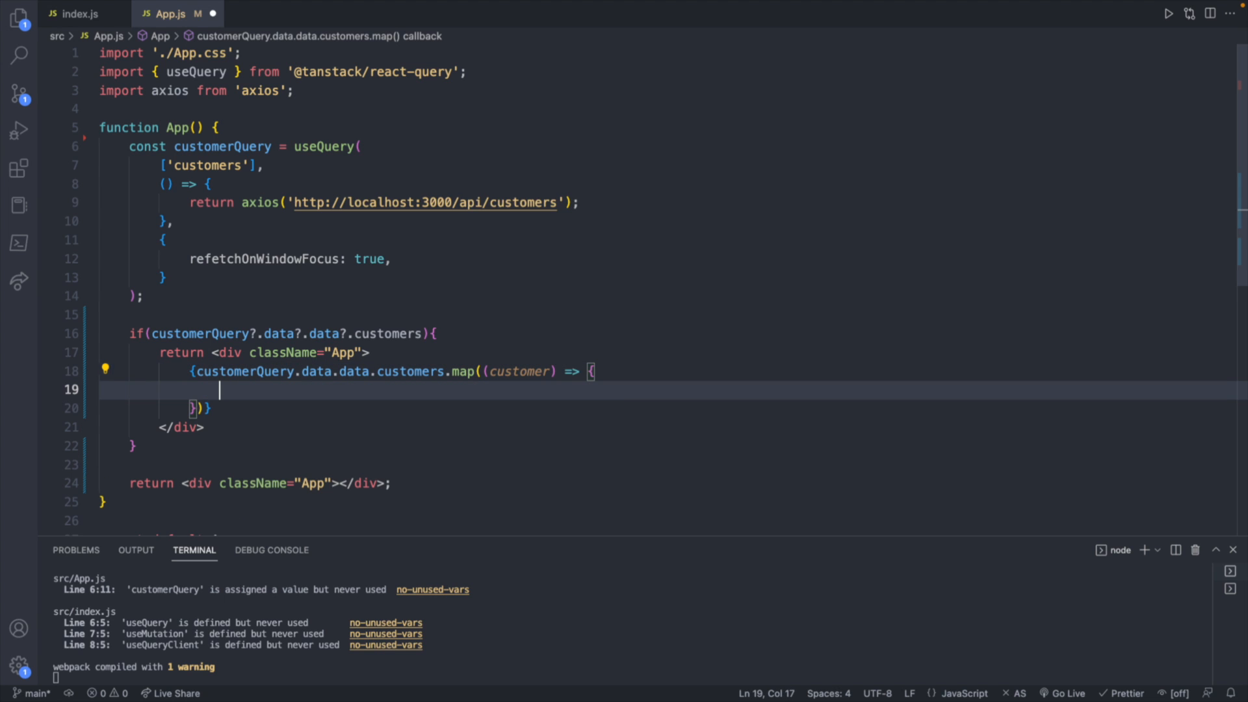
type("return <p>")
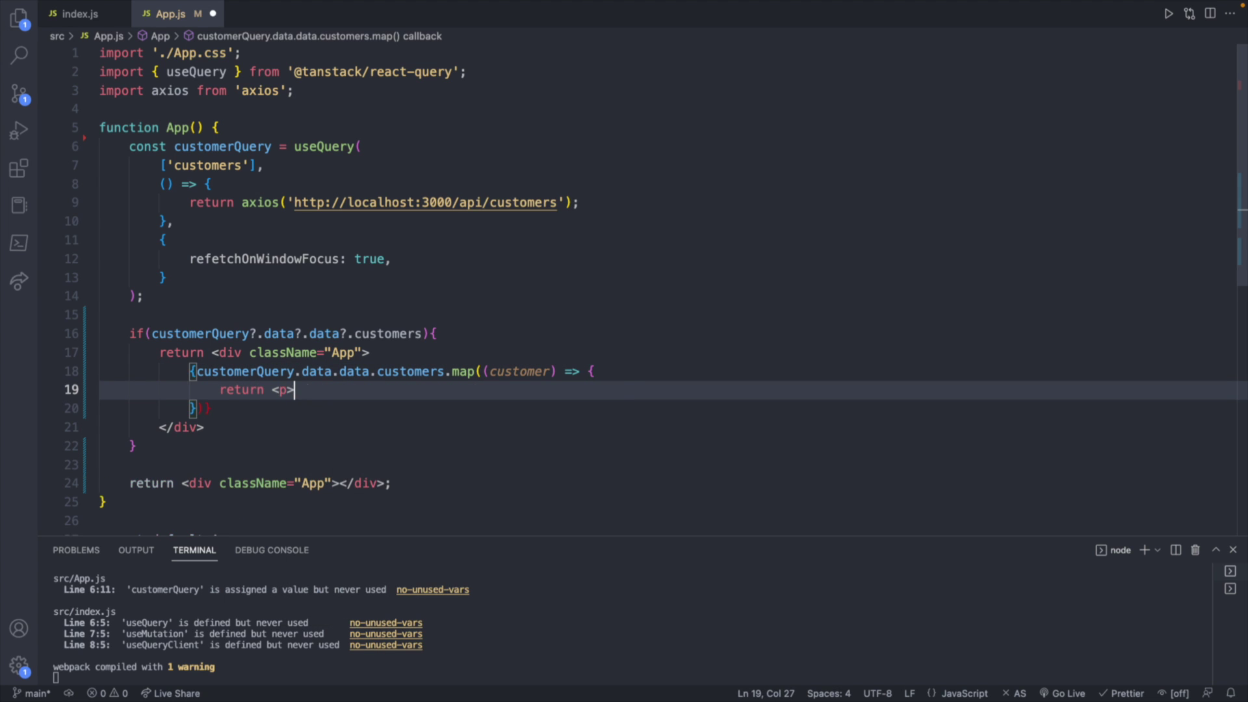
type("{customer}</p>")
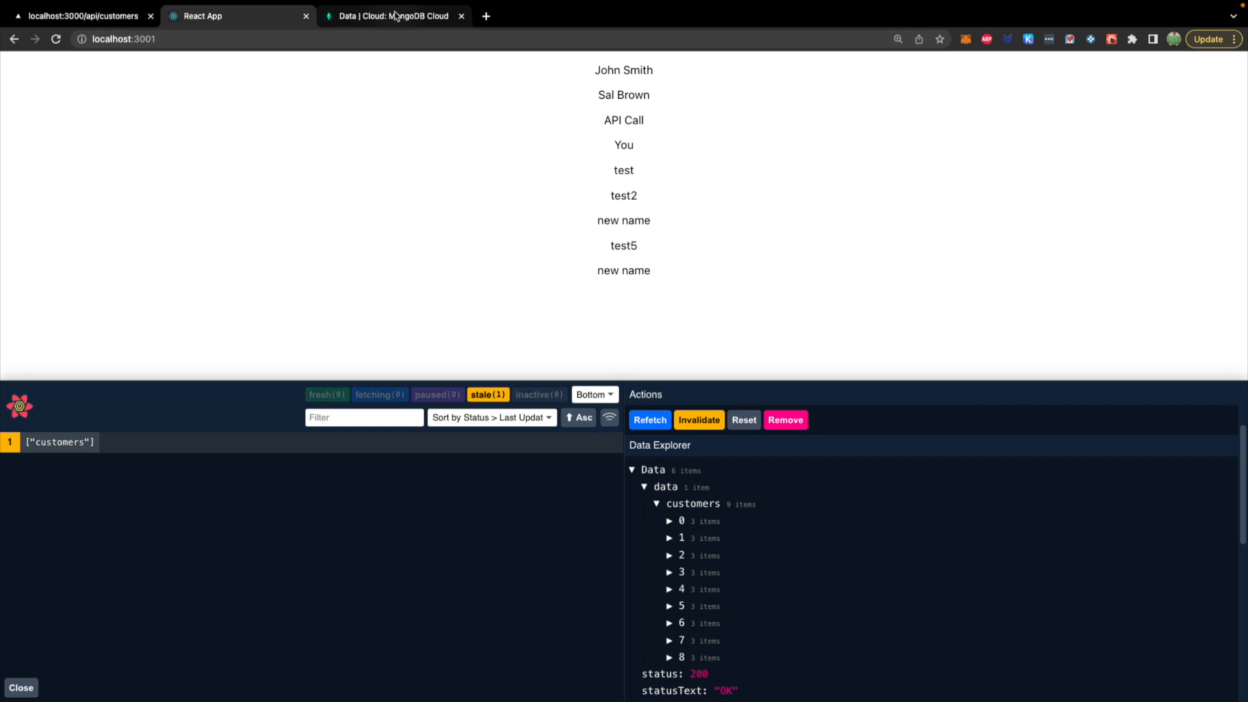
Switch to the MongoDB Atlas tab and view the customers.customers collection documents
left_click(392, 15)
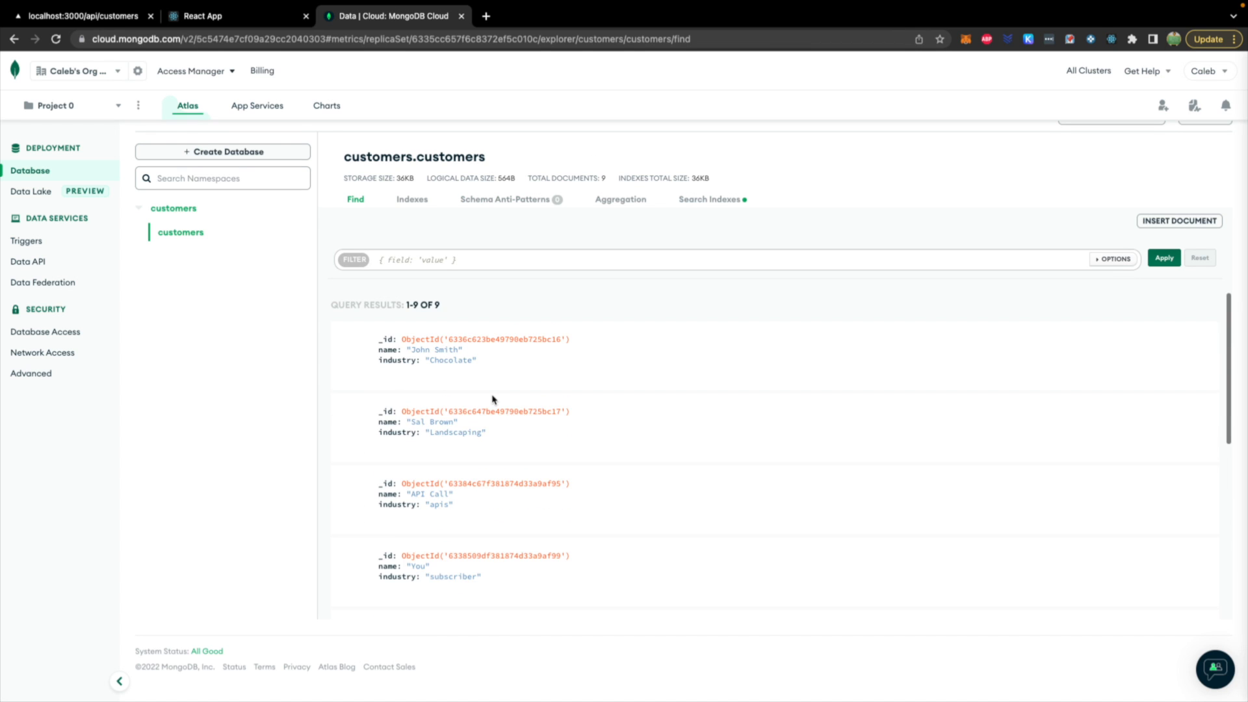
scroll("down", 3)
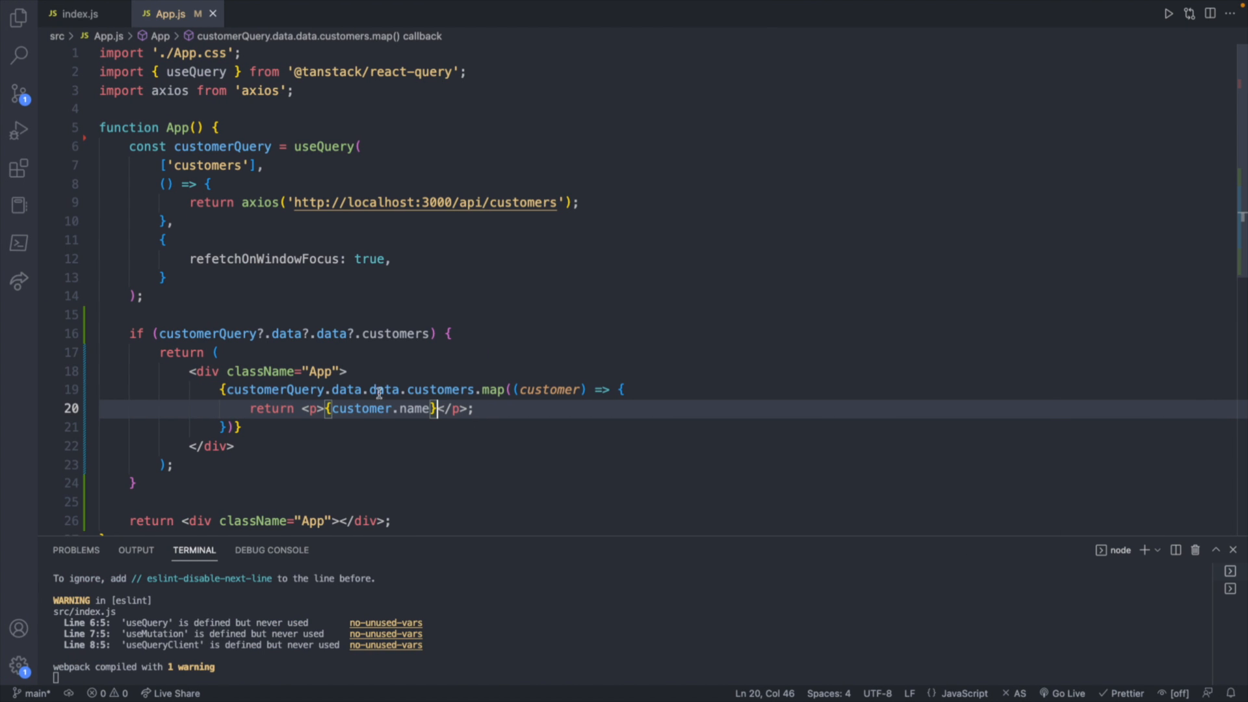
Add key={customer._id} to the <p> element on line 20
left_click(325, 408)
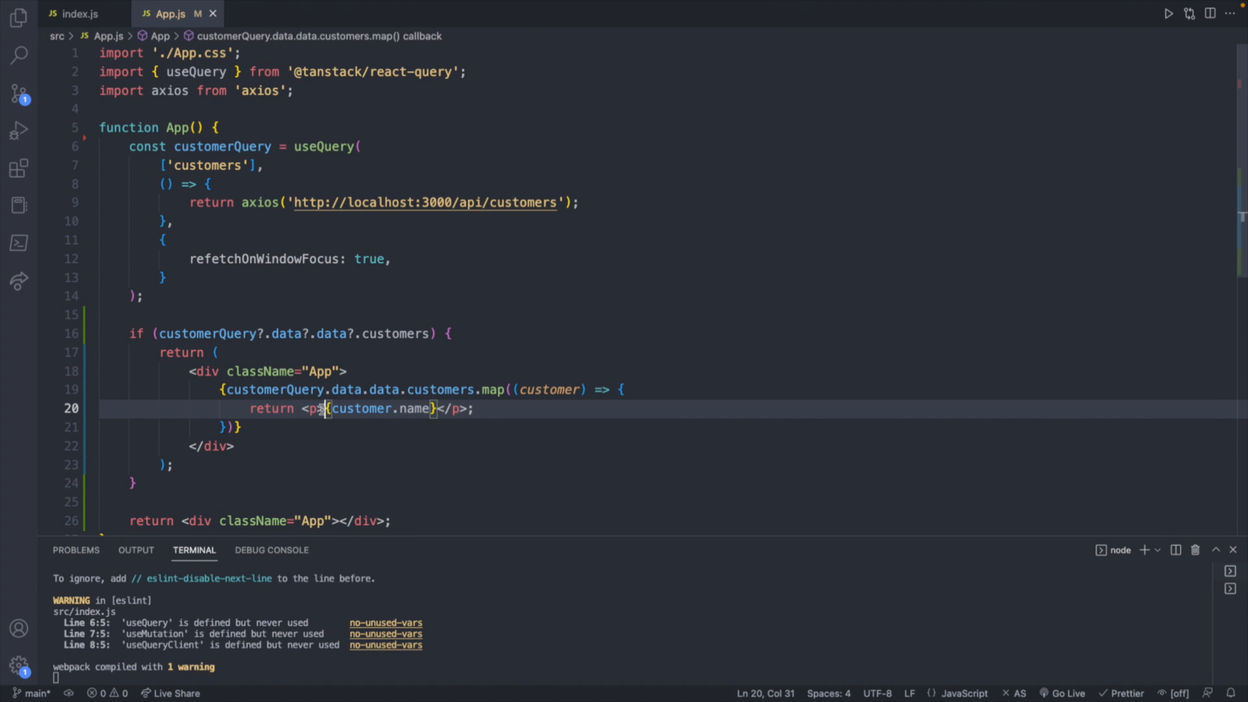
type("k")
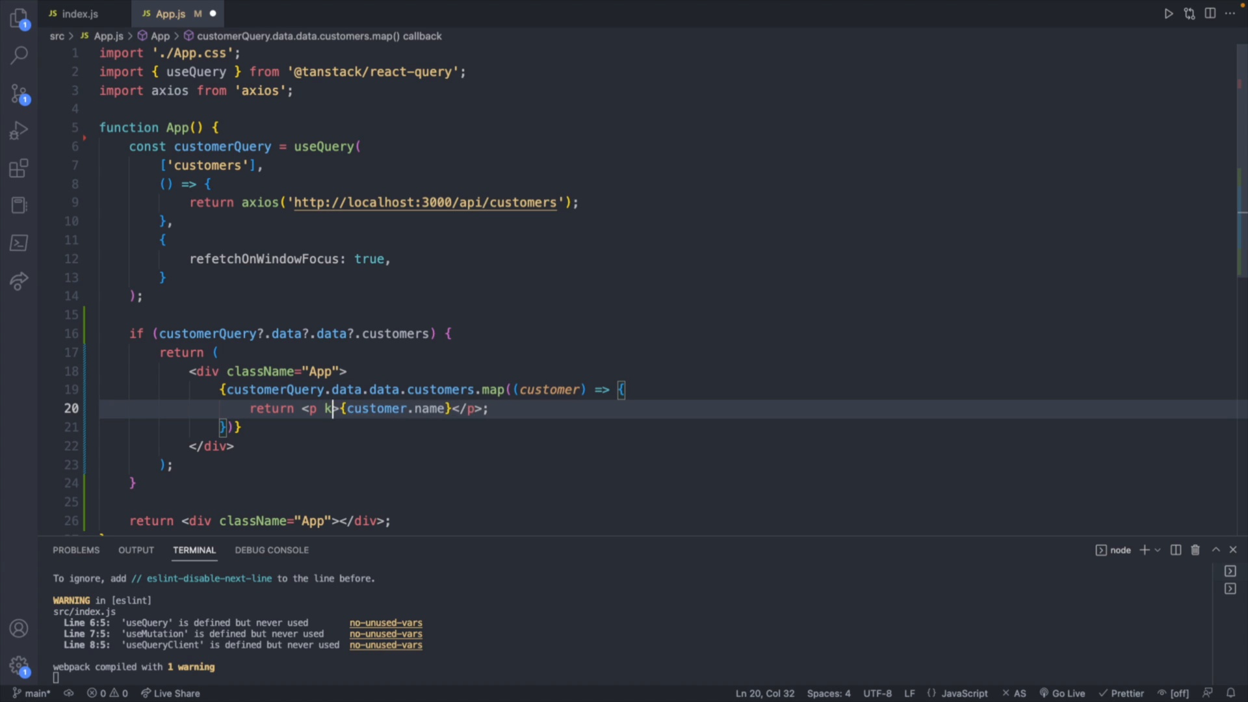
type("ey=")
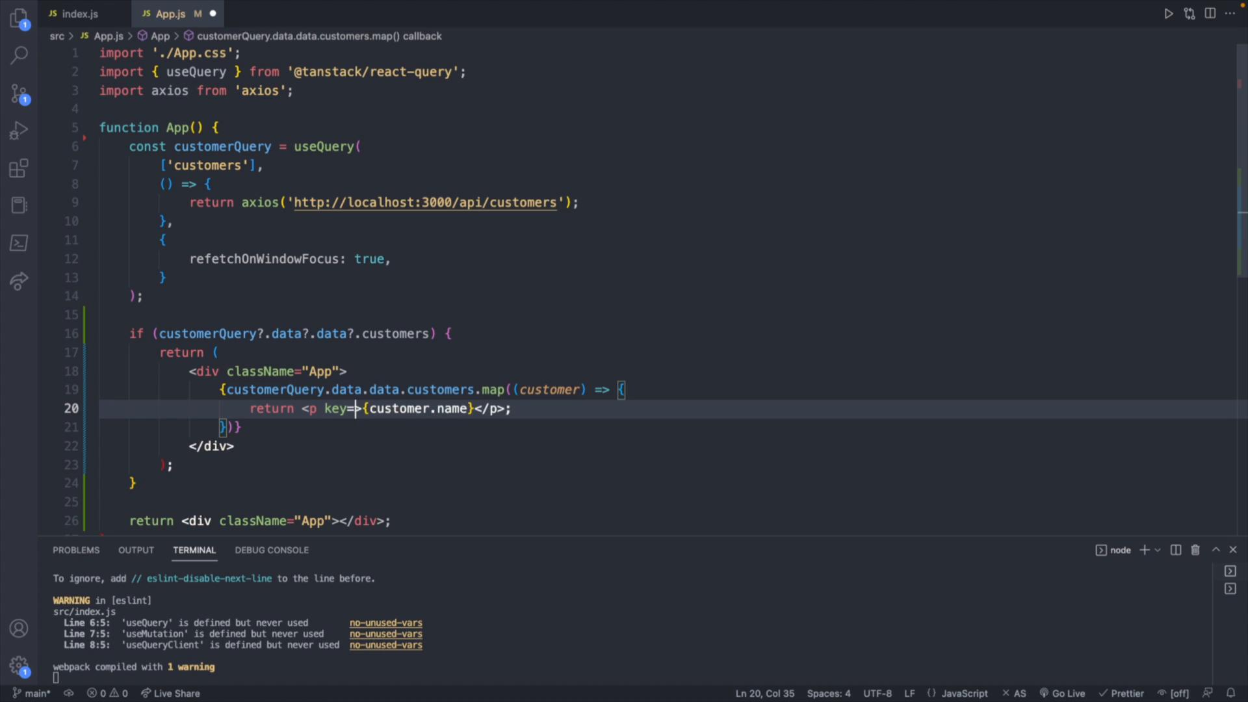
type("{customer.")
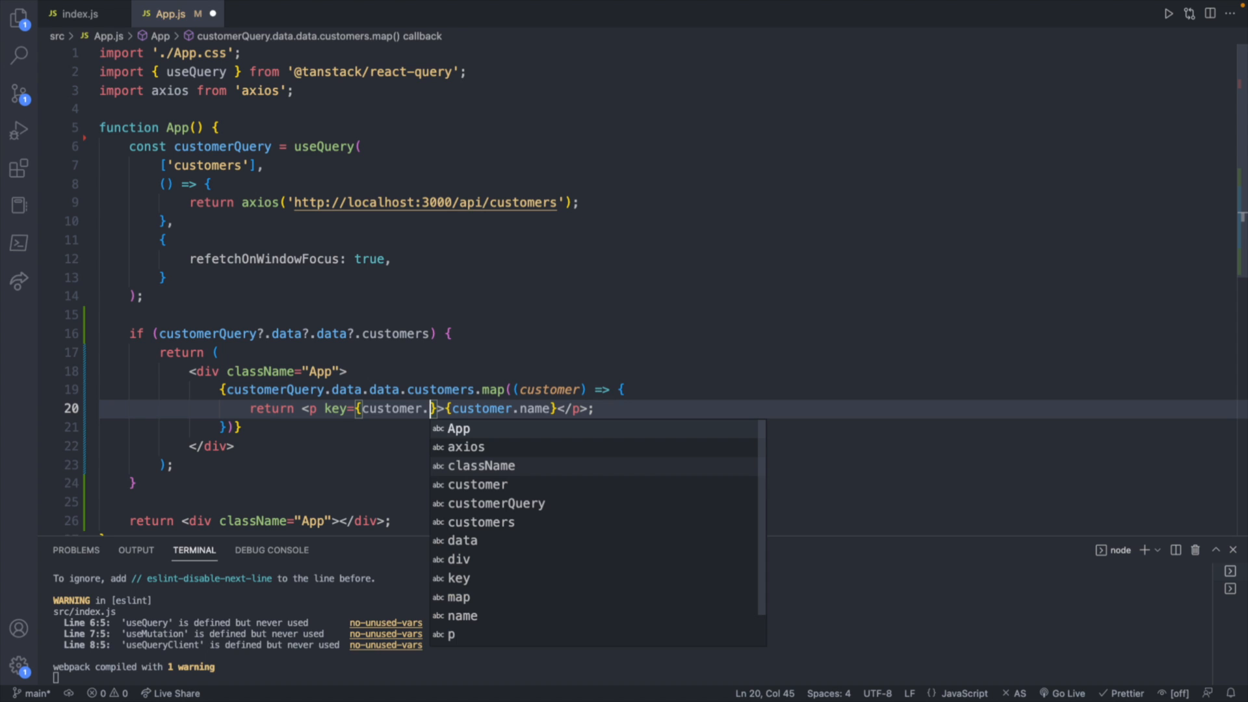
type("_id")
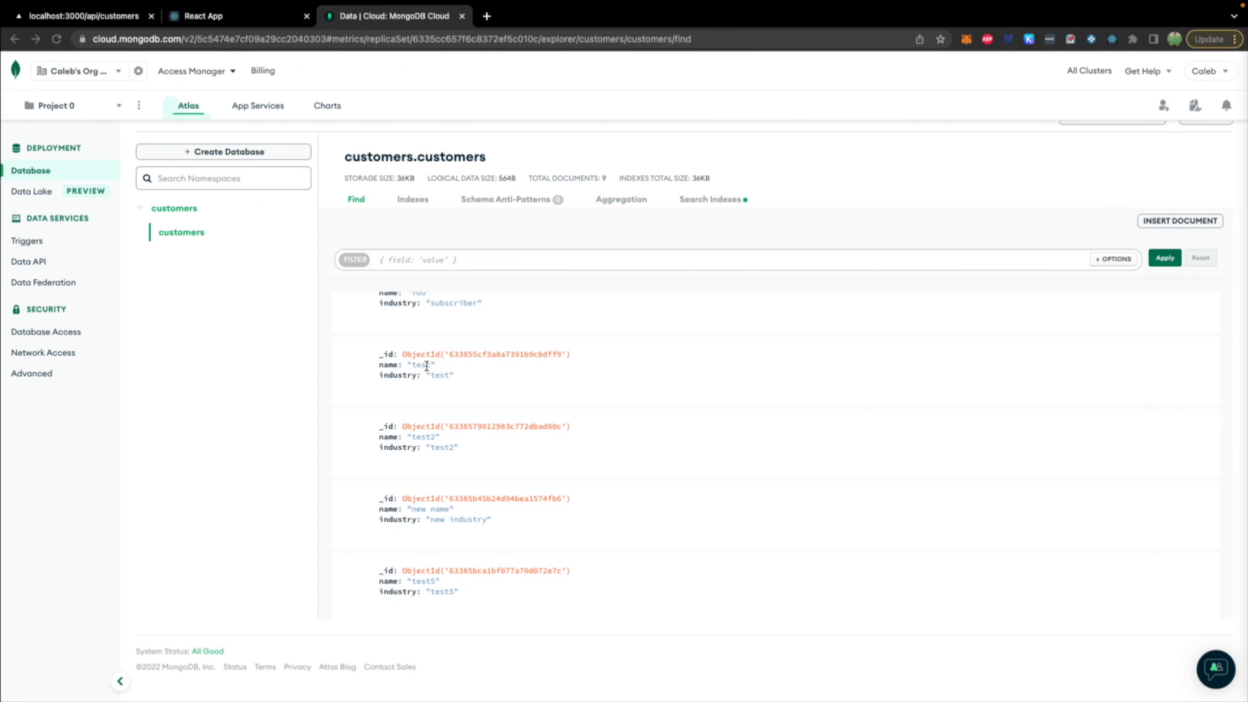
mouse_move(473, 406)
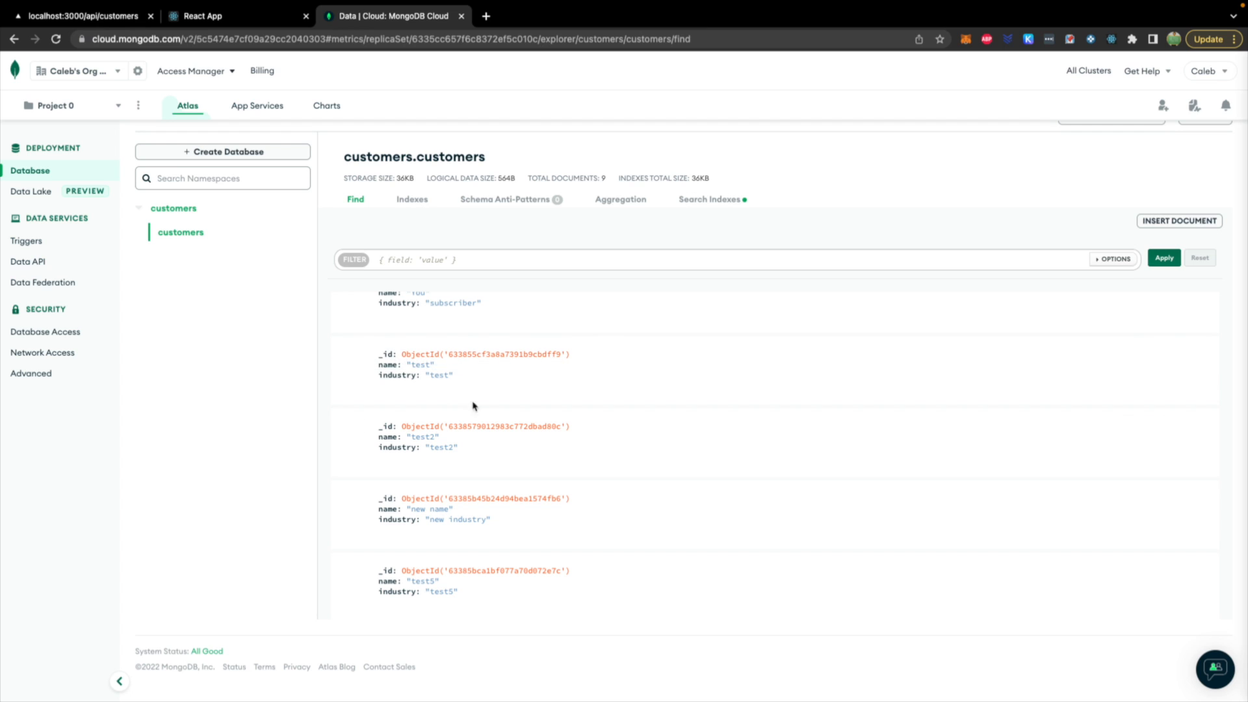
mouse_move(494, 562)
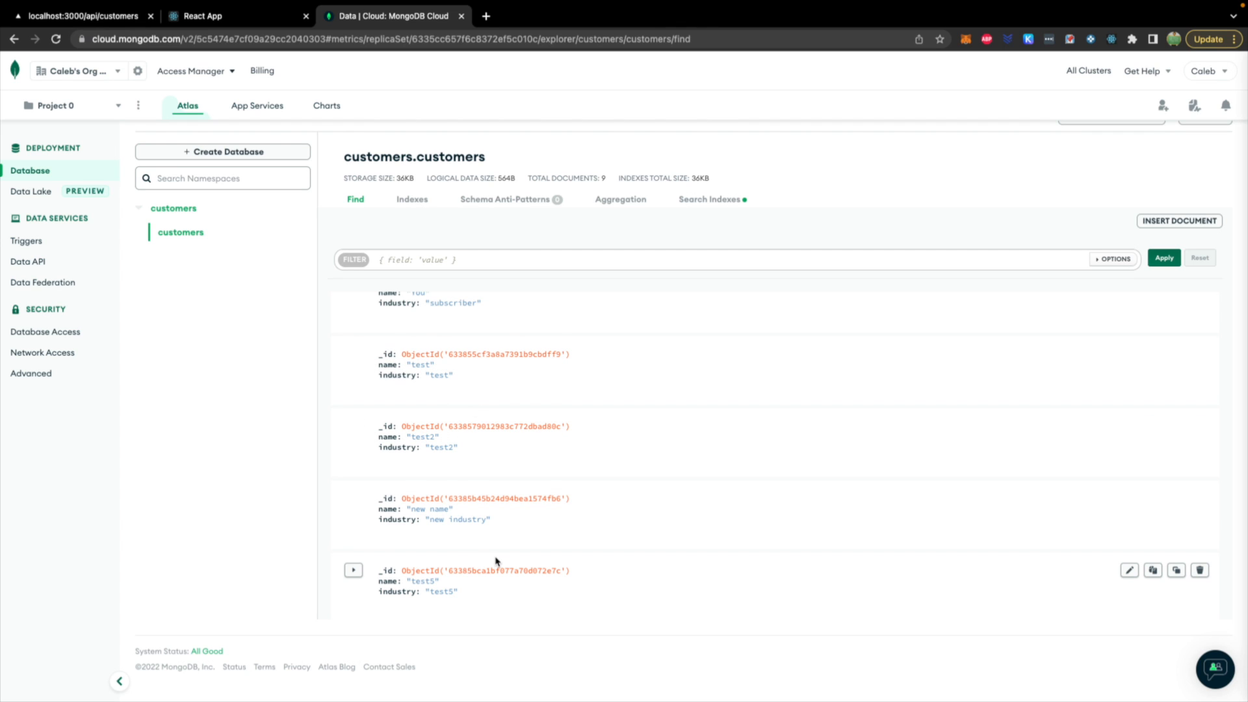
Return to the React App tab listing the customer names
left_click(203, 15)
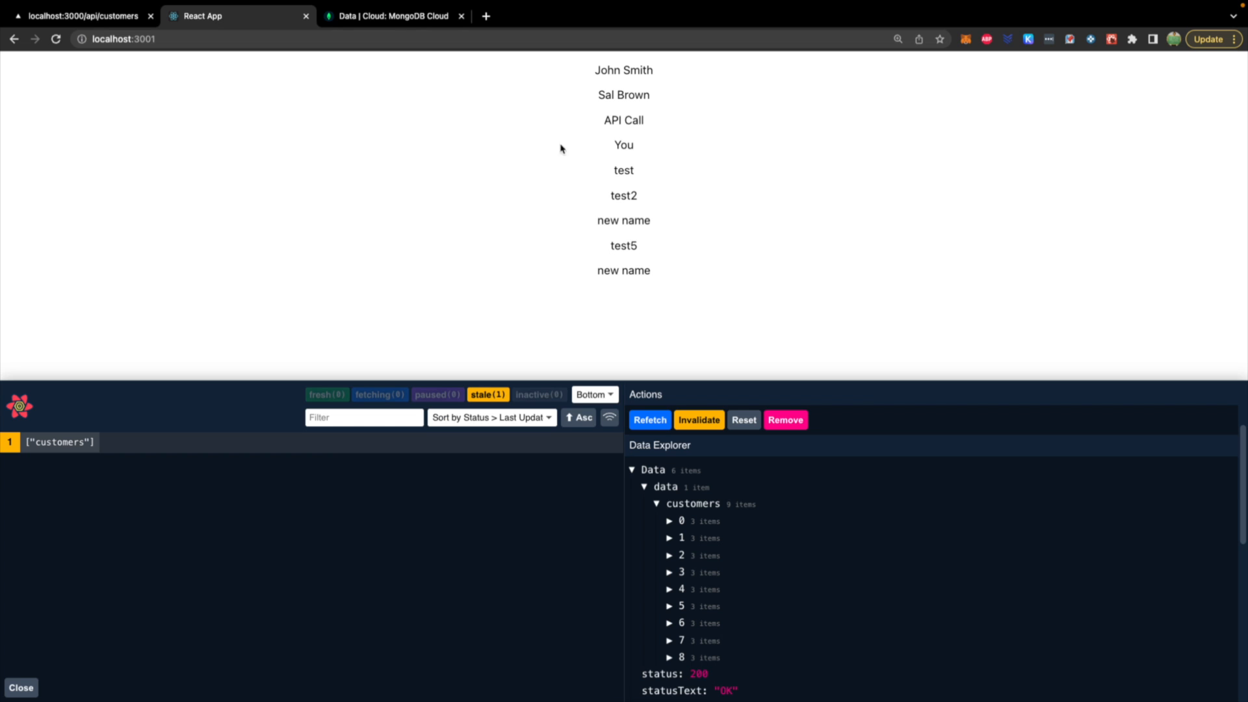
mouse_move(726, 182)
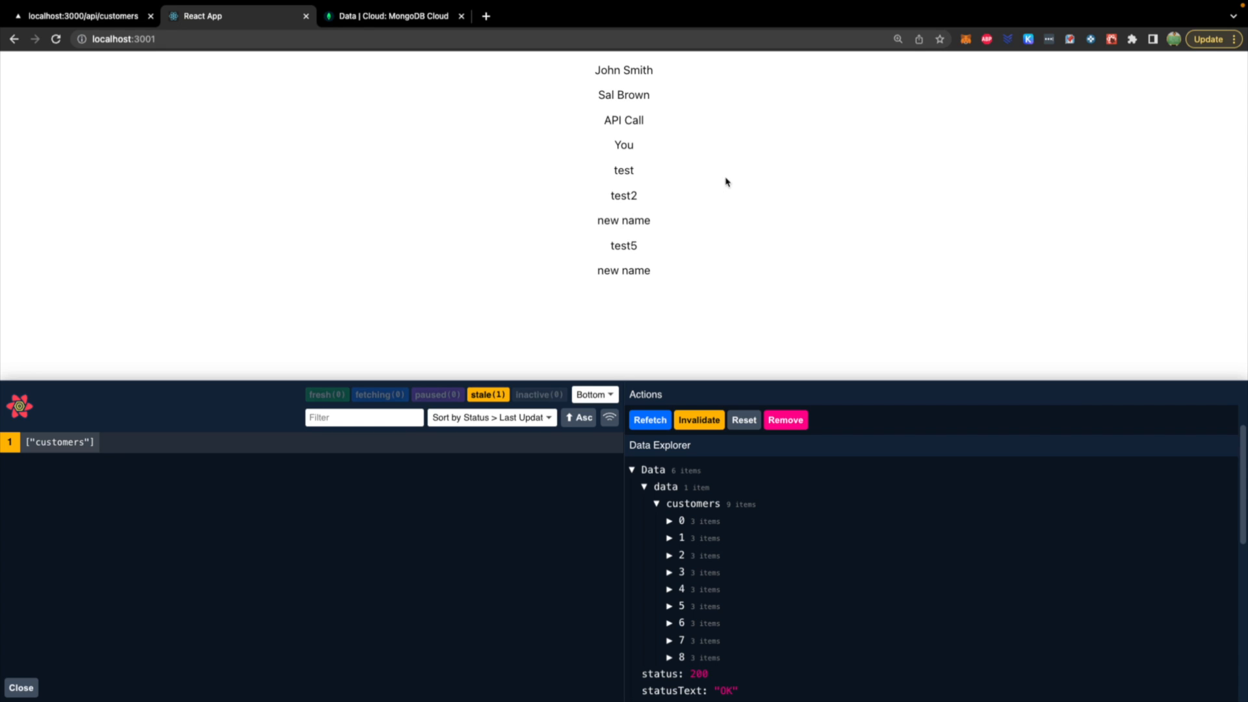
mouse_move(677, 311)
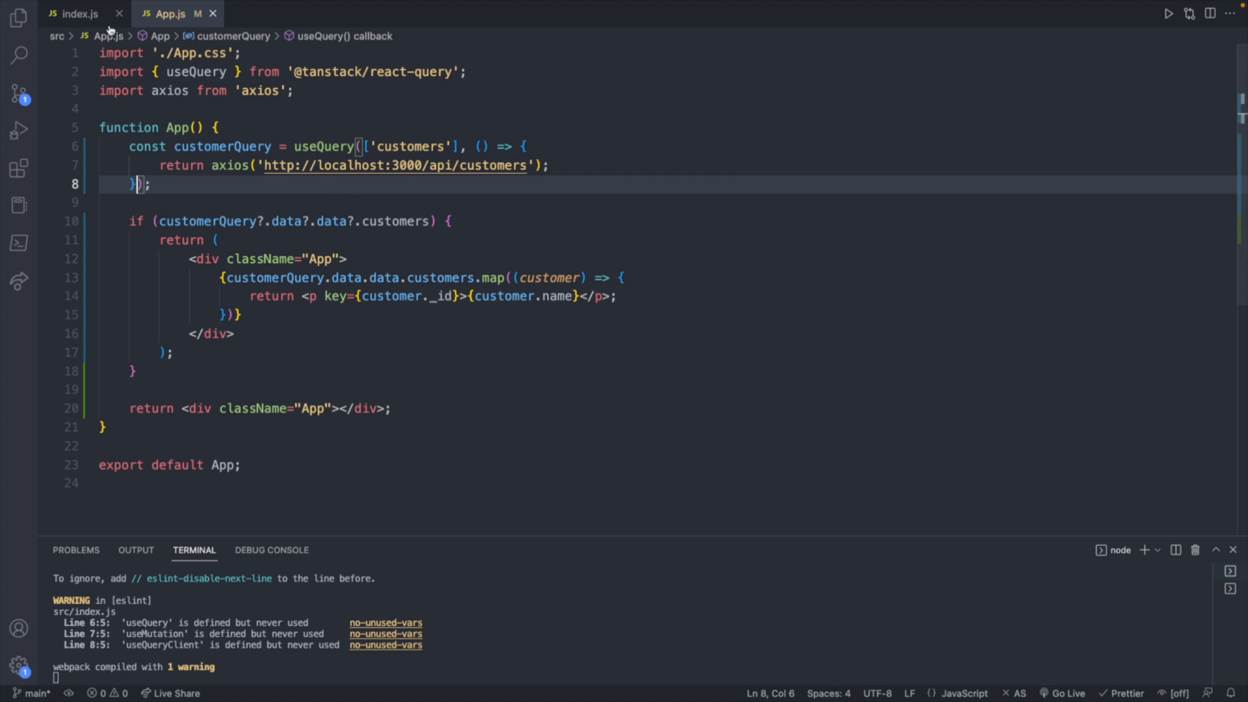
Show index.js with the QueryClient defaultOptions setting refetchOnWindowFocus false
left_click(78, 13)
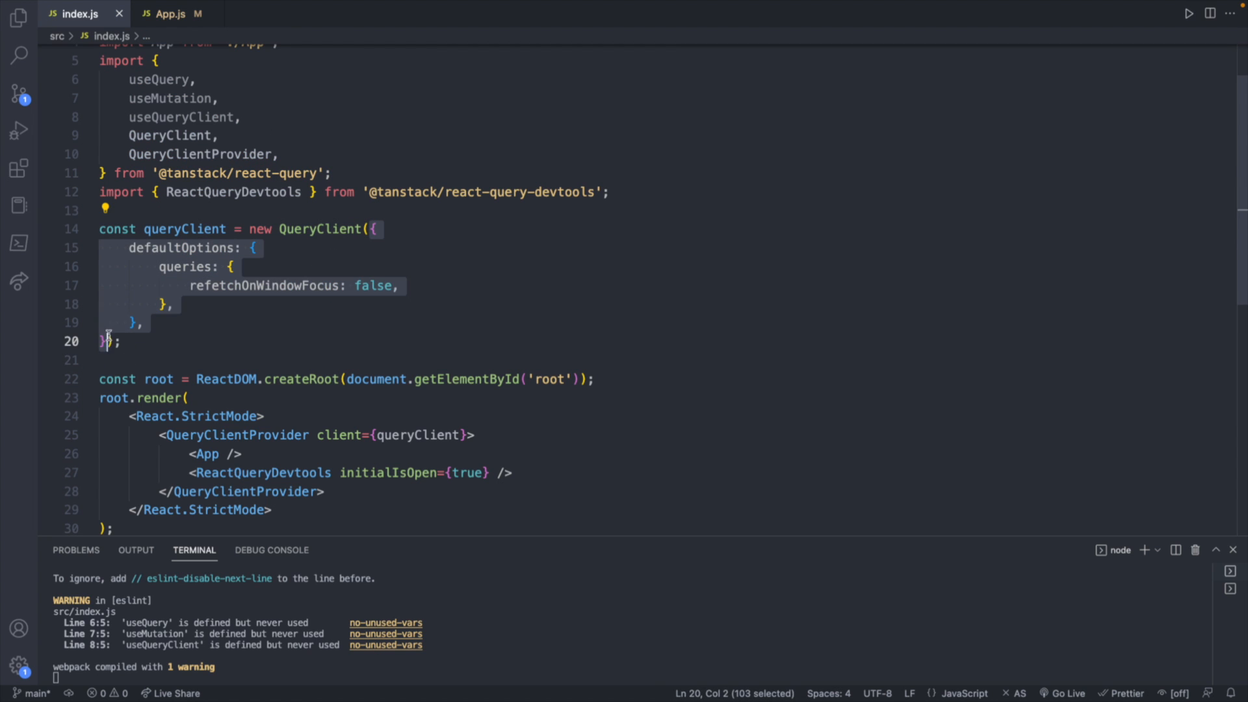
key("Delete")
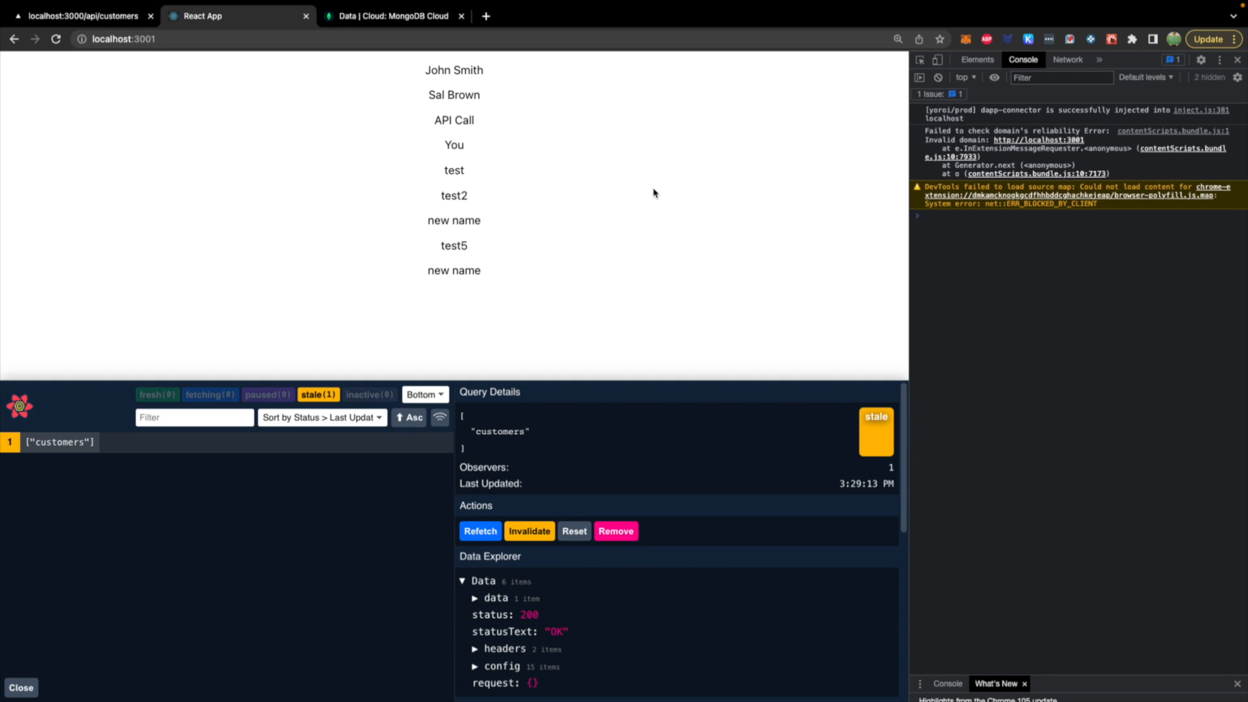
mouse_move(1060, 70)
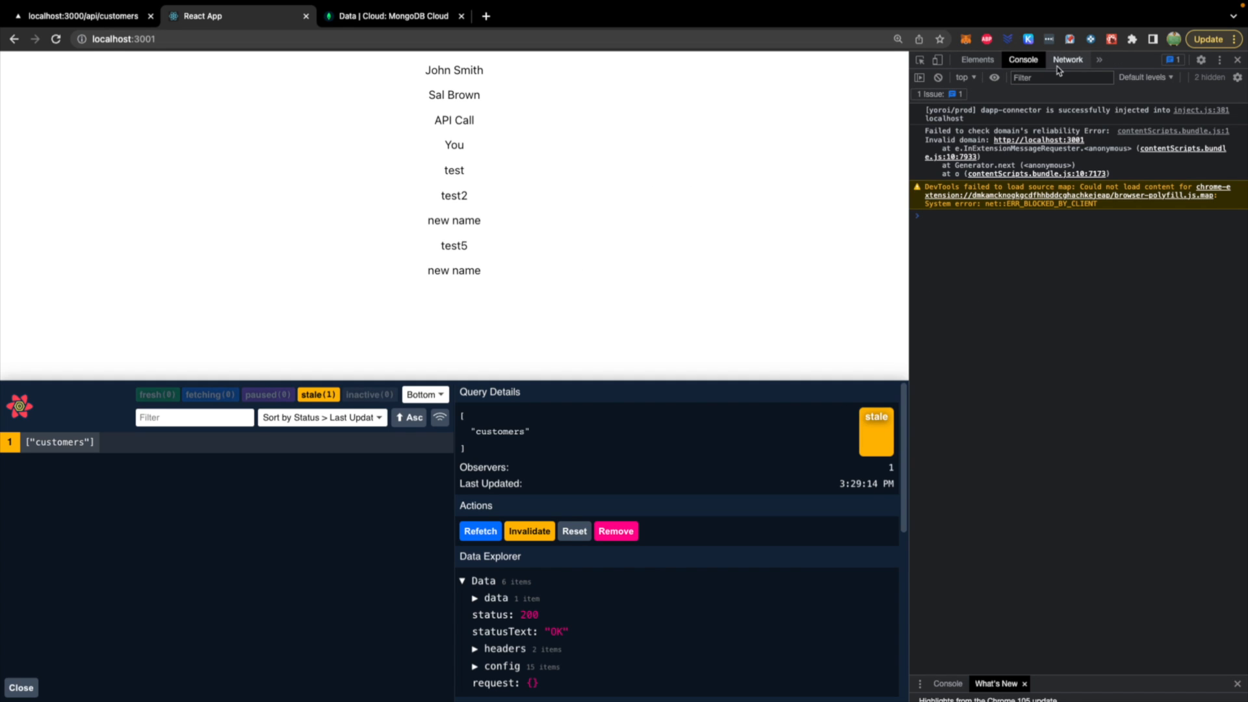
Watch the Network log for customers requests, leaving to a new tab and returning
left_click(1067, 58)
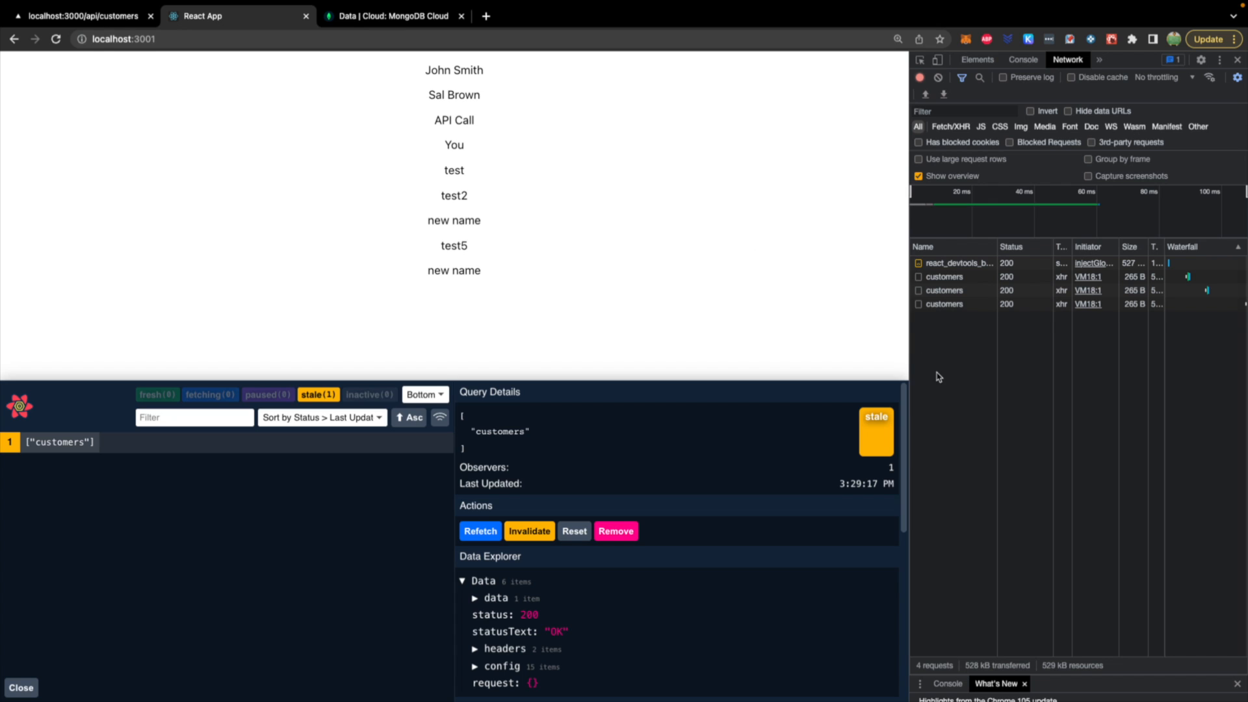
left_click(480, 531)
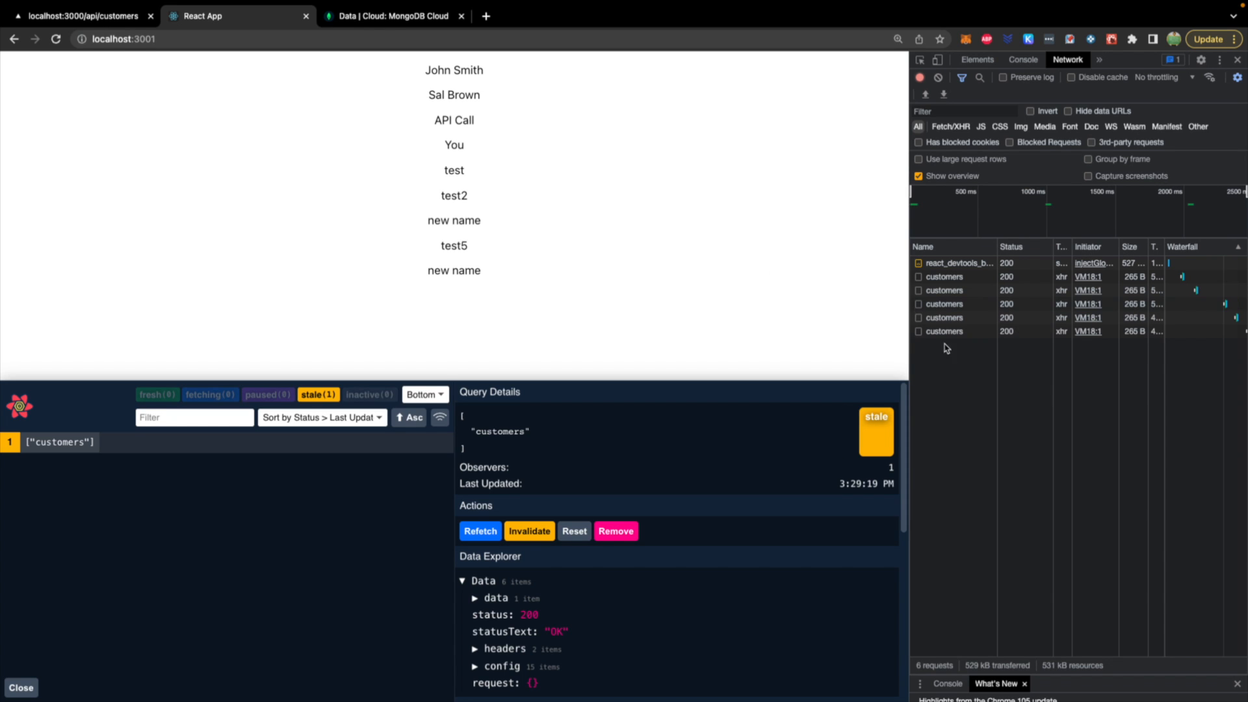
mouse_move(977, 406)
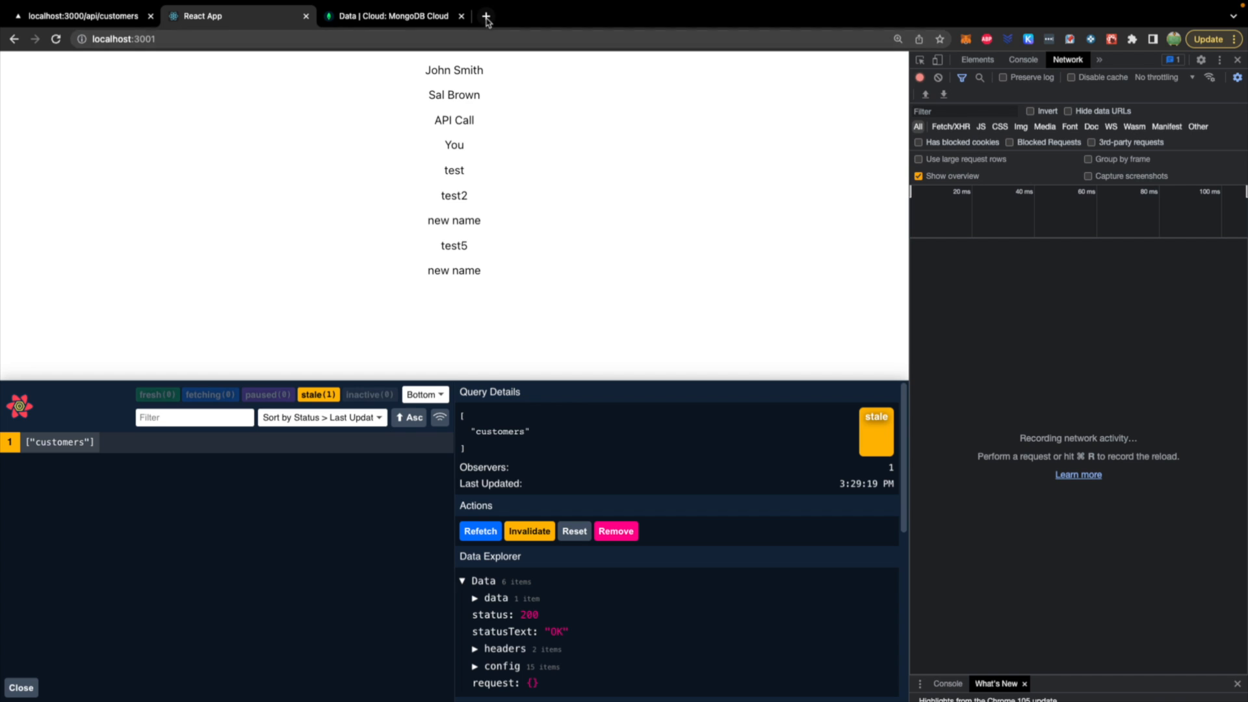
left_click(485, 15)
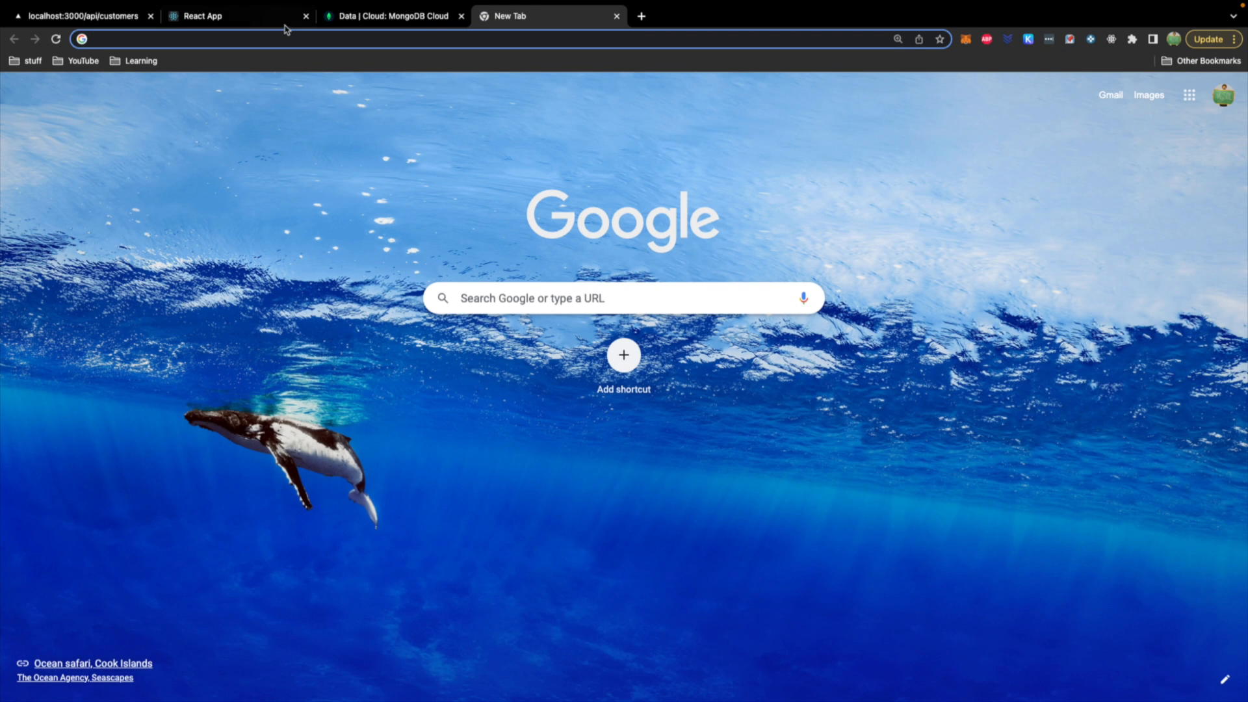
left_click(203, 15)
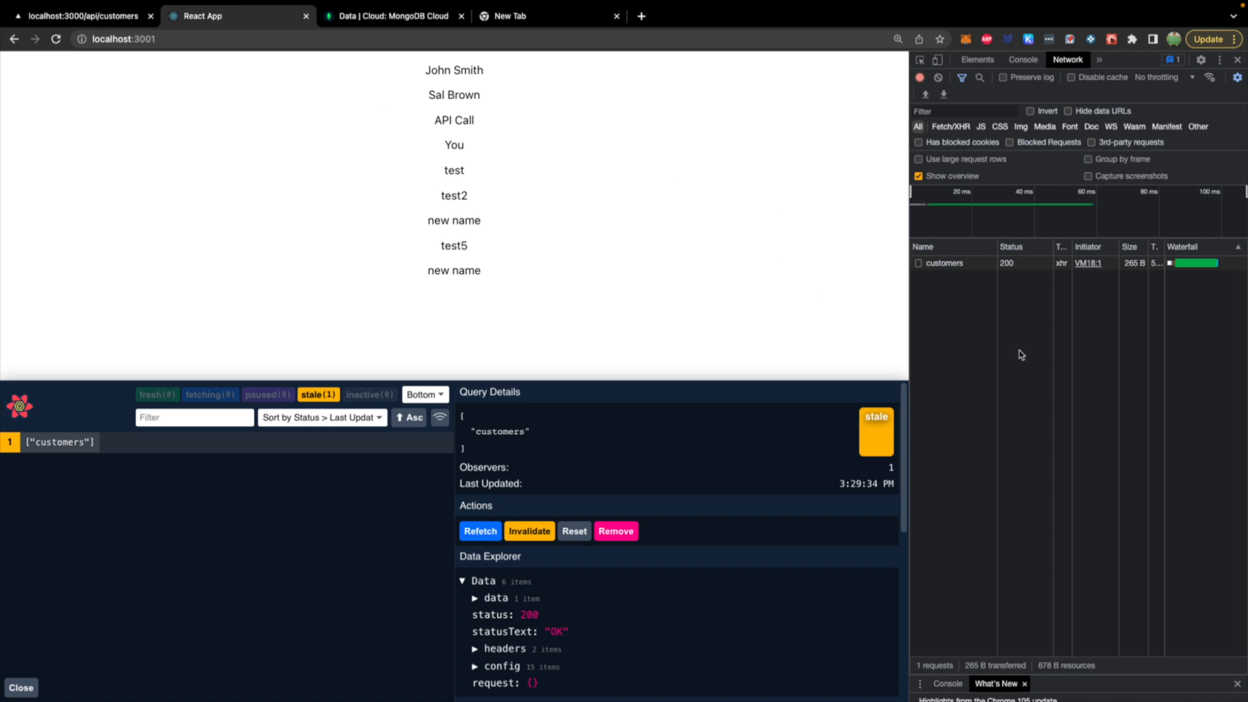
mouse_move(975, 311)
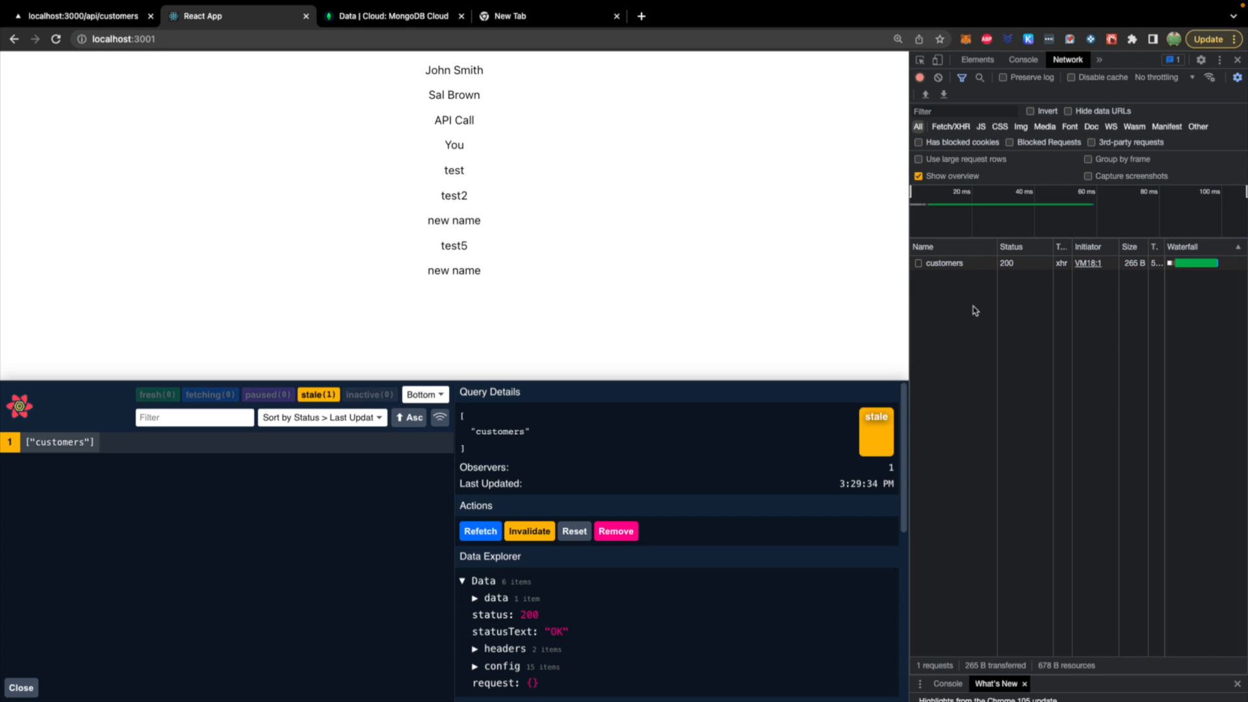
mouse_move(873, 281)
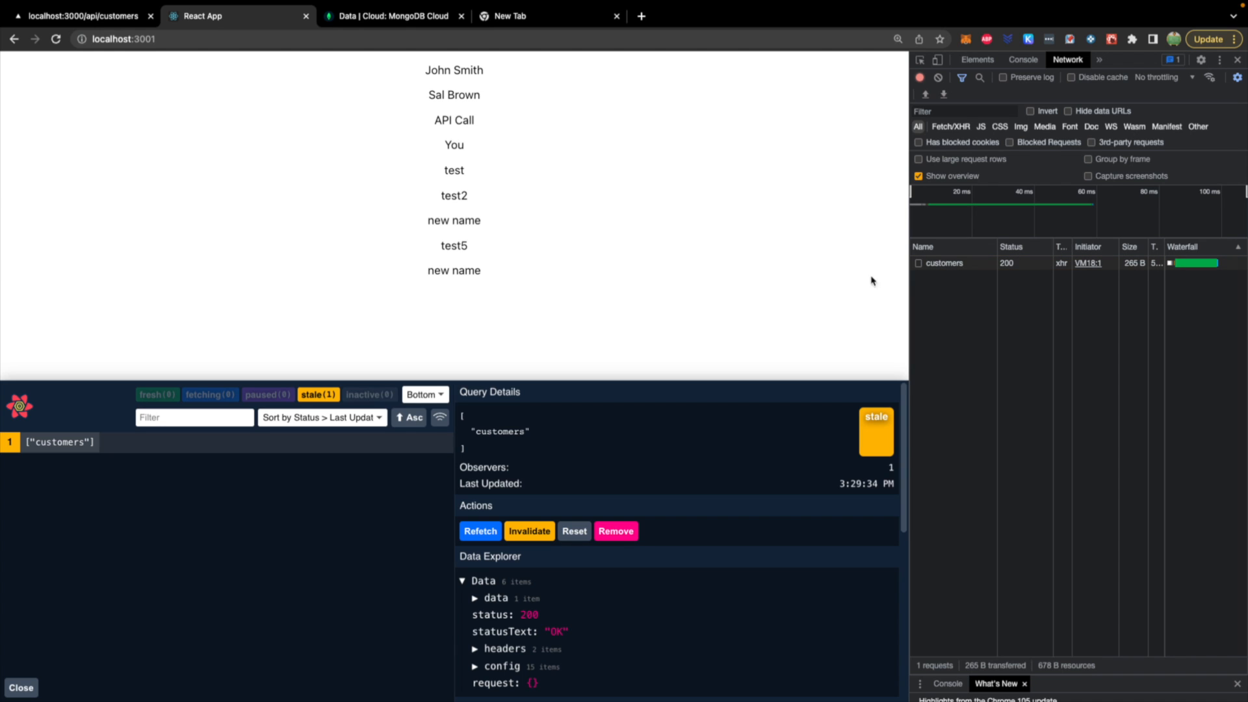
left_click(480, 531)
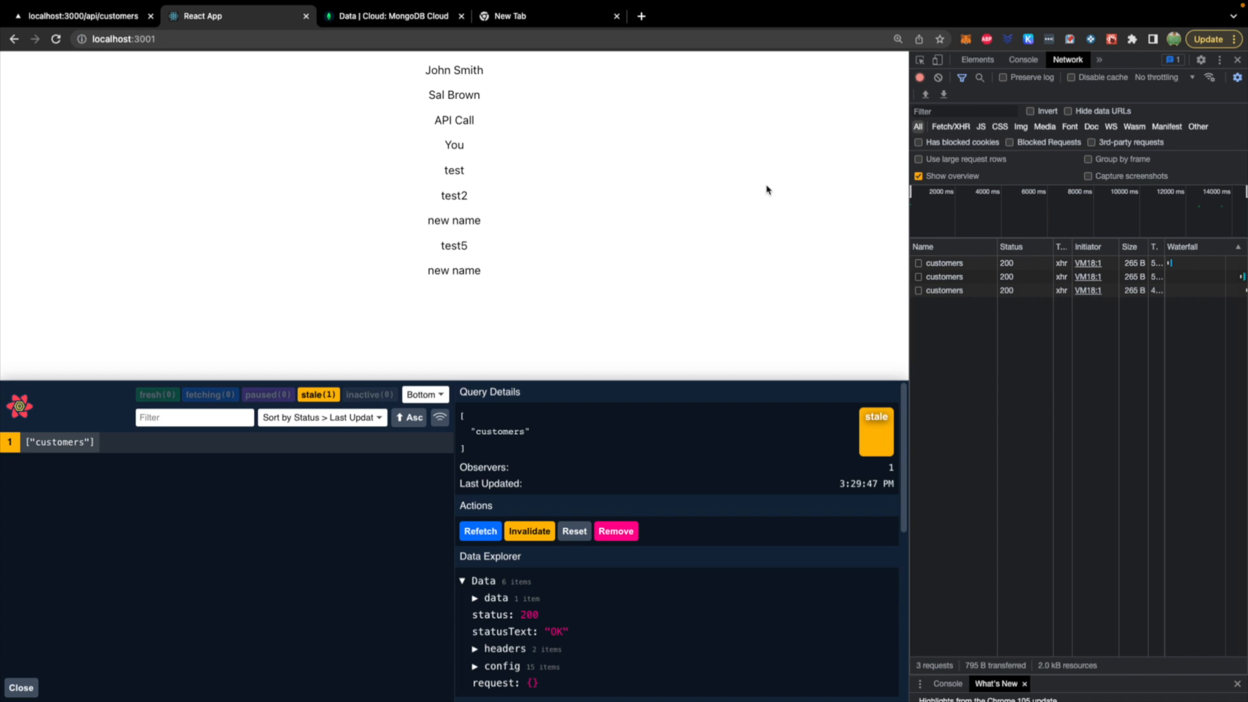
mouse_move(541, 295)
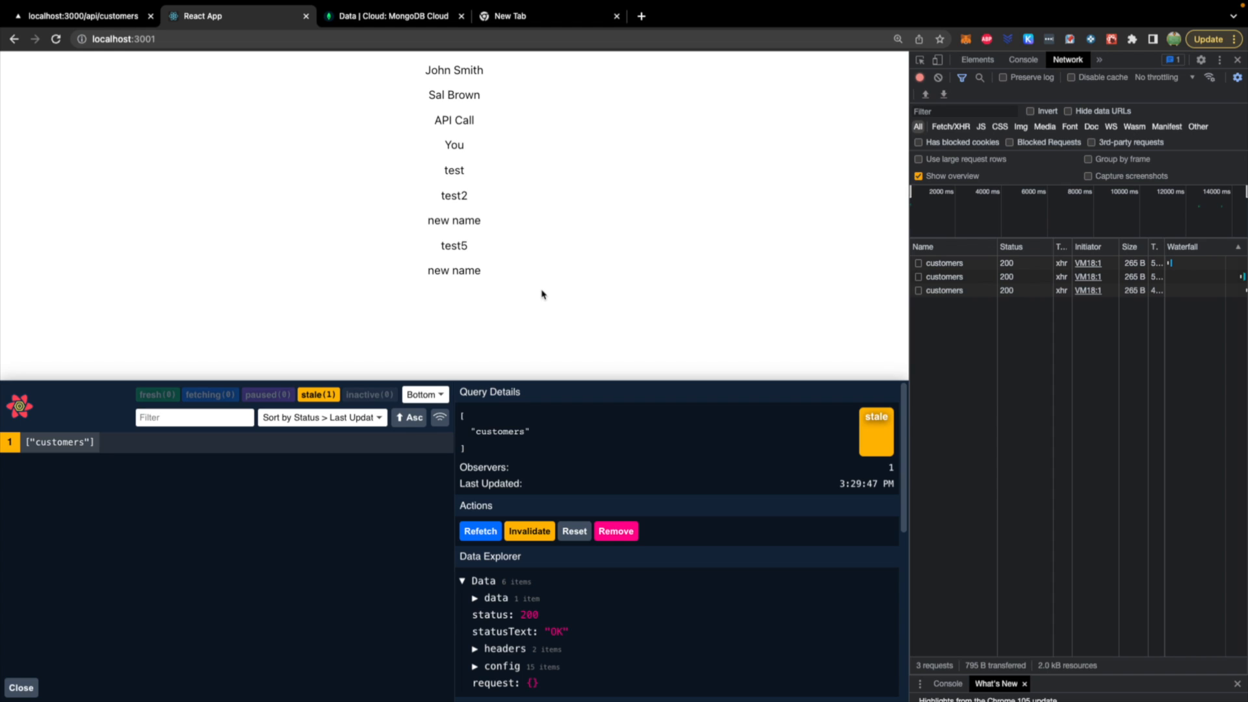
mouse_move(393, 31)
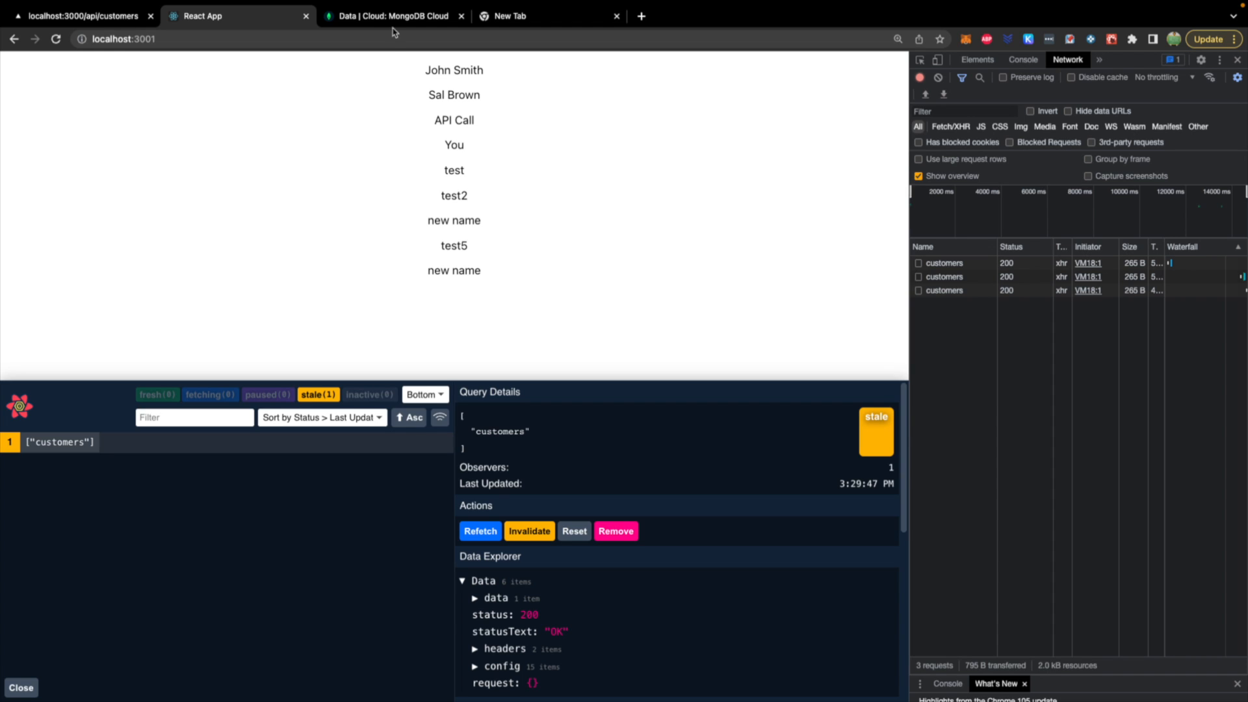
mouse_move(453, 263)
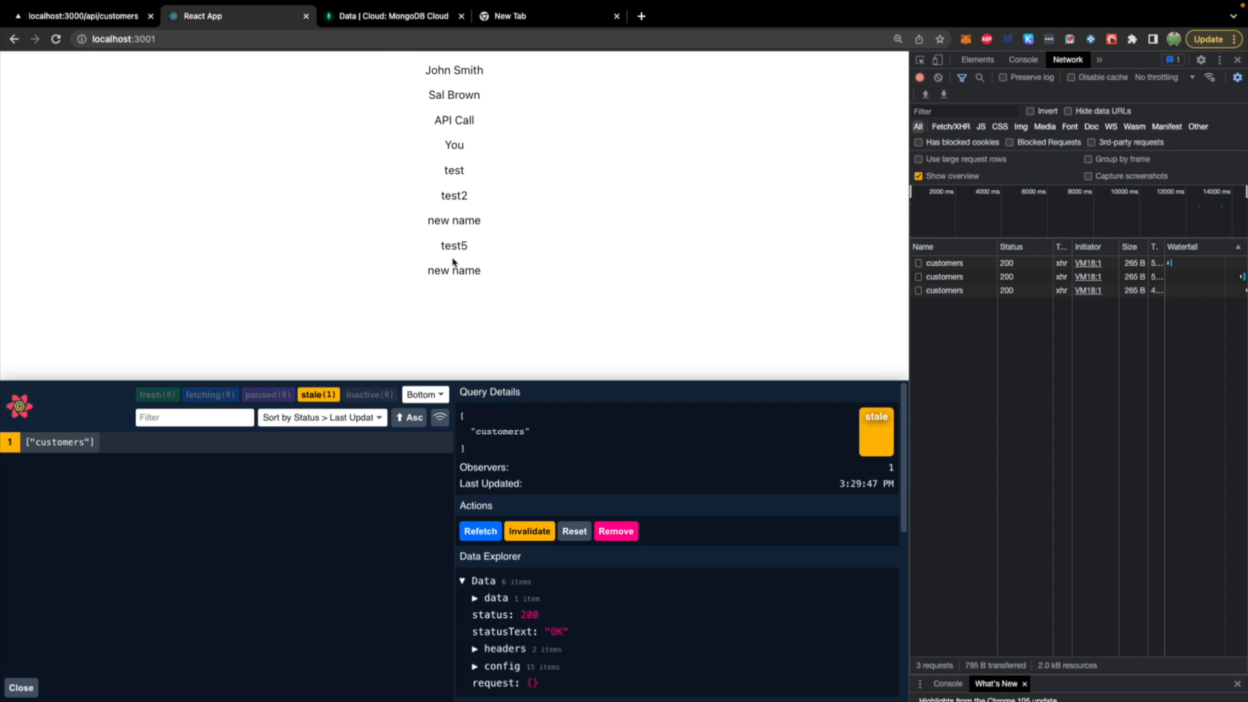
Delete the test customer document in Atlas and return to the app's updated list
left_click(389, 16)
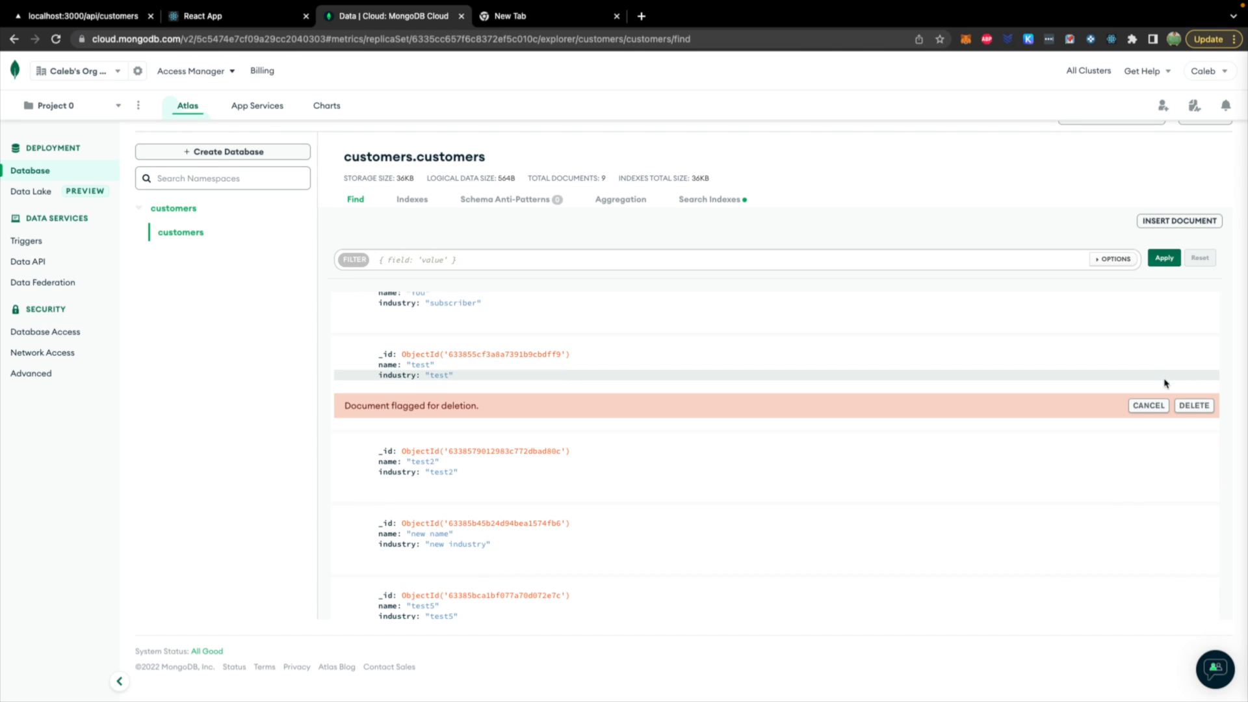
left_click(1194, 405)
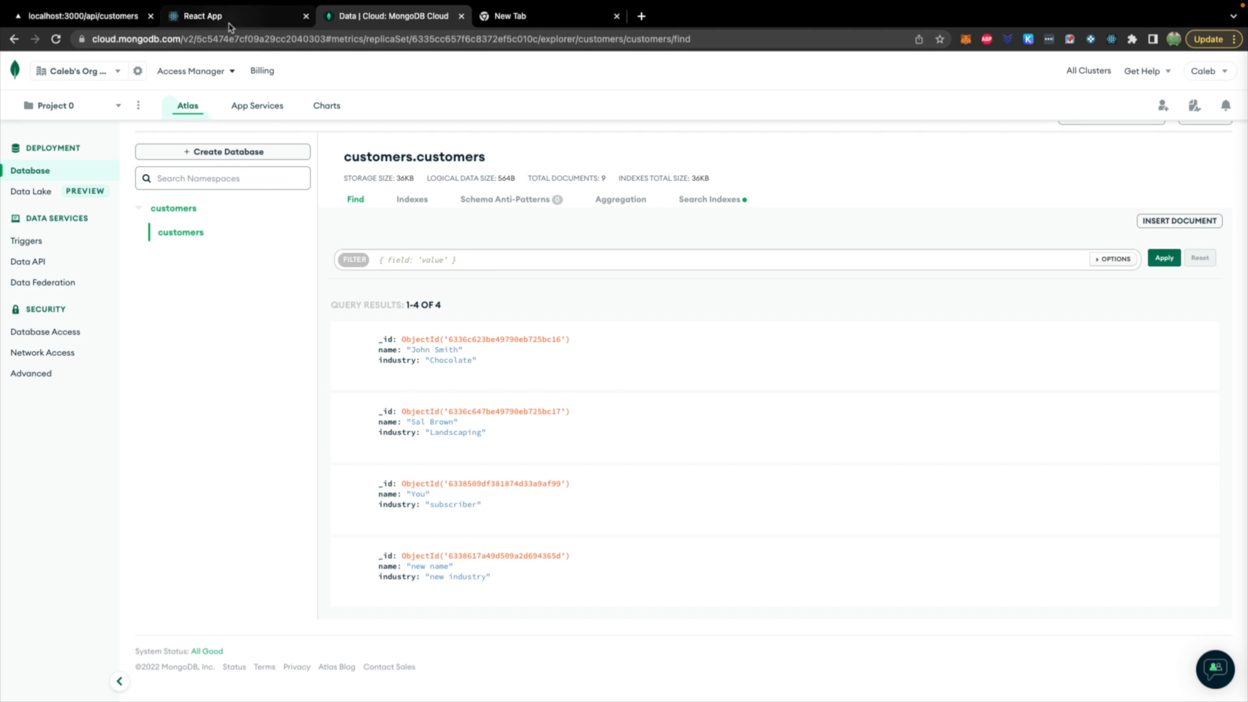
left_click(201, 16)
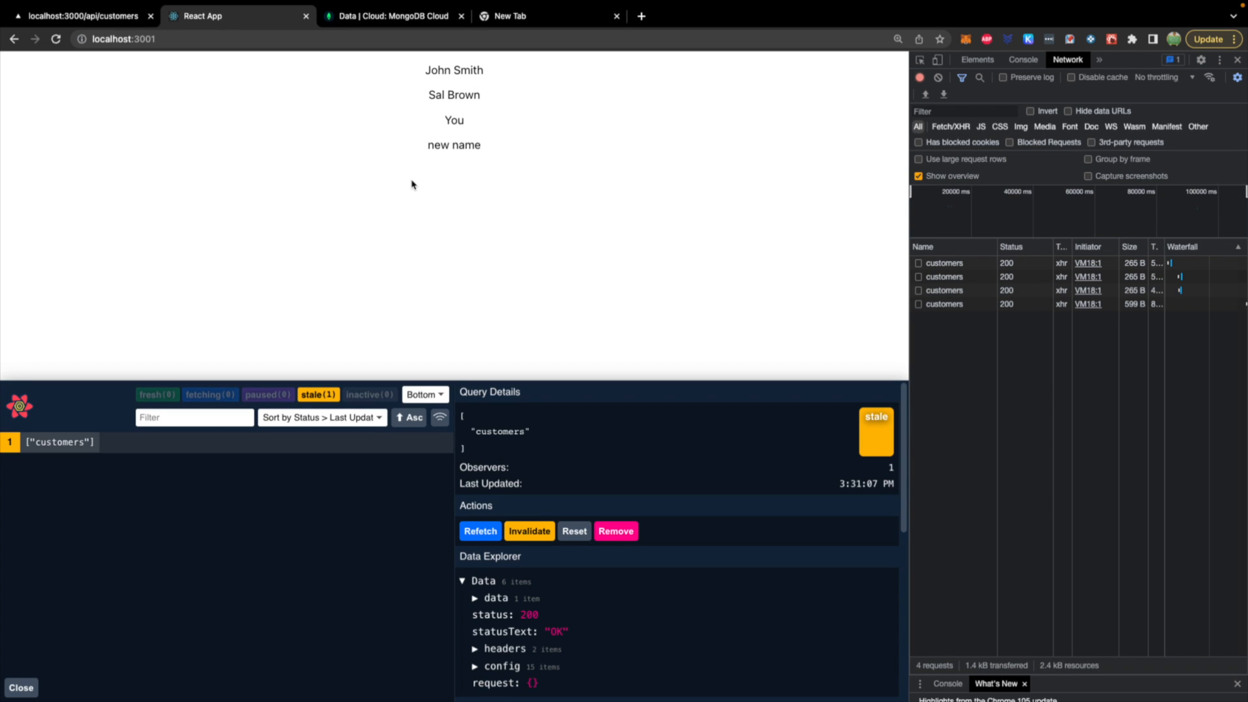
Reload localhost:3001 so the Network log records a fresh page load with customers
left_click(617, 15)
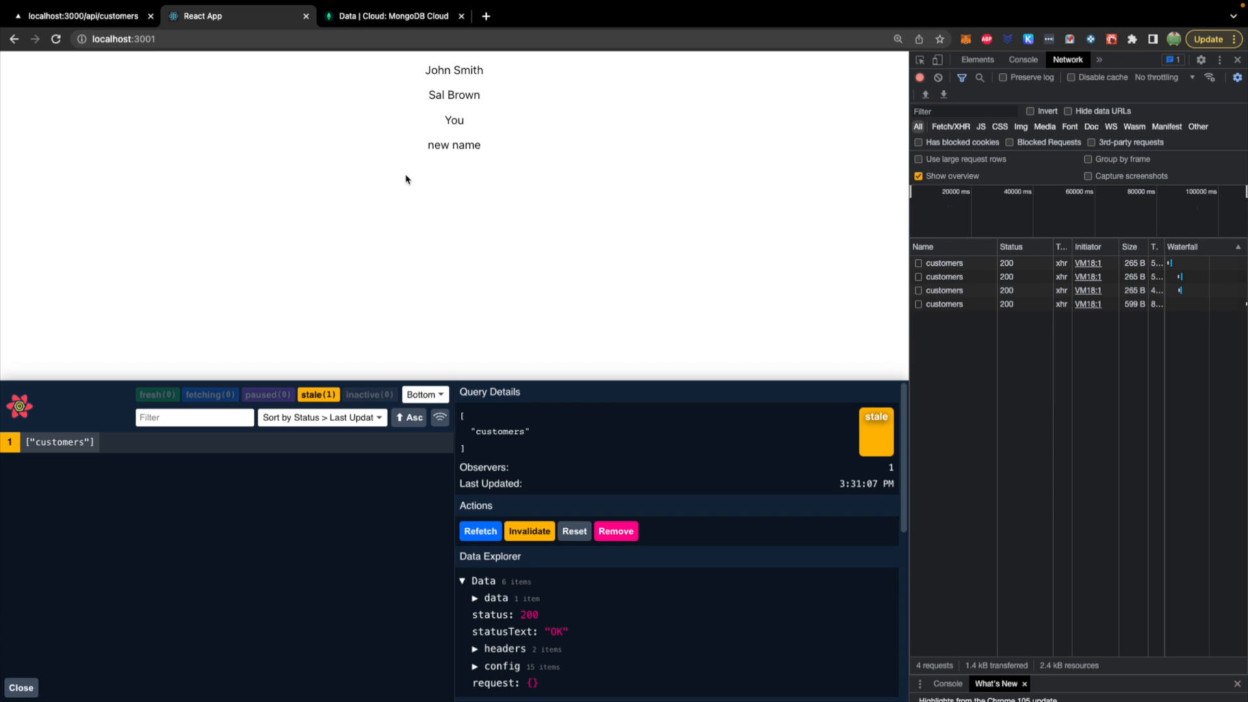
mouse_move(450, 380)
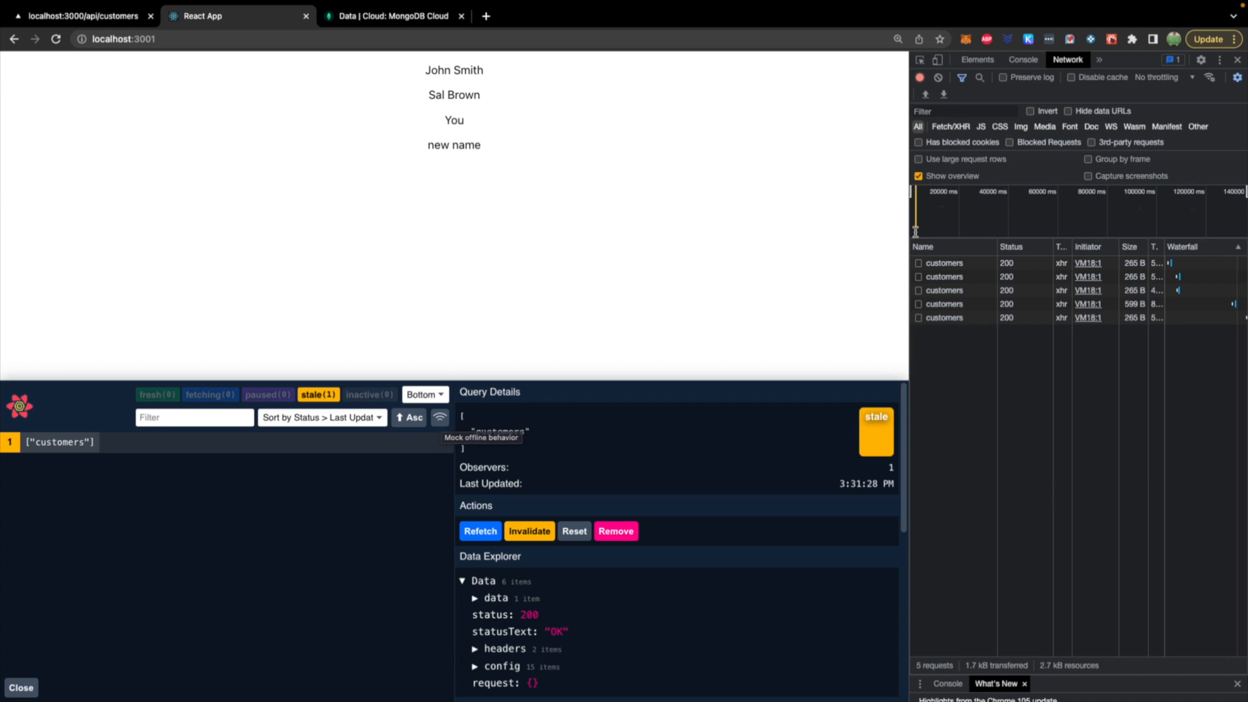
mouse_move(674, 251)
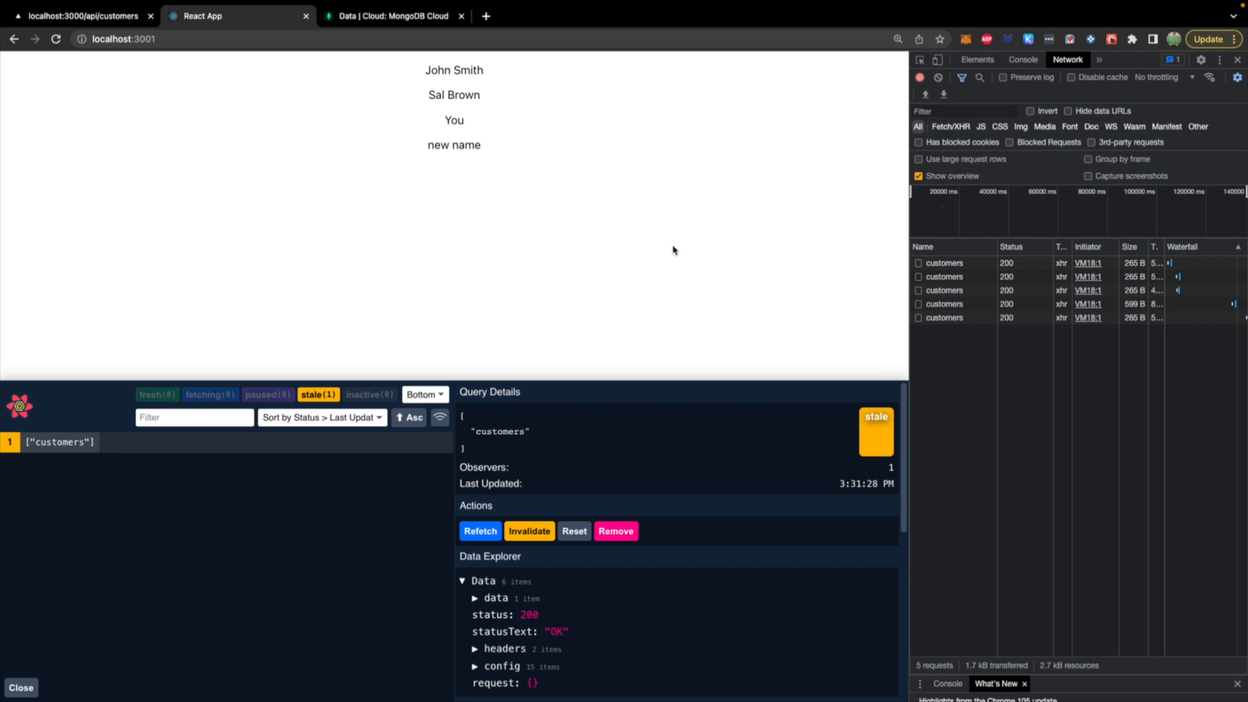
mouse_move(481, 250)
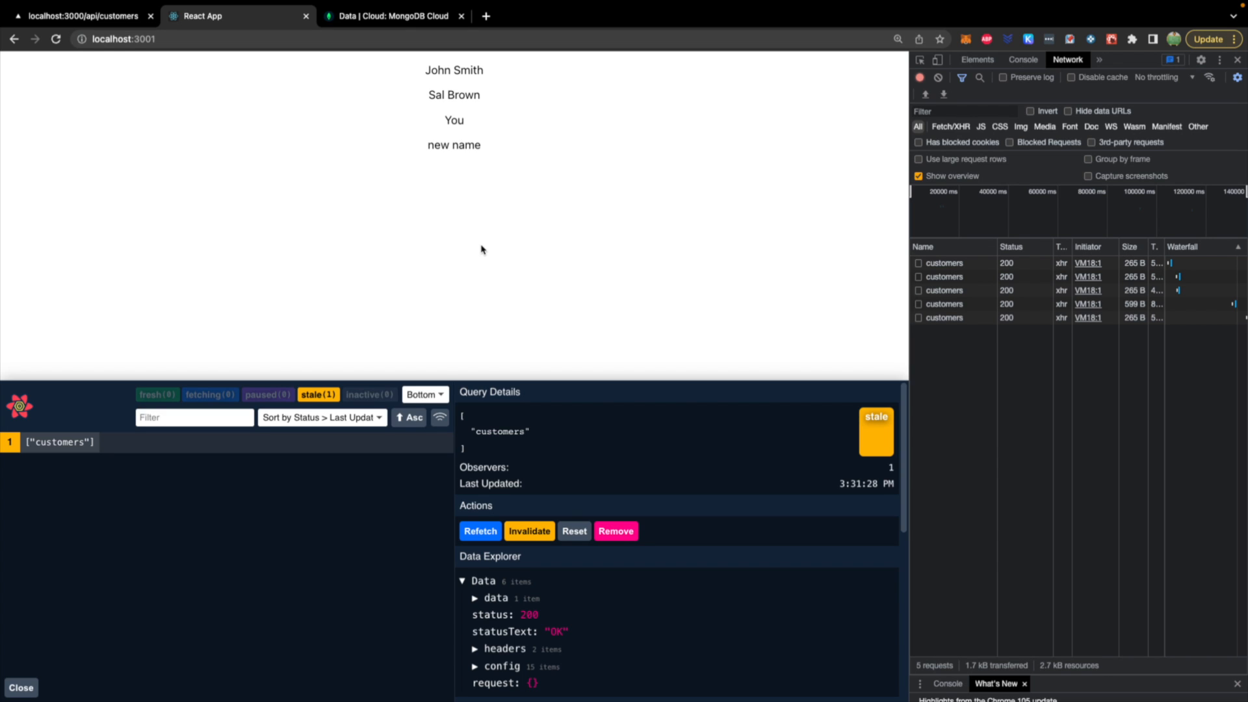
mouse_move(949, 387)
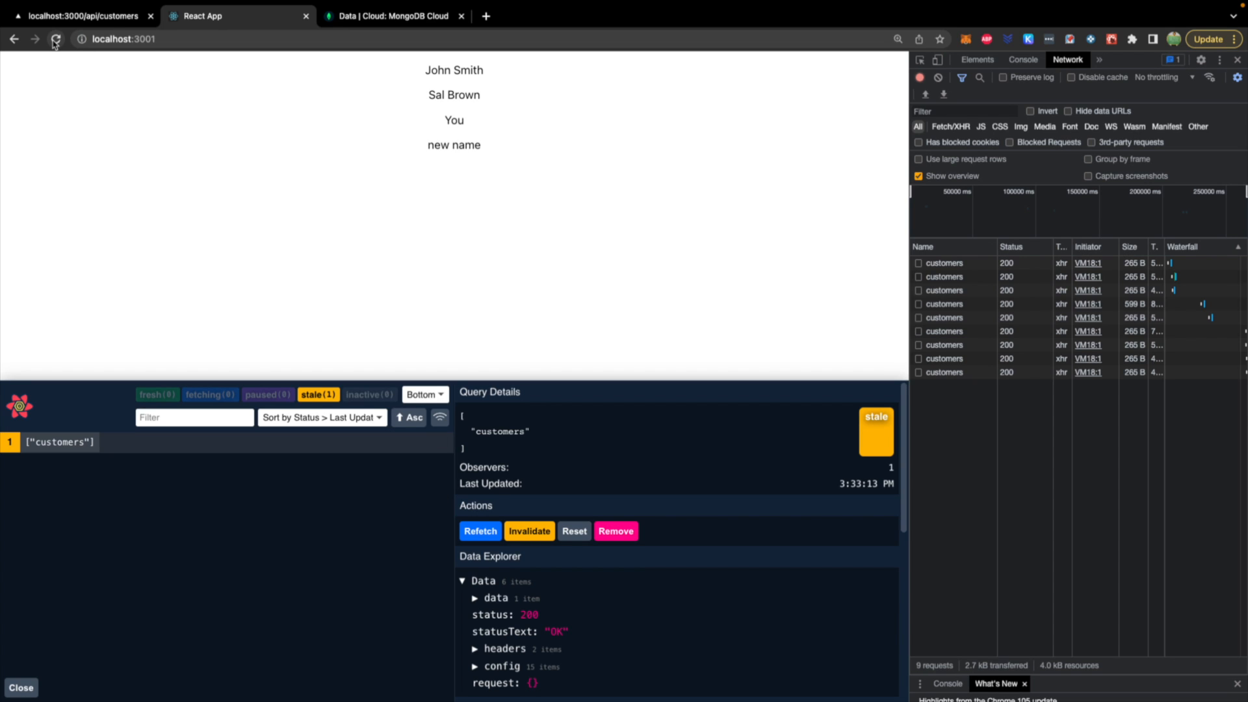
mouse_move(55, 39)
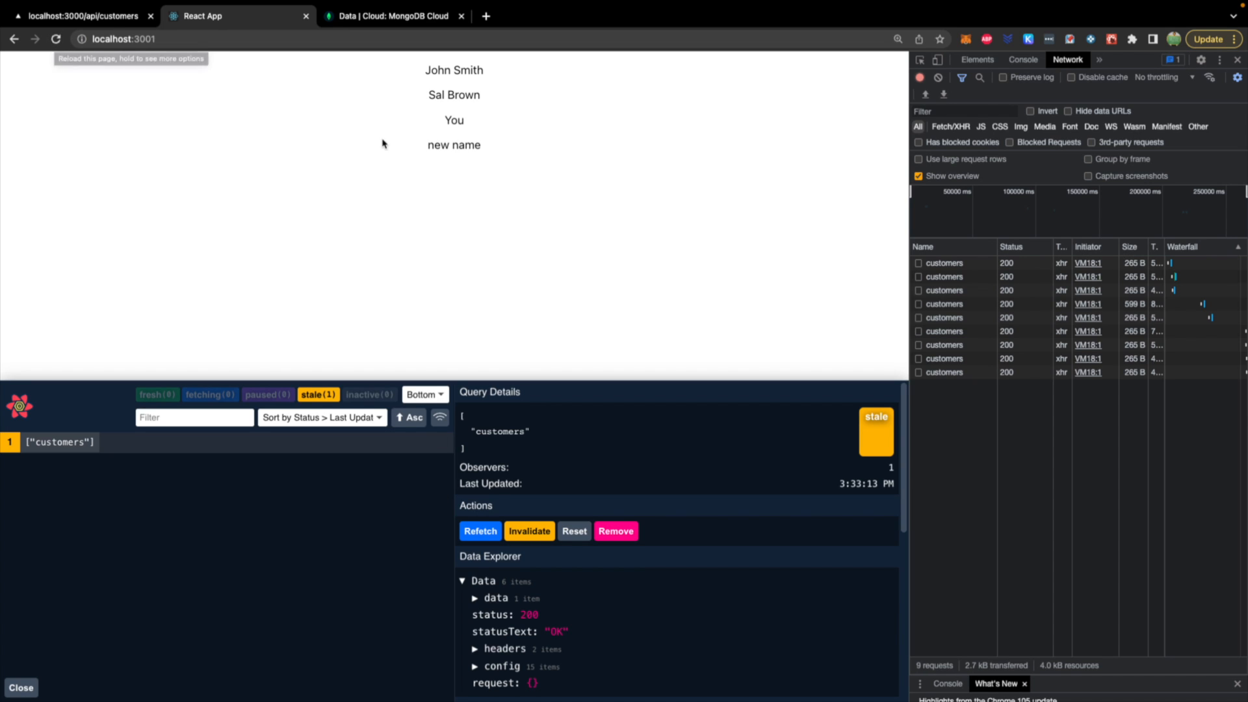
left_click(55, 39)
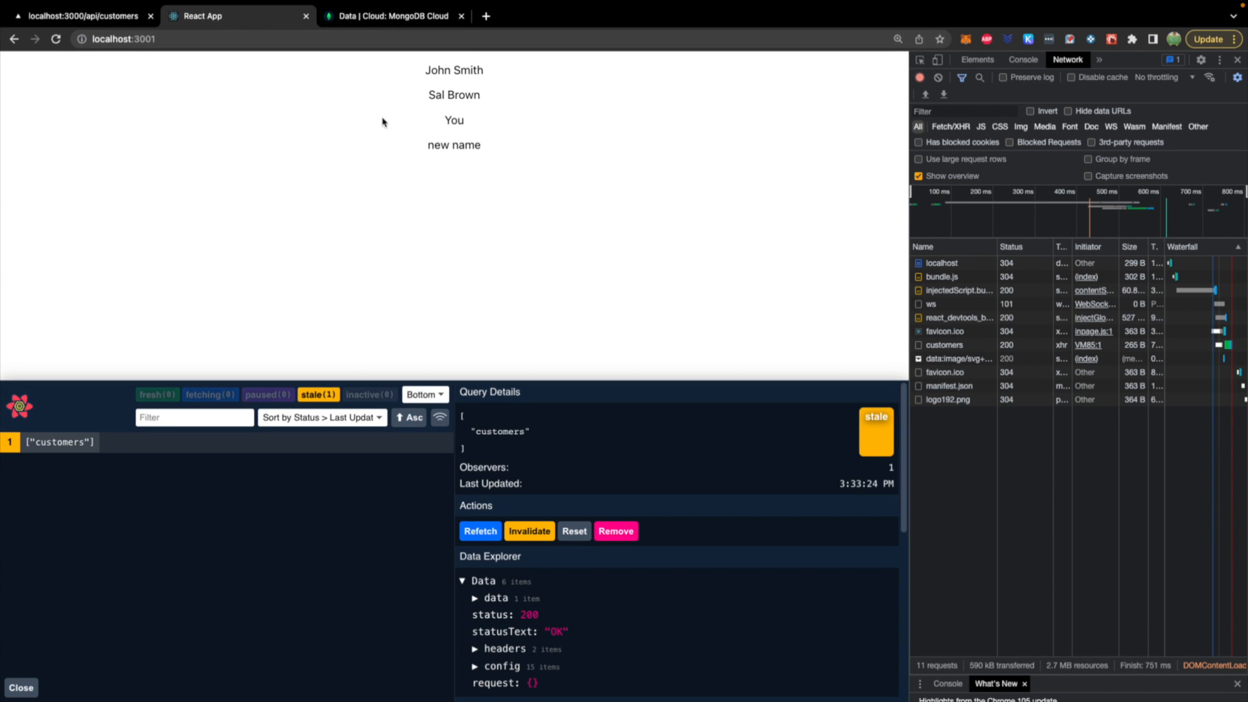
mouse_move(183, 164)
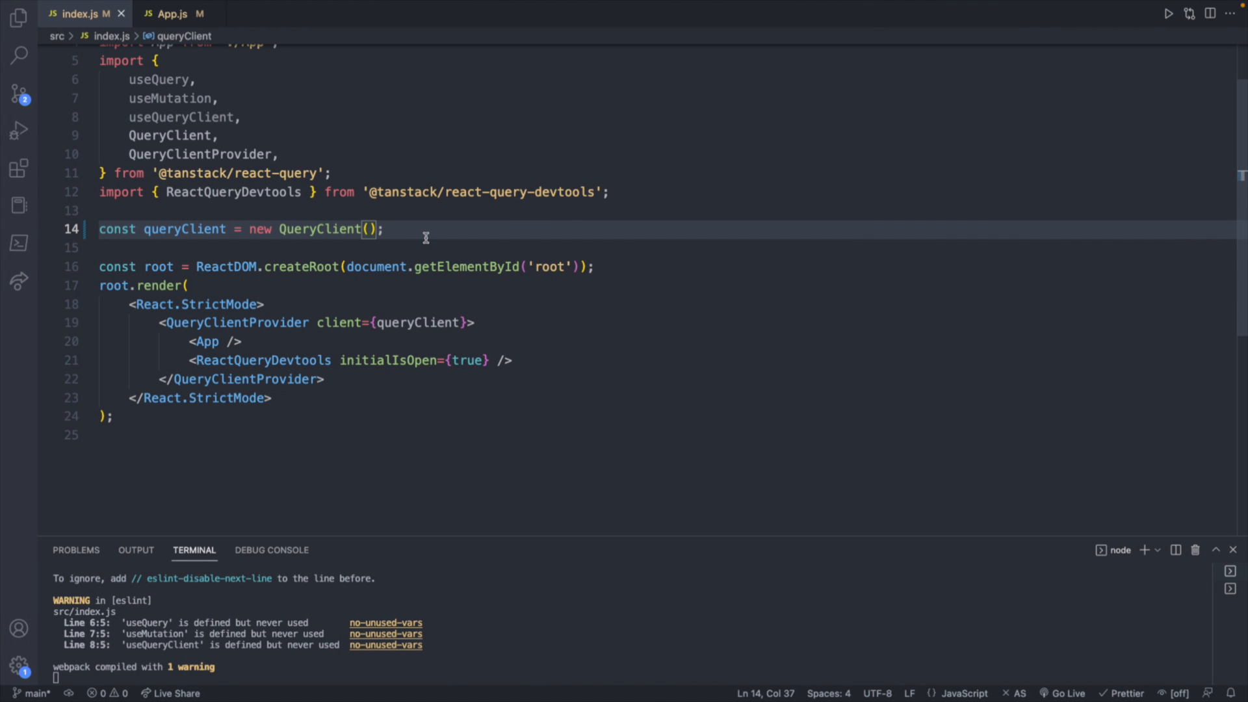
In App.js, add an options object with refetchInterval: 10 to the customers useQuery call
left_click(169, 13)
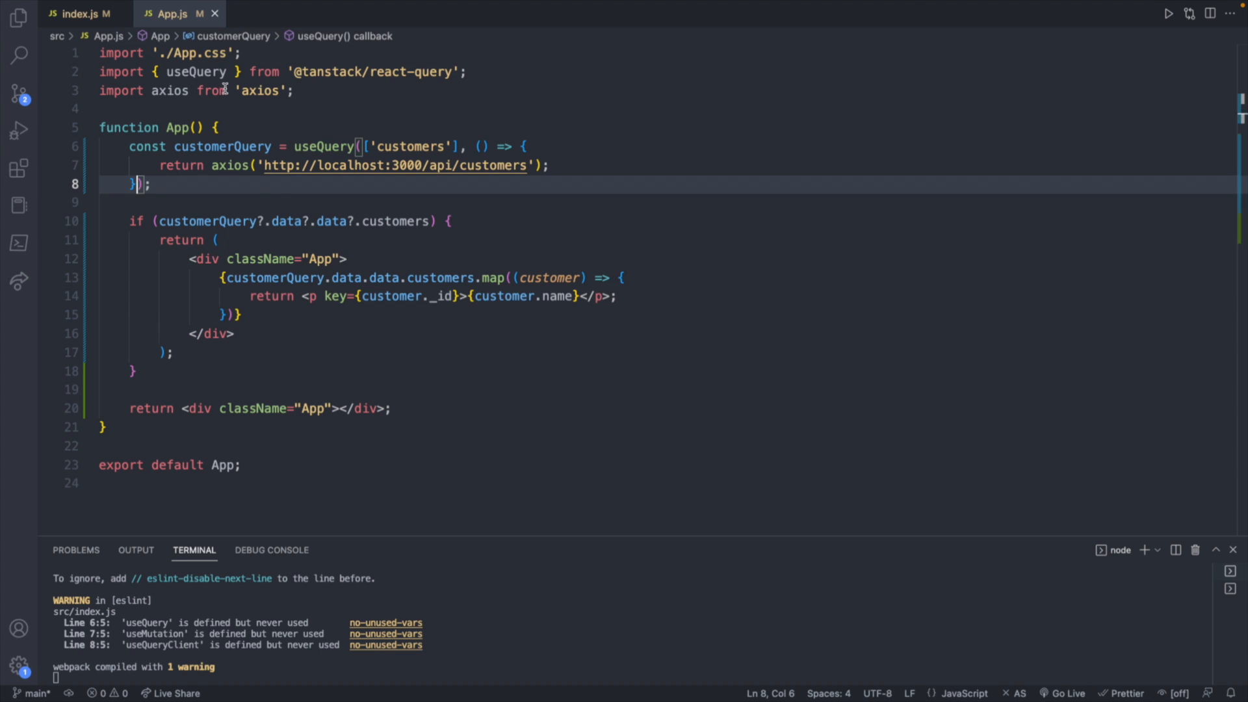
type(", {}")
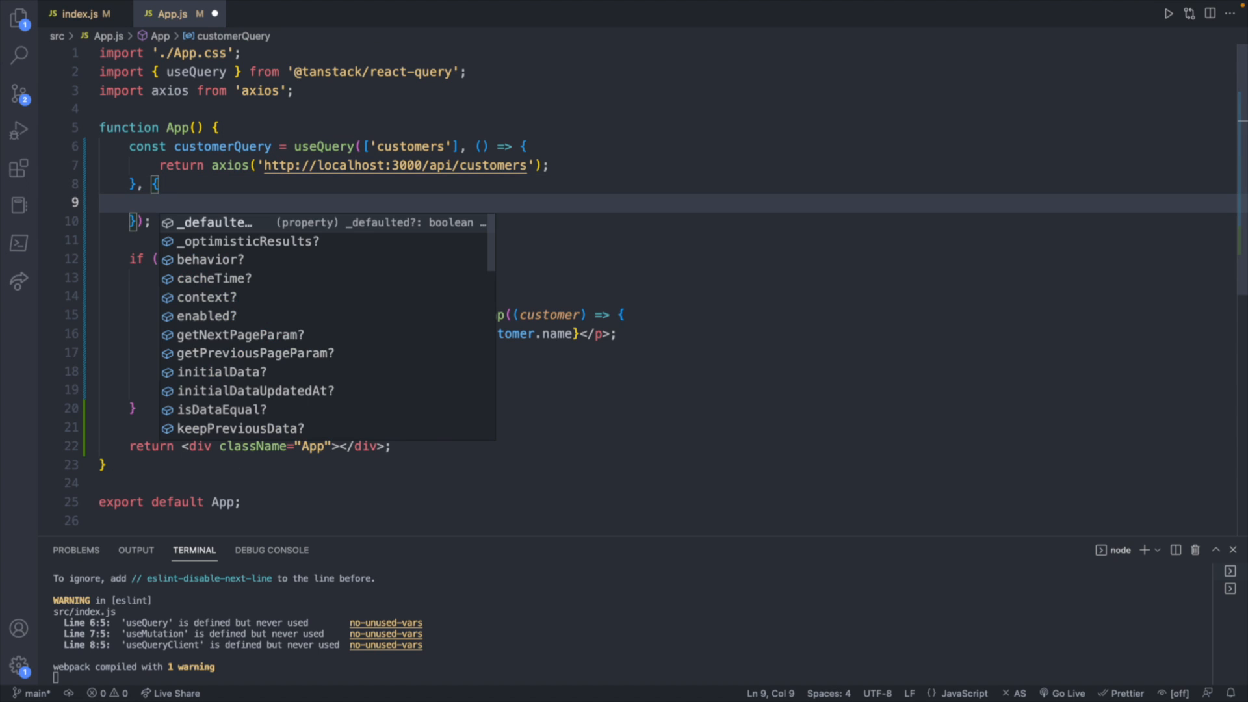
type("refetchInterval:")
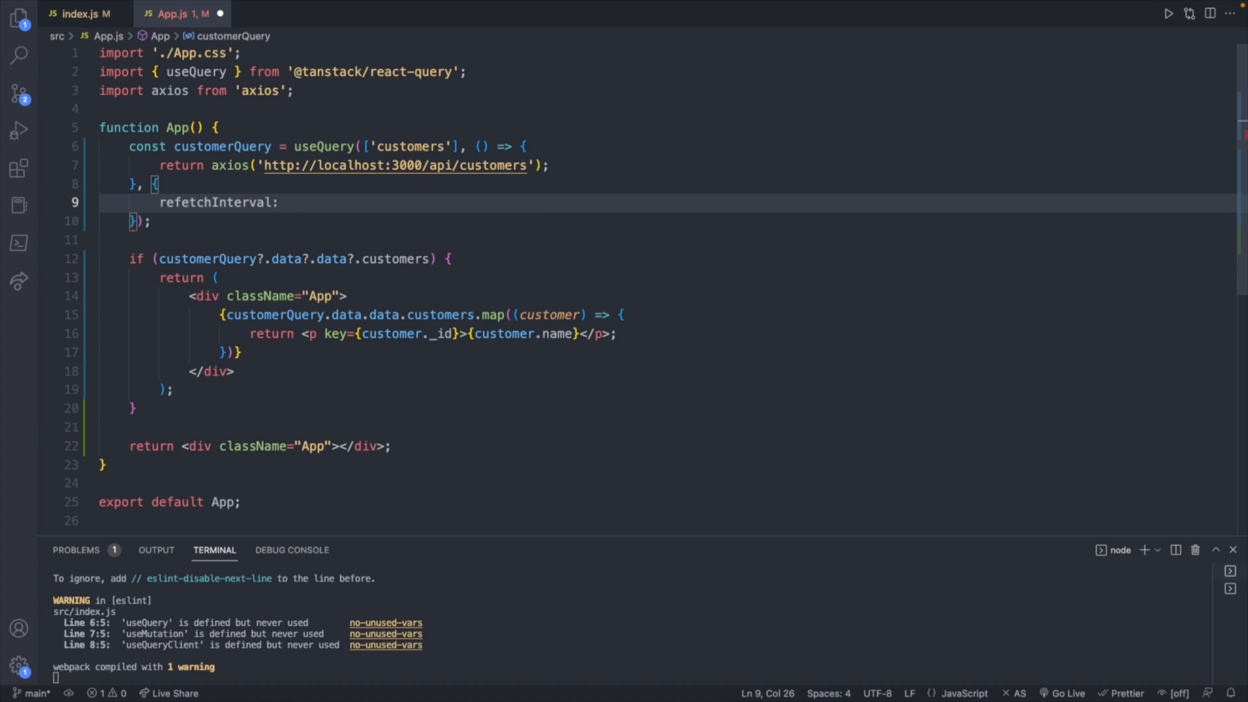
type("10")
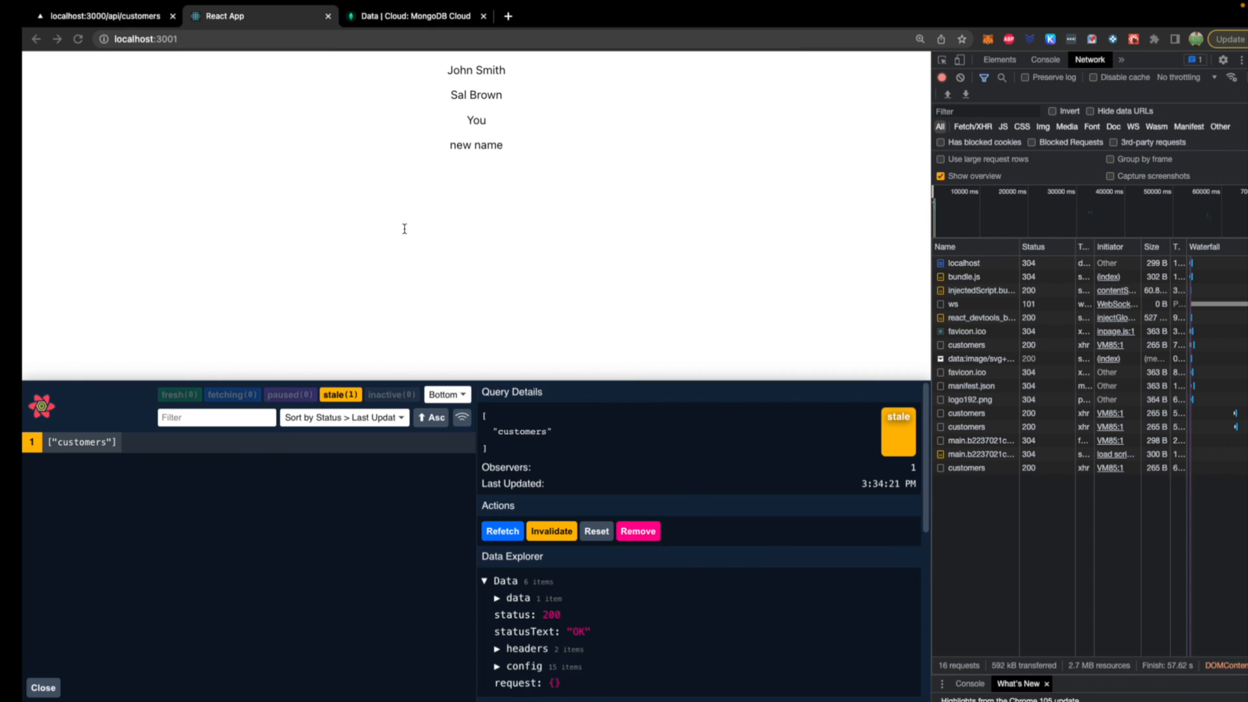
left_click(501, 531)
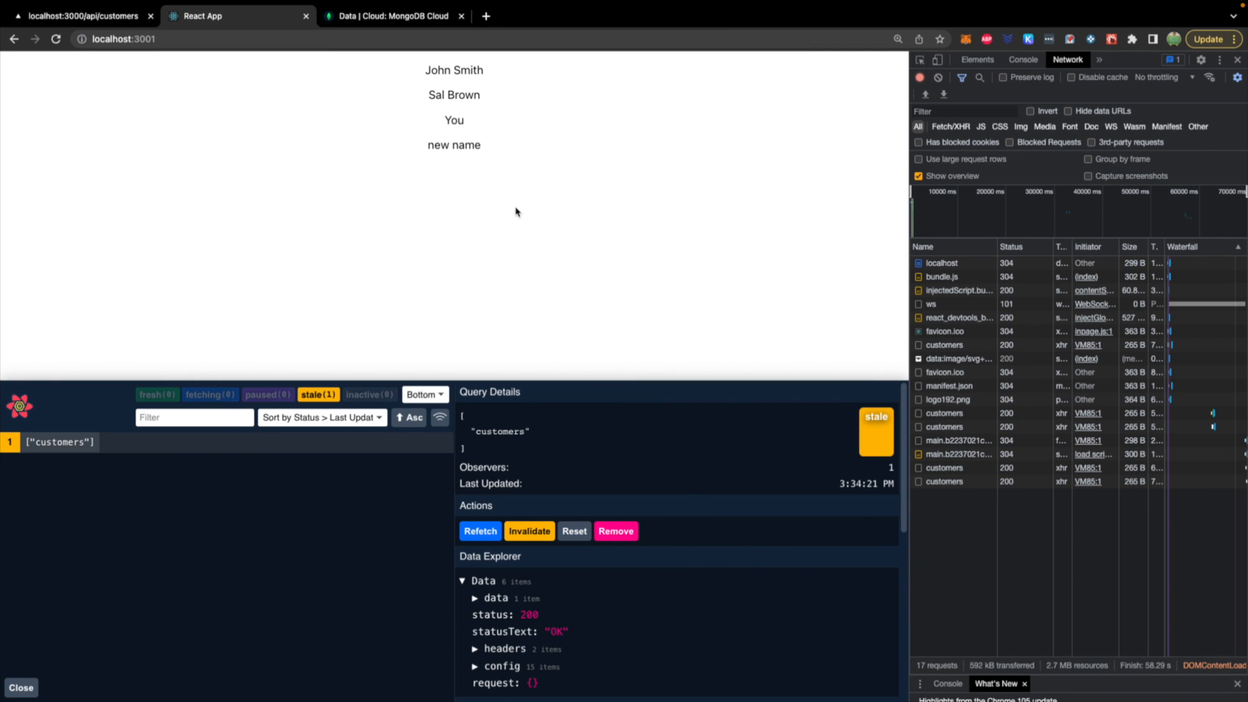
mouse_move(952, 506)
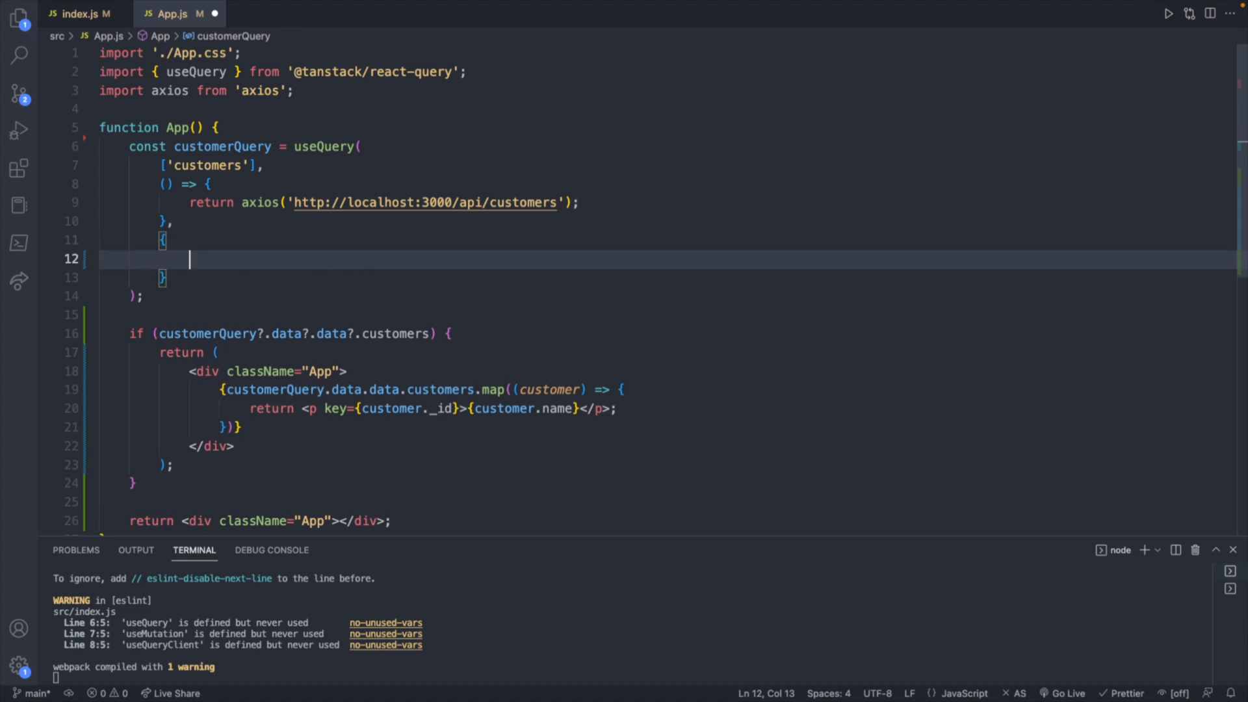
Add staleTime: 1000 * 10 to the customers query options
type("staleTime:")
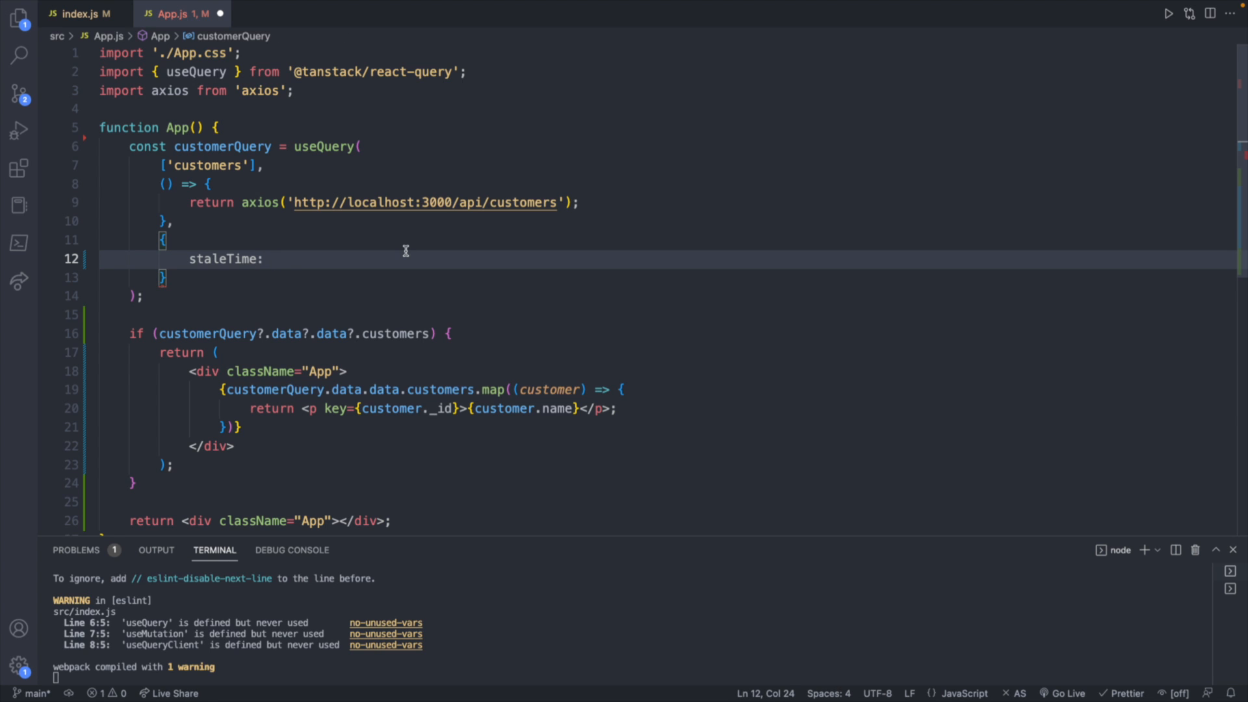
type("1000 * 10,")
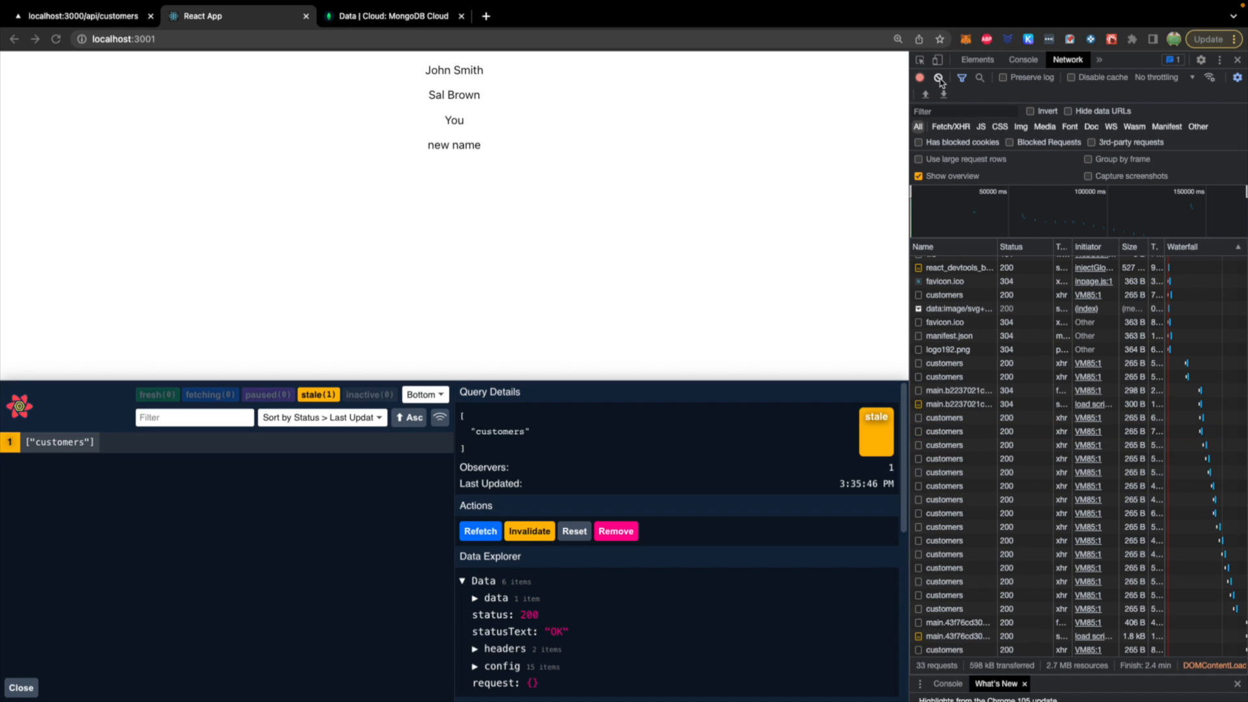
Clear the Network log and refocus the React app to watch customers refetch as the query goes stale
left_click(920, 77)
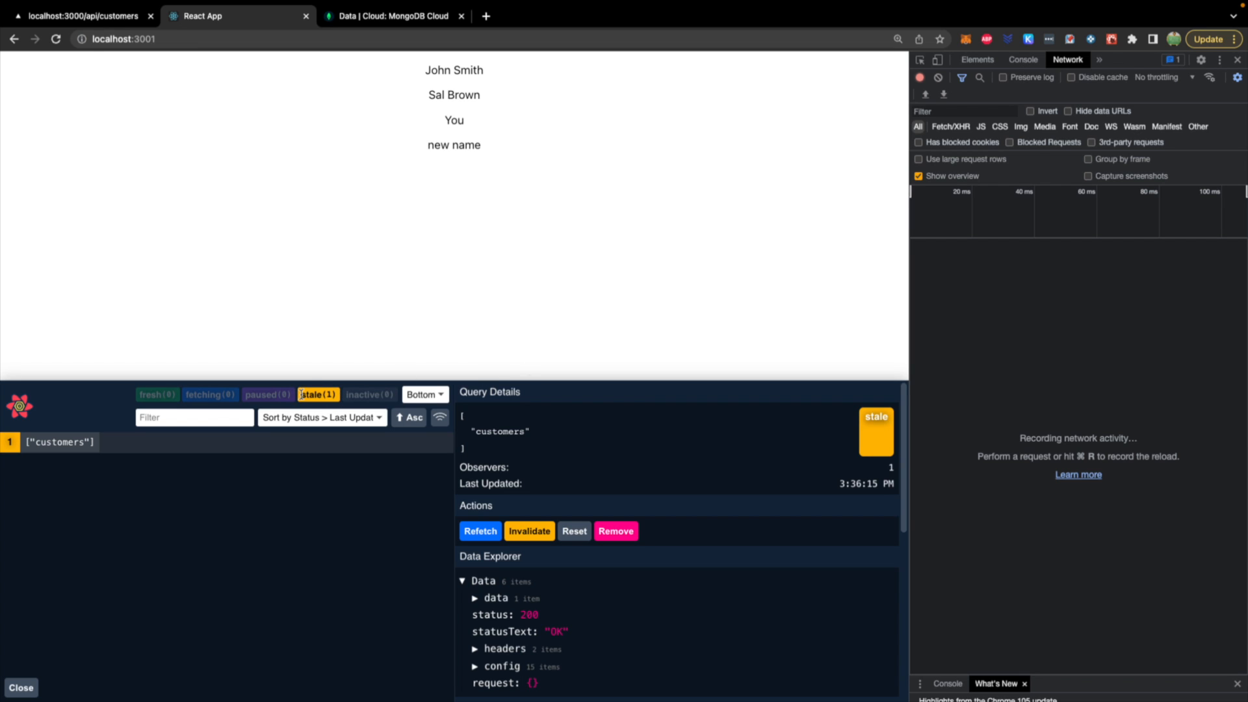
left_click(480, 530)
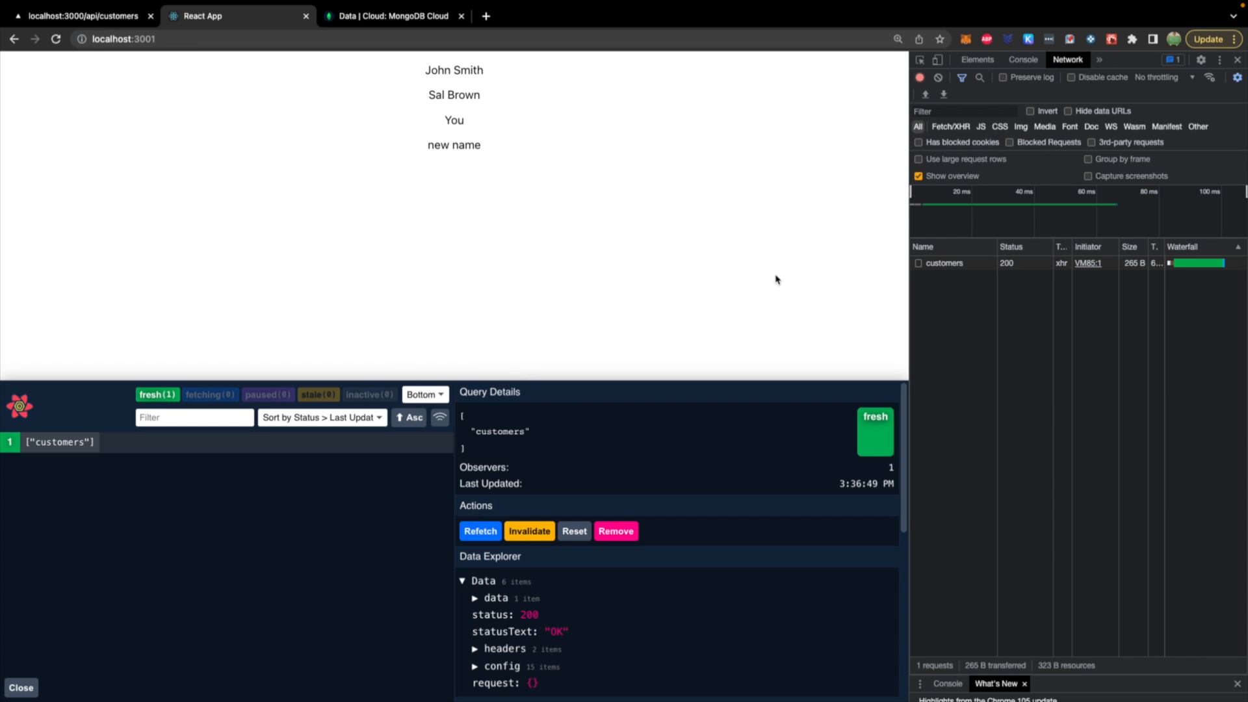
mouse_move(151, 595)
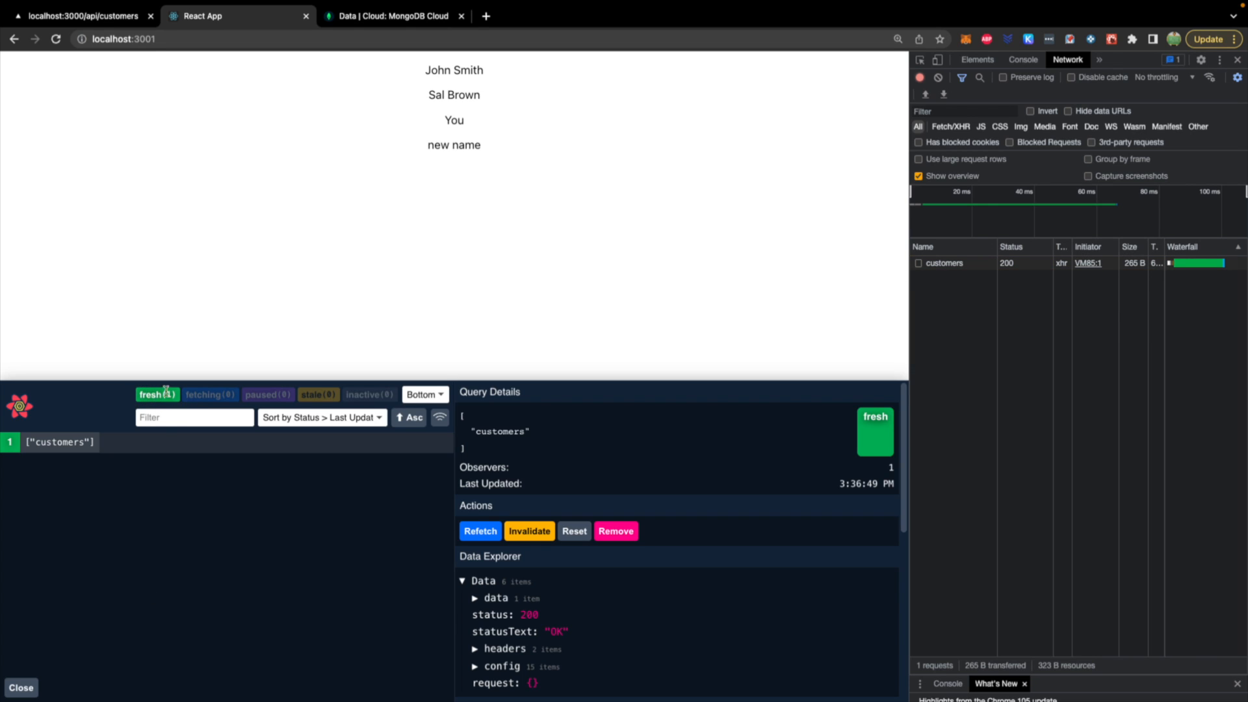
left_click(529, 530)
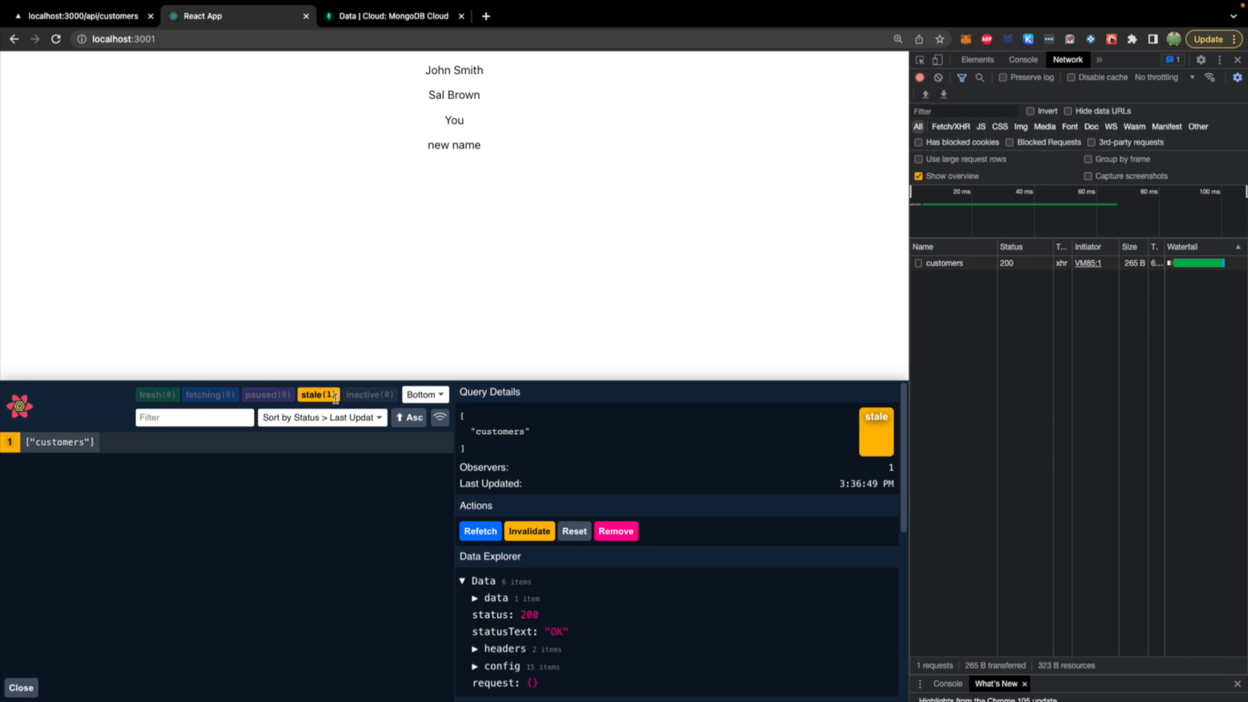
mouse_move(948, 368)
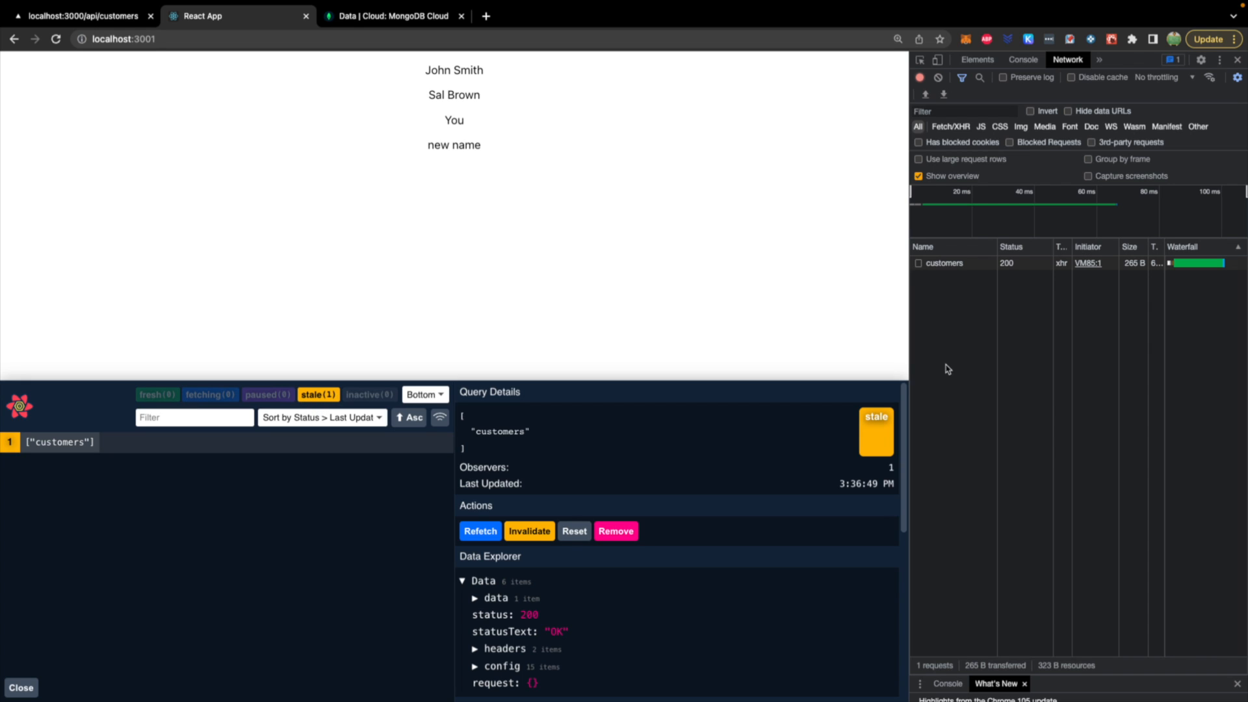
left_click(480, 531)
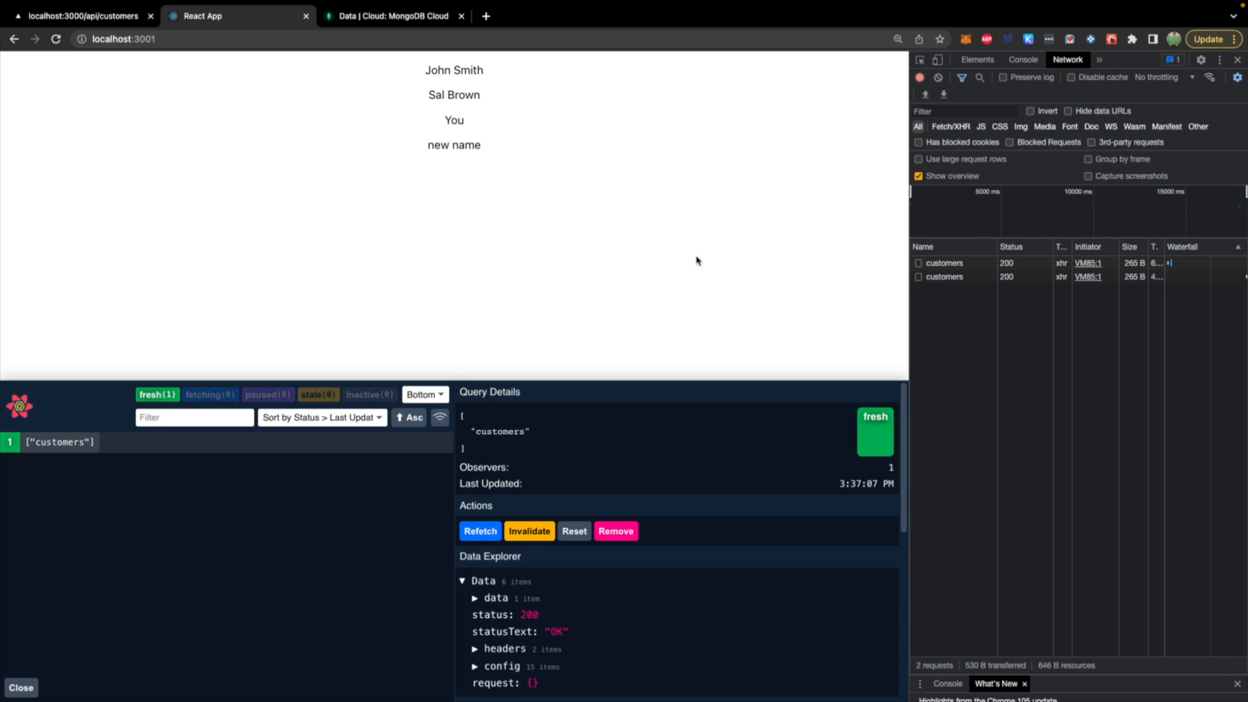
mouse_move(956, 333)
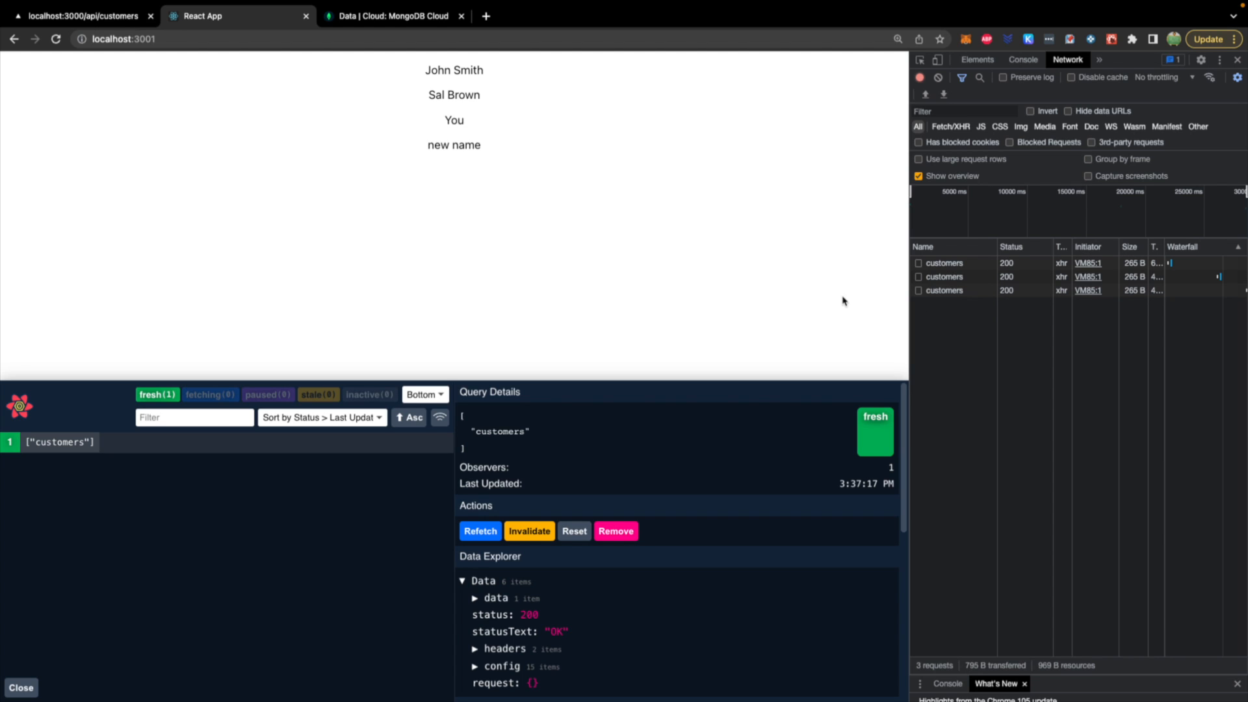
mouse_move(671, 308)
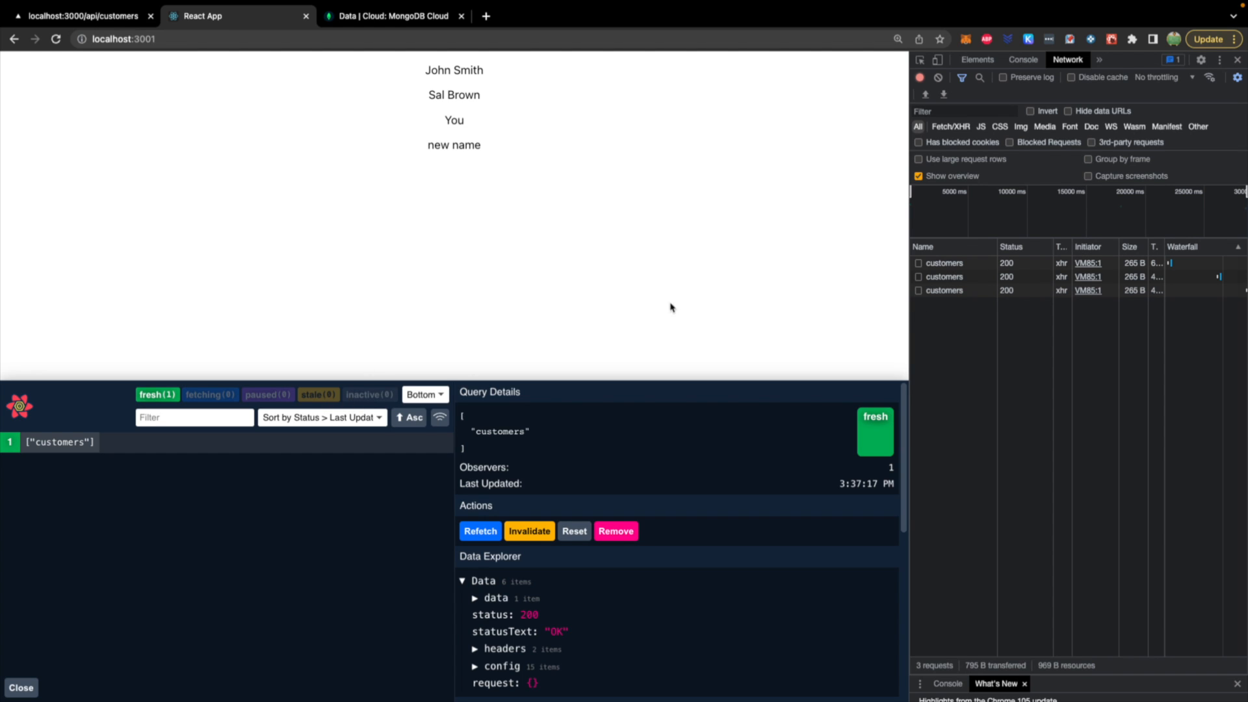
mouse_move(944, 350)
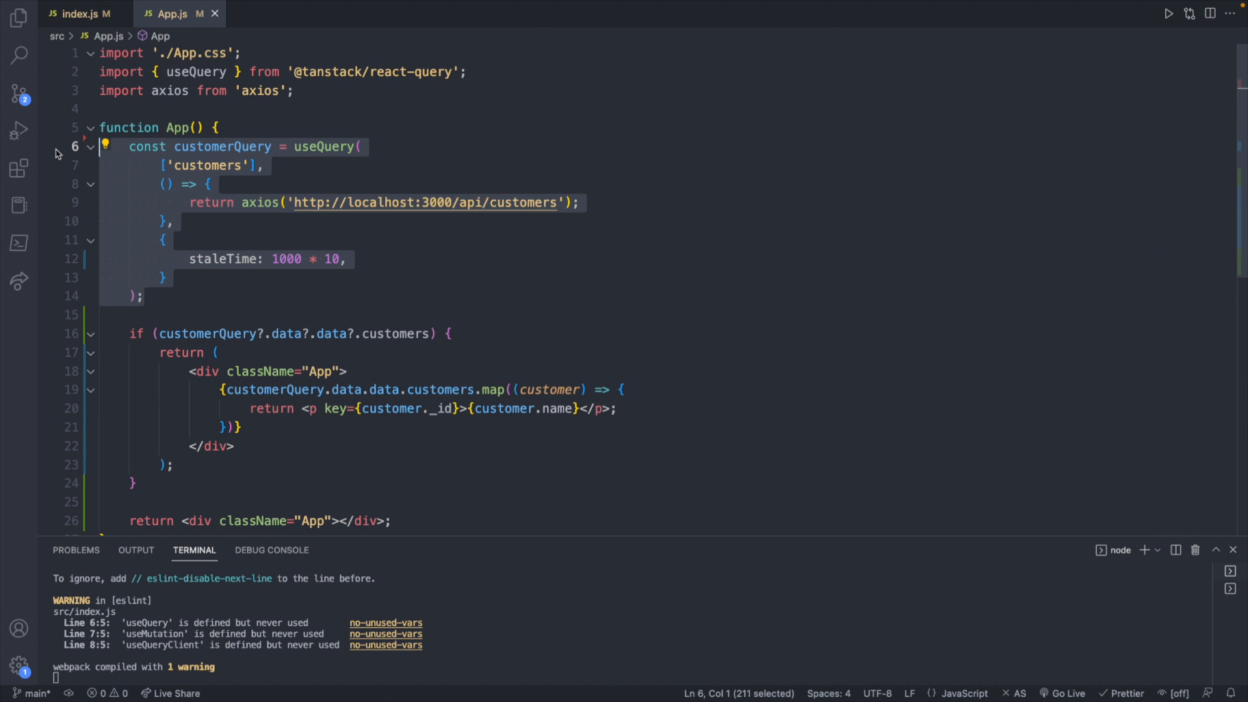
Paste a copy of the query block and rename it customerQuery2 with key 'customers2'
key("ctrl+v")
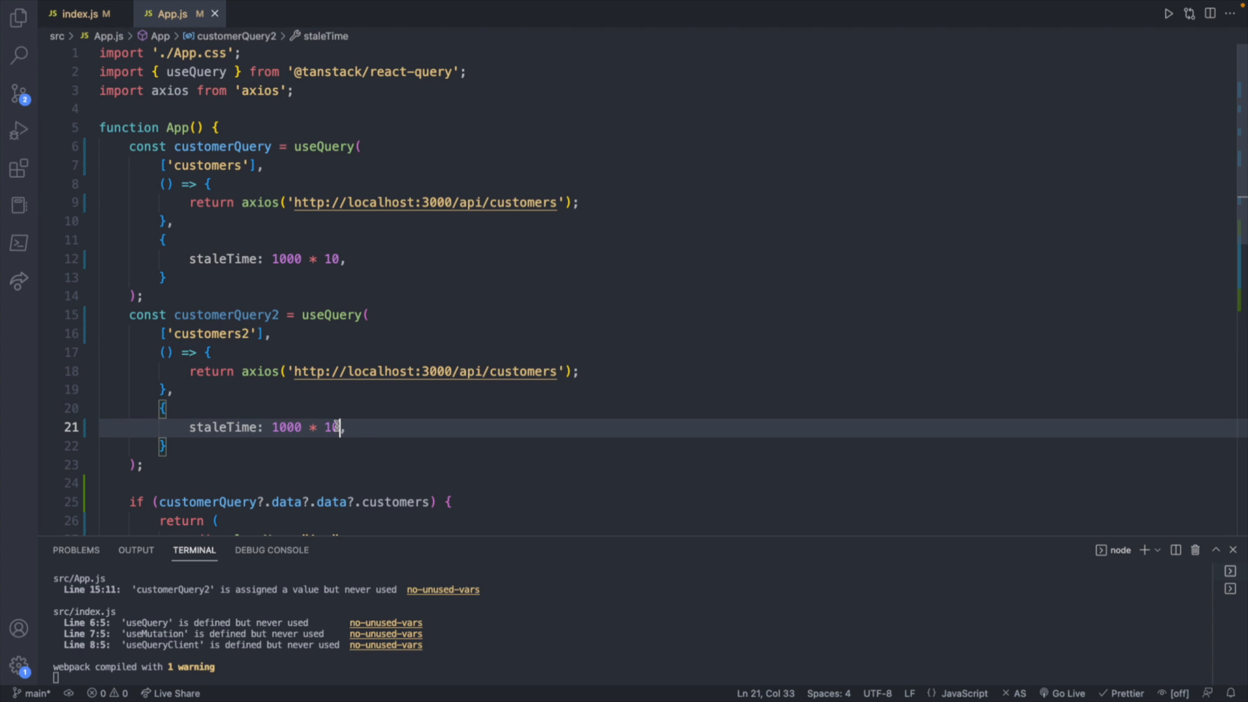
type("2")
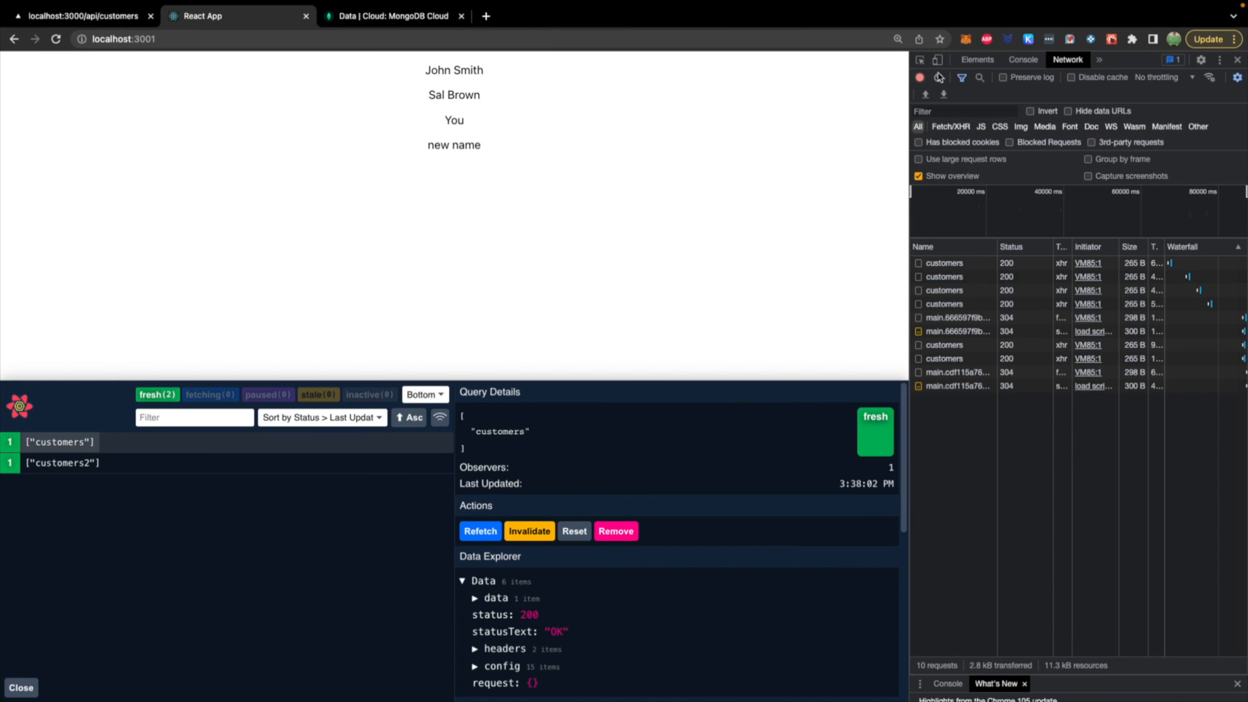
Clear the Network log and refocus the app repeatedly so both stale customers queries refetch
left_click(938, 77)
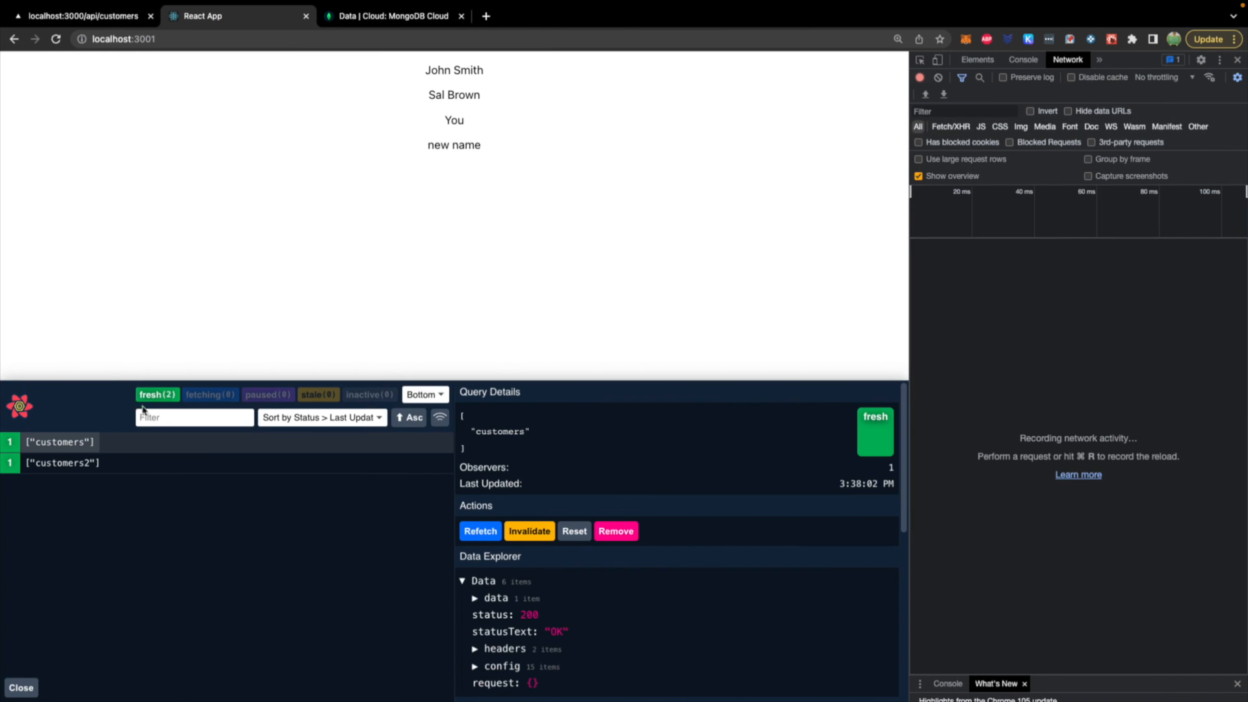
left_click(529, 530)
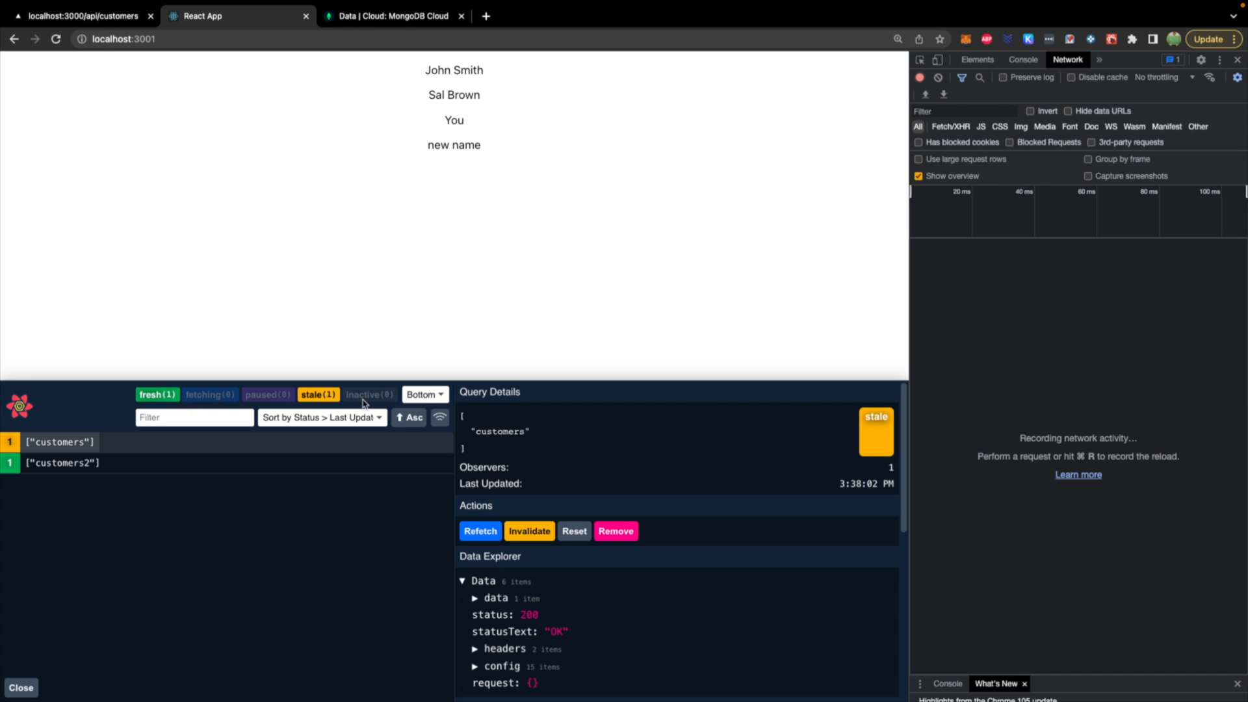
left_click(480, 530)
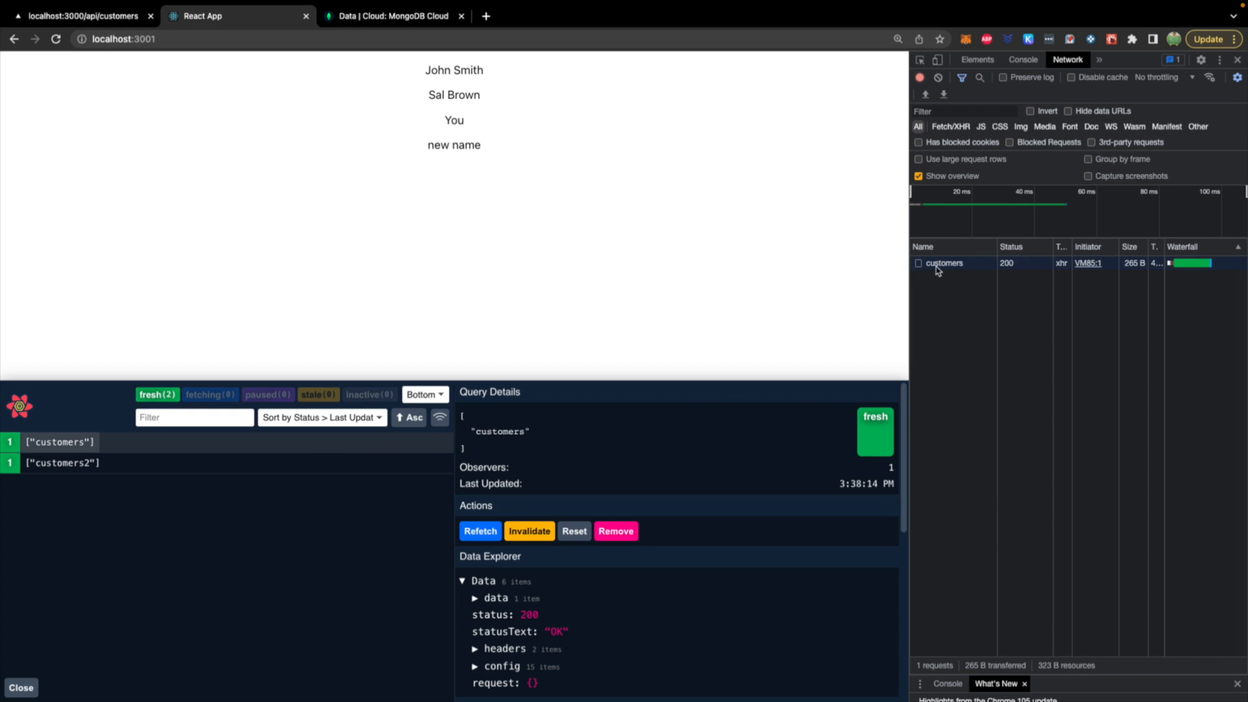
mouse_move(980, 325)
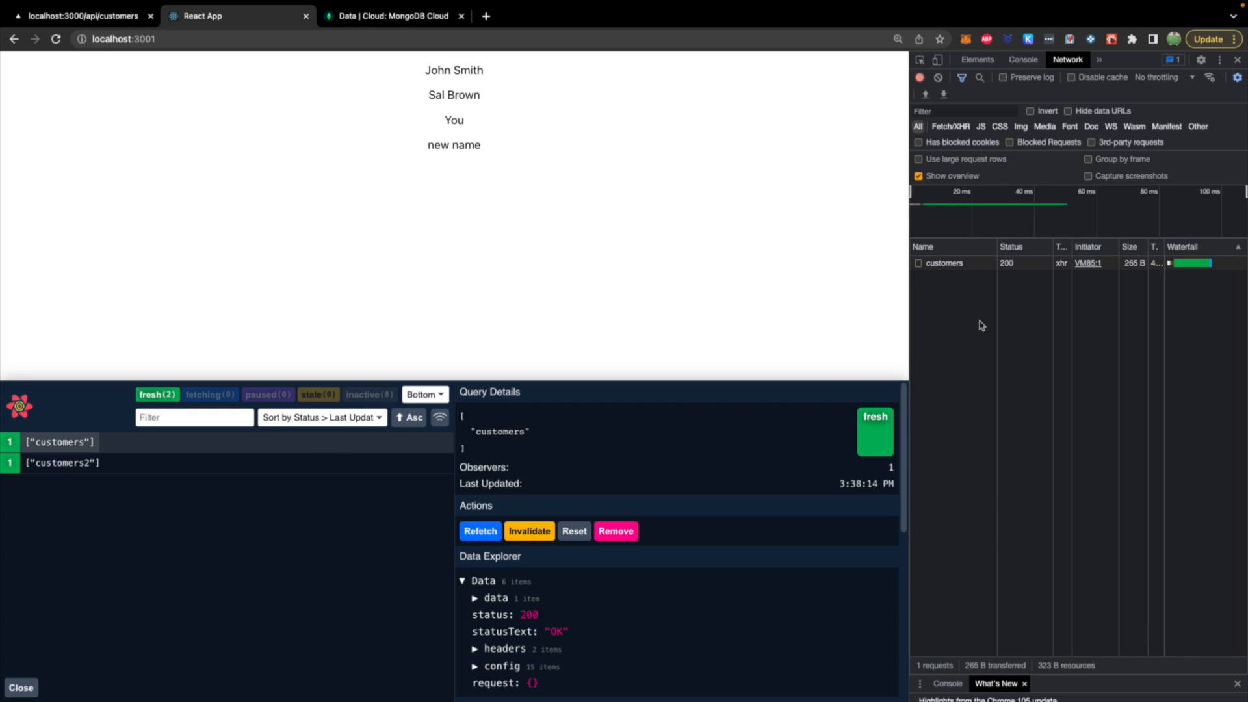
mouse_move(329, 407)
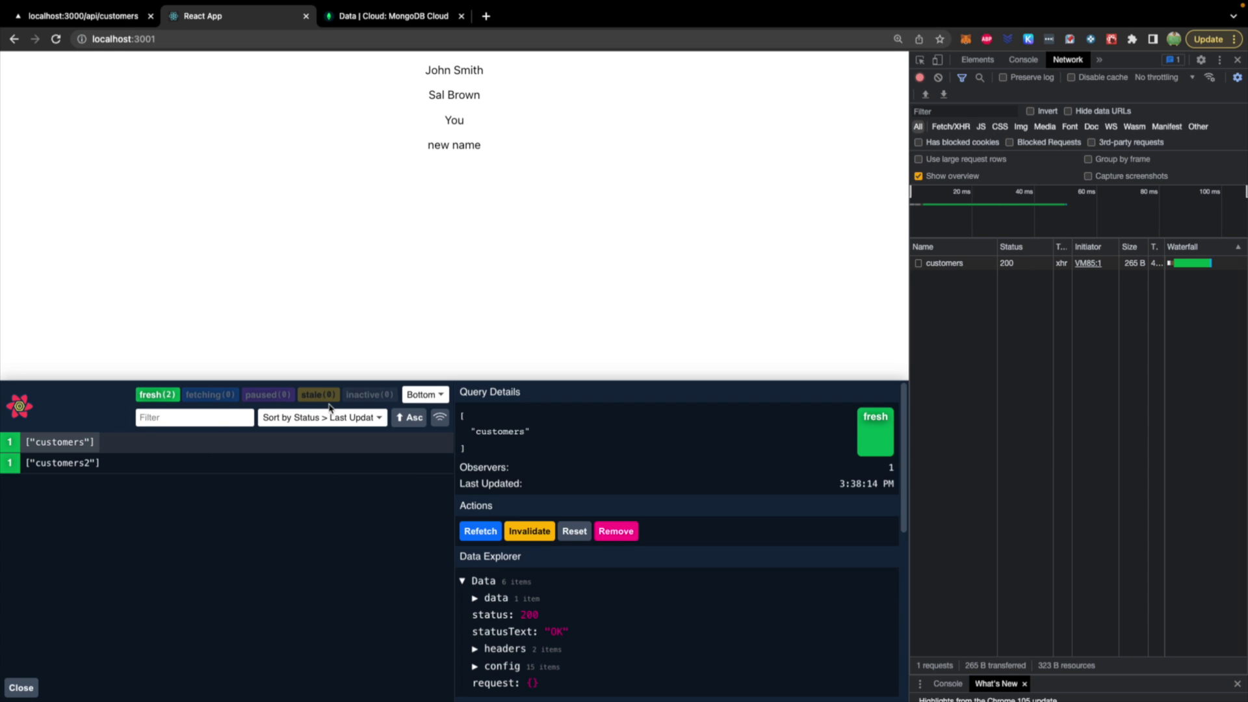
left_click(529, 530)
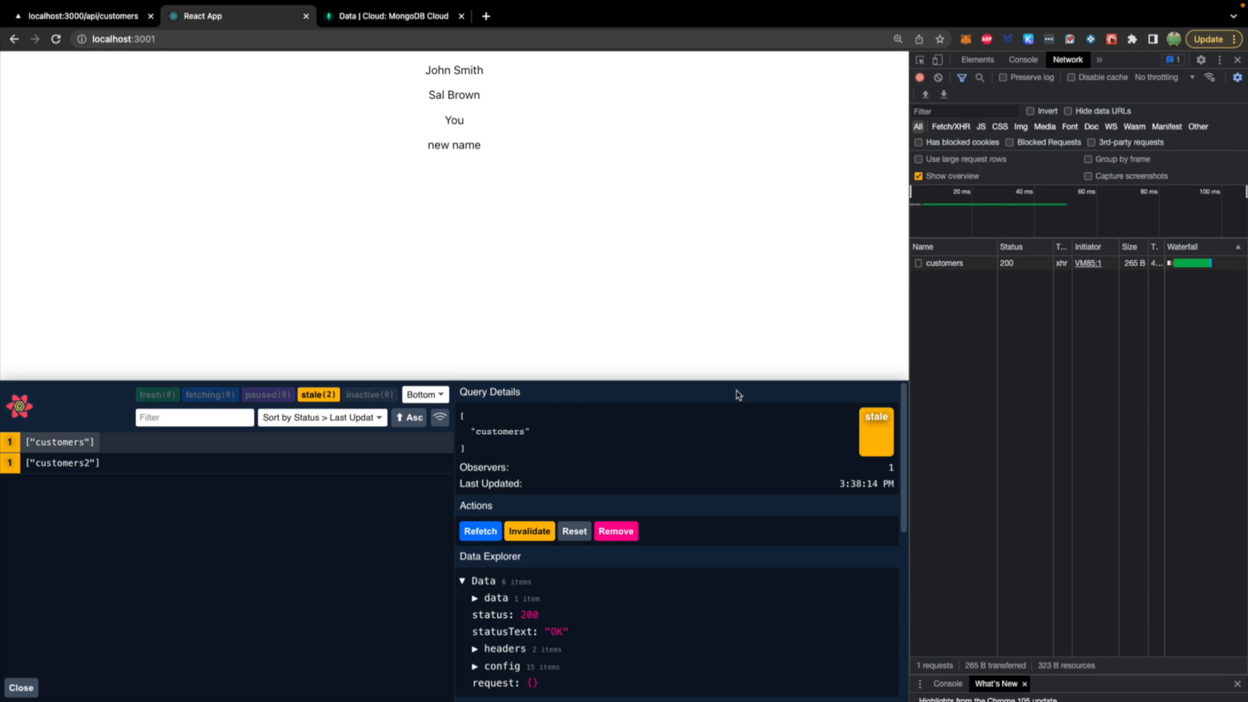
mouse_move(764, 285)
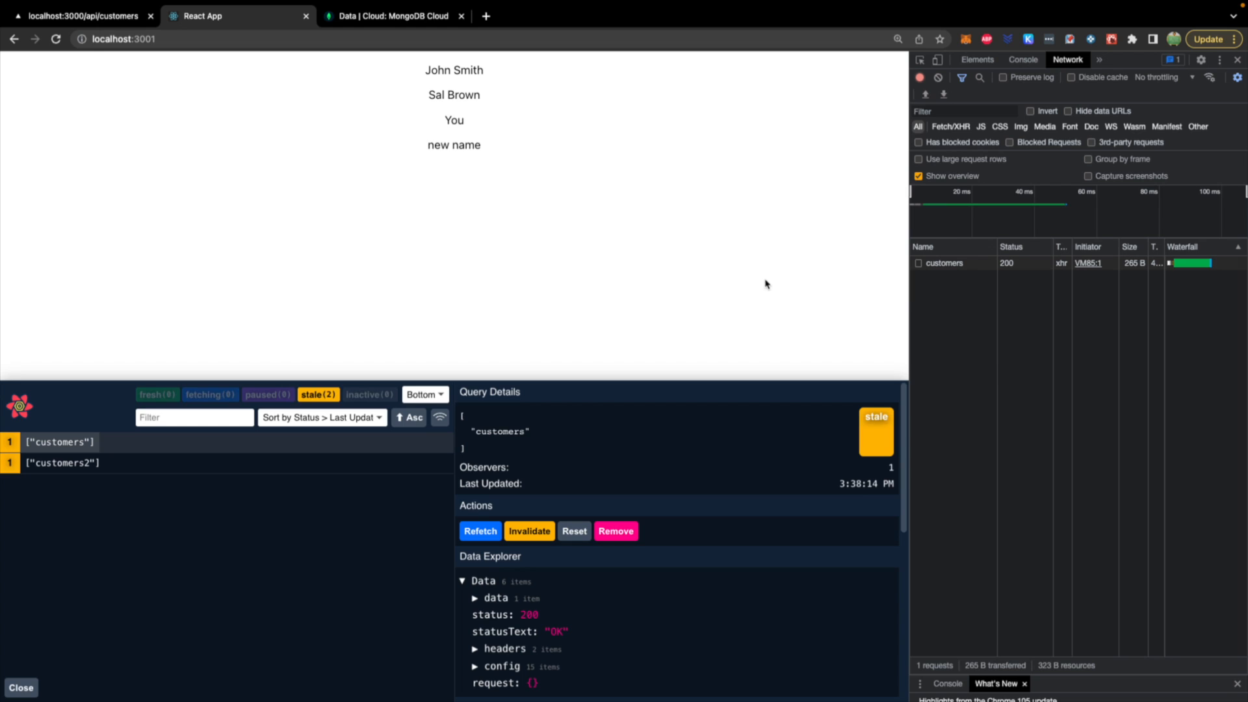
left_click(480, 530)
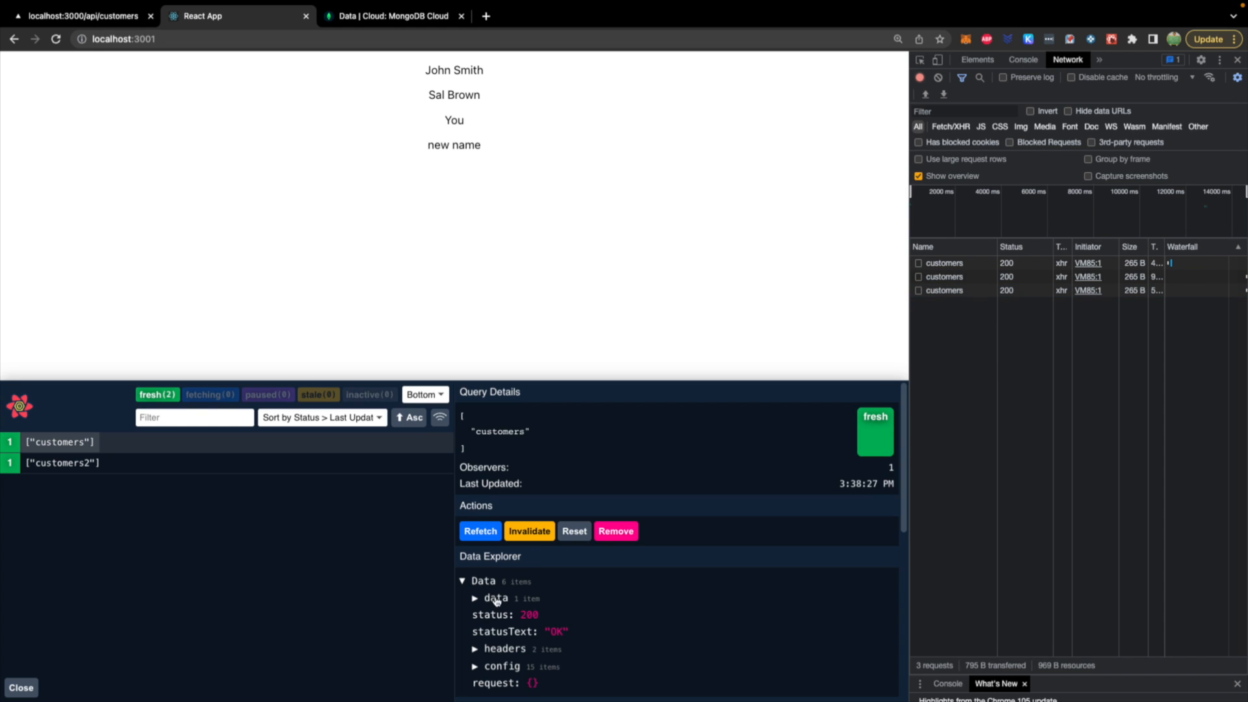
mouse_move(413, 226)
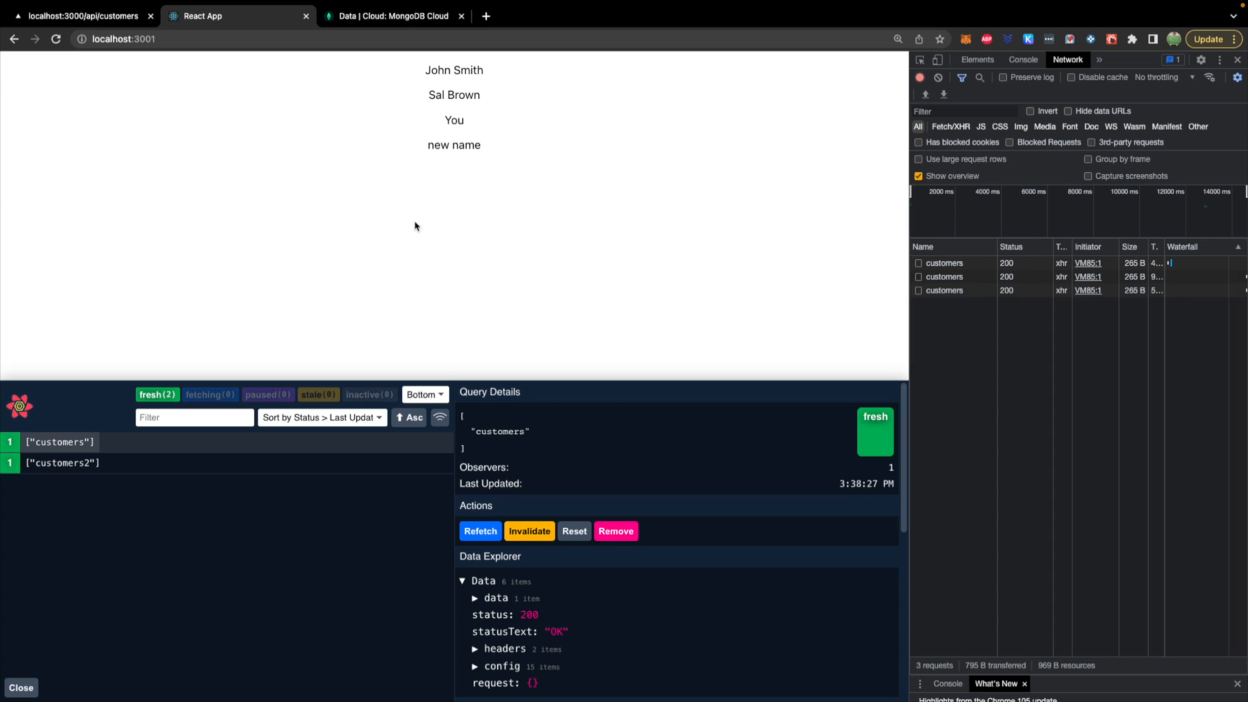
mouse_move(102, 602)
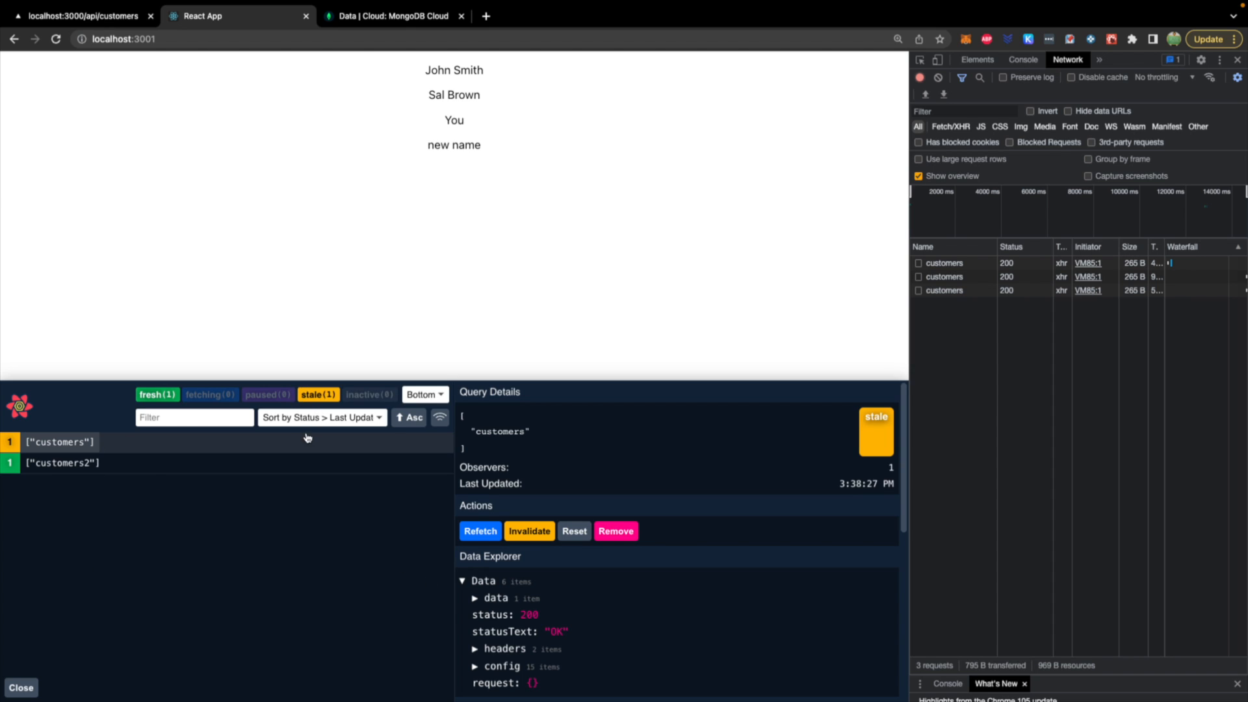
left_click(480, 530)
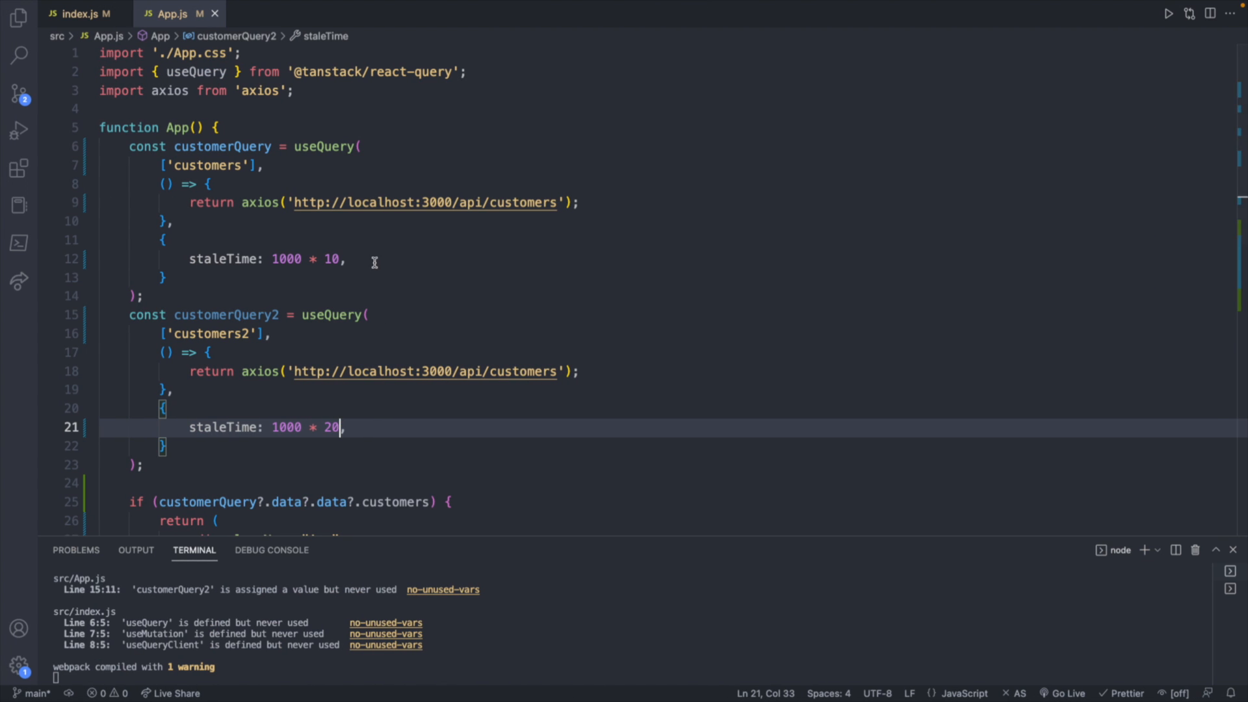
Add refetchOnWindowFocus: false after staleTime in the first customers query options
left_click(348, 259)
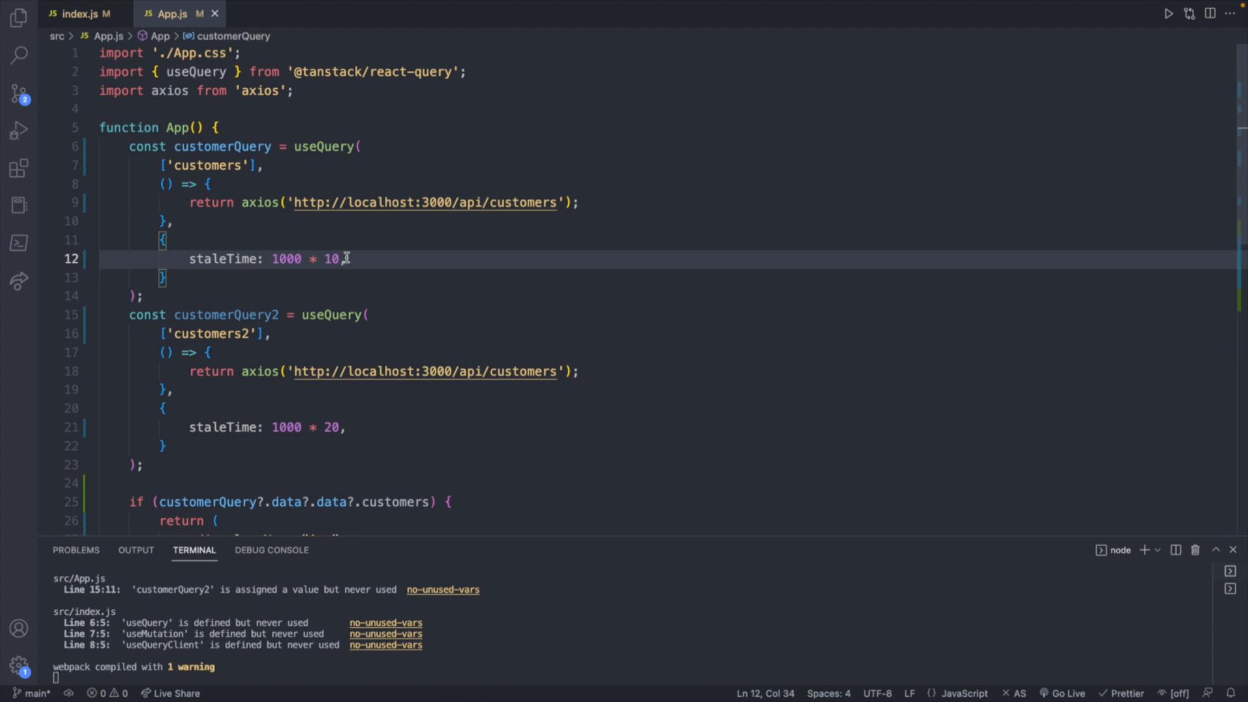
type("refetchOnWindowFocus")
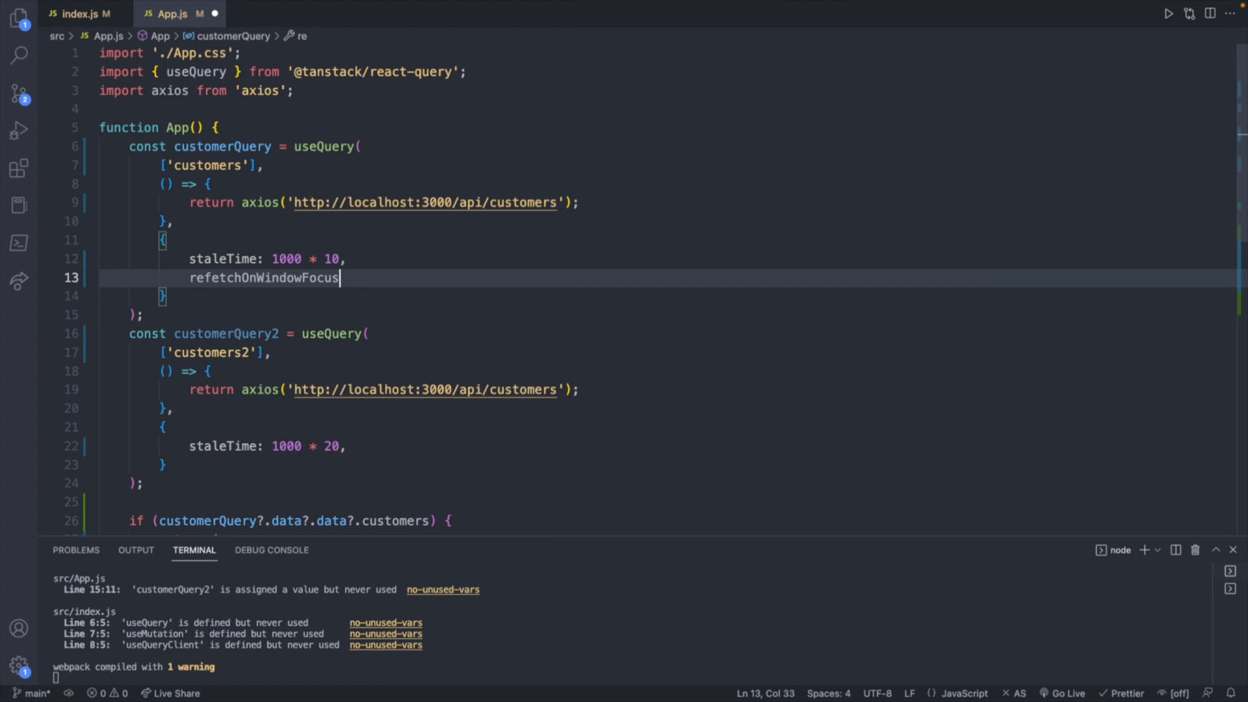
type(": false")
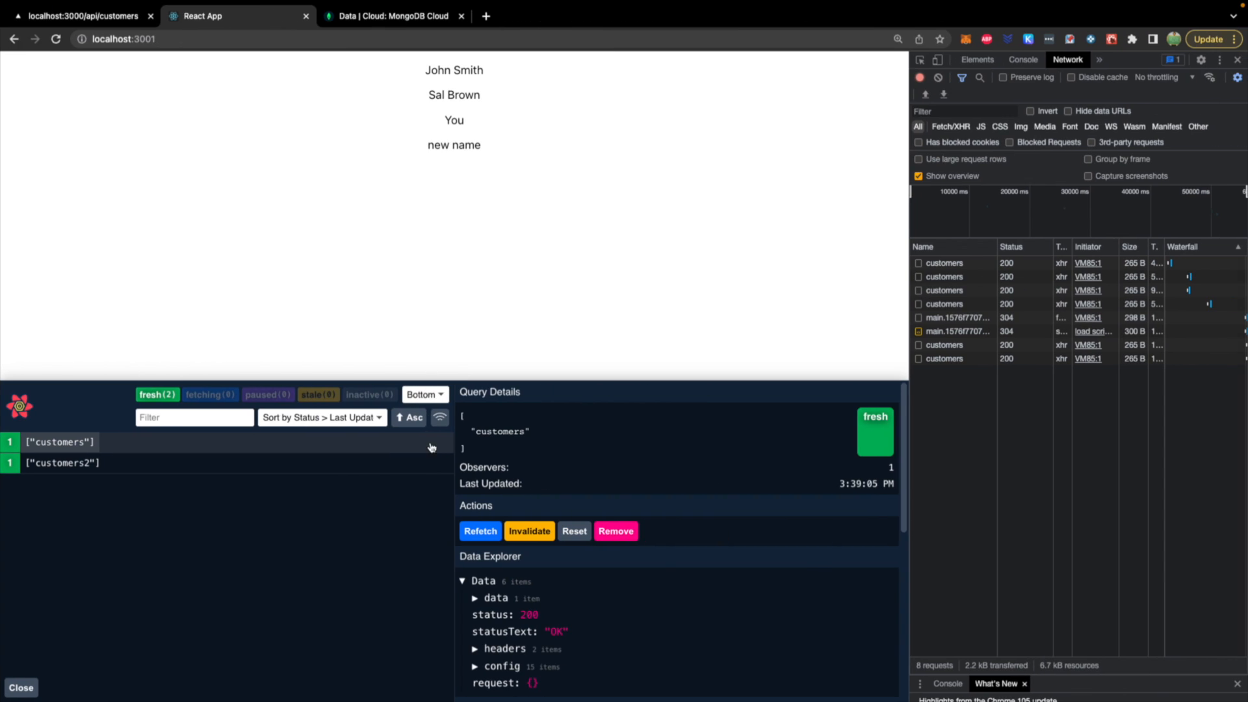
mouse_move(434, 473)
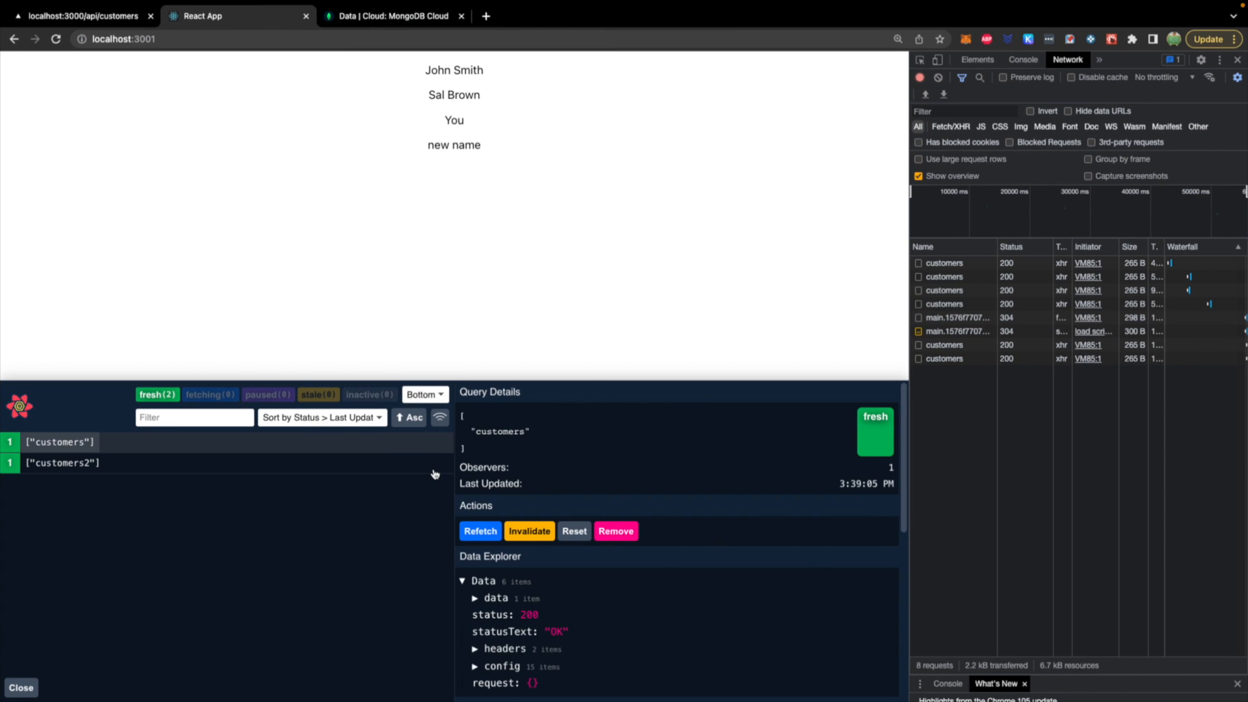
mouse_move(338, 412)
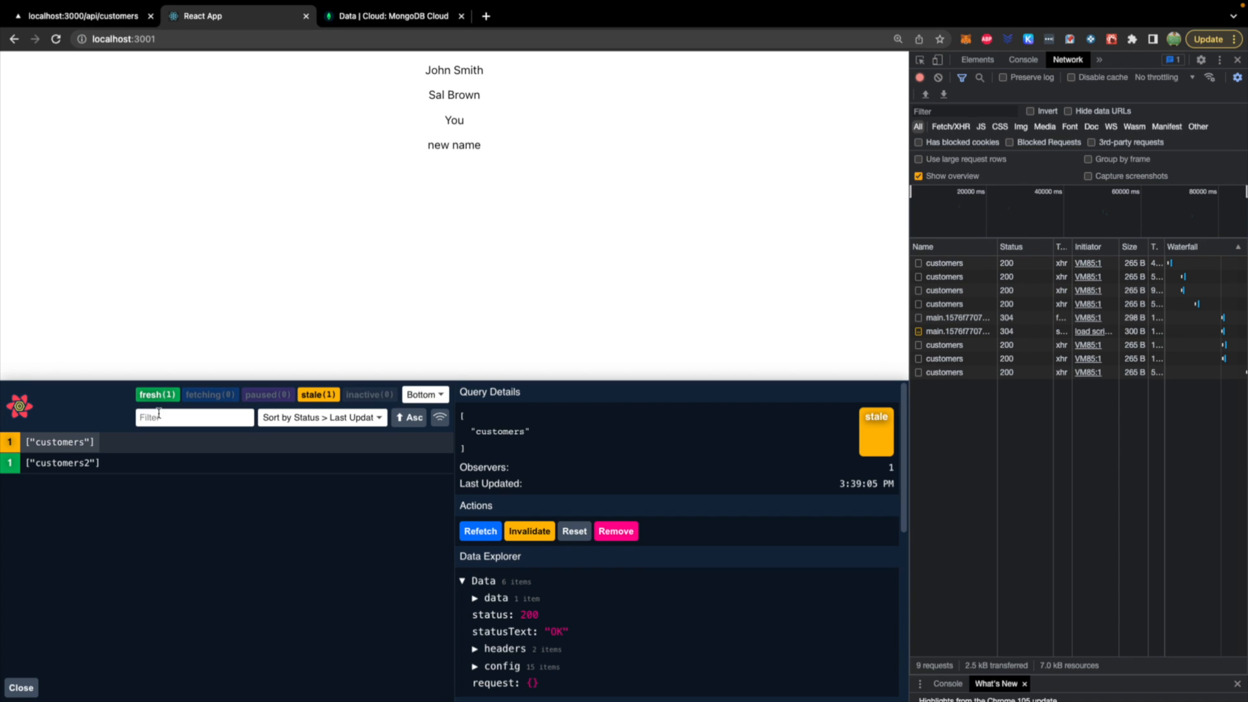
mouse_move(75, 446)
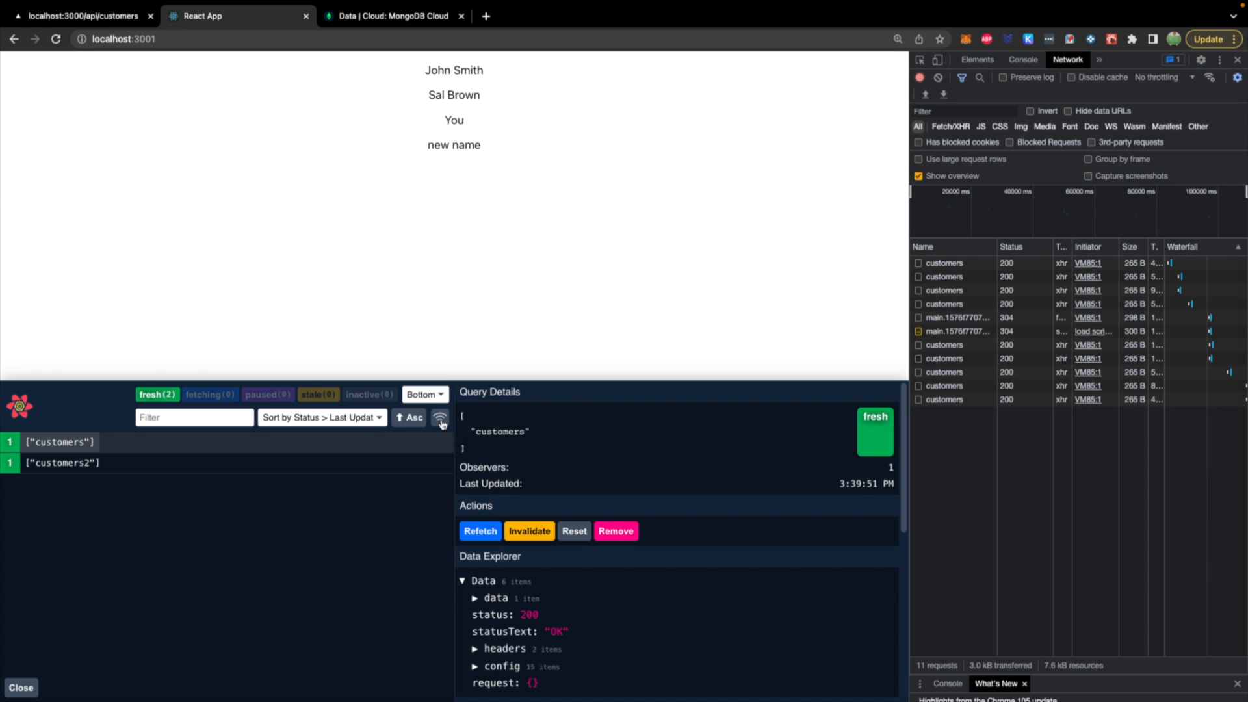
mouse_move(204, 478)
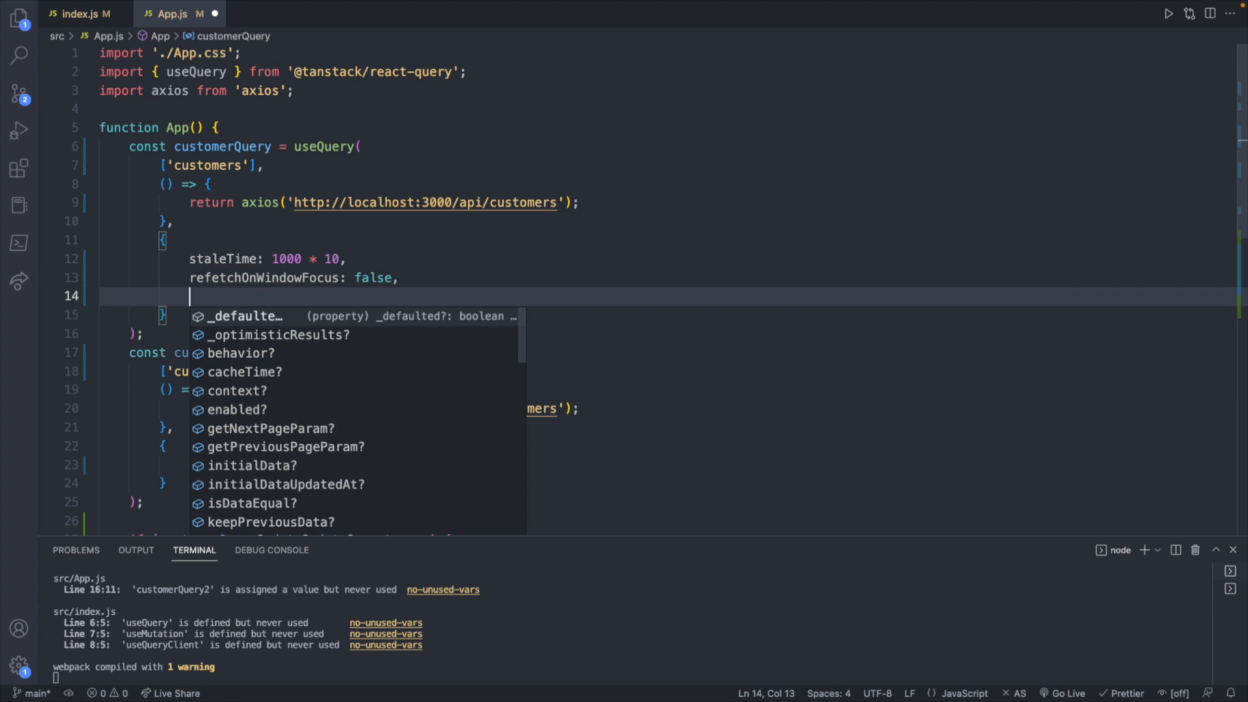
type("refetch")
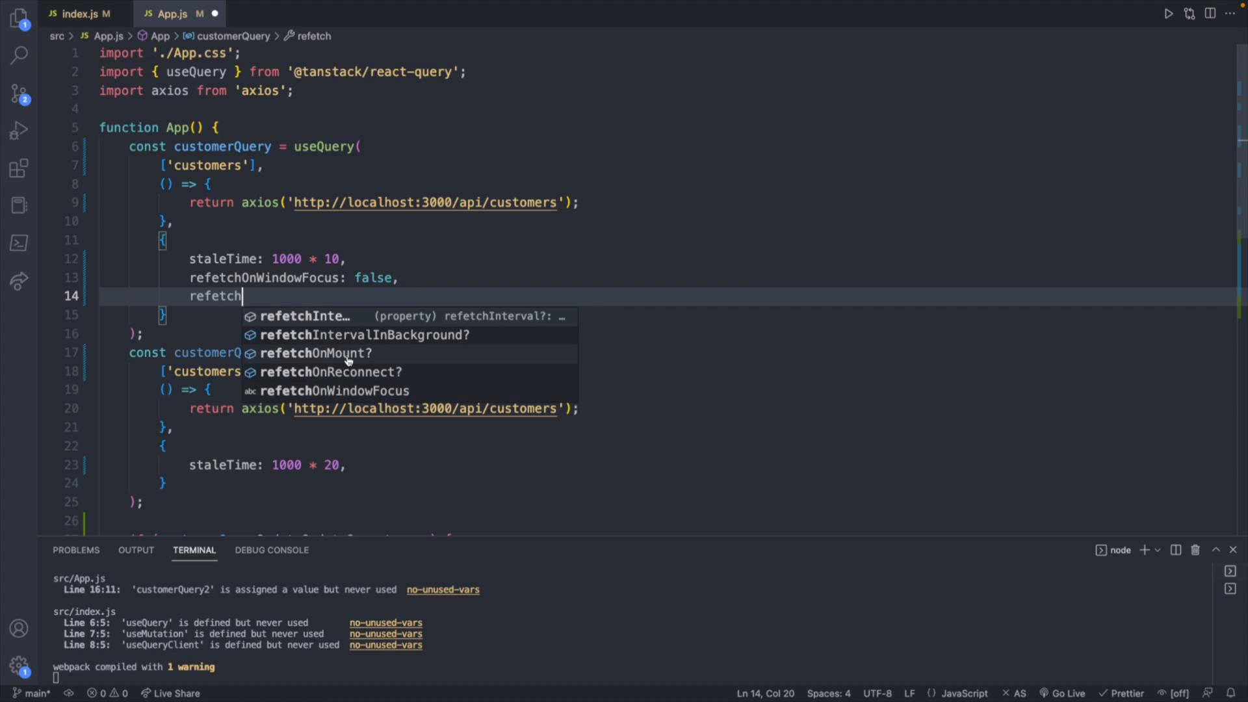
mouse_move(368, 361)
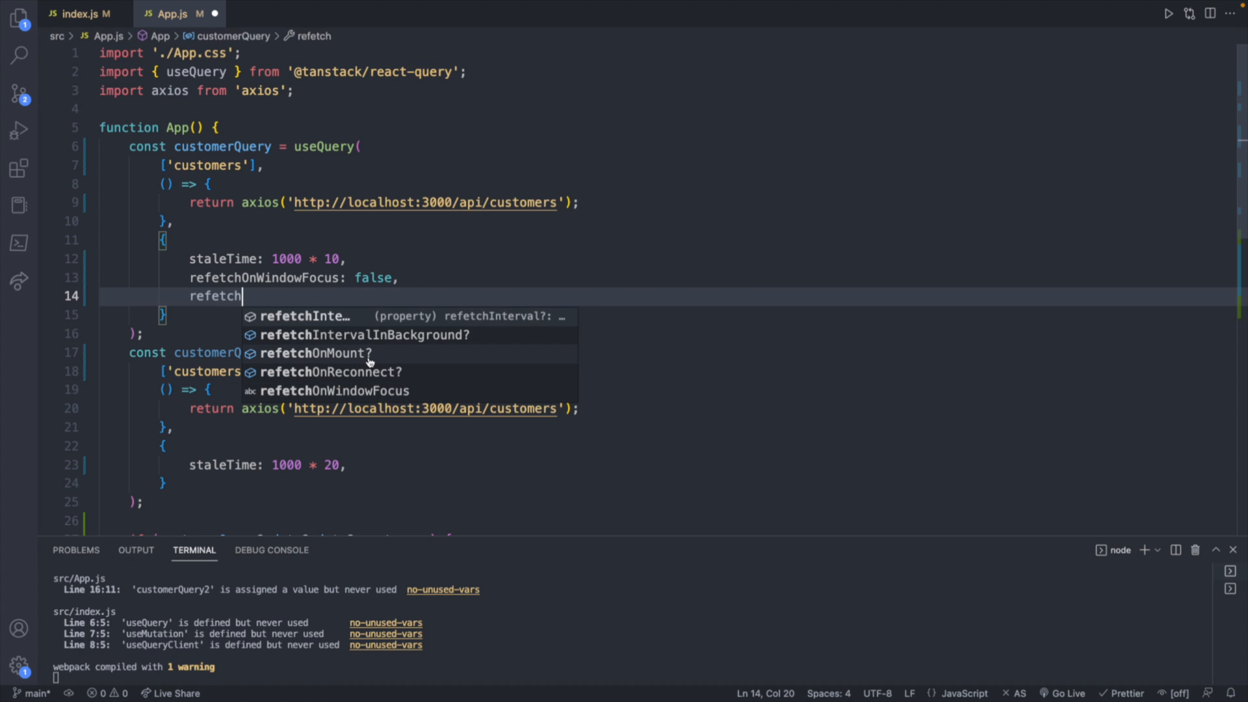
mouse_move(372, 359)
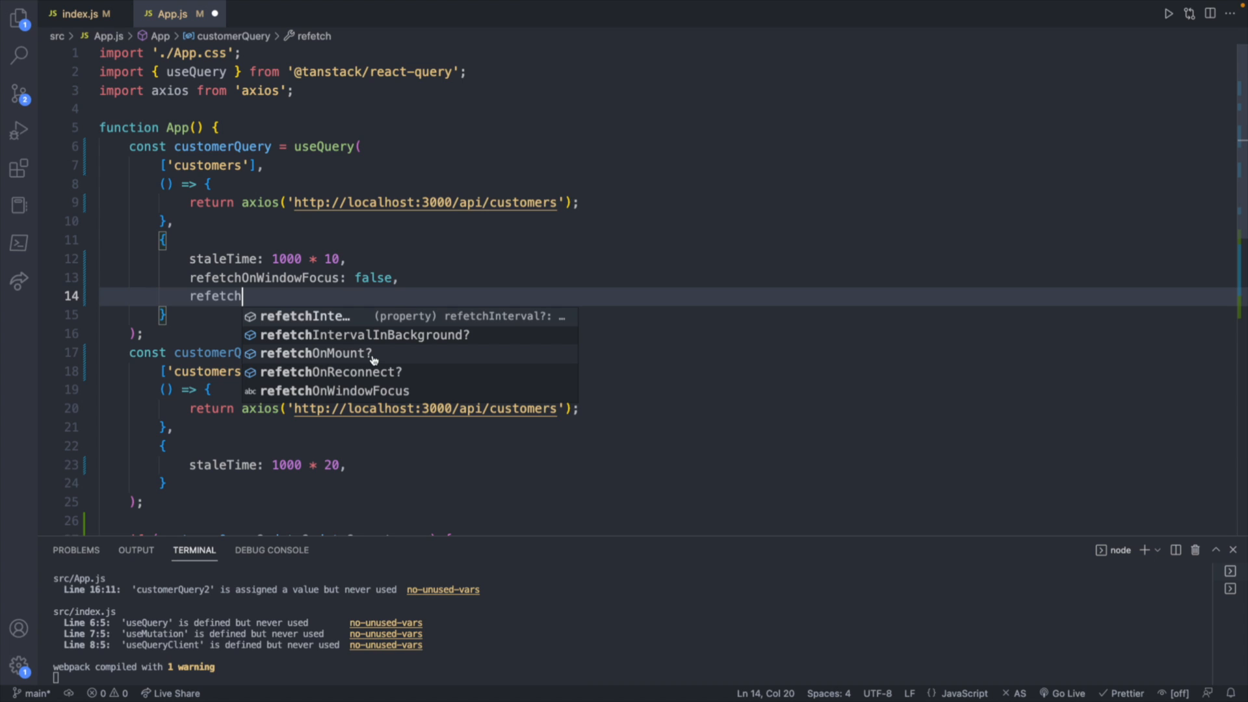
mouse_move(343, 358)
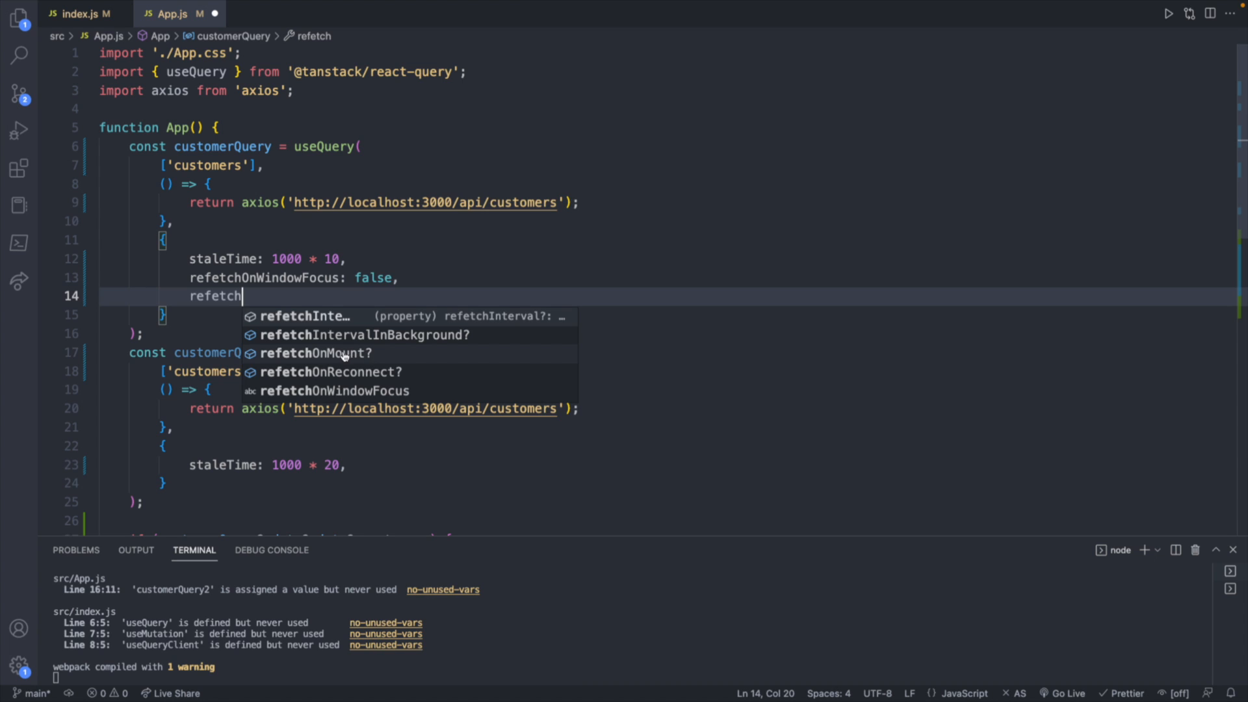
mouse_move(373, 355)
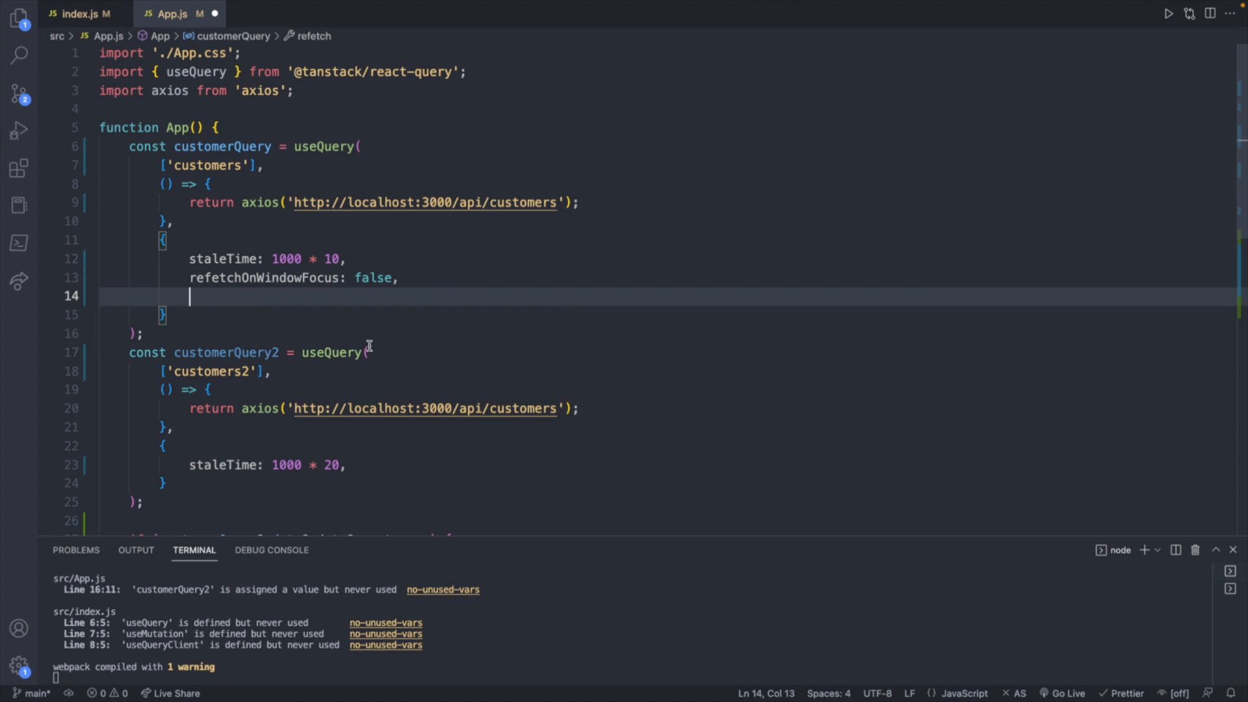
mouse_move(364, 262)
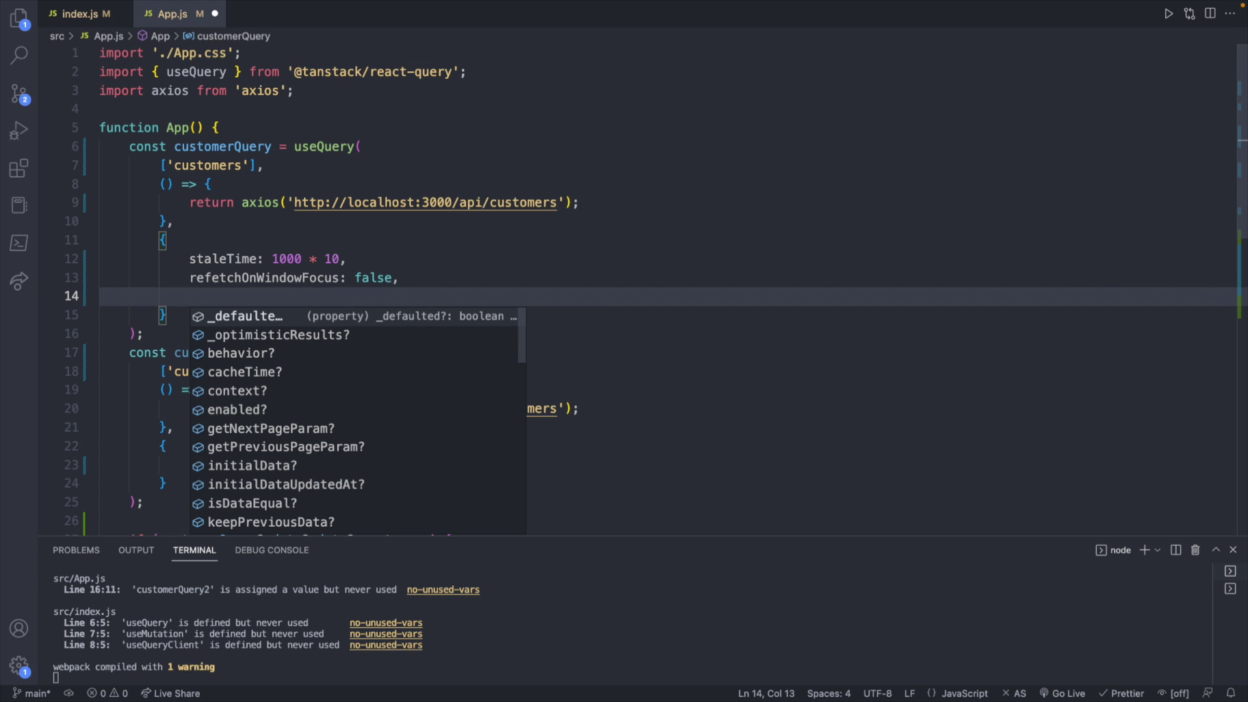
Start a 'refetc' option and read IntelliSense docs for refetchInterval, refetchOnMount and refetchOnReconnect
type("refetc")
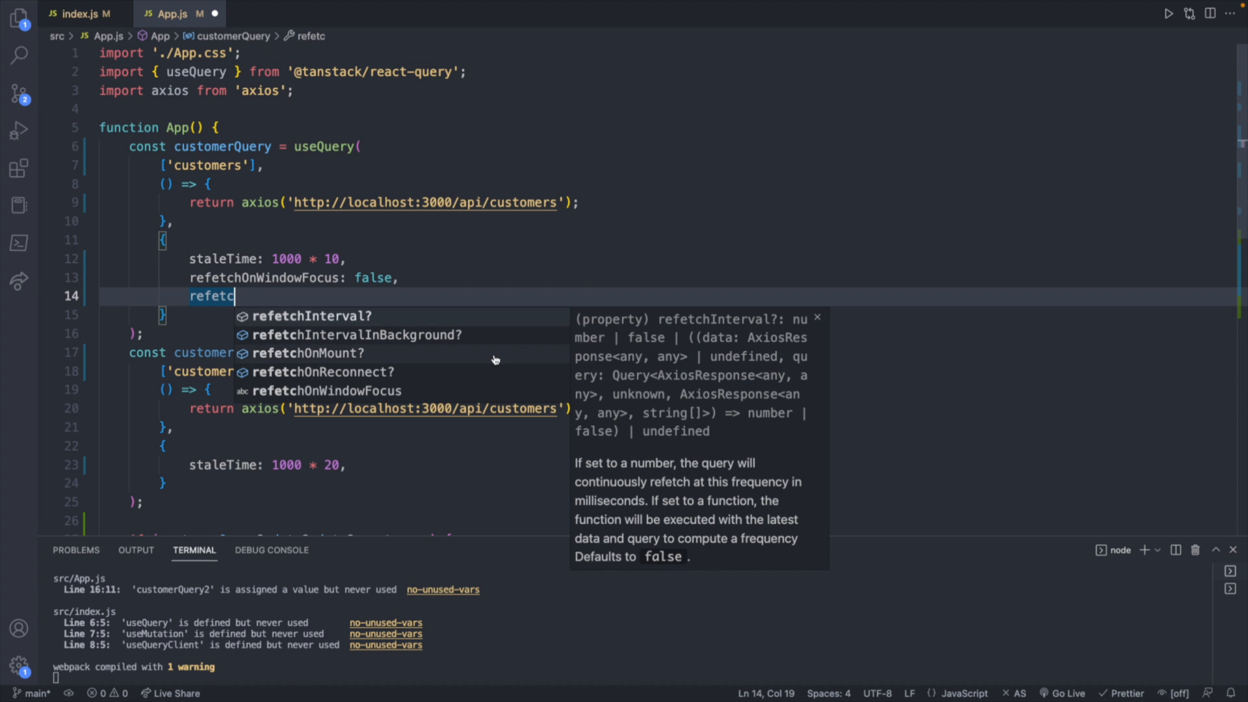
mouse_move(307, 354)
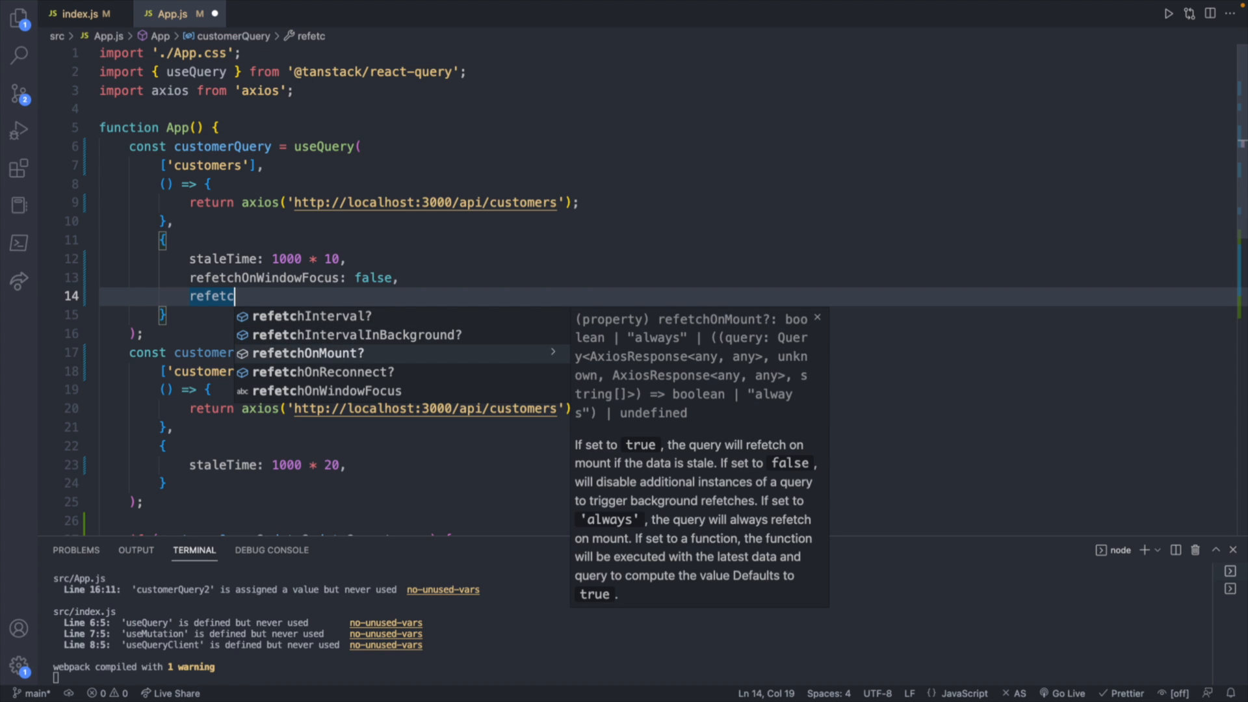
mouse_move(623, 584)
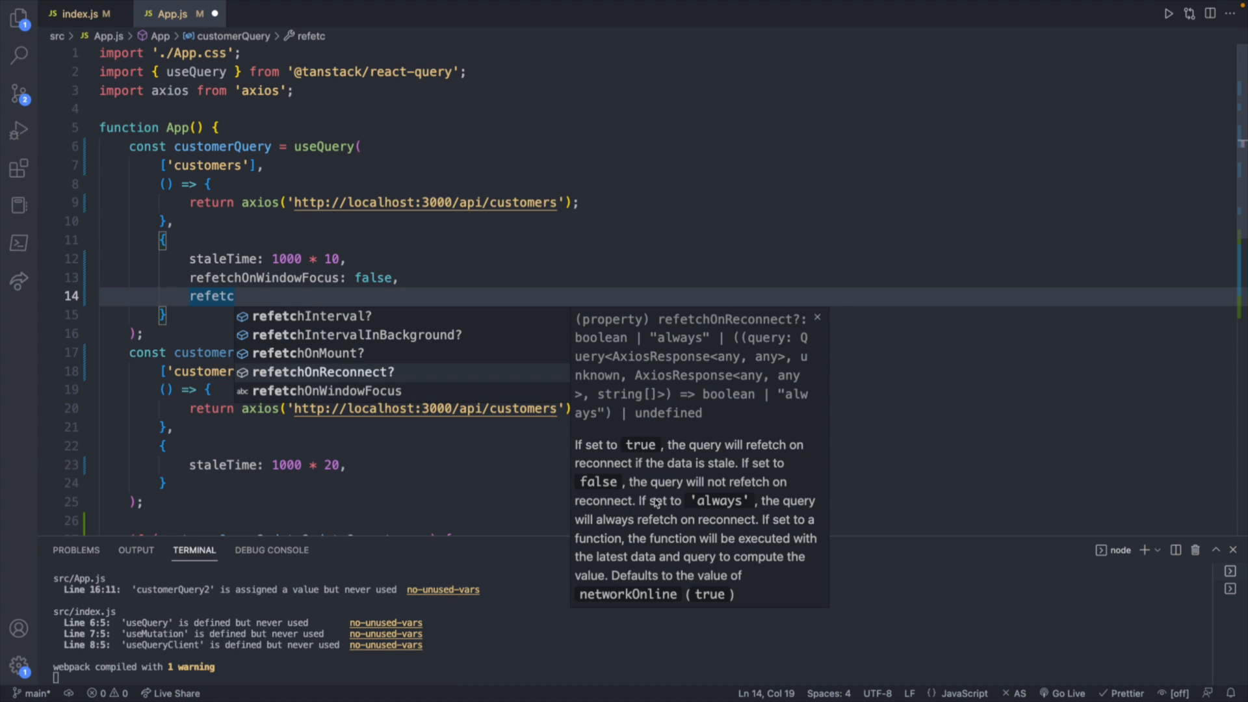
mouse_move(459, 345)
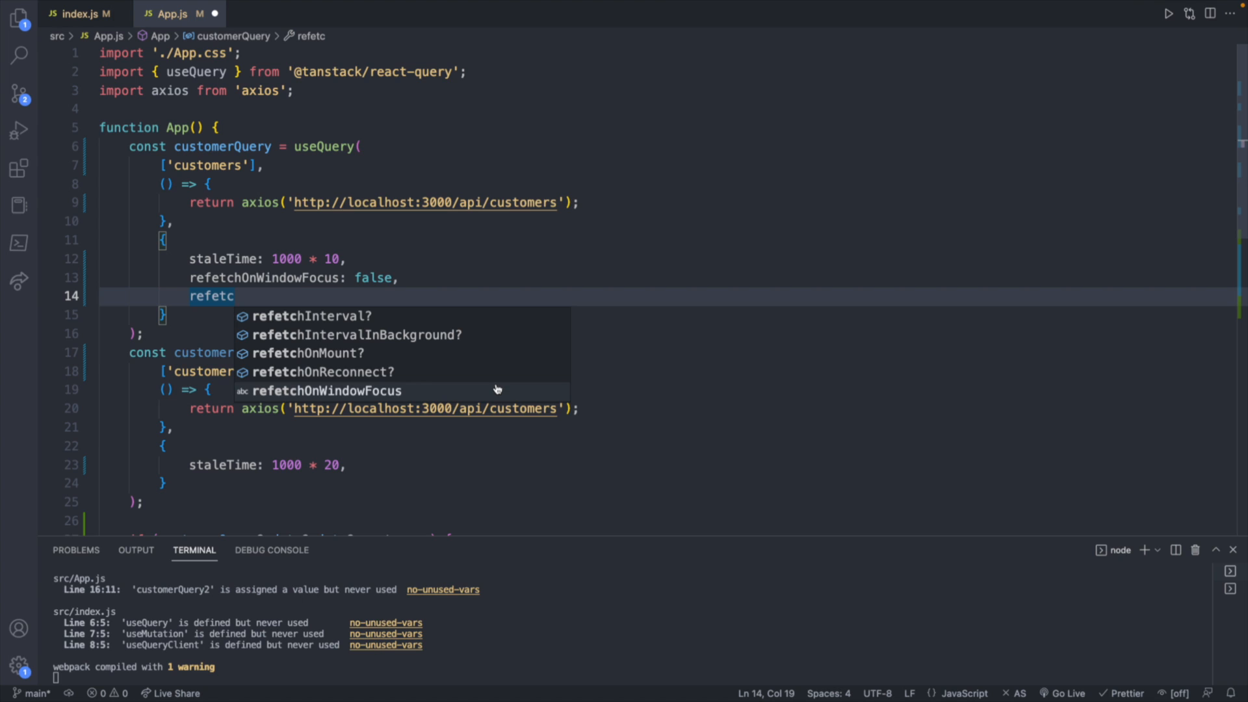
mouse_move(563, 391)
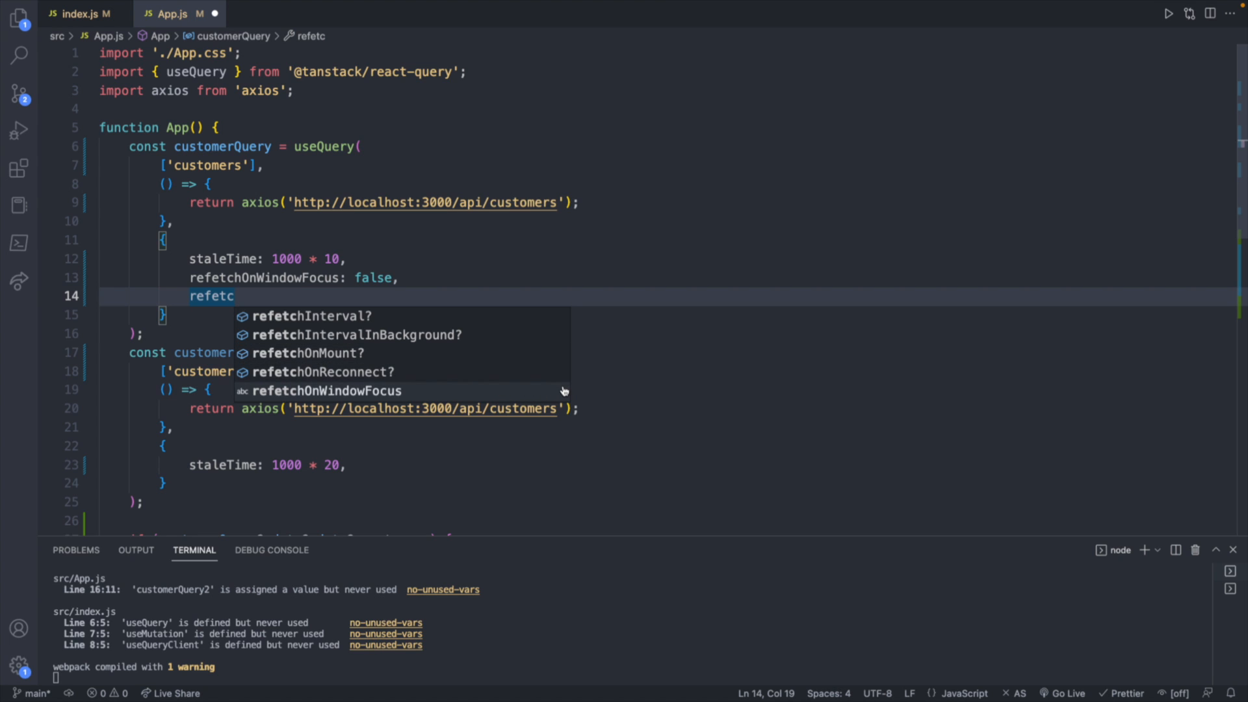
mouse_move(562, 395)
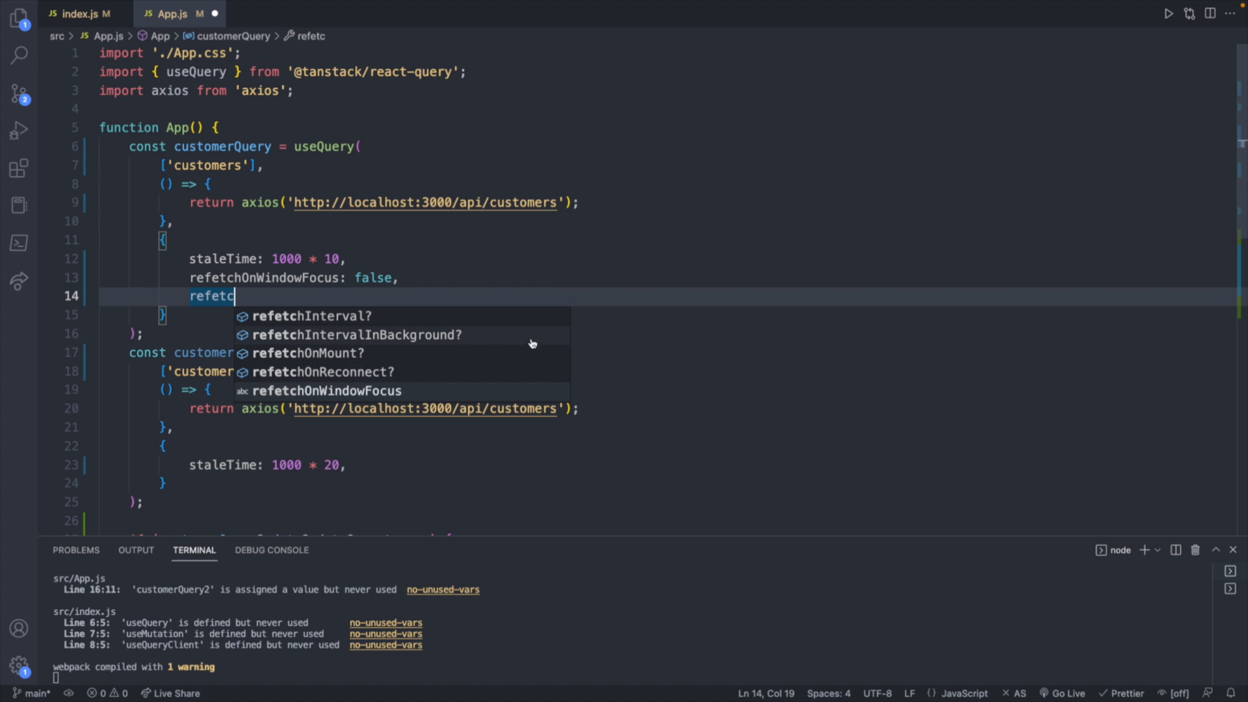
mouse_move(473, 320)
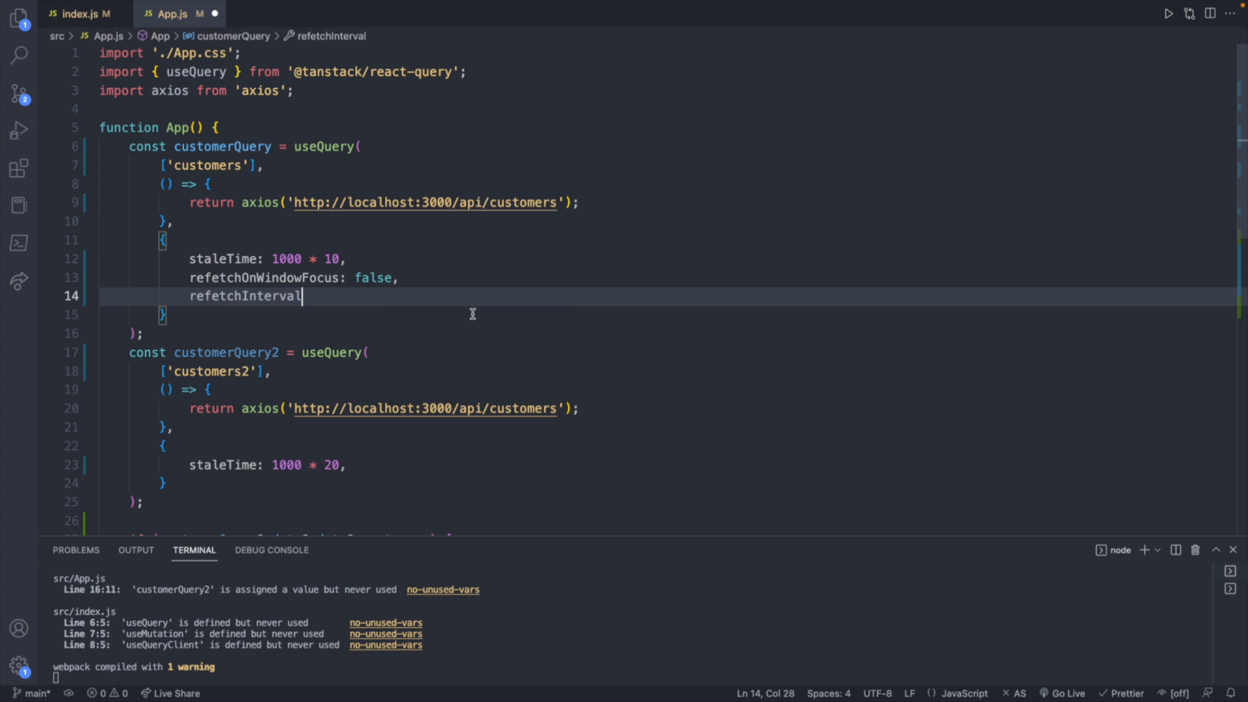
Complete refetchInterval: 1000 for the customers query and reload the React app in Chrome
type(":")
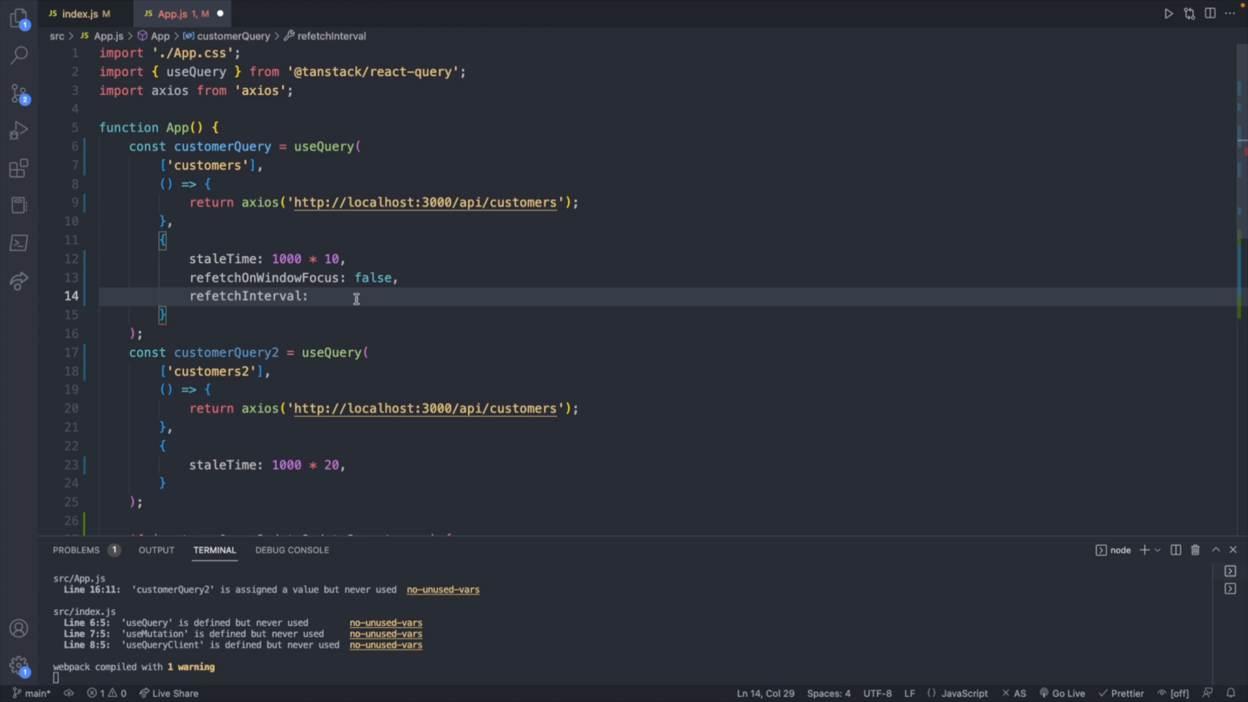
type("1000,")
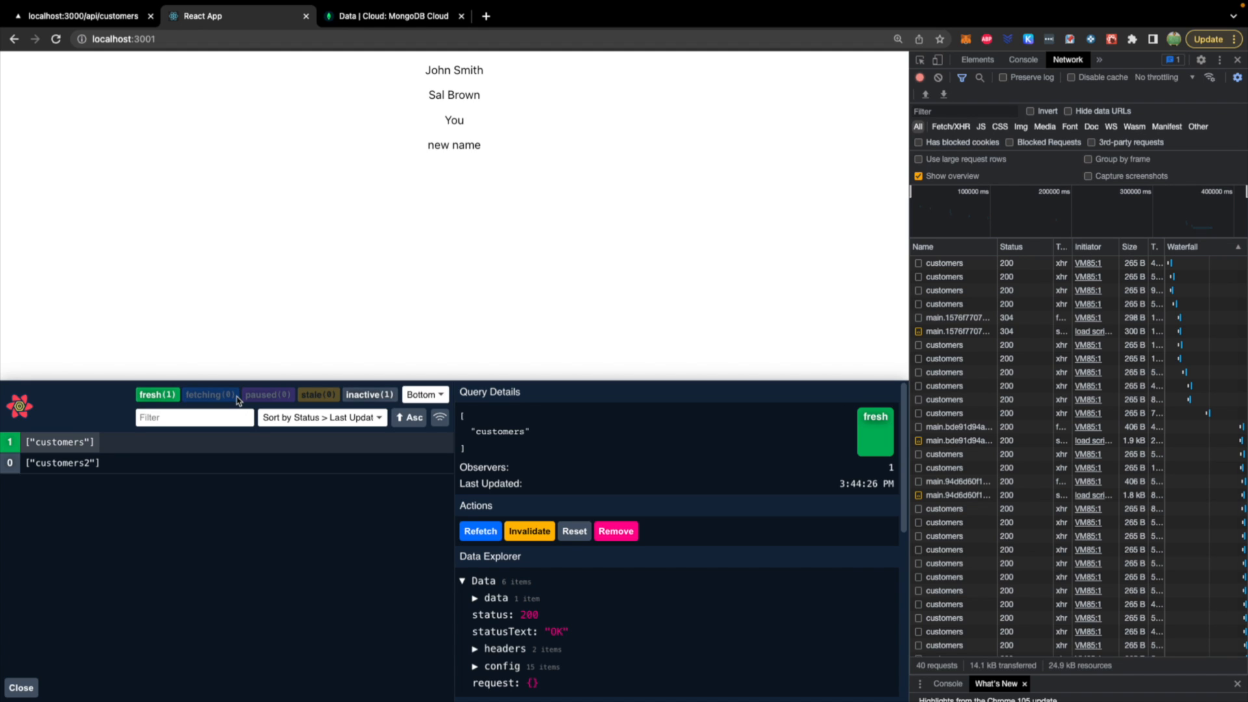
left_click(55, 39)
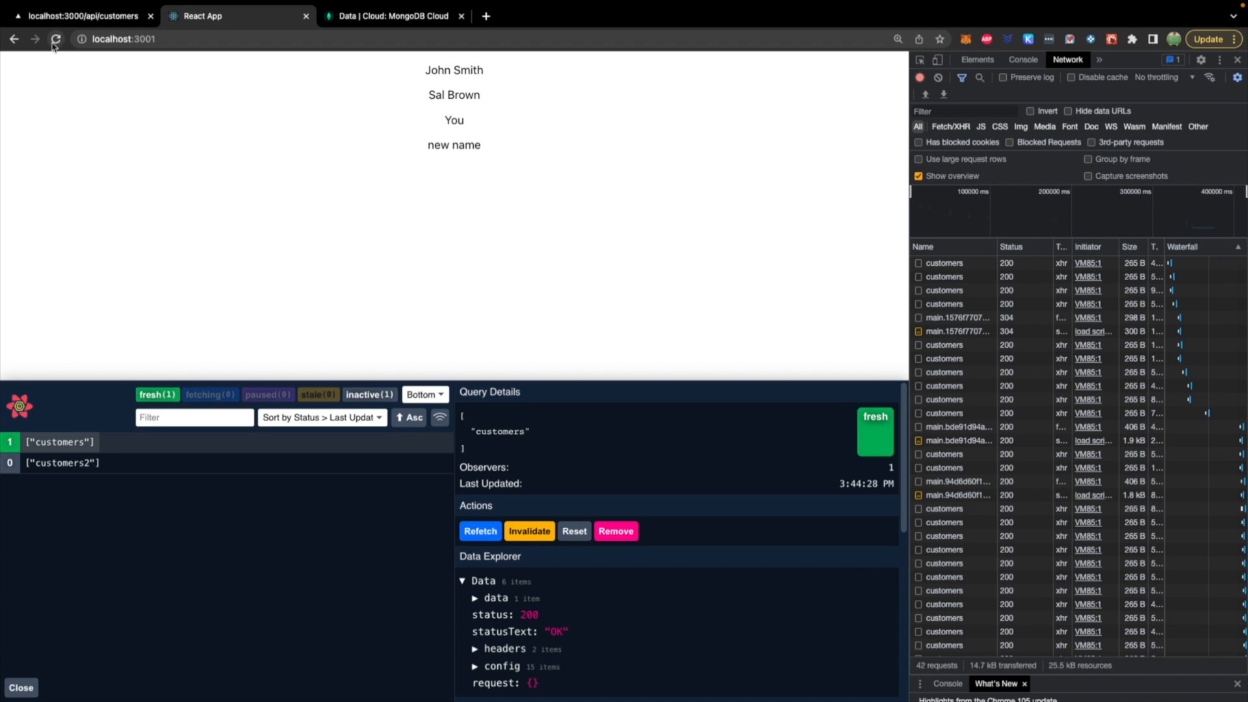
left_click(55, 38)
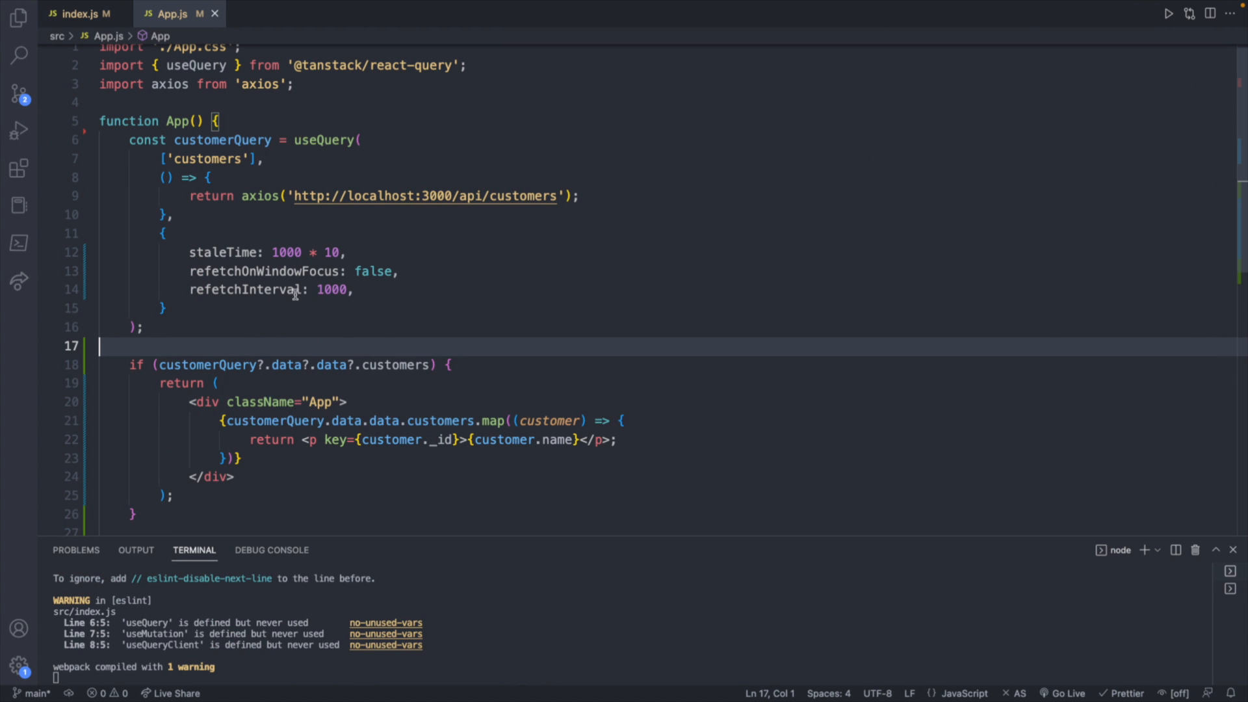
mouse_move(343, 281)
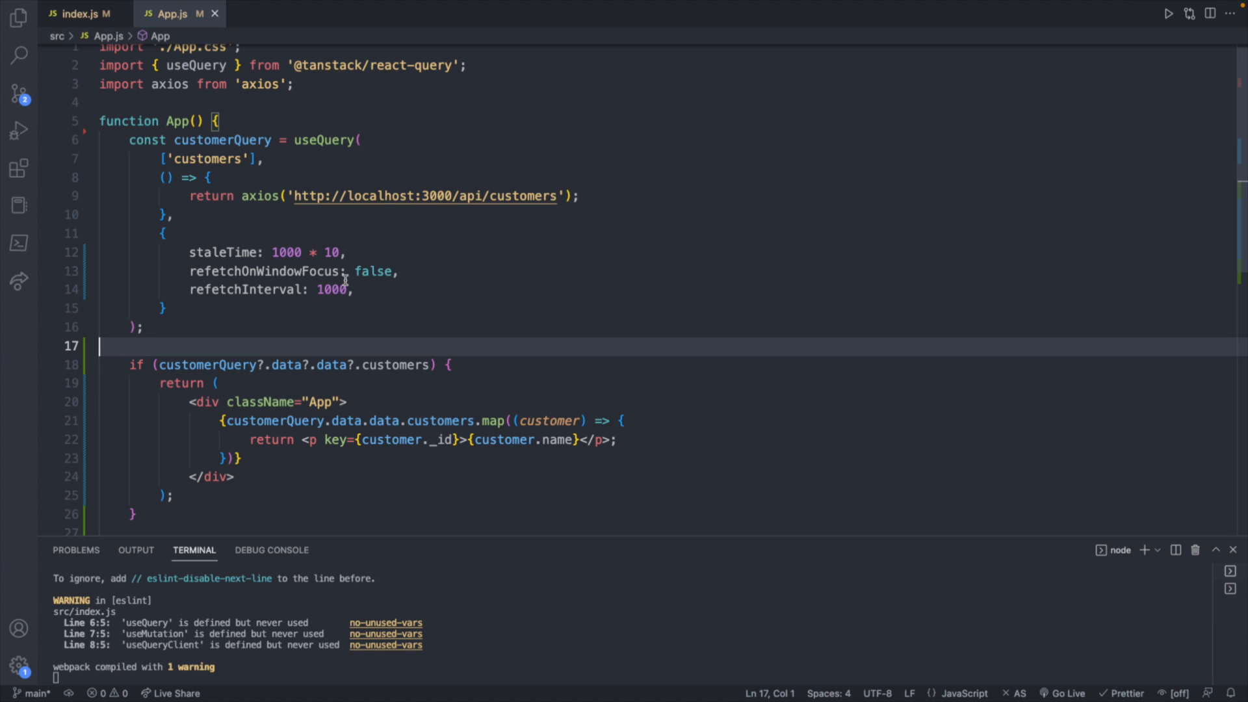
Change refetchInterval to 10000 with staleTime 1000 and save App.js
left_click(345, 288)
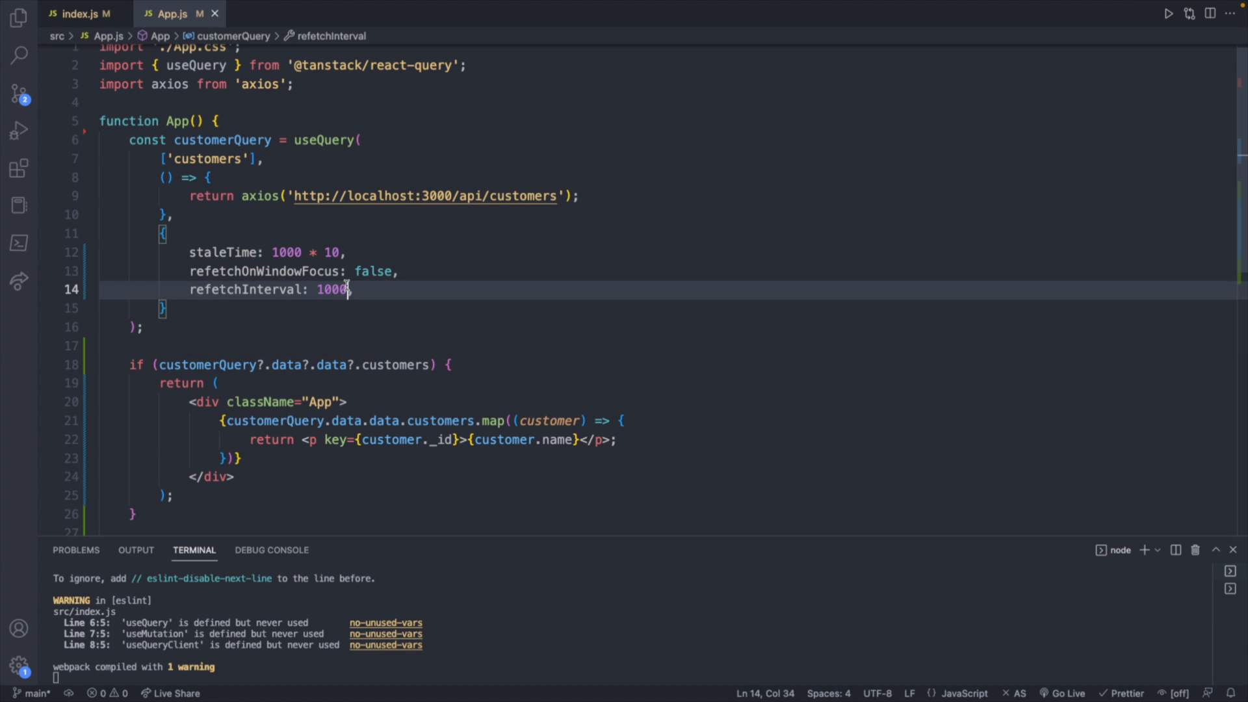
type("0")
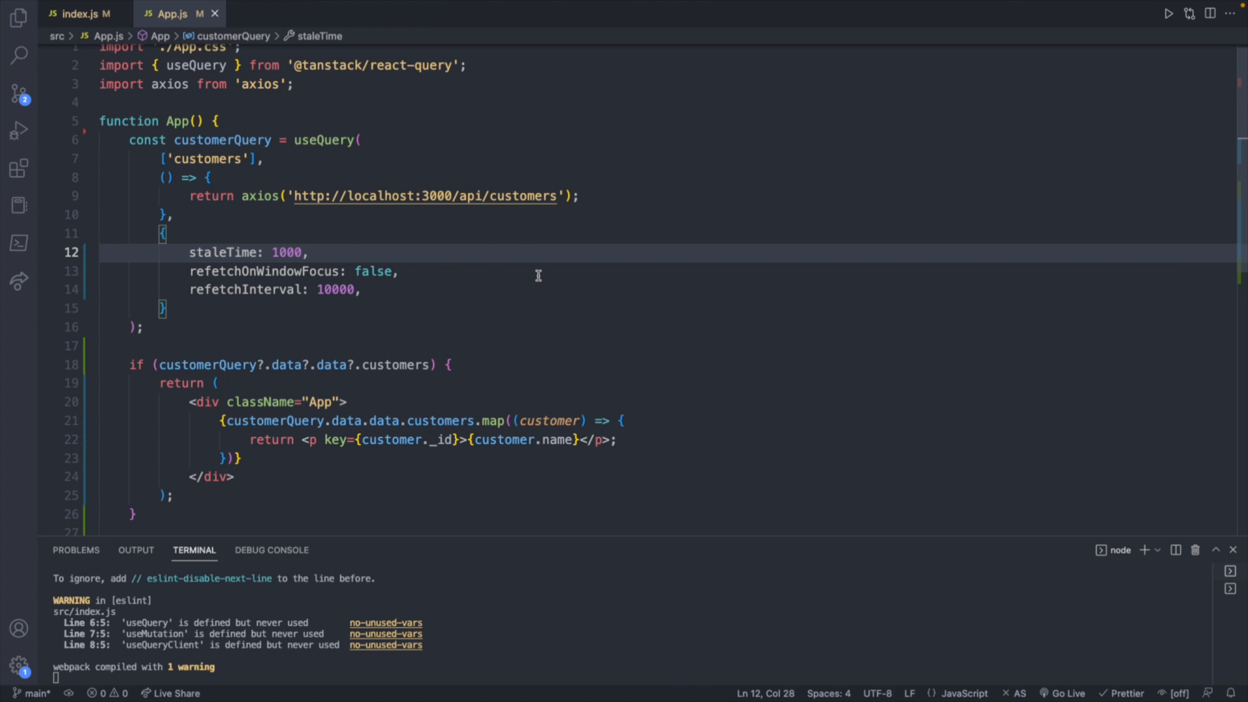
left_click(232, 15)
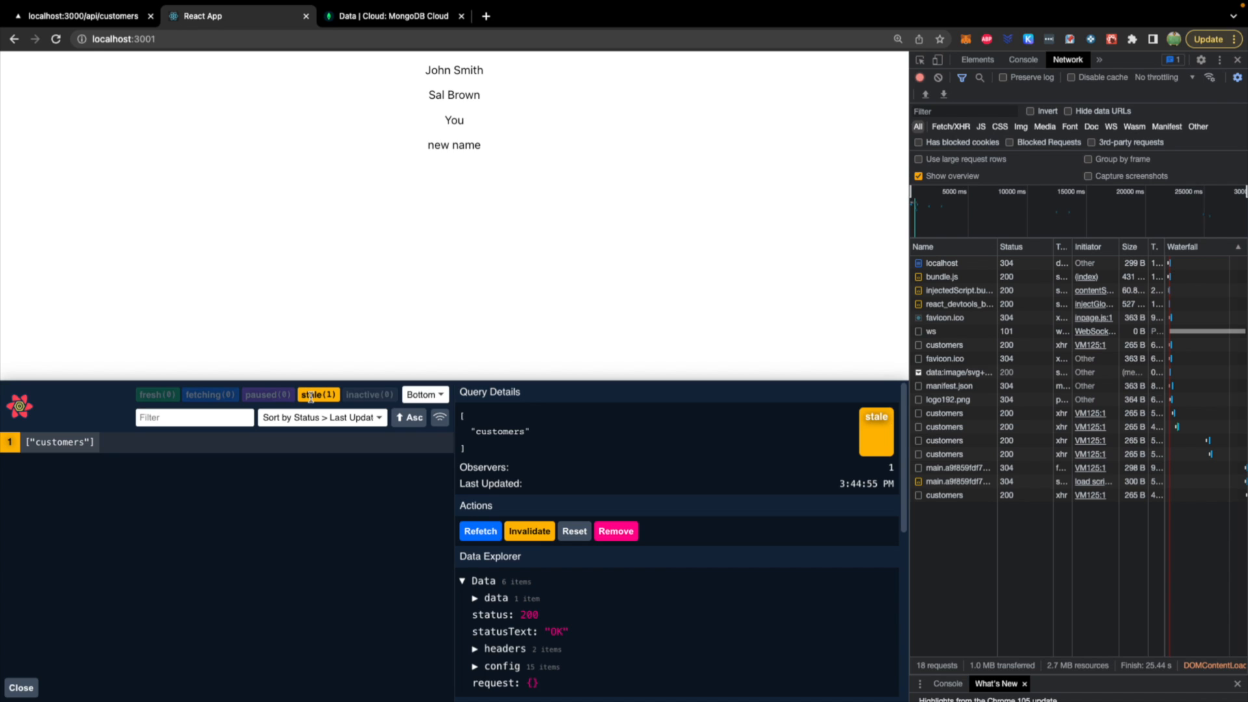
mouse_move(506, 199)
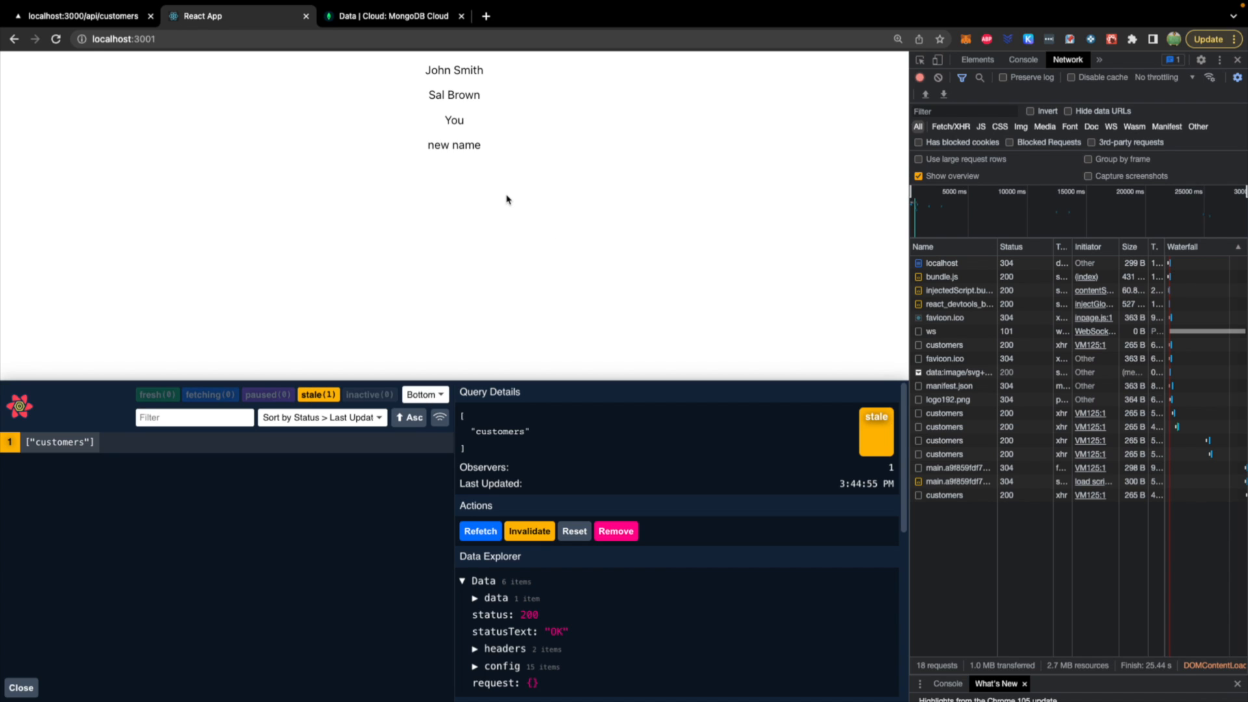
mouse_move(1036, 563)
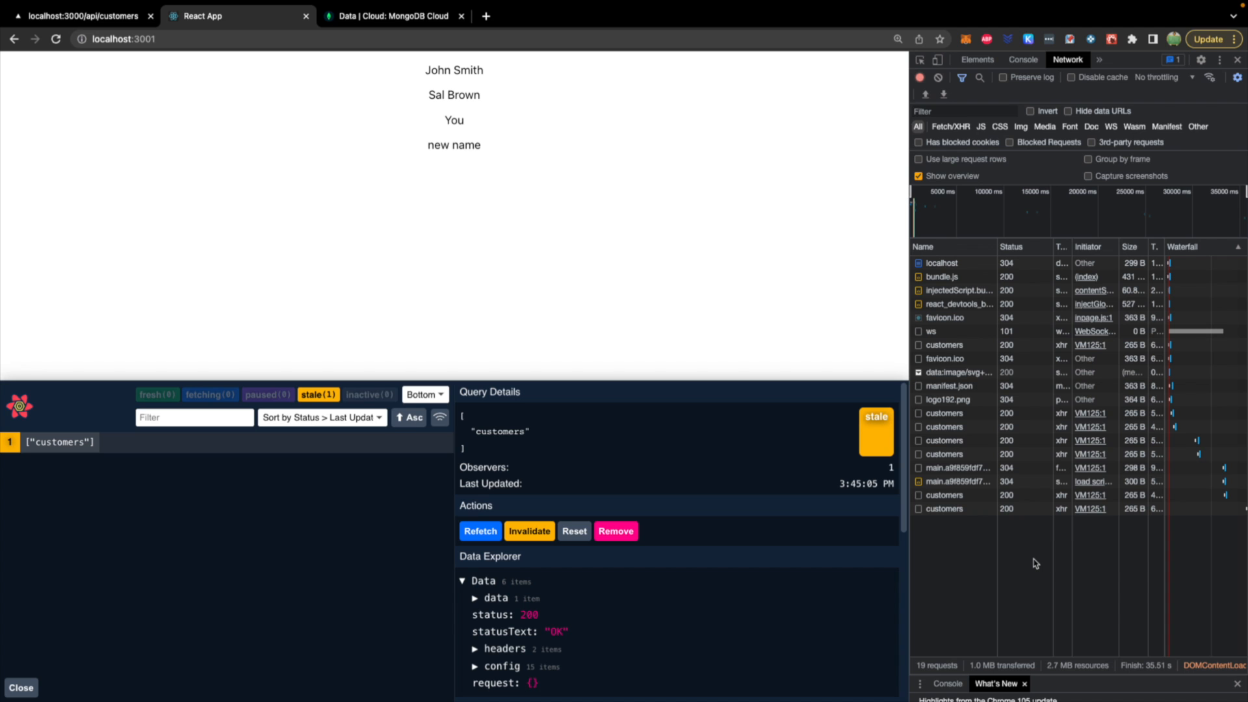
Watch the Network log gain another customers request after about ten seconds
left_click(919, 77)
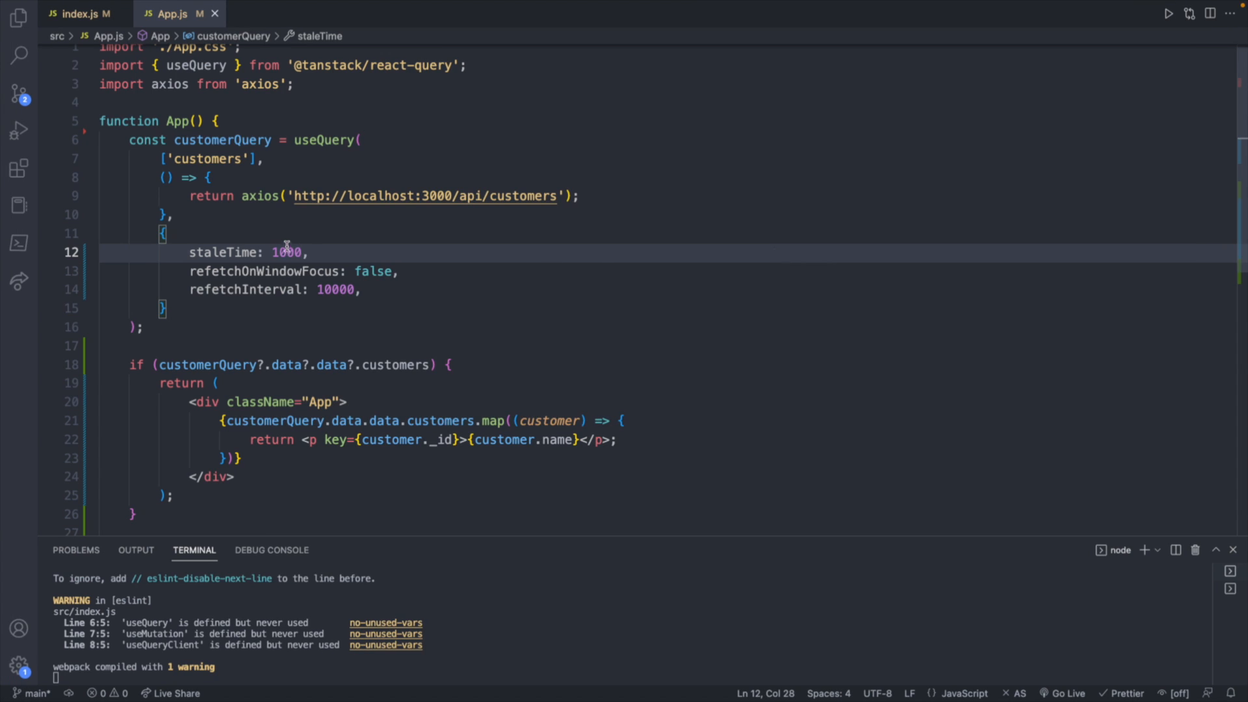
mouse_move(348, 290)
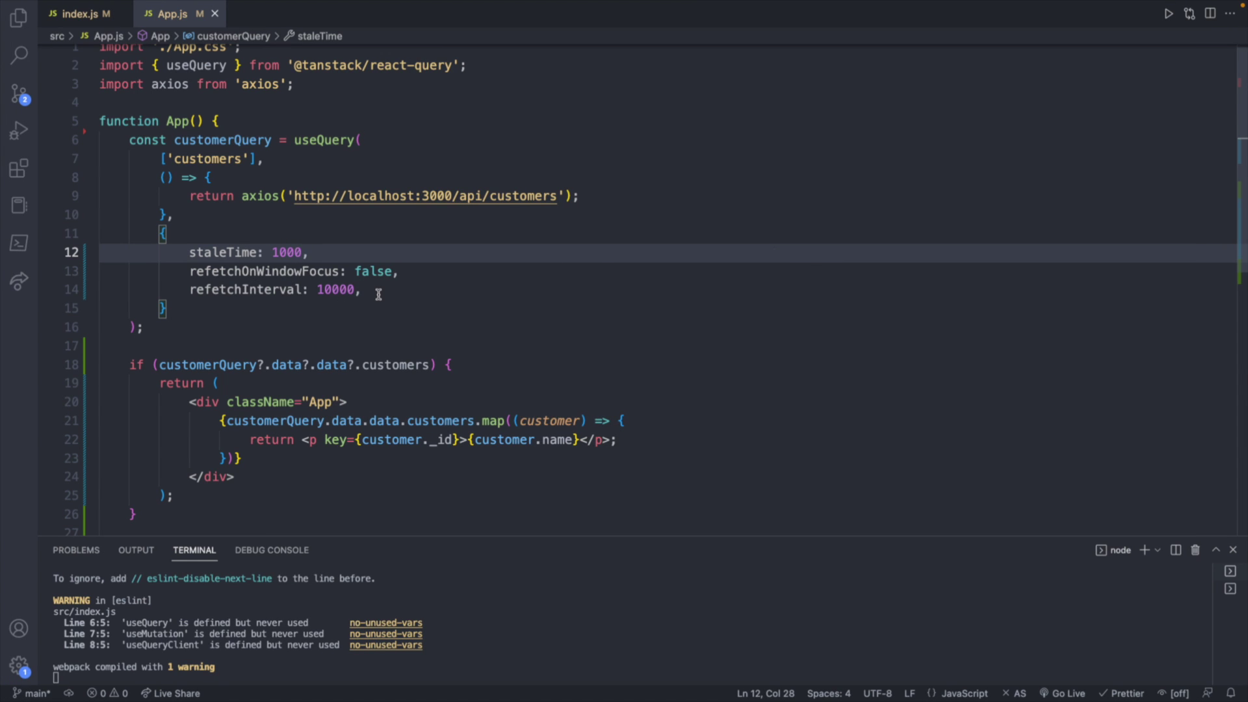
mouse_move(377, 287)
type("0")
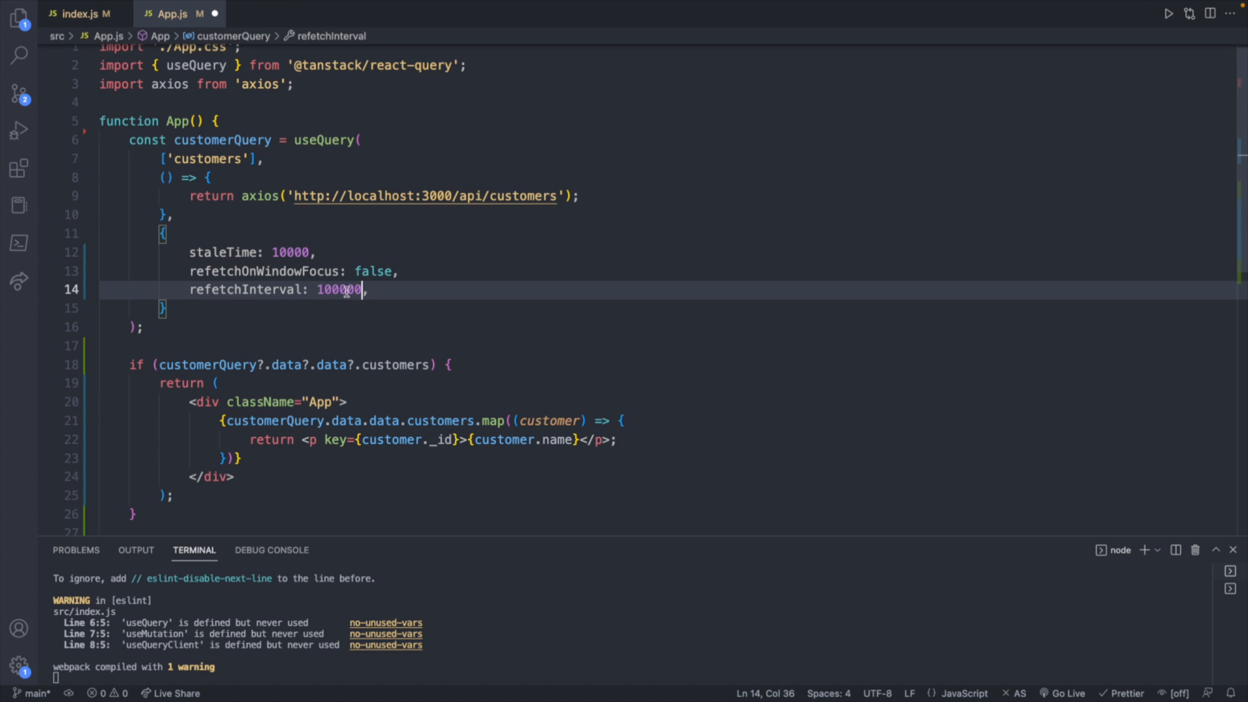
mouse_move(387, 289)
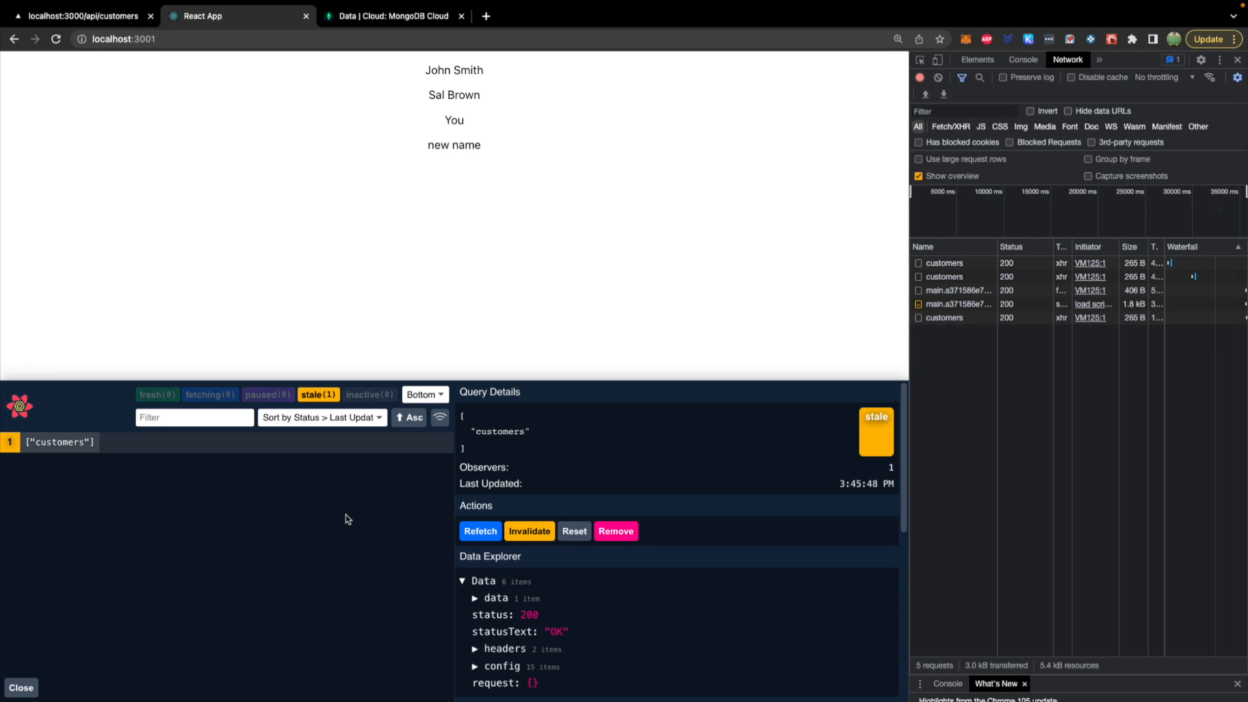
mouse_move(361, 525)
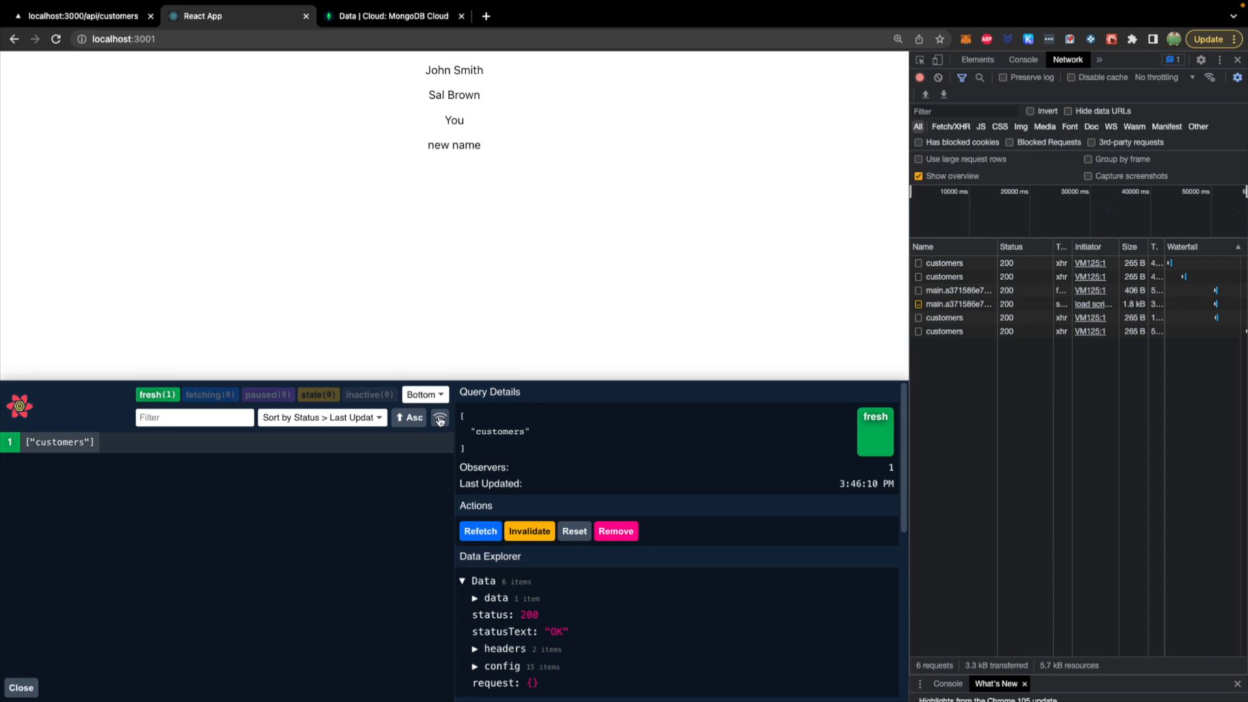
mouse_move(147, 405)
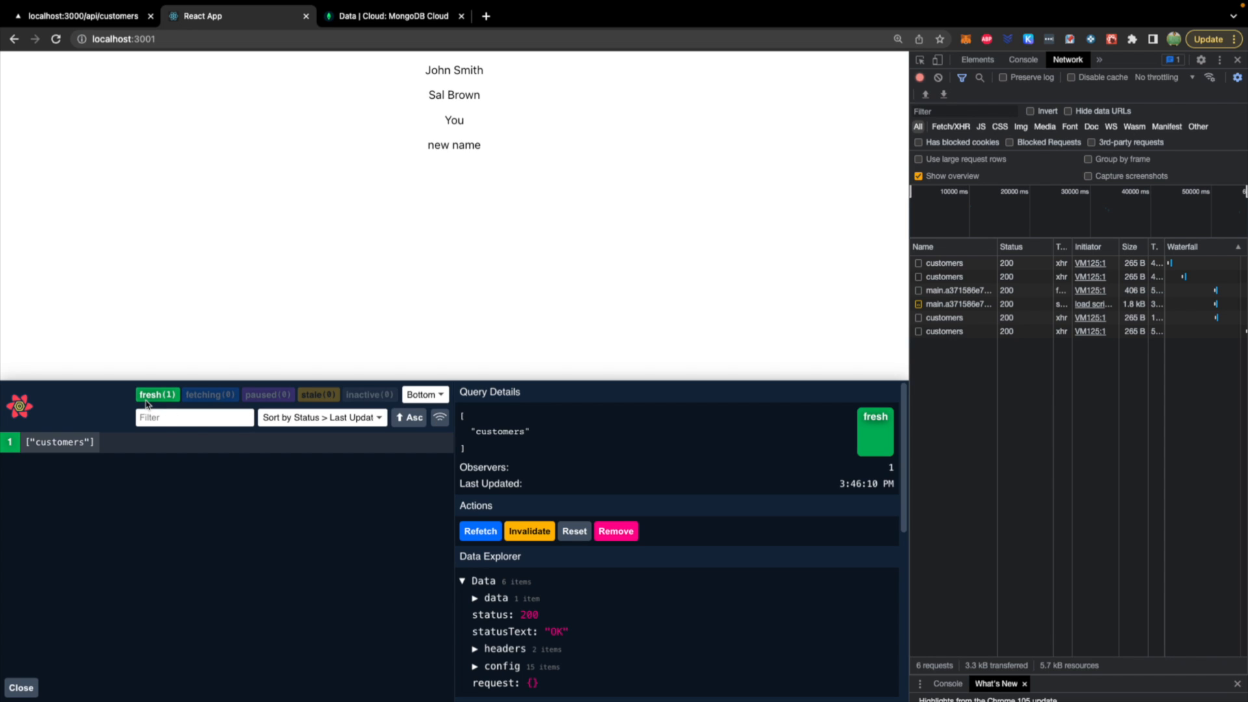
mouse_move(863, 272)
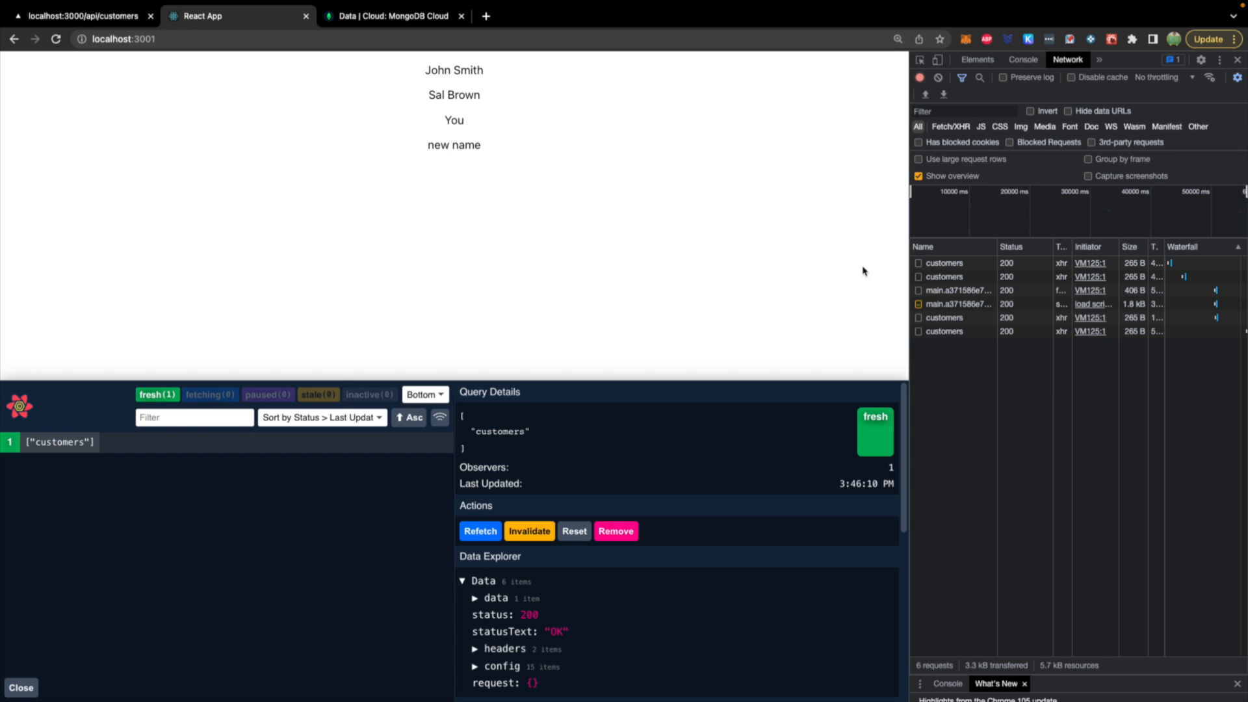
mouse_move(373, 346)
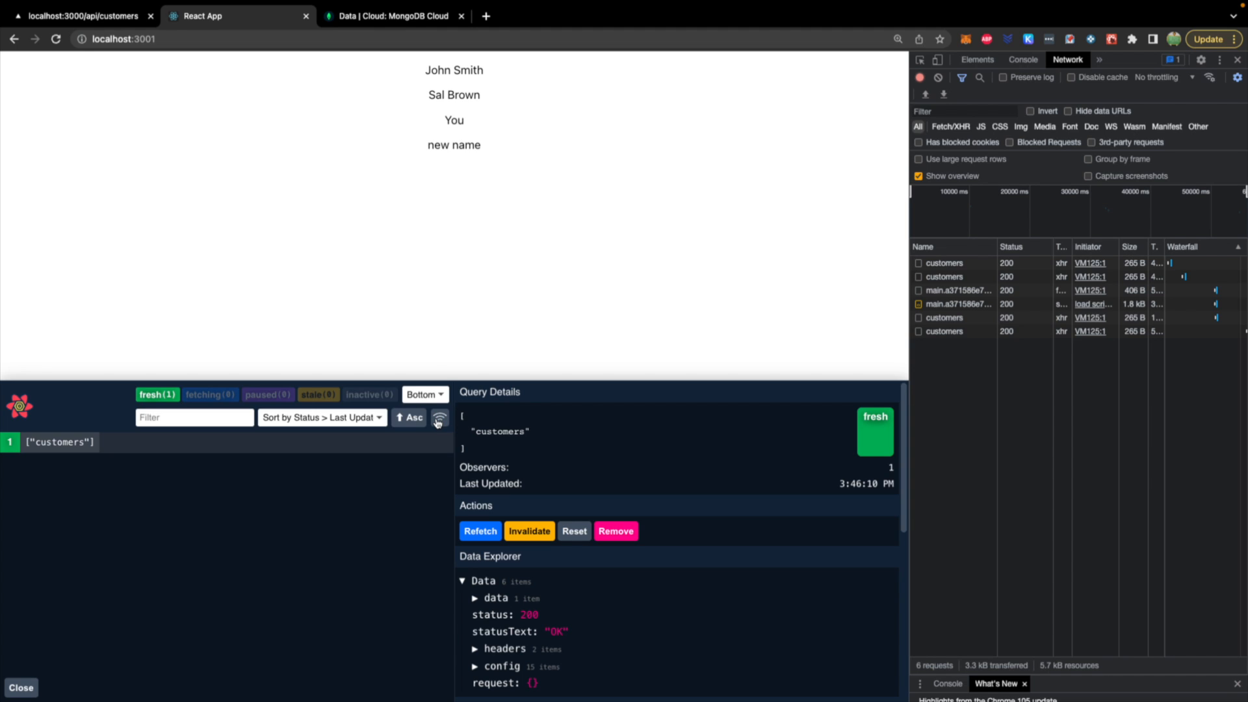
Inspect the Network log as the customers query turns fresh after reload
left_click(529, 530)
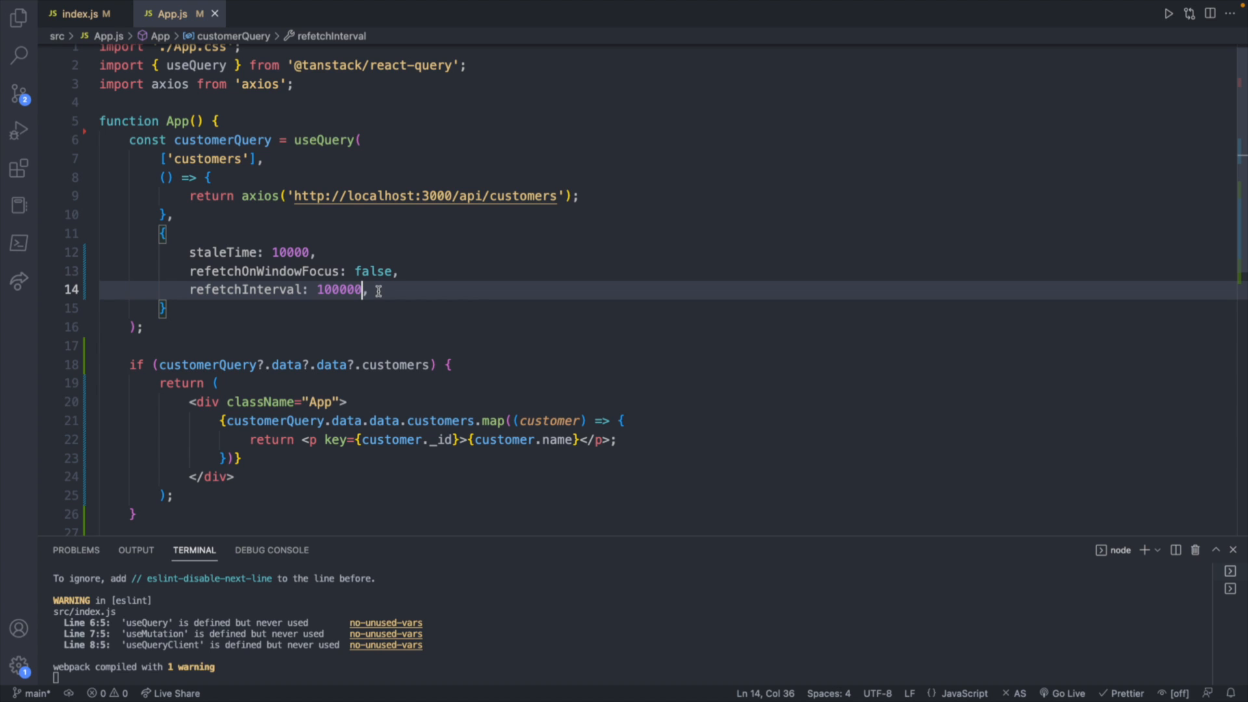
mouse_move(265, 235)
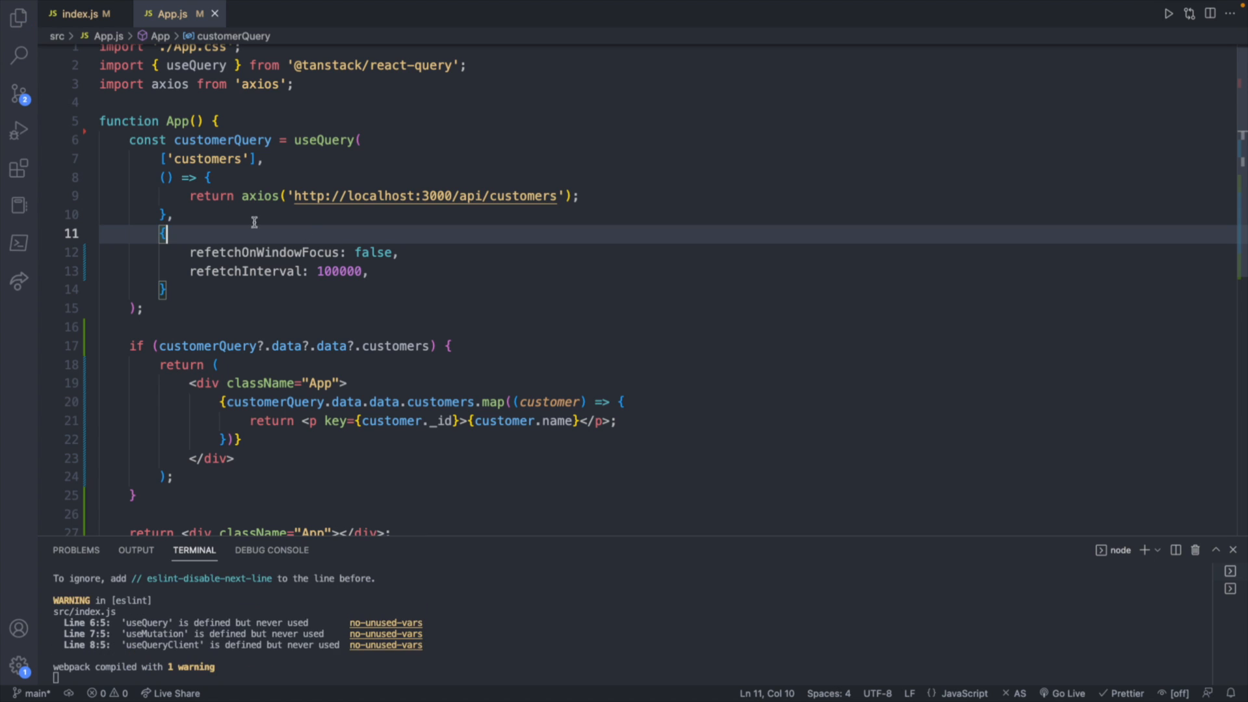
mouse_move(343, 279)
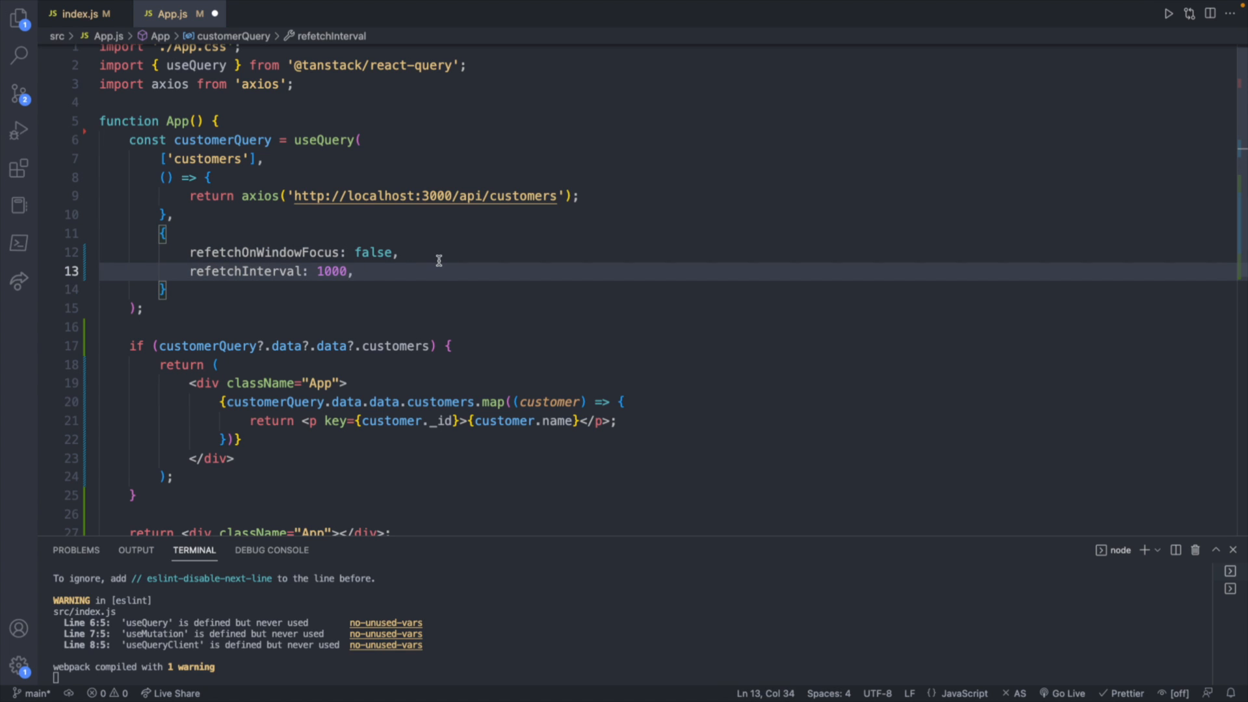
Save App.js with staleTime removed and refetchInterval 1000, then start a new option line
key("ctrl+s")
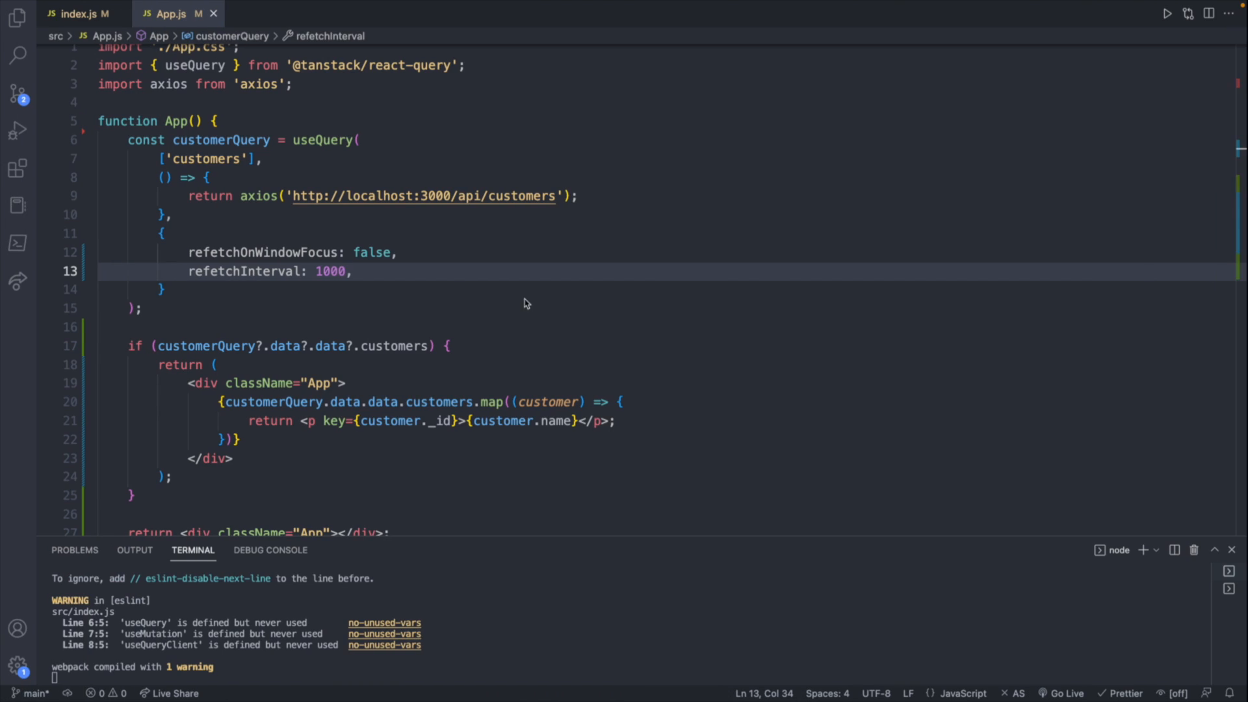
key("enter")
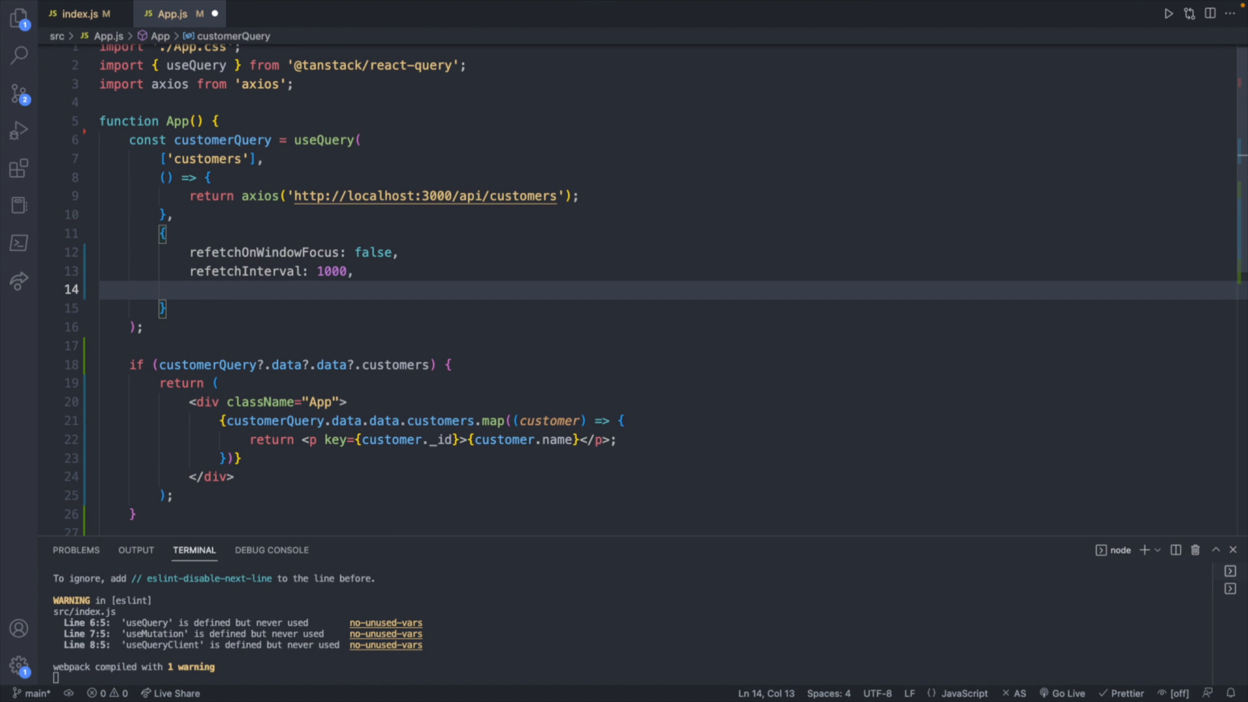
Add refetchIntervalInBackground: false to the customers query options
type("refetchIntervalInBackground:")
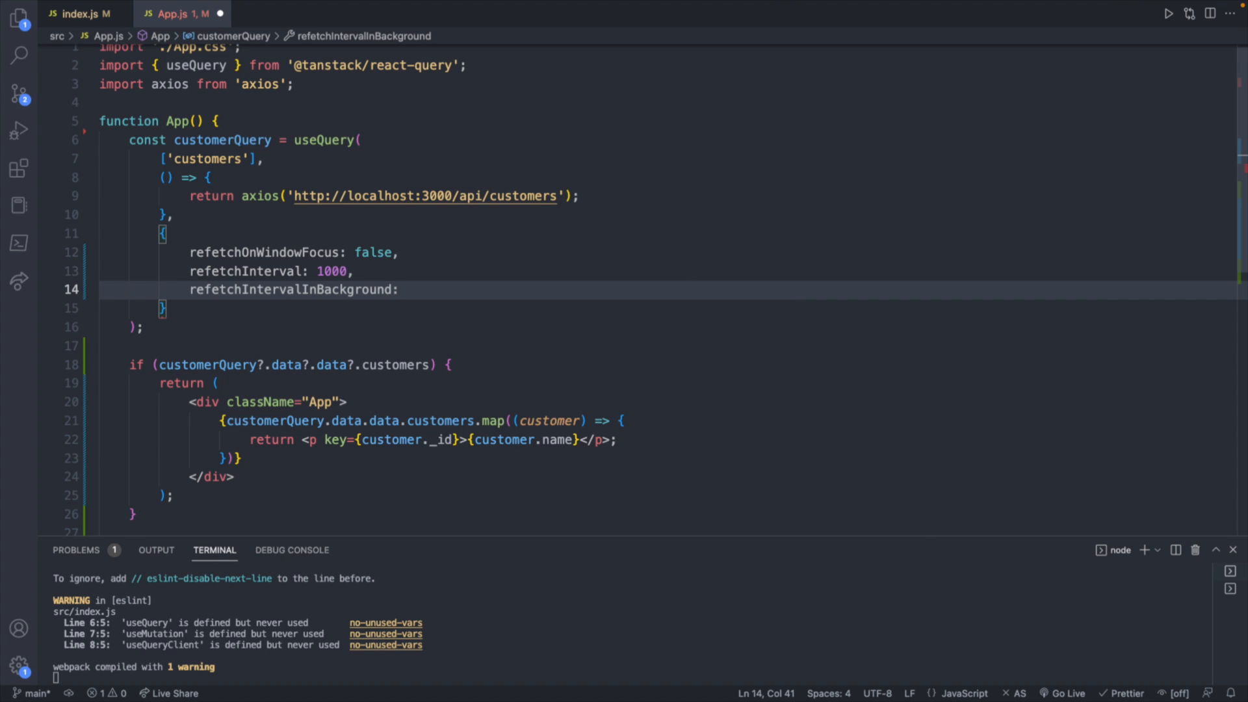
type("f")
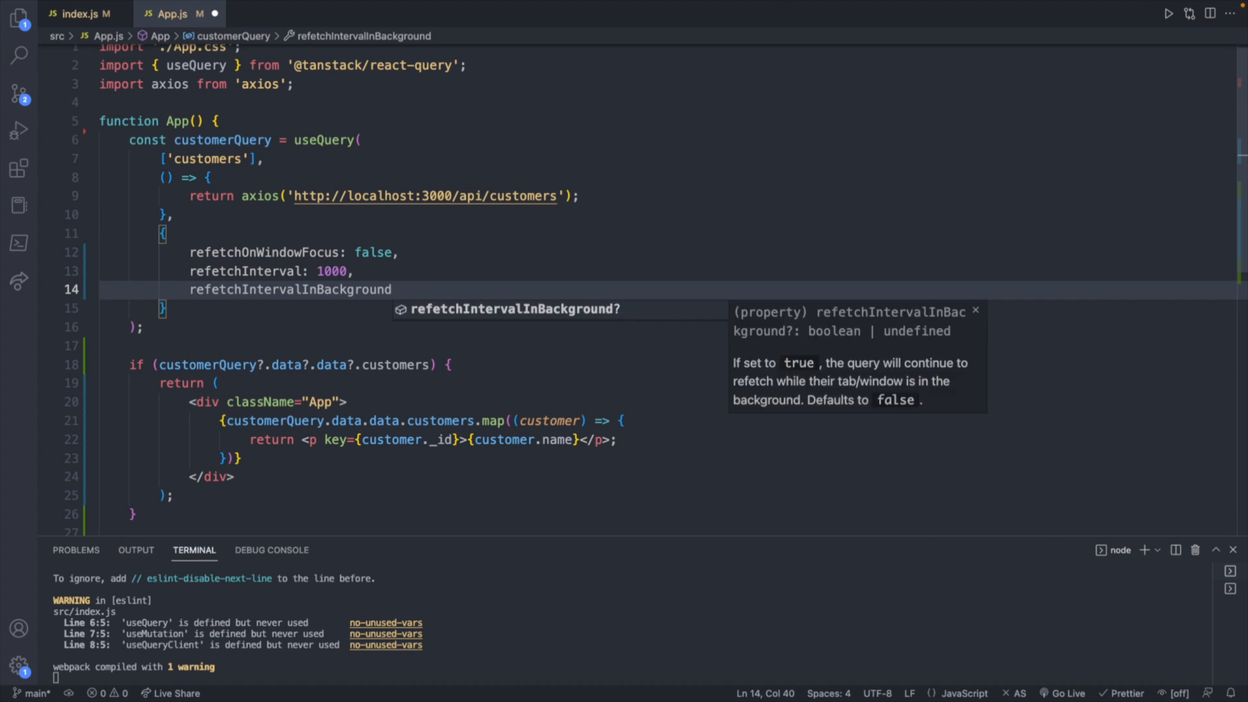
mouse_move(486, 289)
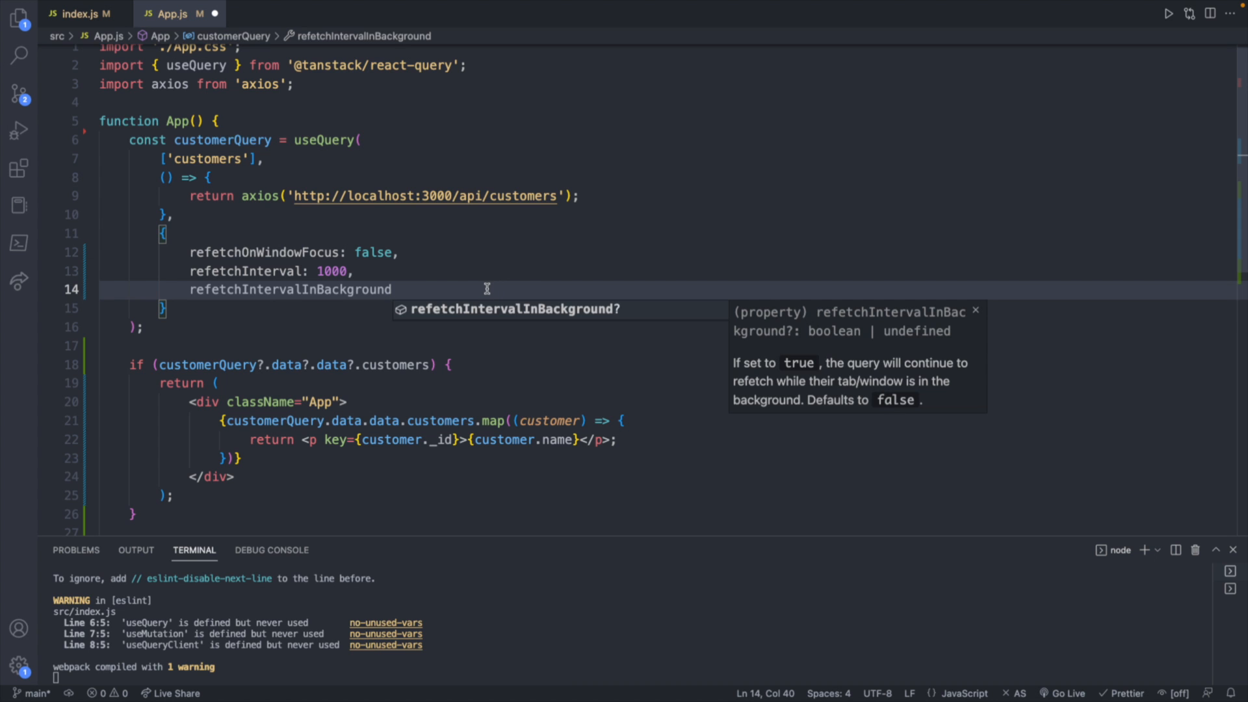
type(": false,")
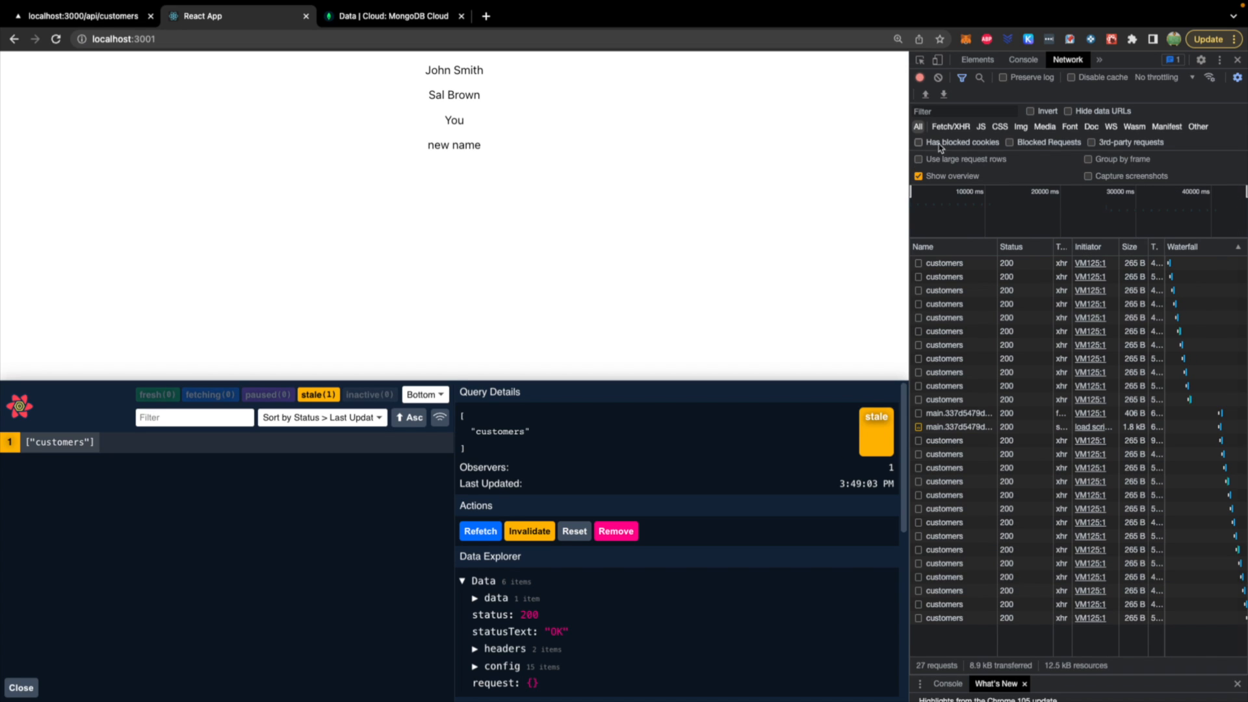
Clear Chrome's Network log and return to the option's value in App.js
left_click(921, 77)
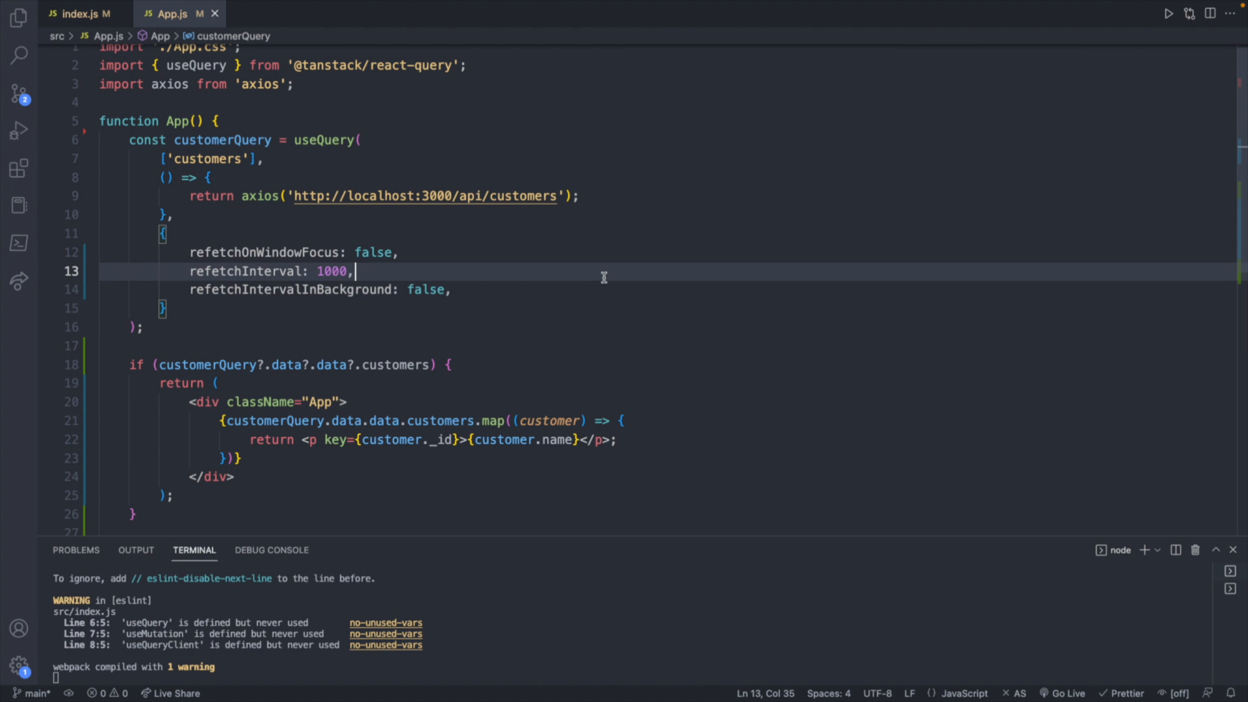
left_click(452, 288)
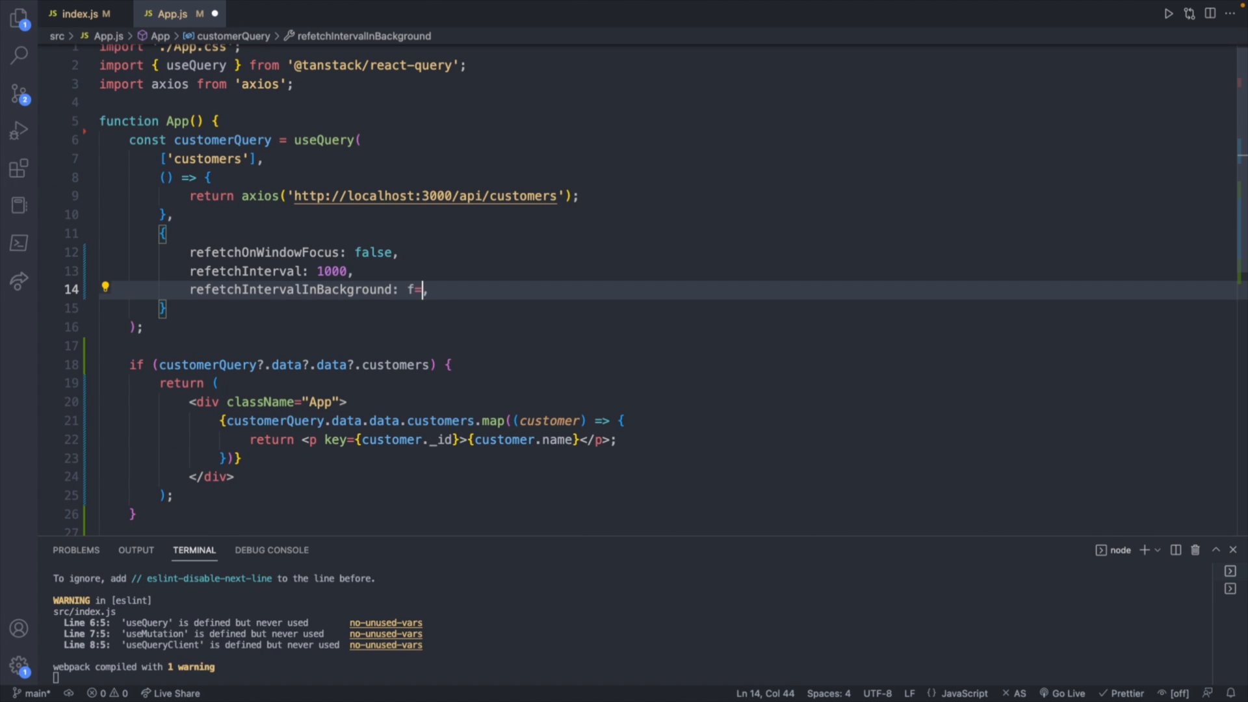
Set refetchIntervalInBackground to true and watch repeated customers requests in the Network tab
type("true")
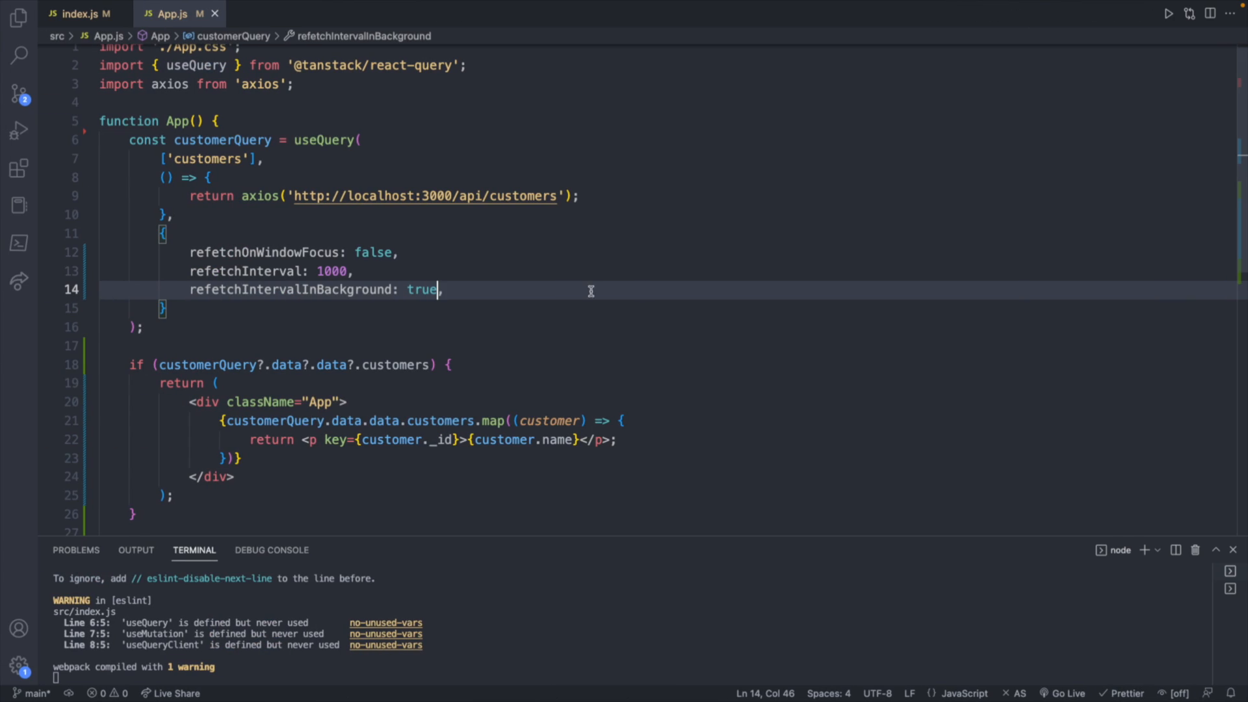
left_click(101, 326)
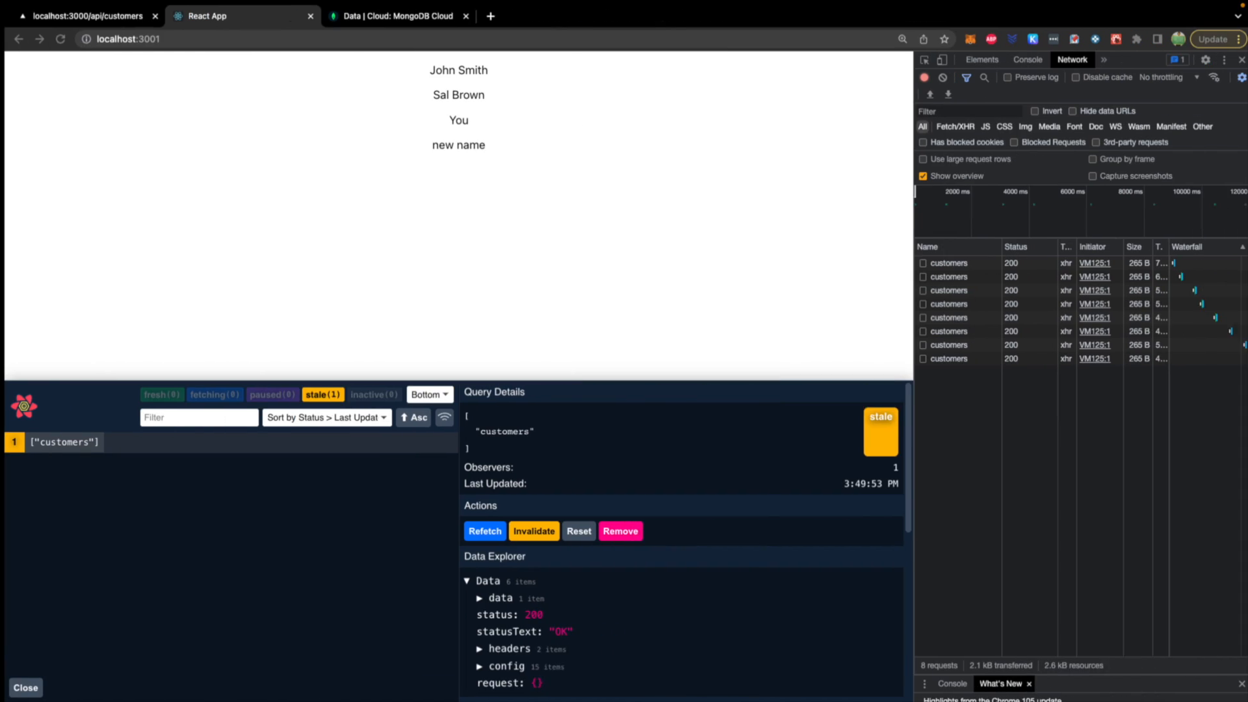
left_click(485, 531)
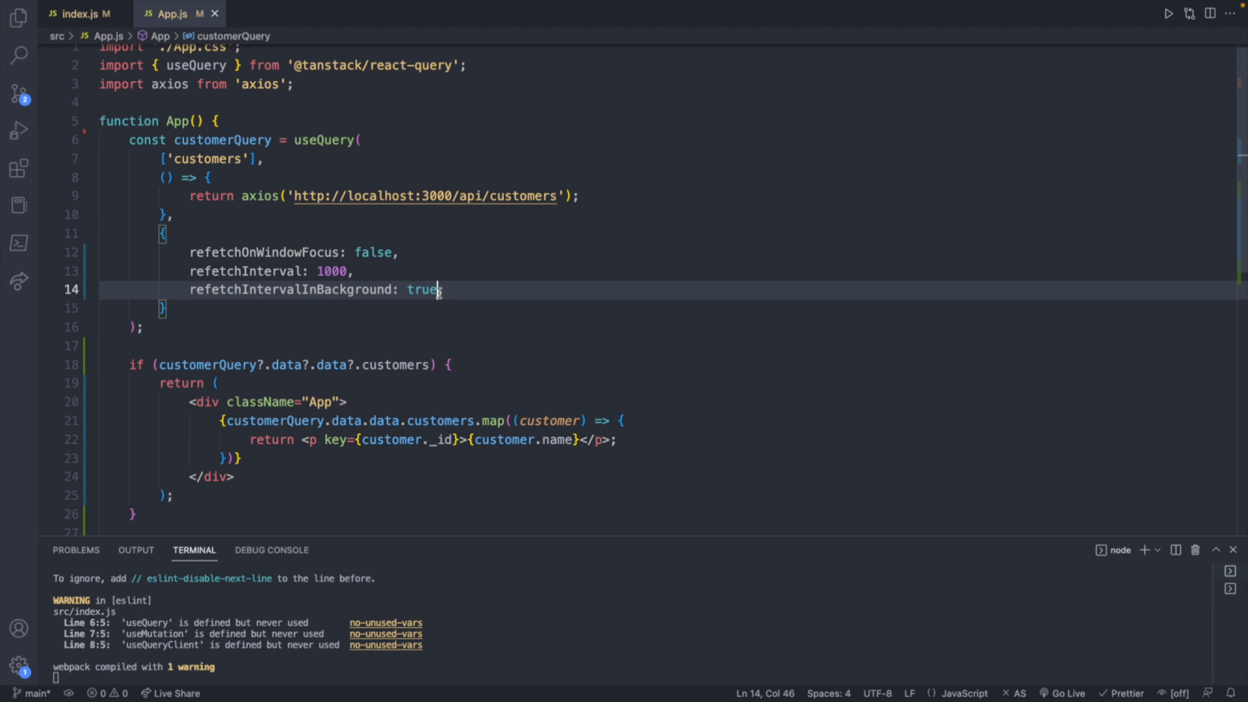
Set refetchIntervalInBackground back to false in the customers query options
type("f")
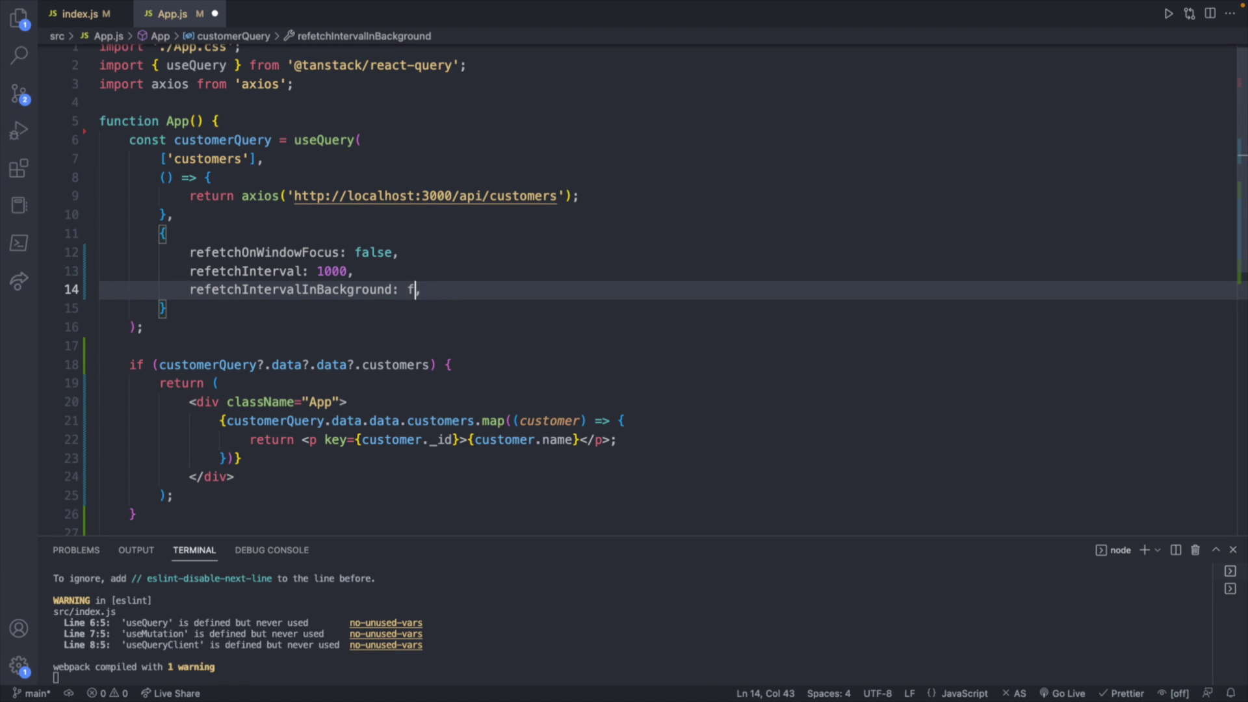
type("alse,")
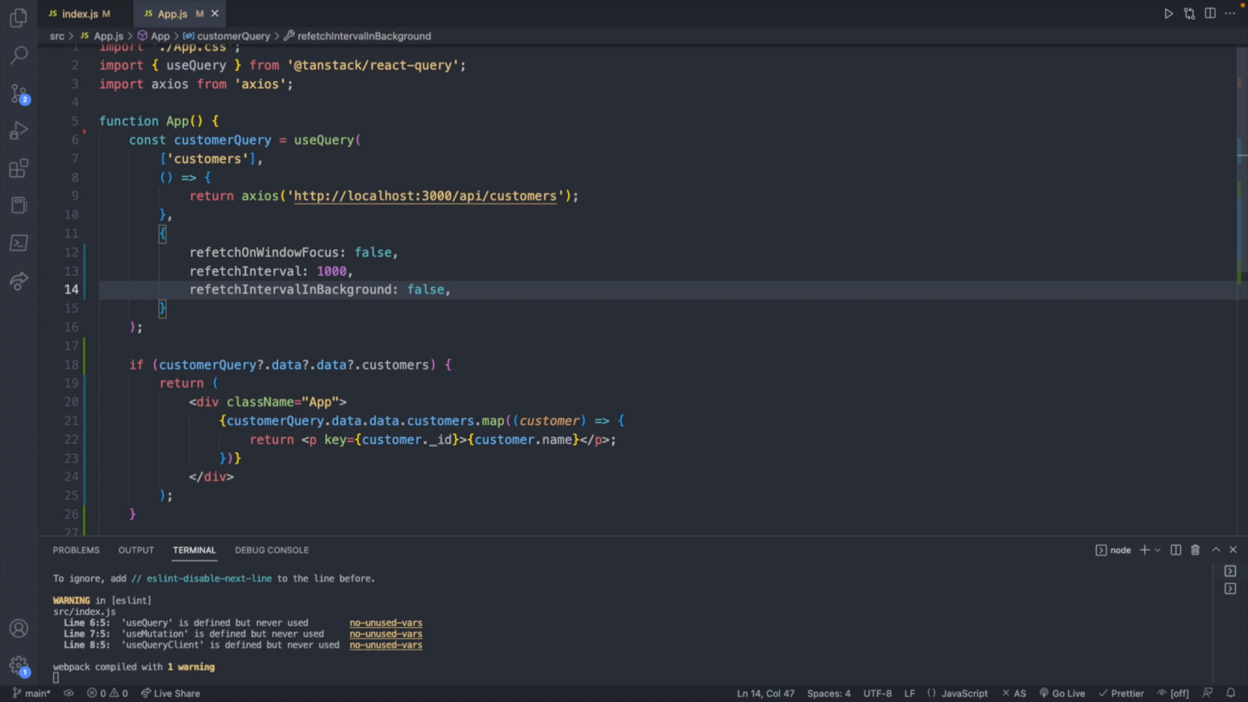
mouse_move(489, 290)
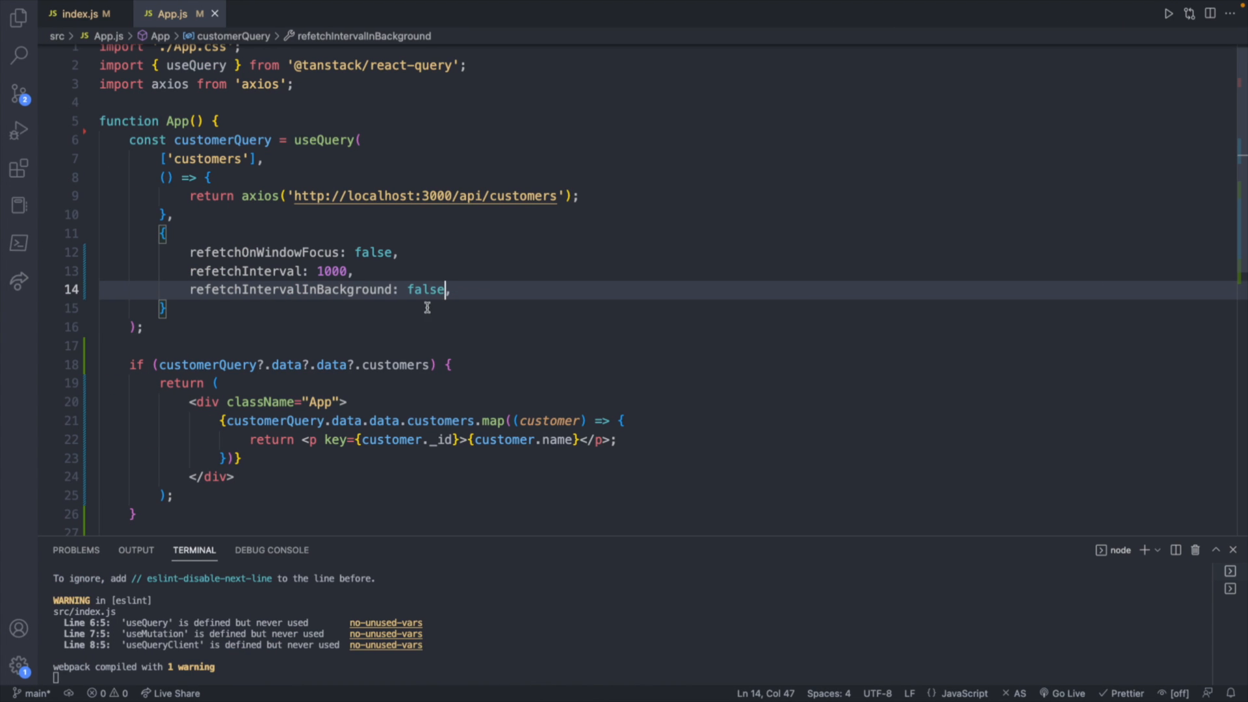
mouse_move(477, 294)
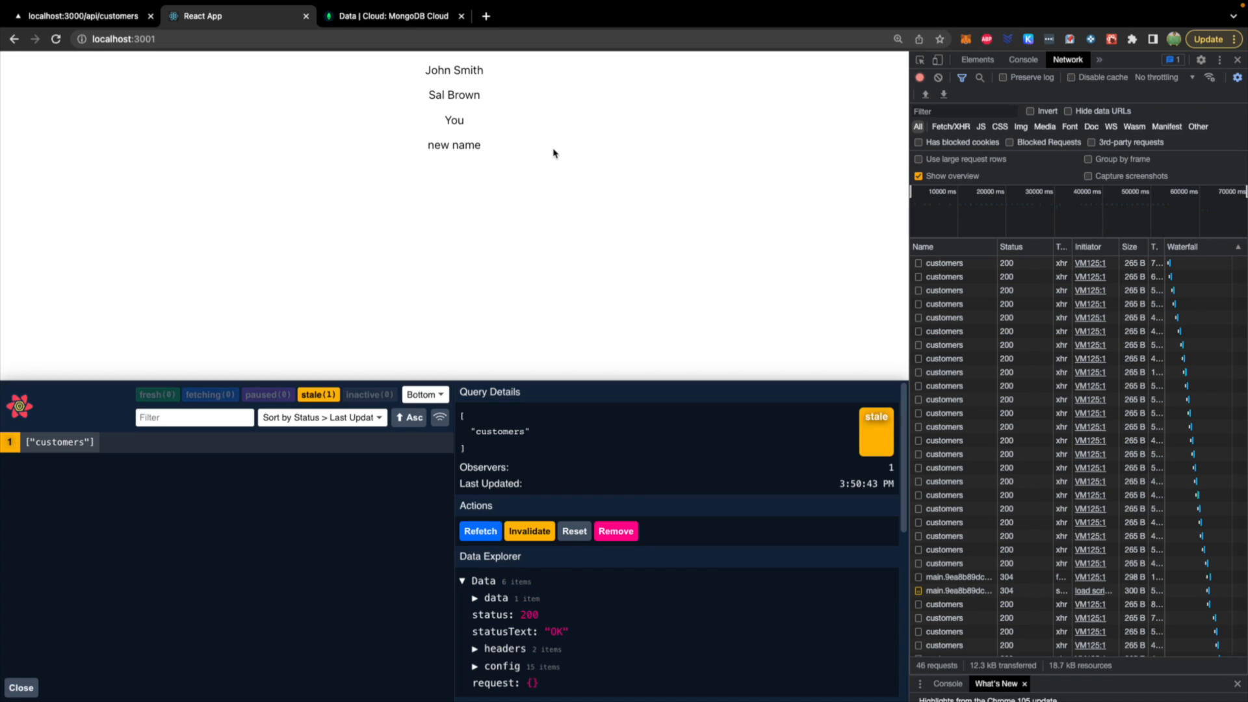
mouse_move(522, 184)
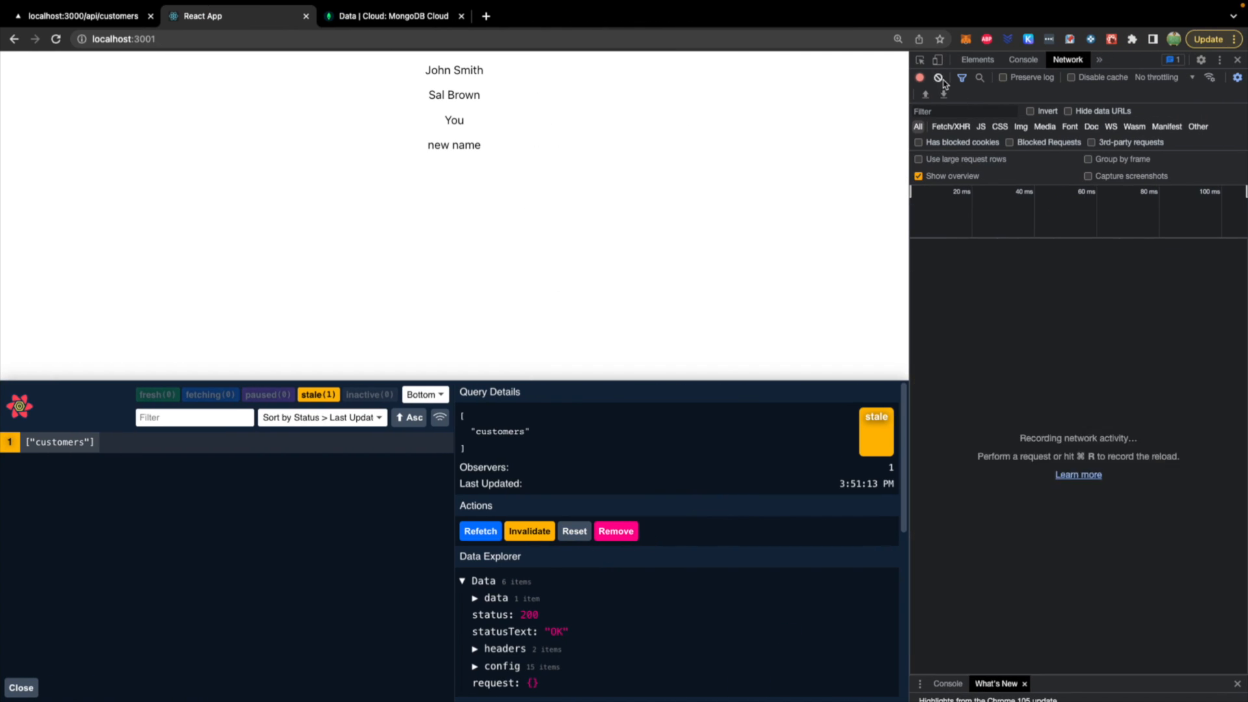
Check the MongoDB Atlas customers collection and switch back through VS Code to the browser
left_click(389, 16)
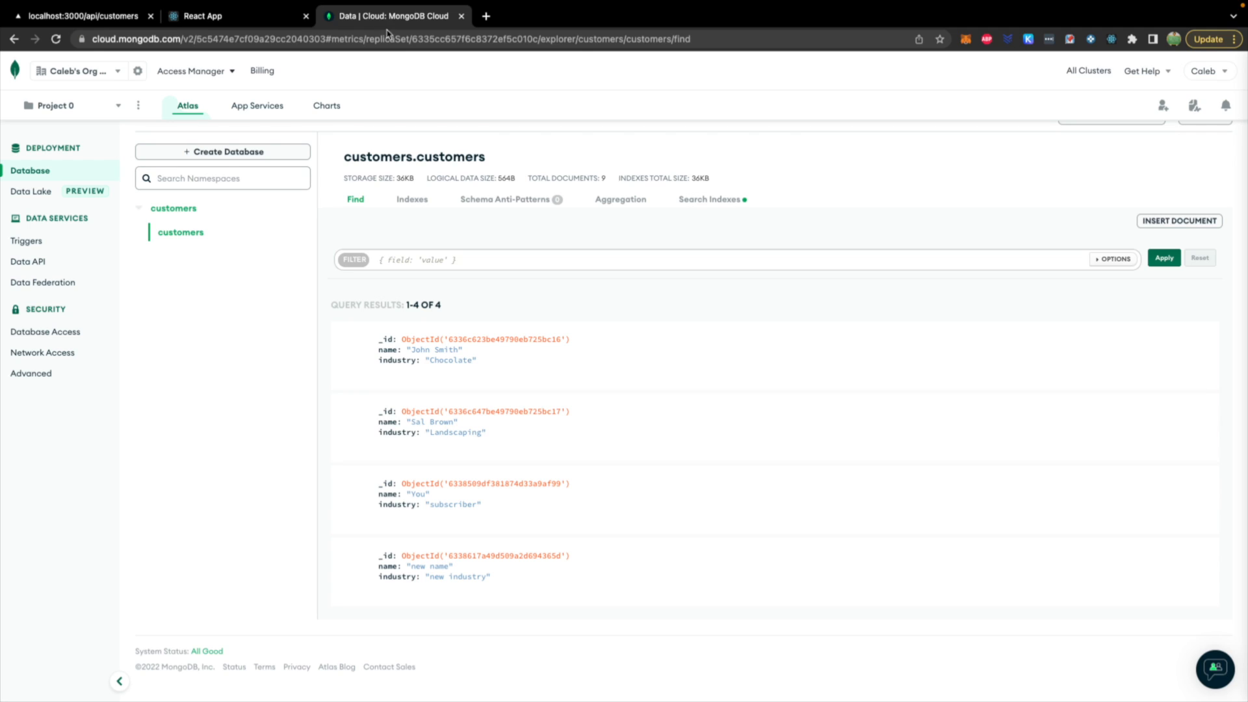
mouse_move(458, 80)
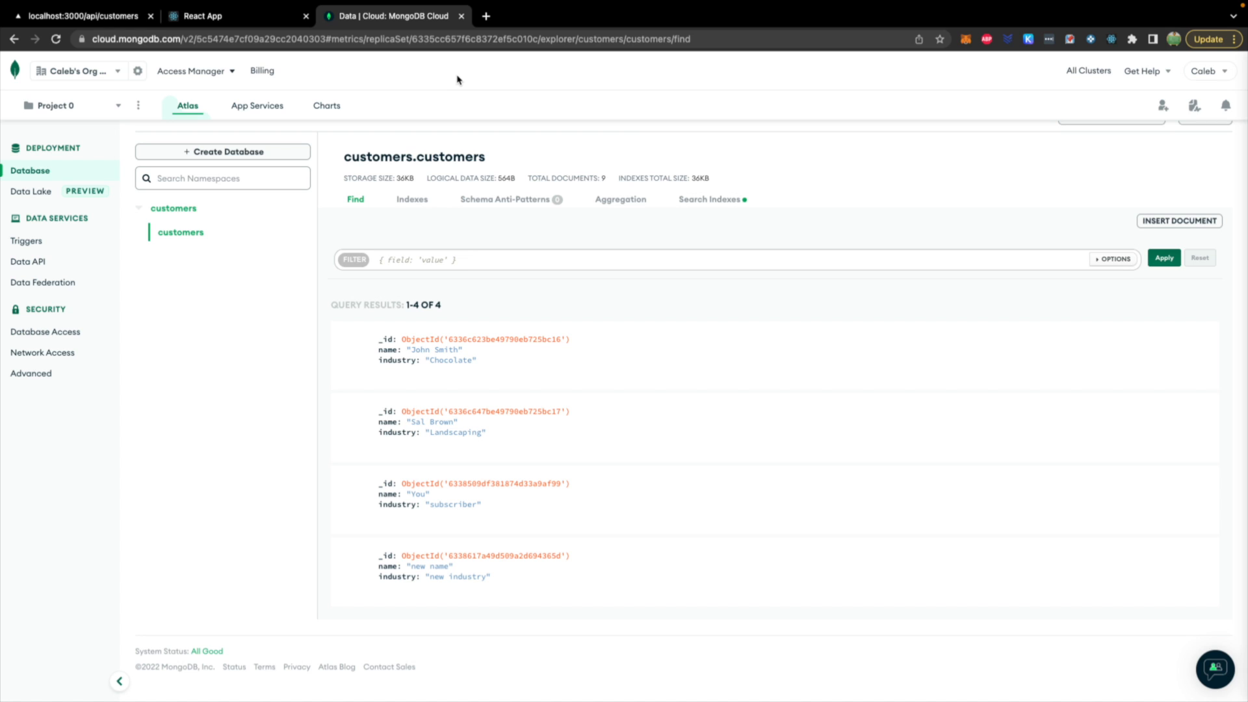
left_click(200, 15)
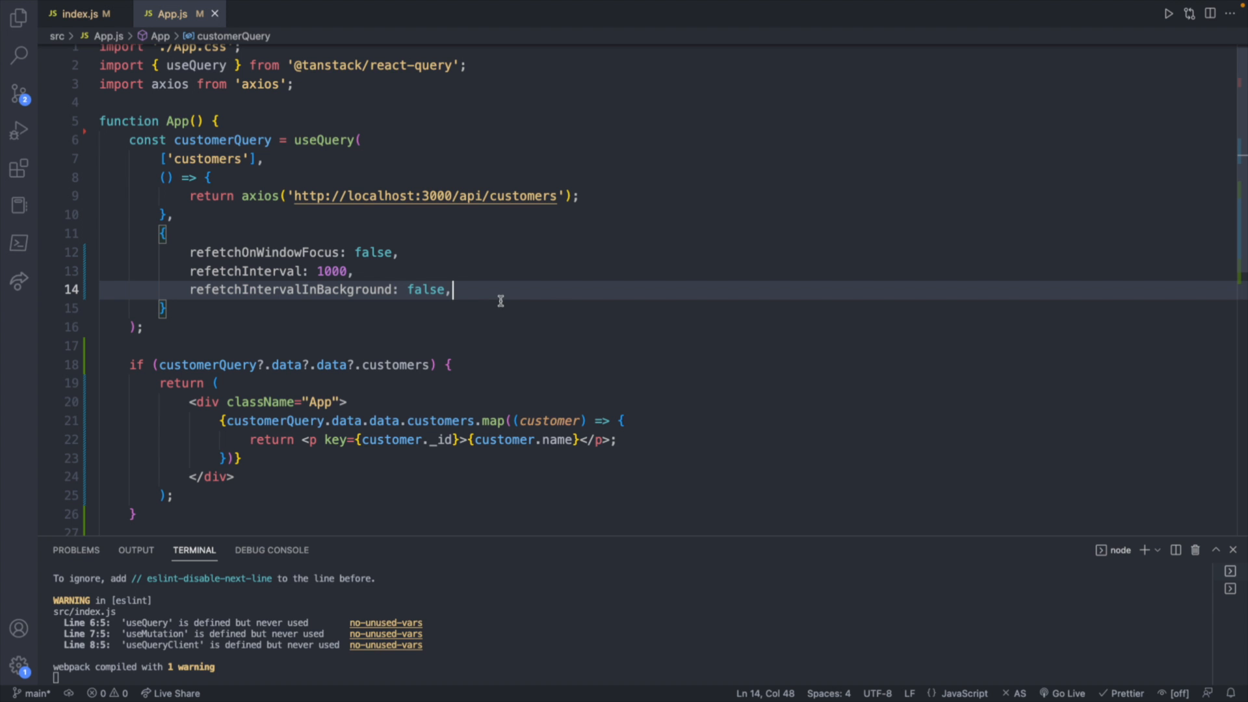
mouse_move(441, 282)
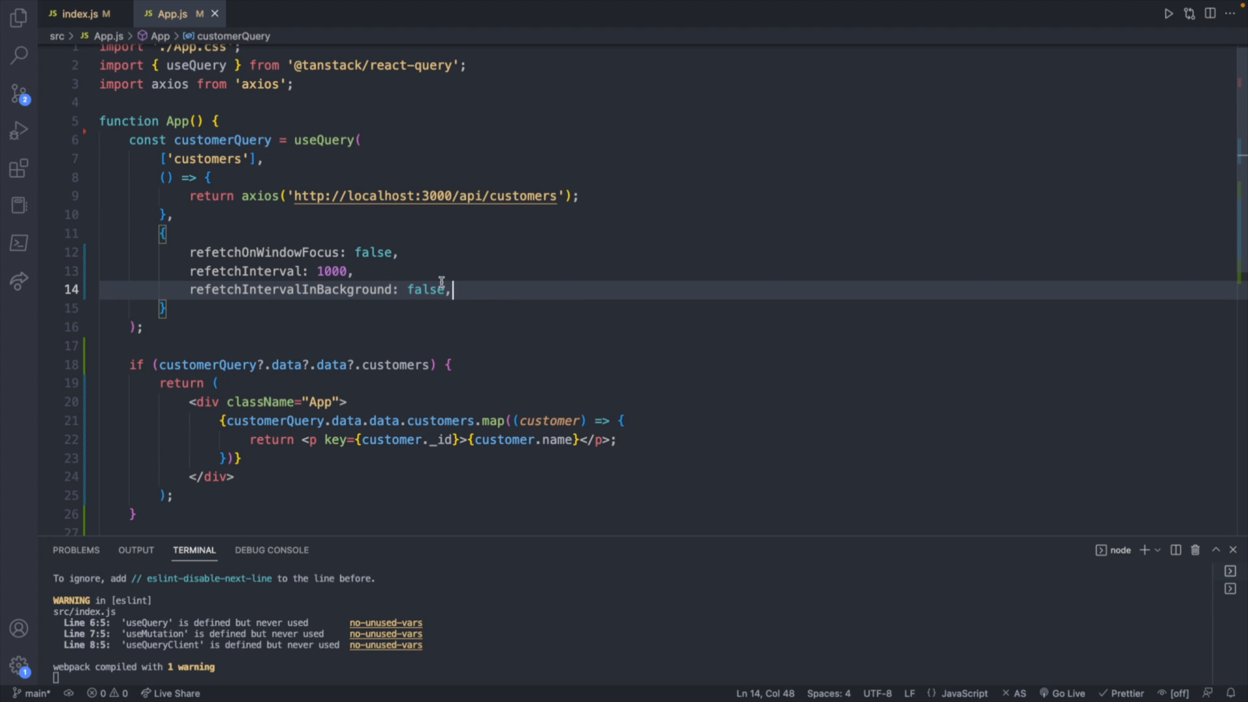
key("Backspace")
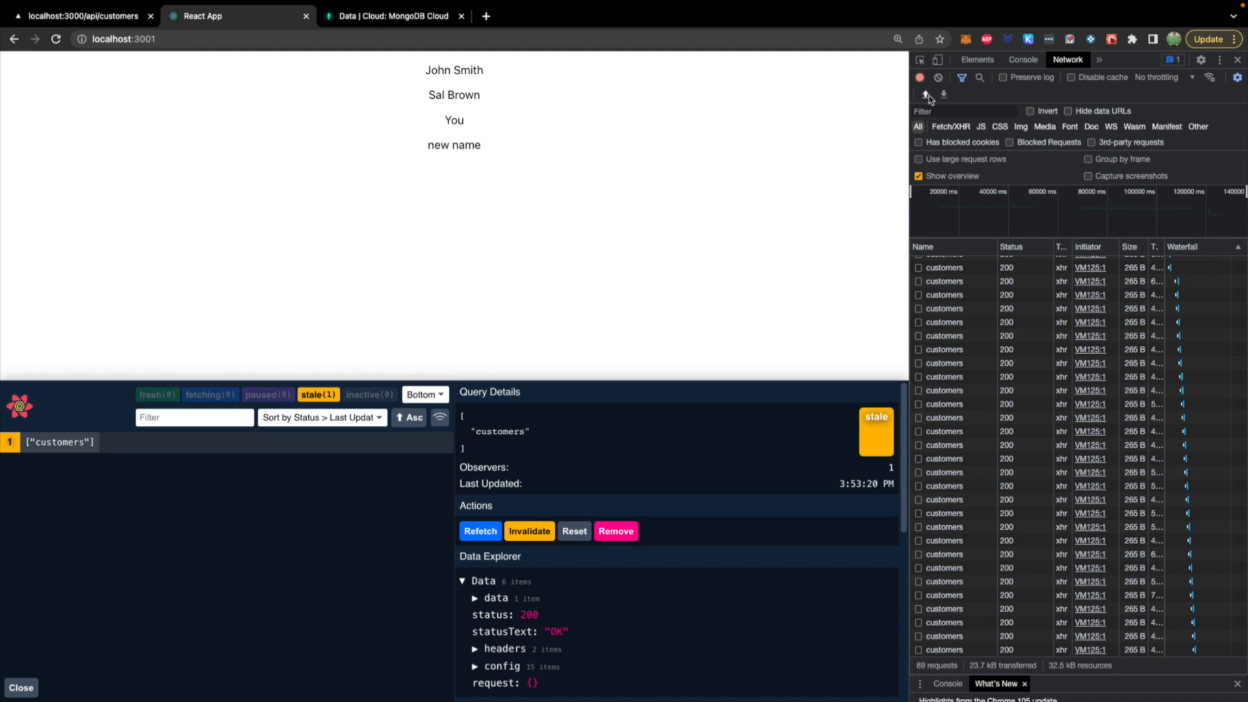
Clear the React app's Network log and return to the MongoDB Atlas data tab
left_click(938, 76)
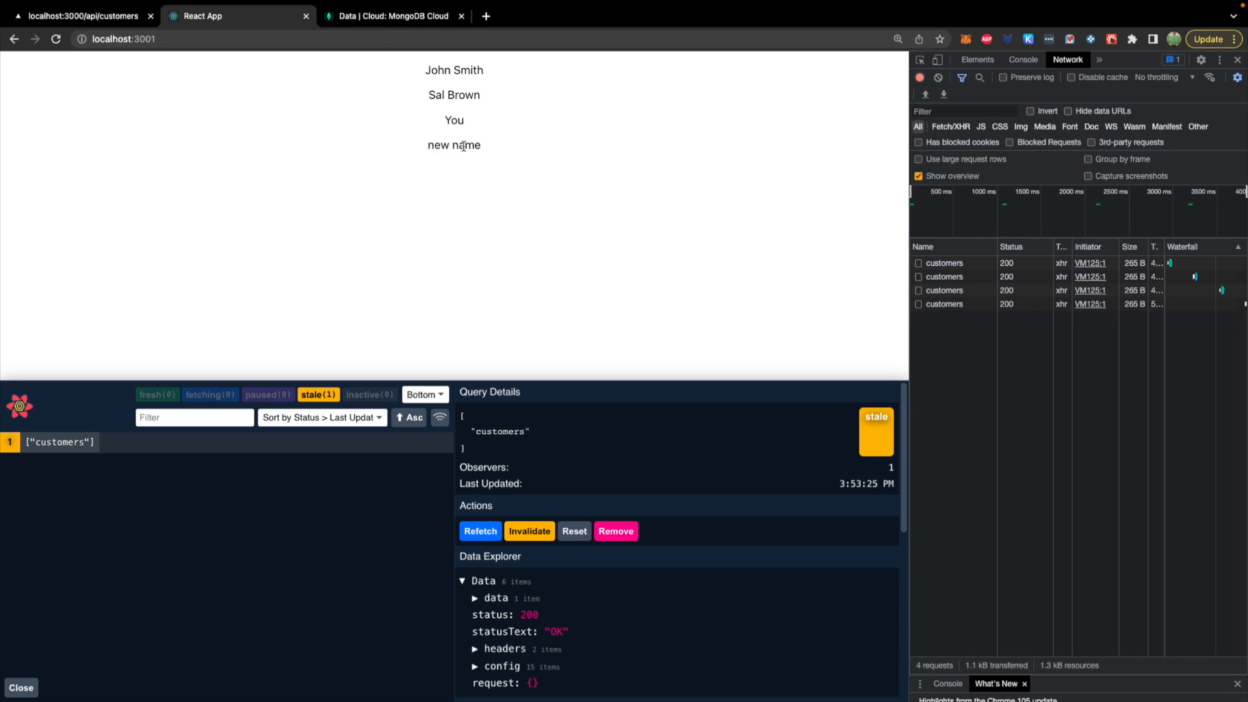
left_click(390, 15)
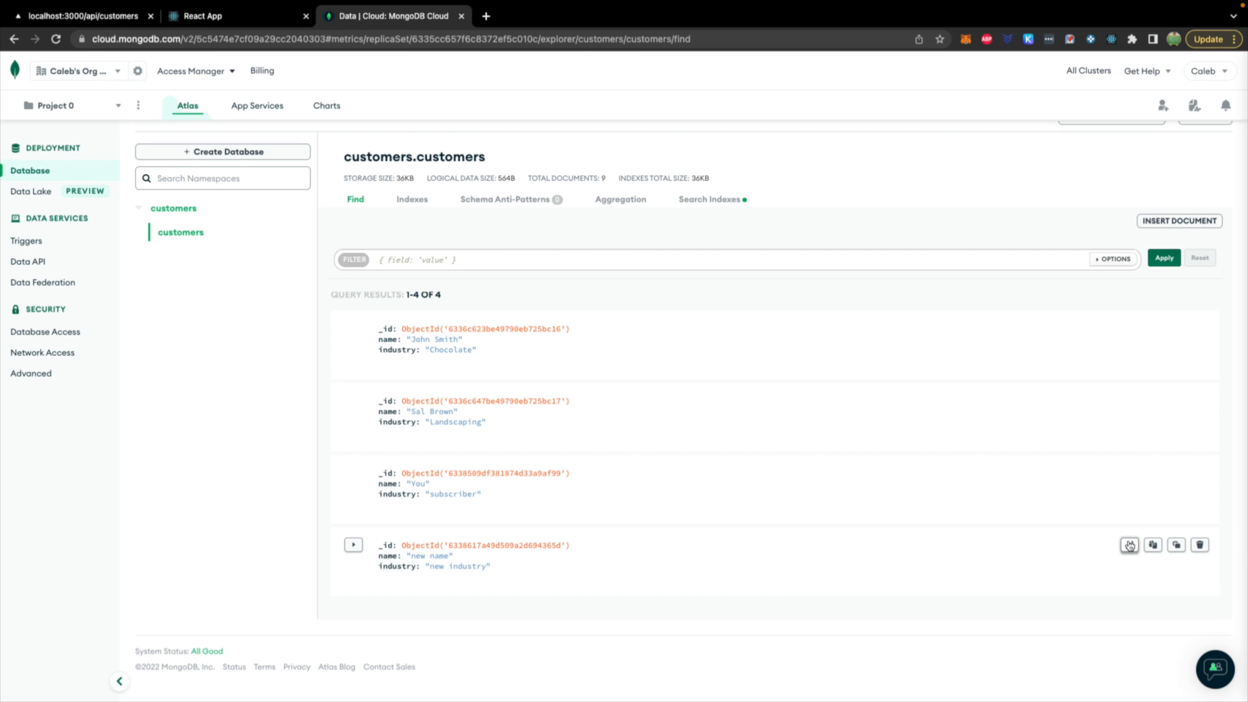
Rename the fourth customer from 'new name' to 'Caleb Curry', update it, and return to the React App tab
left_click(1130, 545)
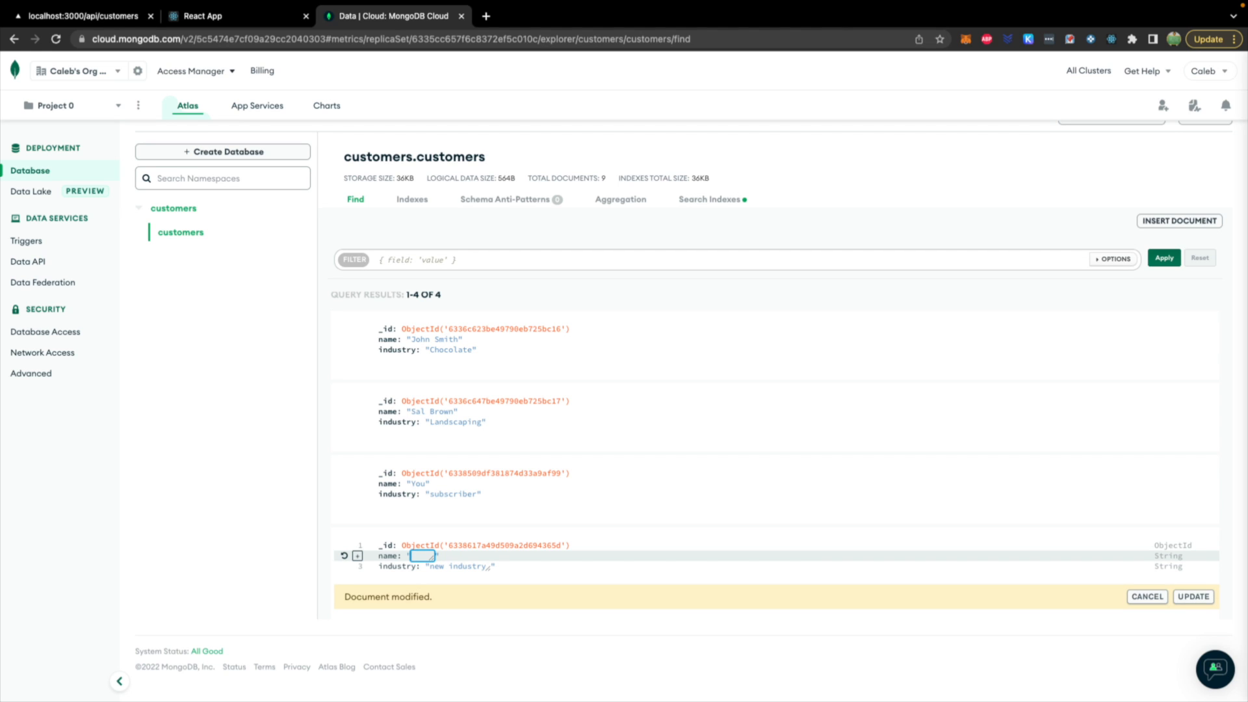
type("Cal")
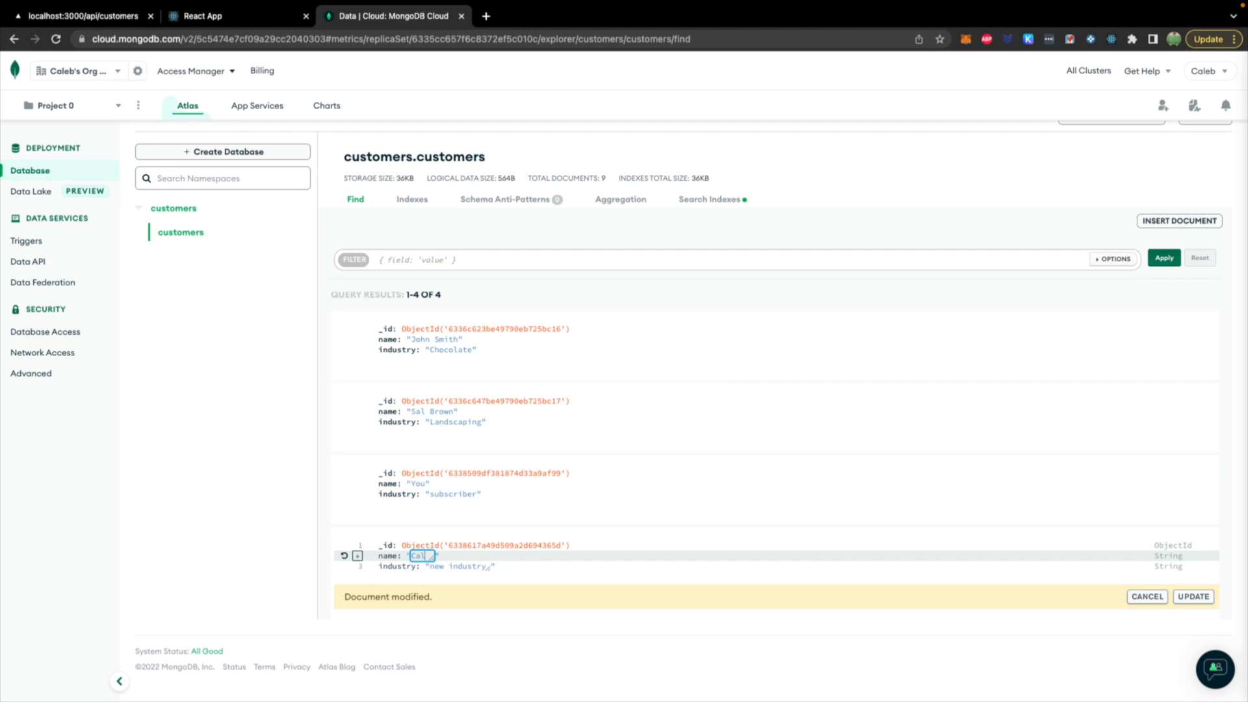
type("Caleb Curry")
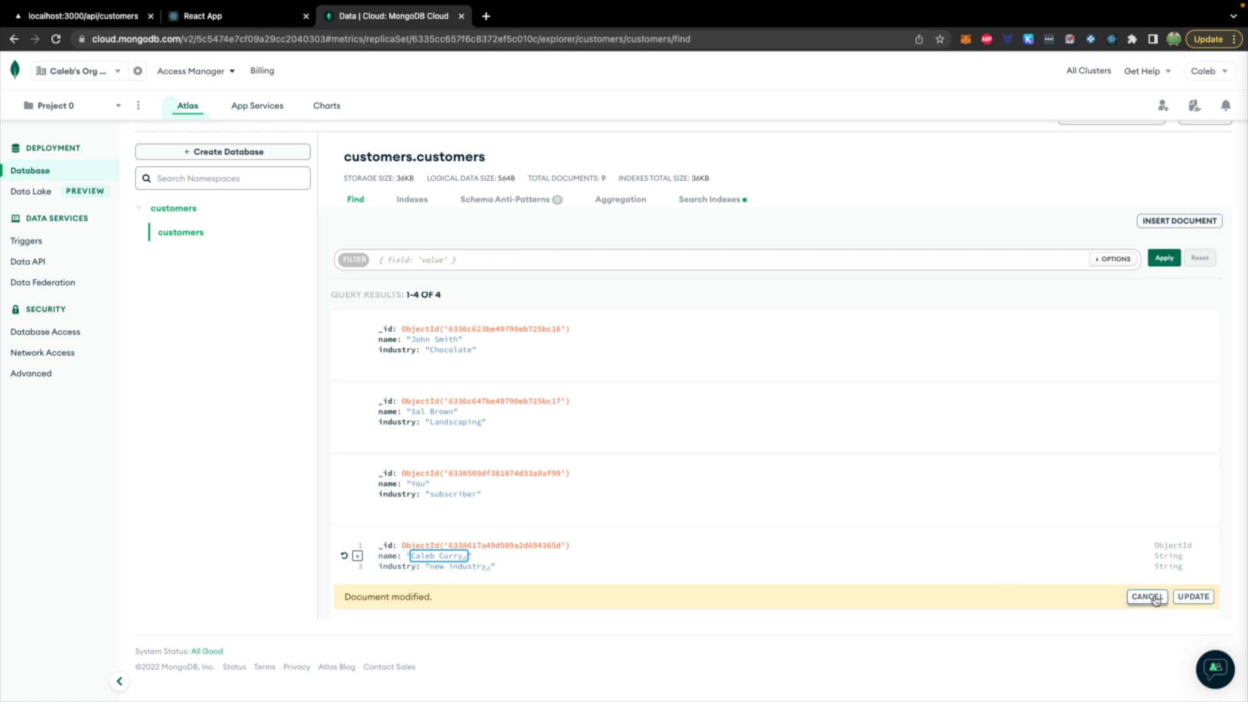
left_click(1193, 597)
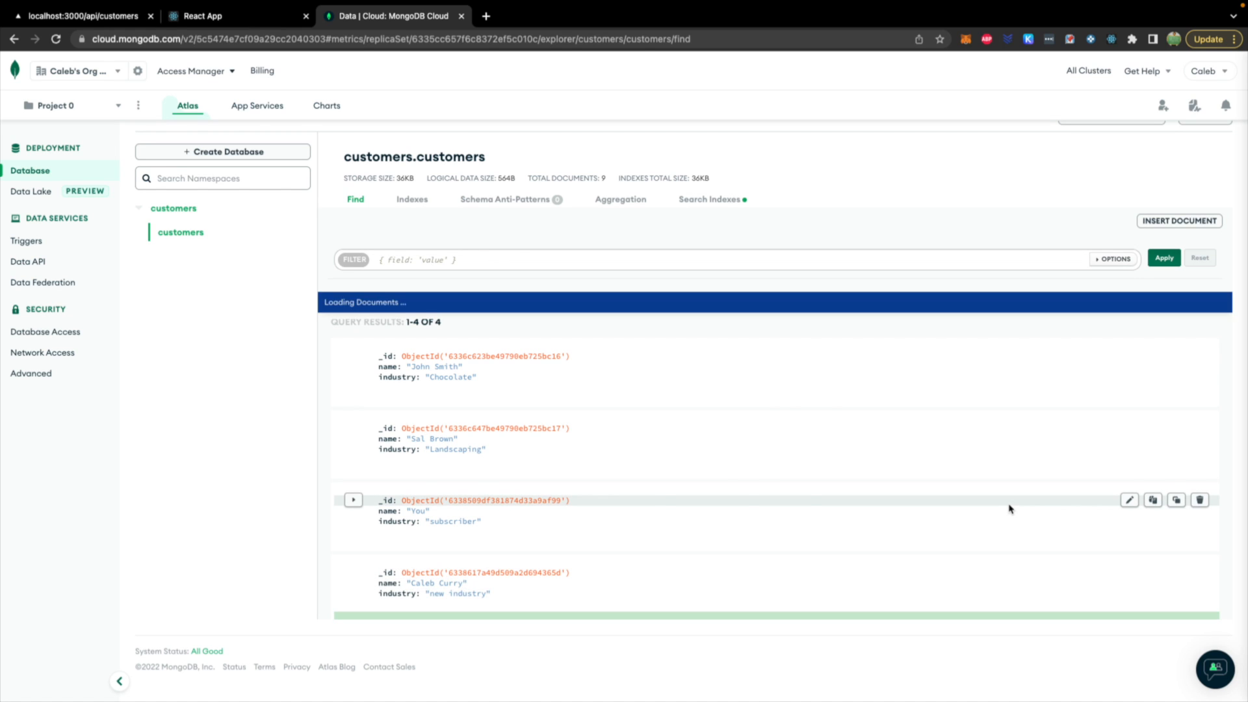
left_click(202, 16)
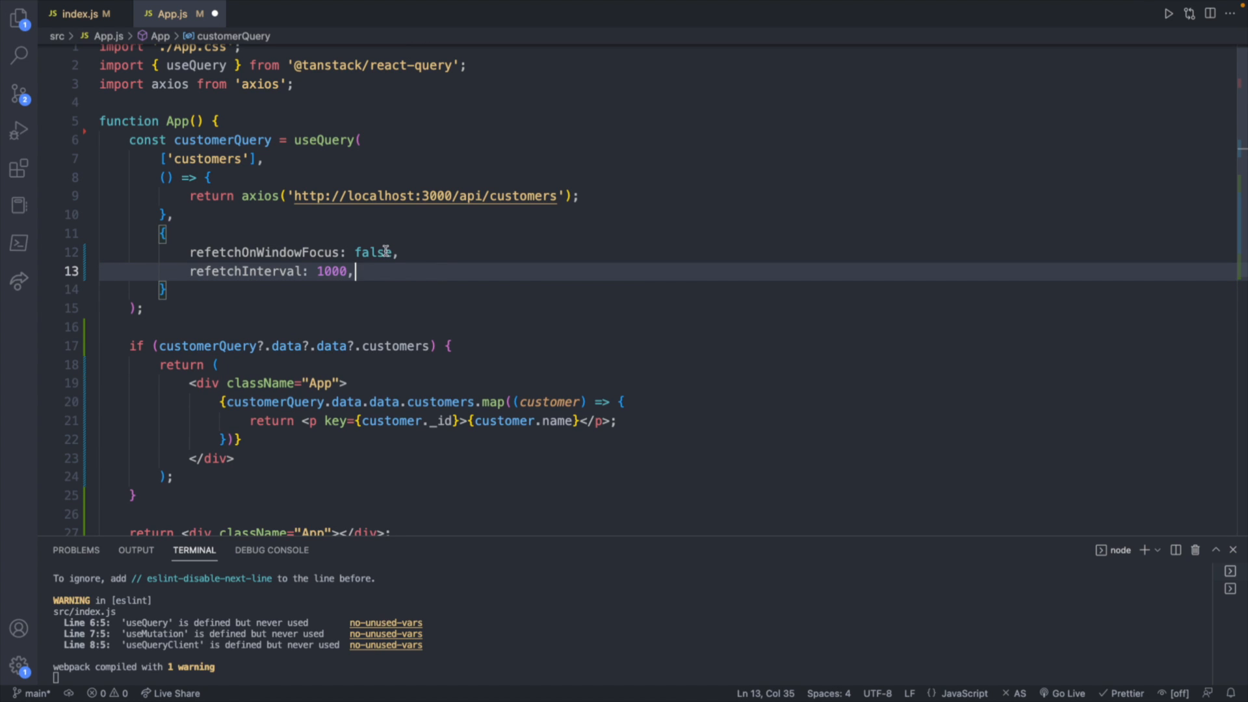
Rename the fourth customer to 'Jason' in Atlas and confirm the polling React app lists Jason
type("tr")
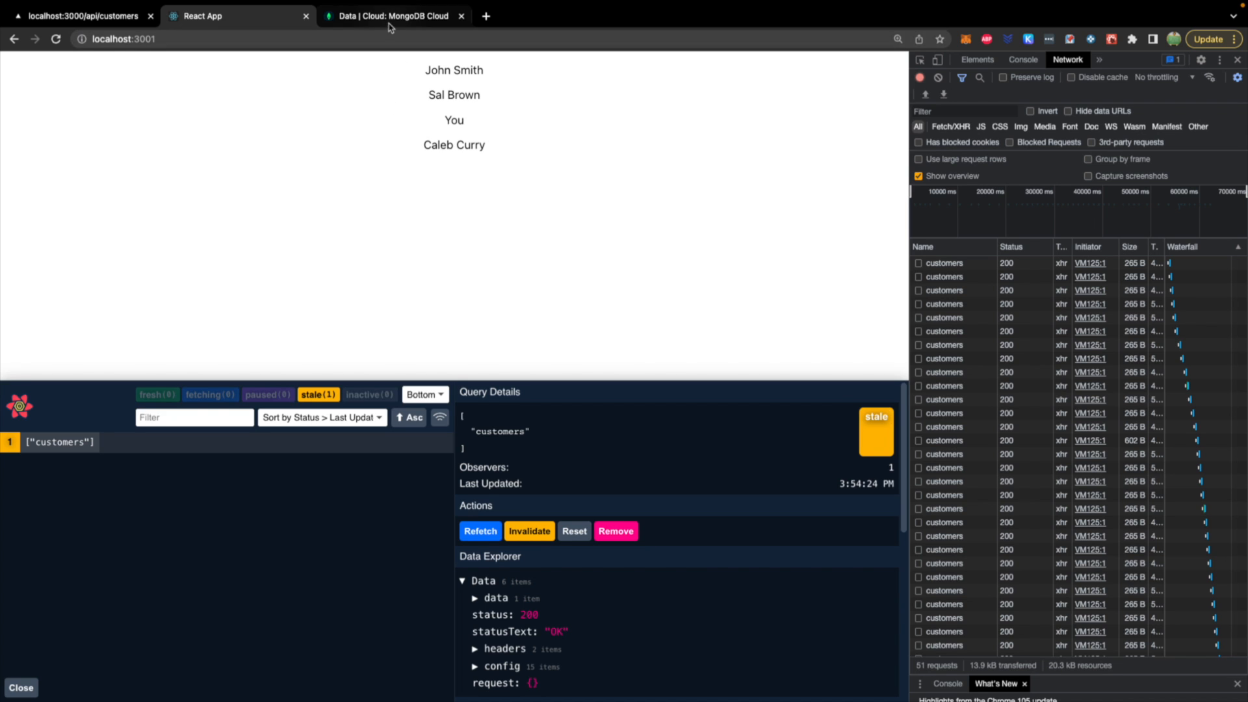
left_click(390, 15)
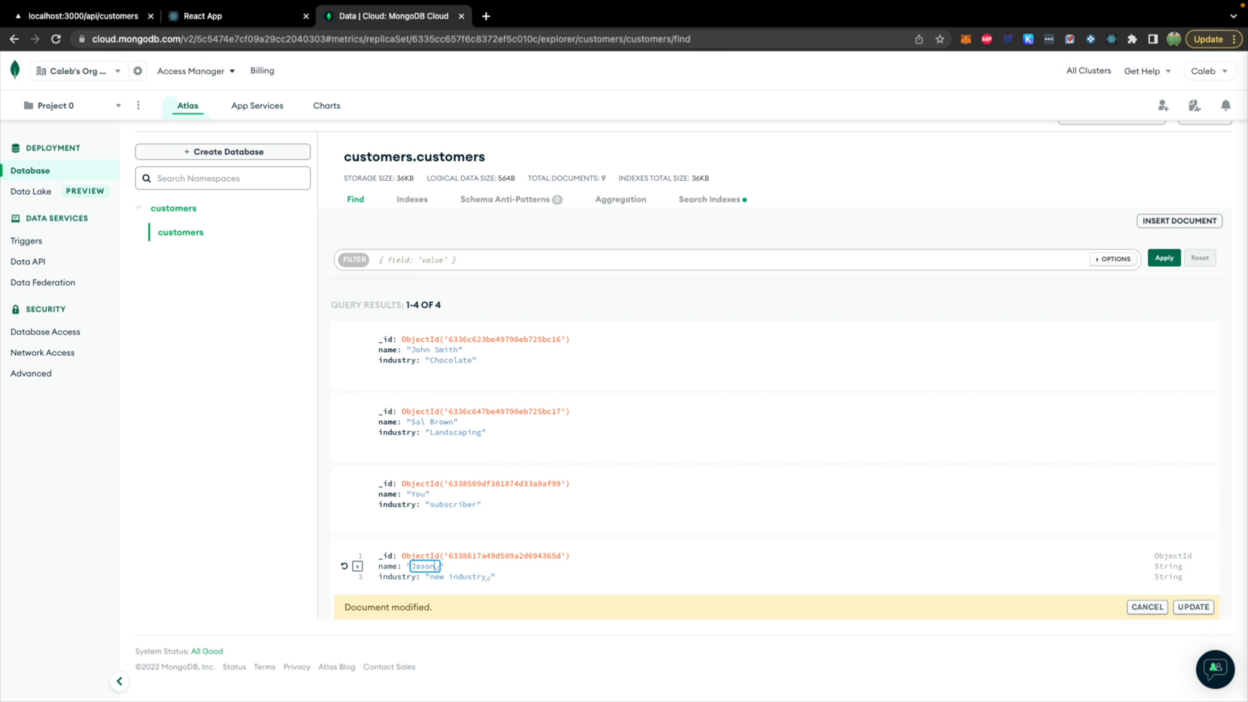
mouse_move(1194, 607)
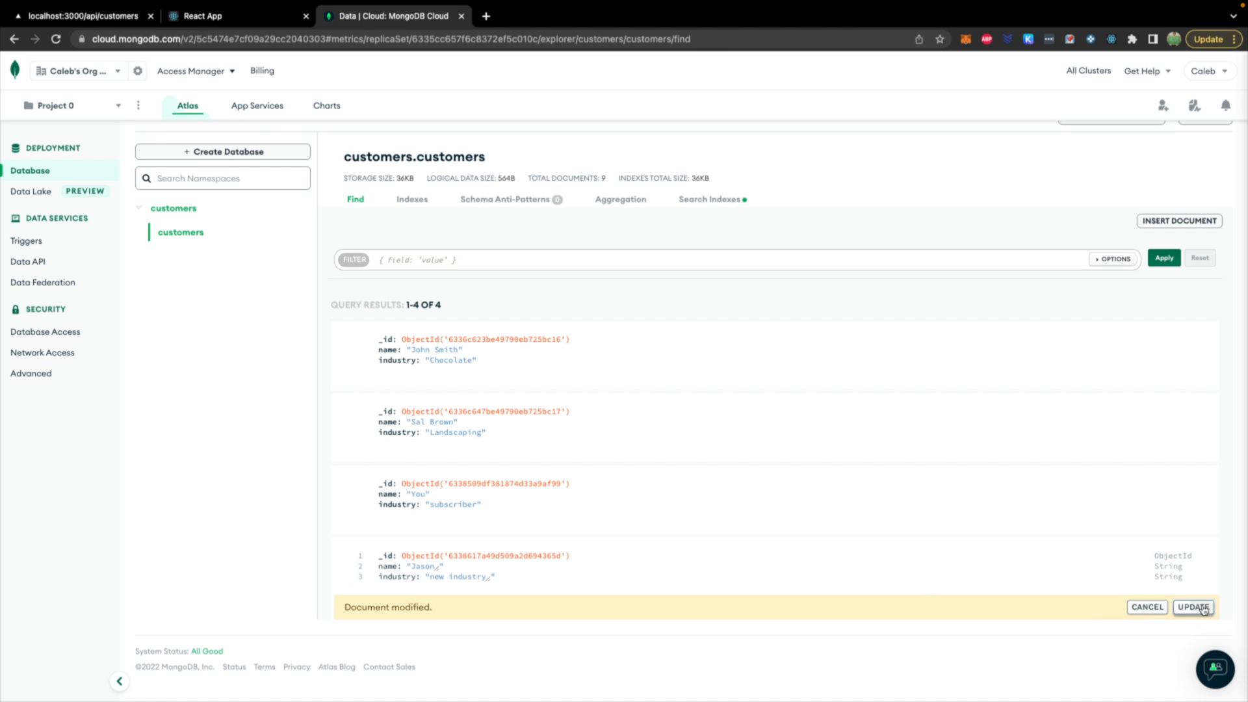
left_click(236, 16)
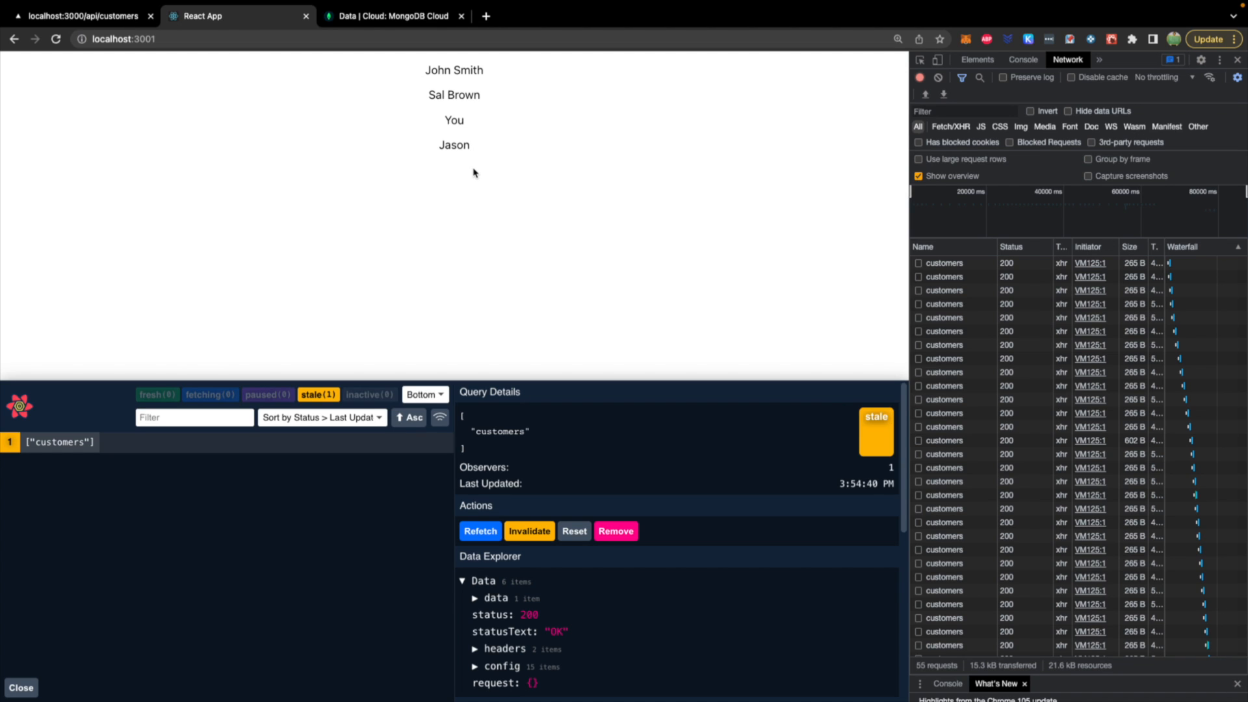
mouse_move(568, 147)
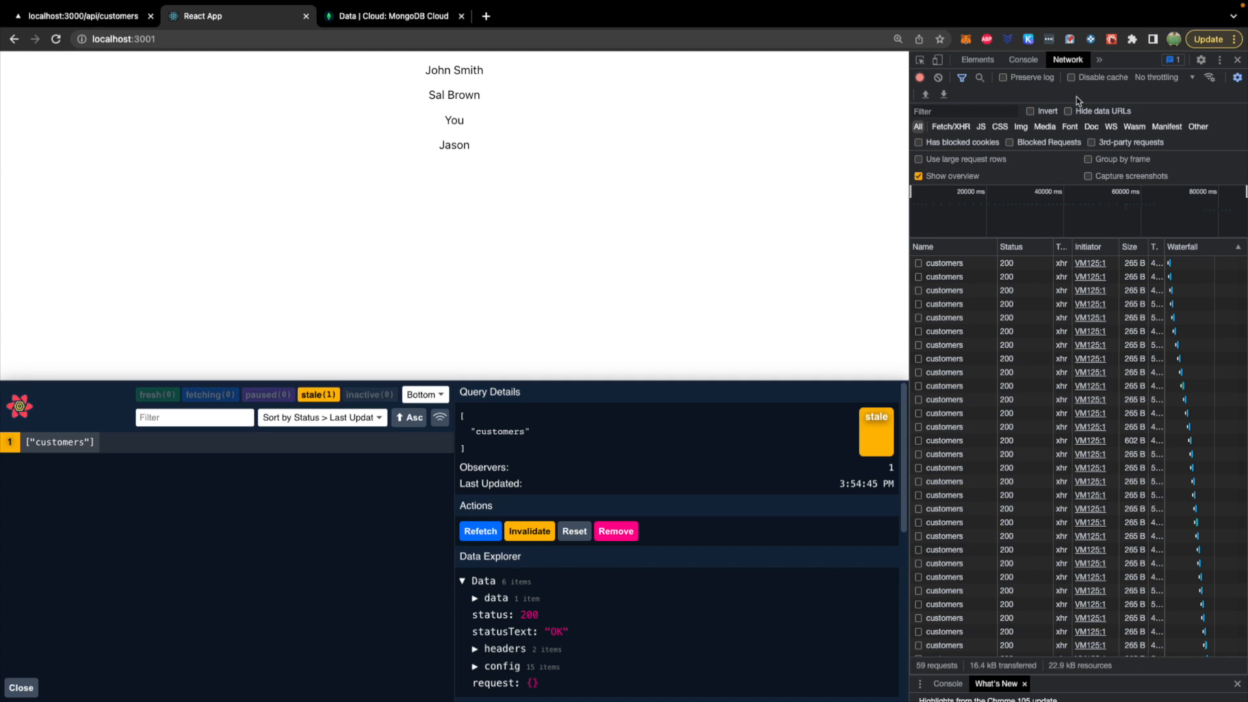
left_click(1159, 77)
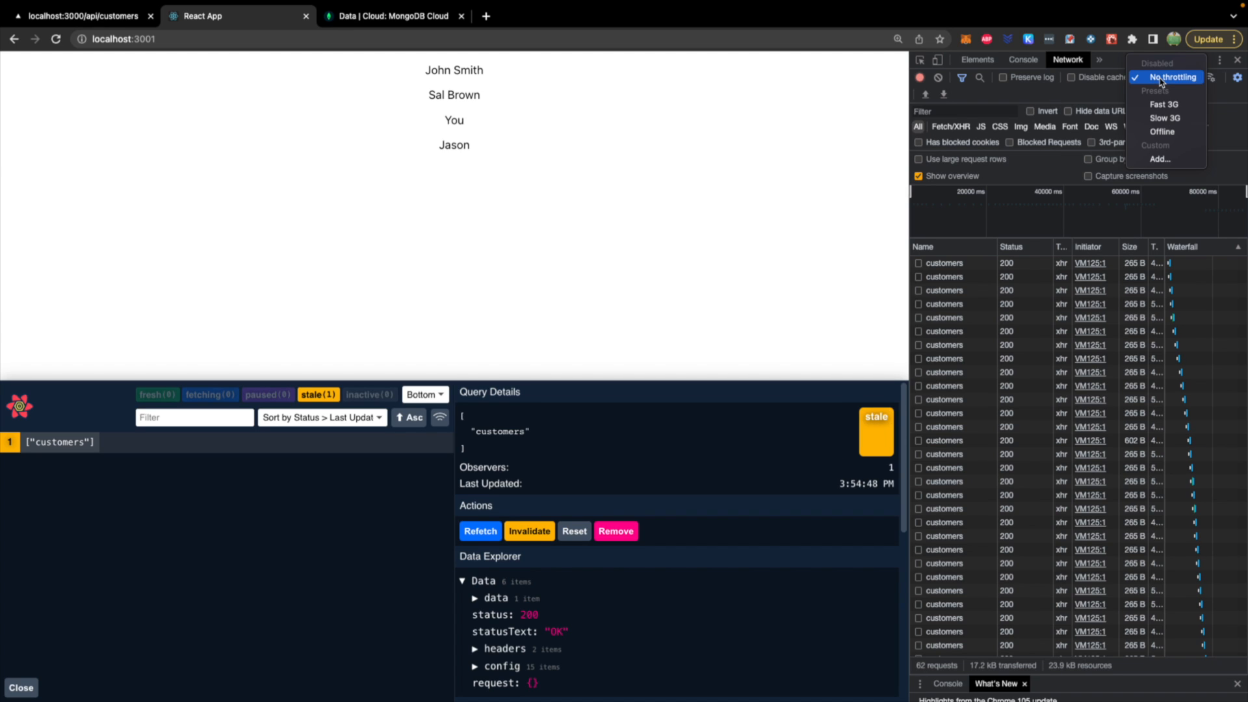
mouse_move(1165, 118)
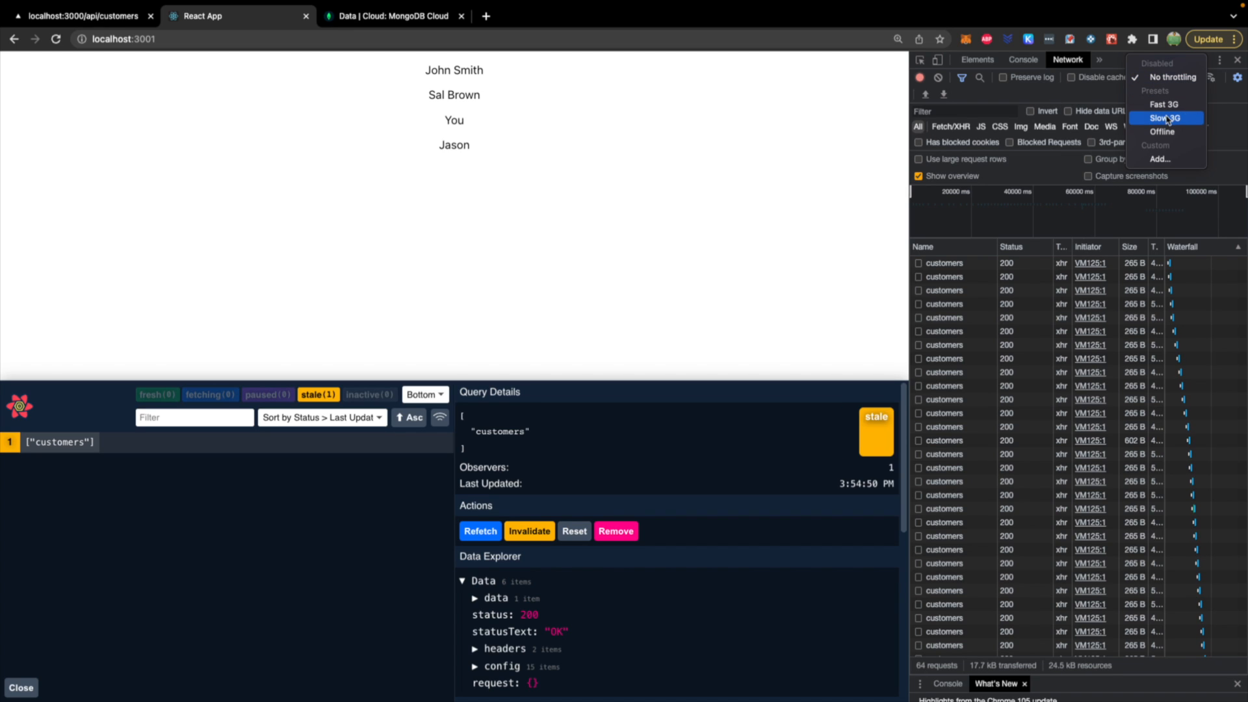
Throttle the Network to Slow 3G and switch to the MongoDB Atlas data tab
left_click(1165, 119)
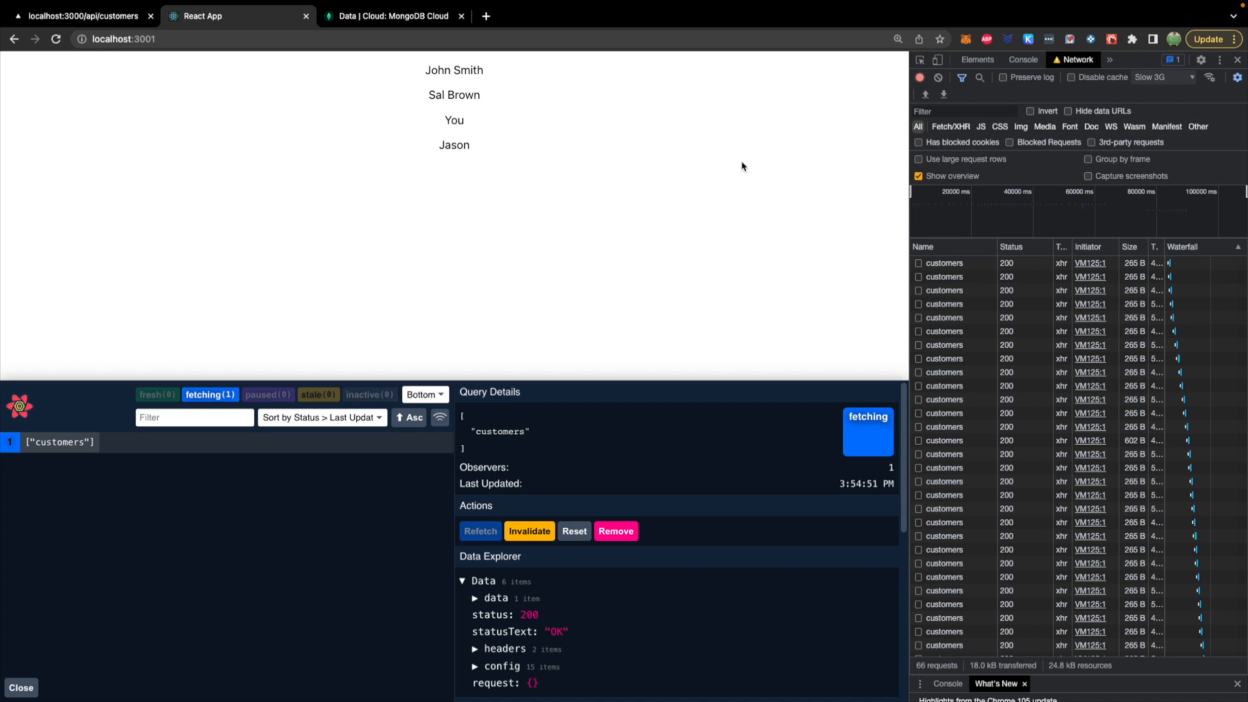
left_click(389, 16)
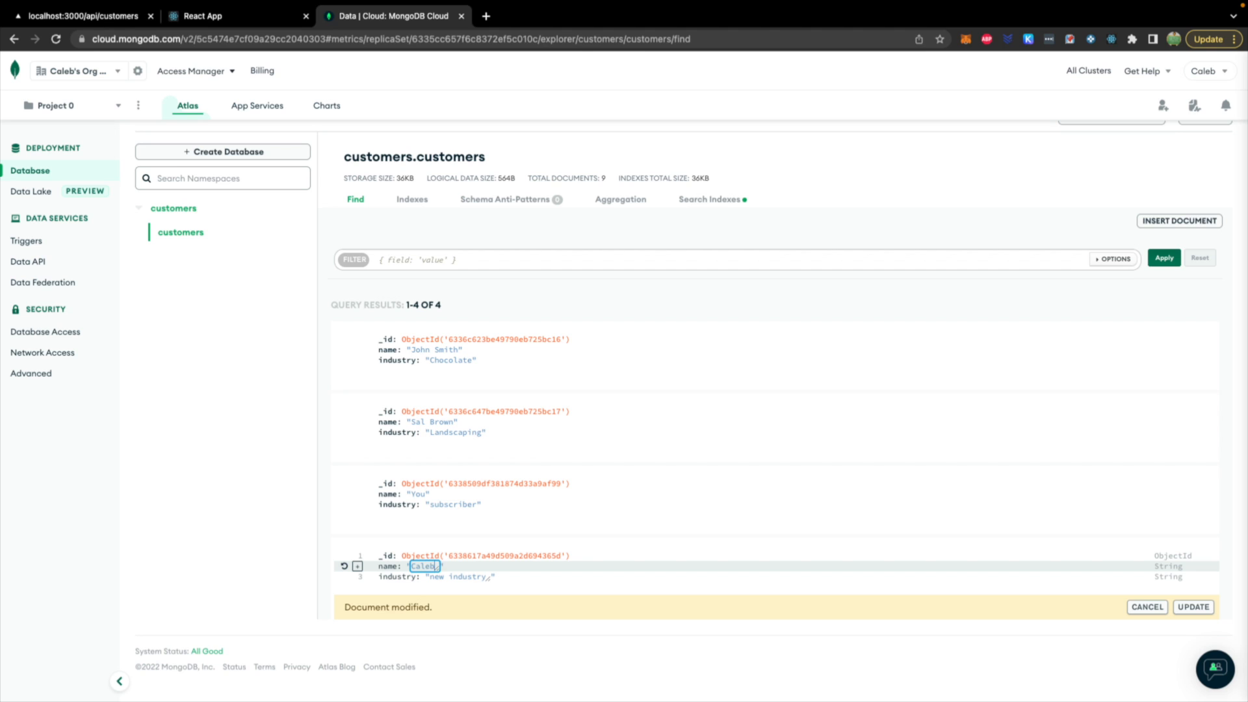
Rename the fourth customer back to 'Caleb Curry', update it, and return to the React app
type("Curry")
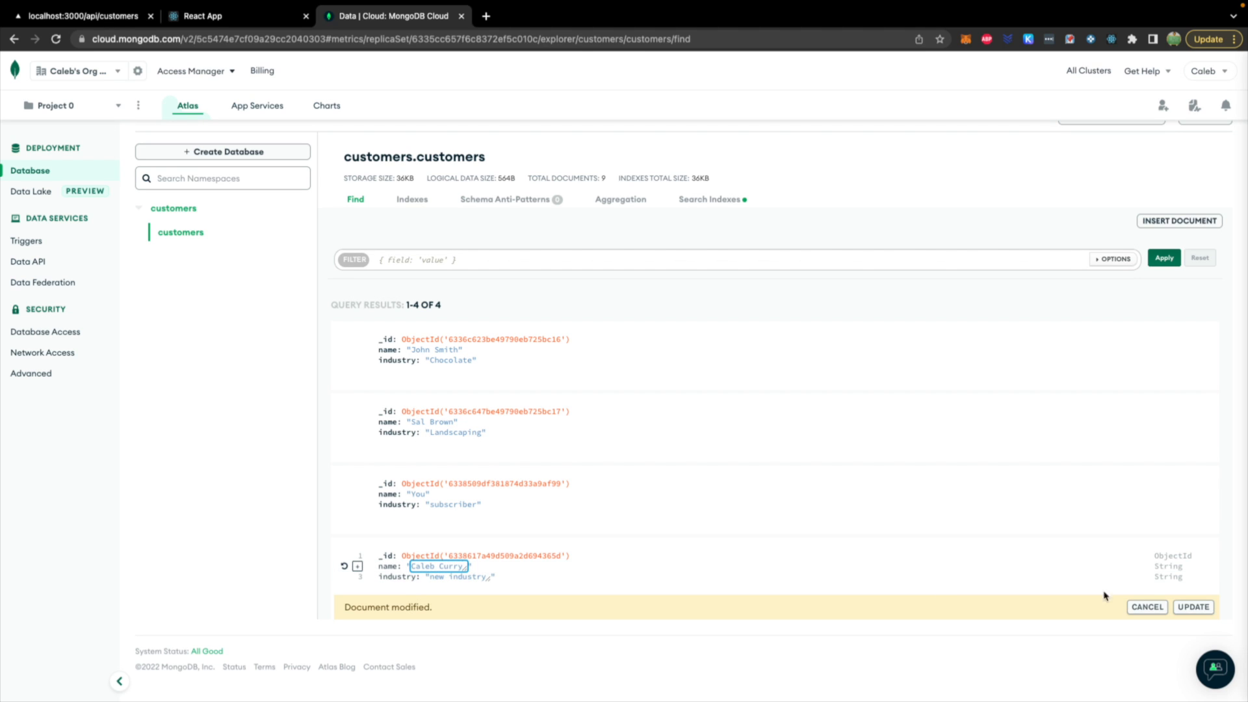
left_click(1192, 607)
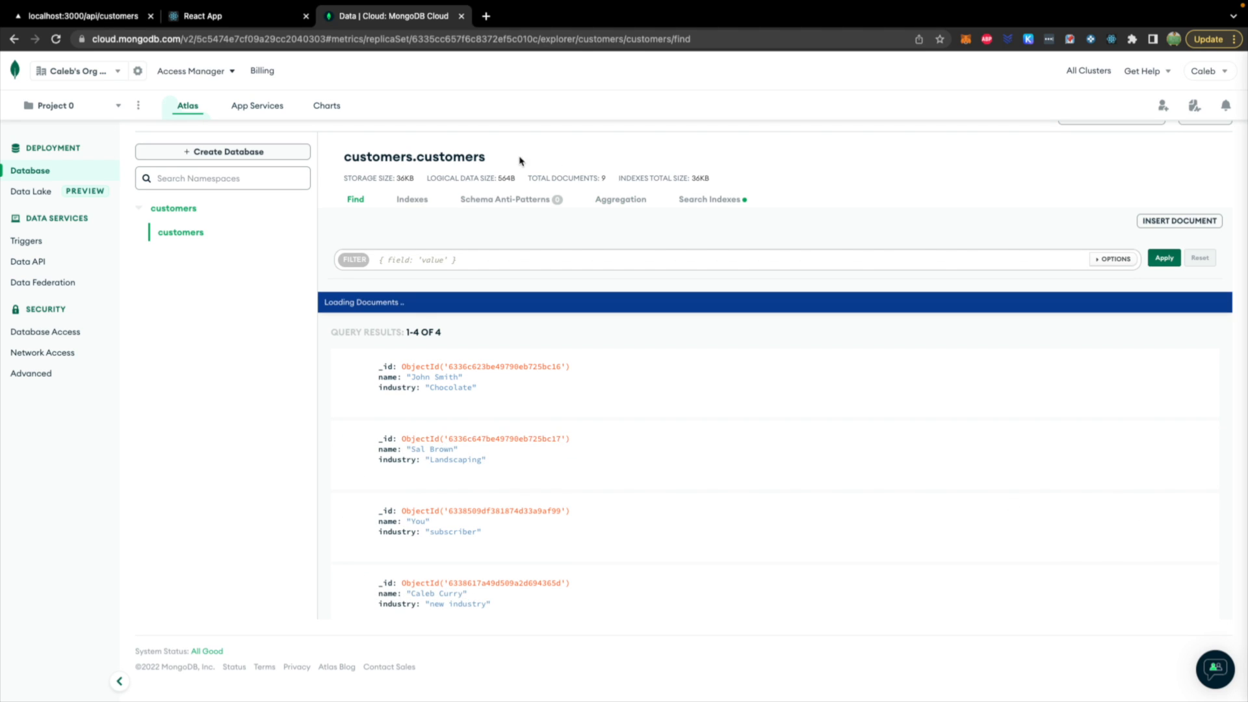
left_click(233, 16)
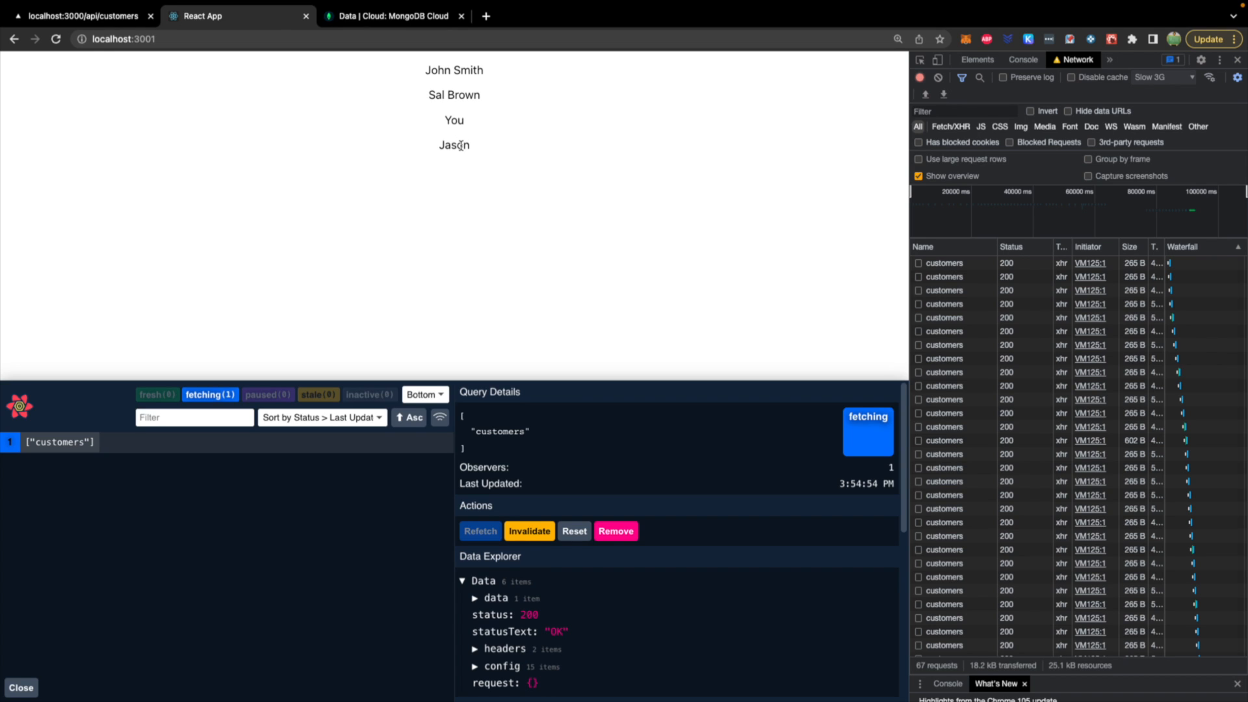